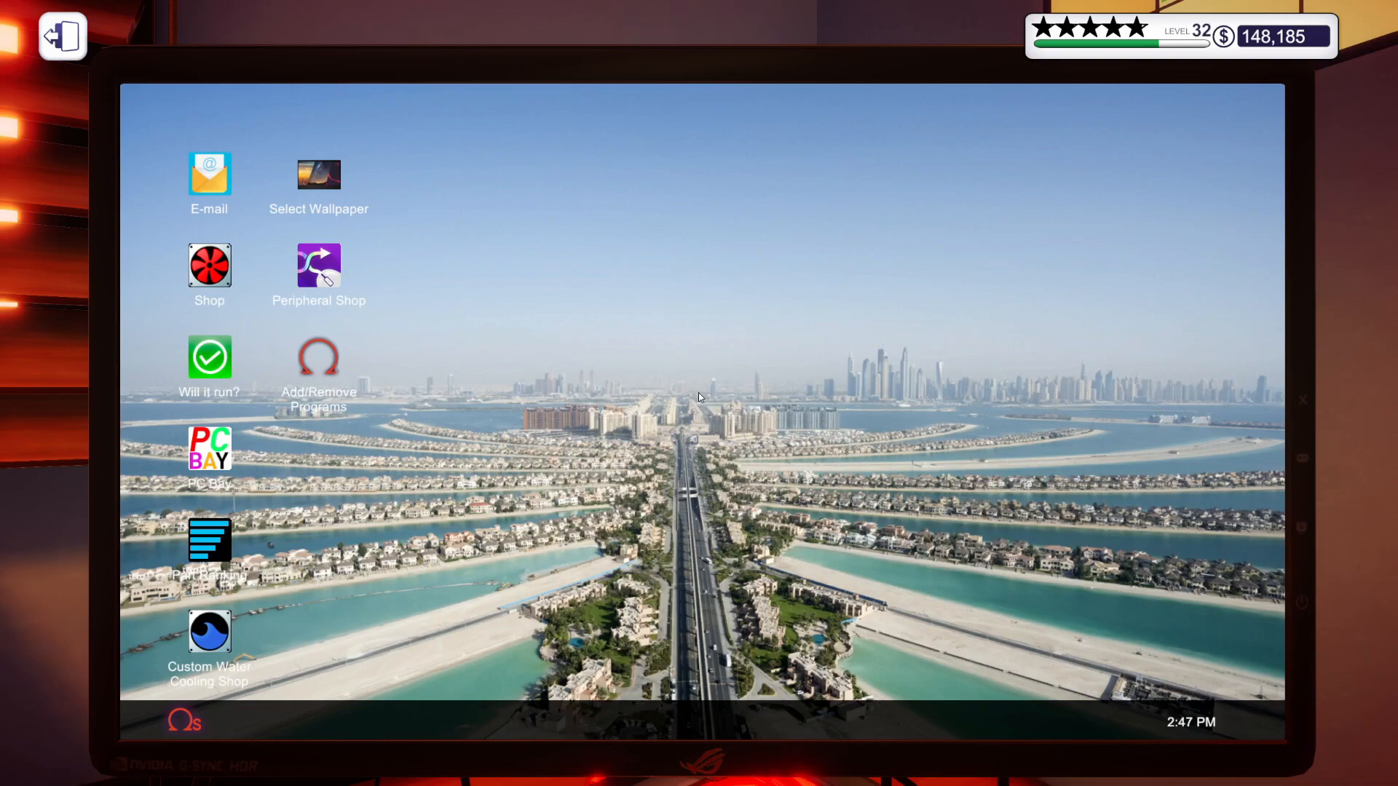
{"action": "mouse_move", "coordinate": [606, 395]}
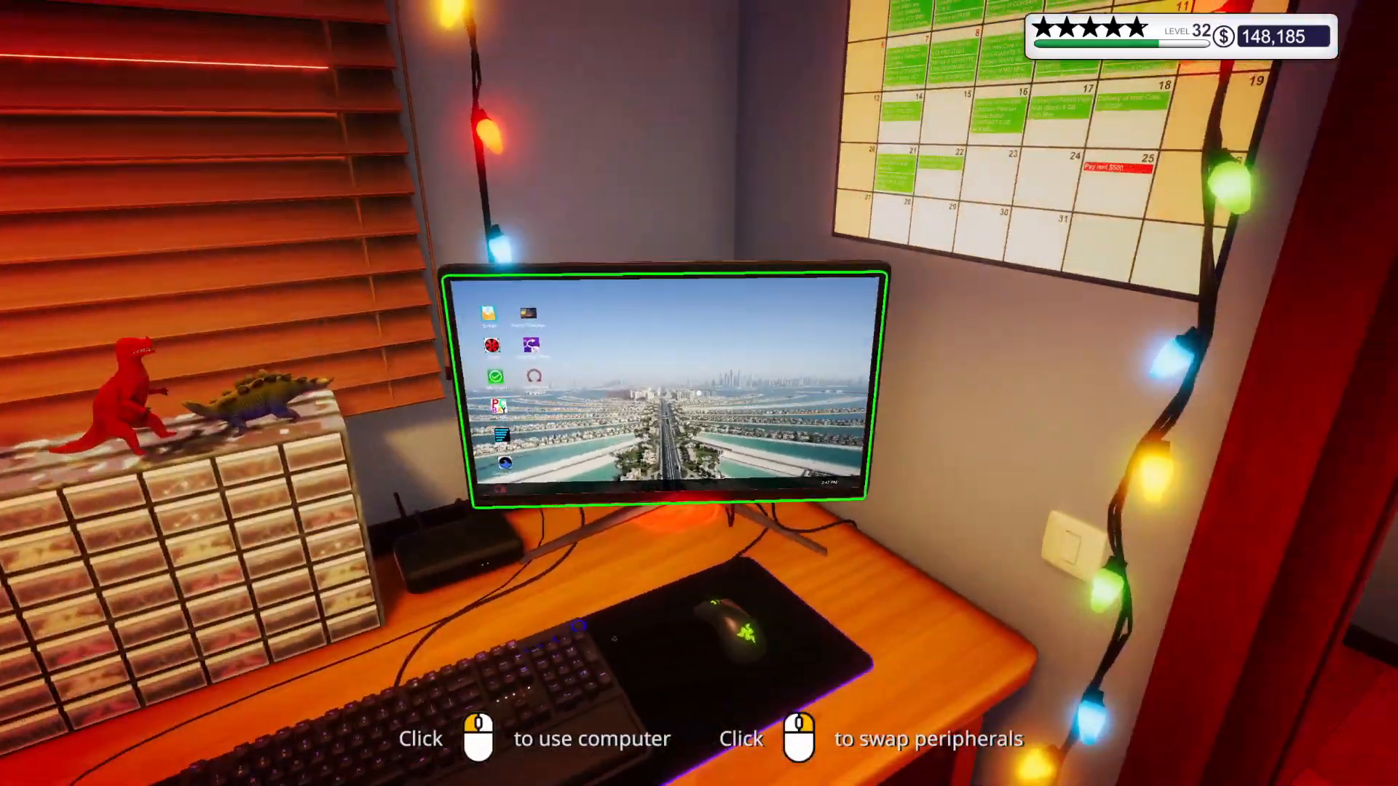
Sit down at the office computer to reach the e-mail inbox.
{"action": "left_click", "coordinate": [659, 383]}
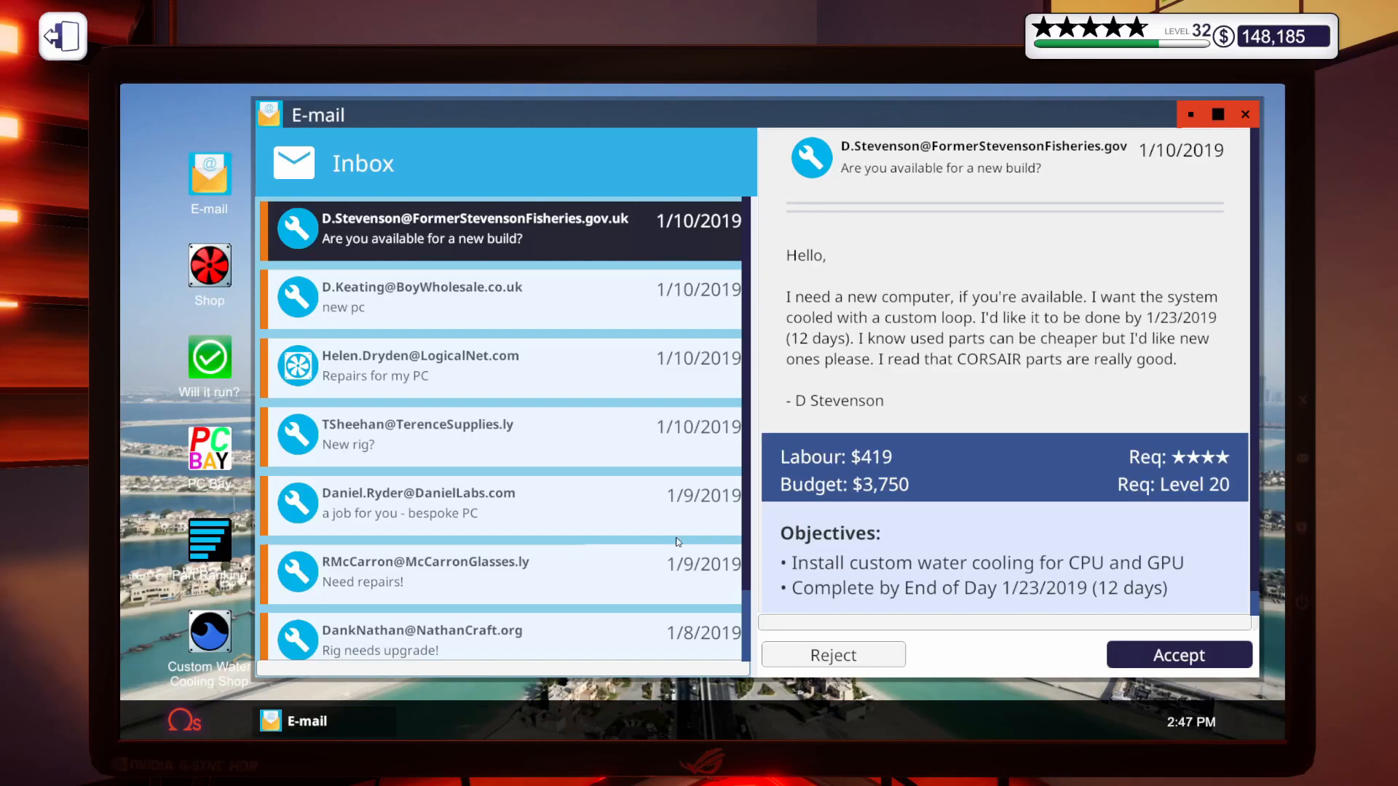
Accept the 'Rig needs upgrade!' job so the finished rig ships back to Nathan.
{"action": "scroll", "scroll_direction": "down", "scroll_amount": 3}
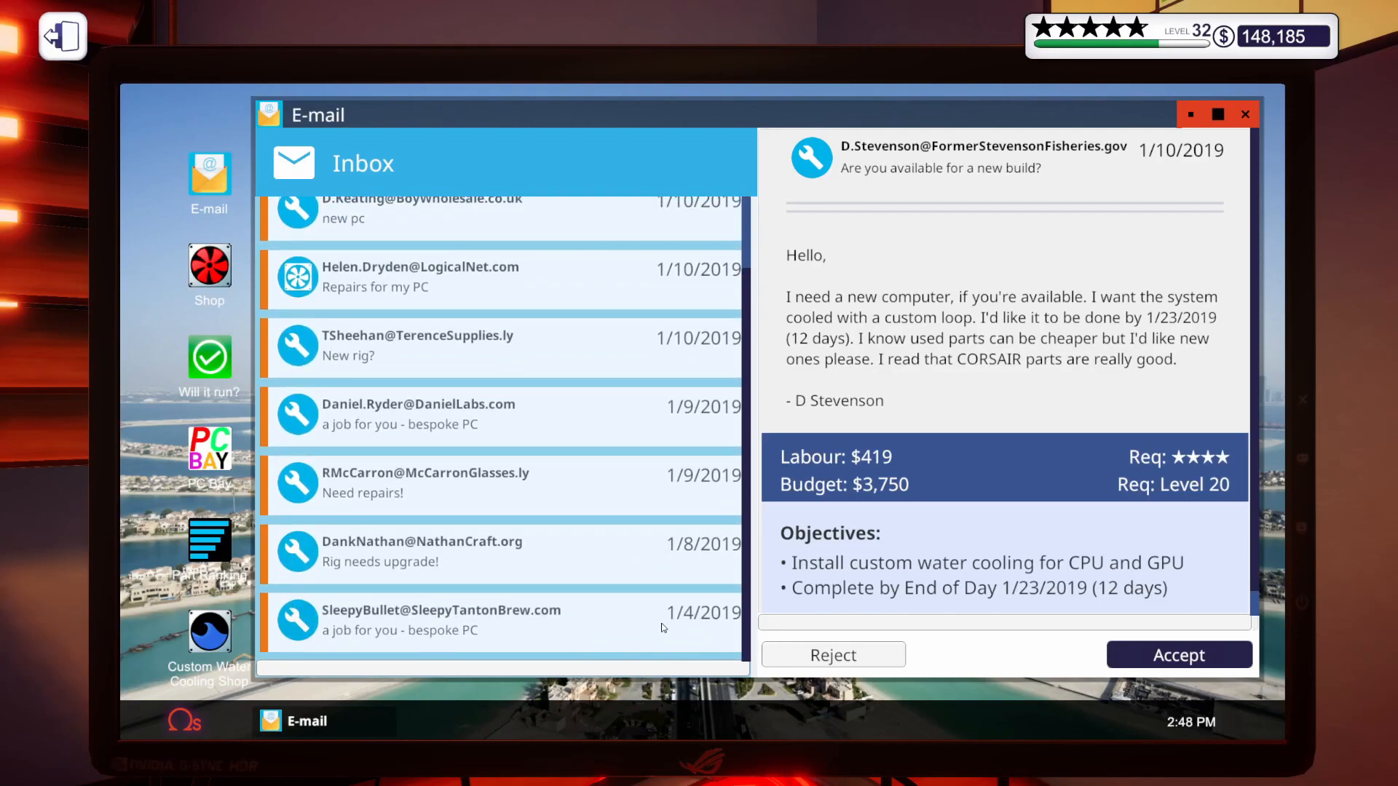
{"action": "mouse_move", "coordinate": [445, 566]}
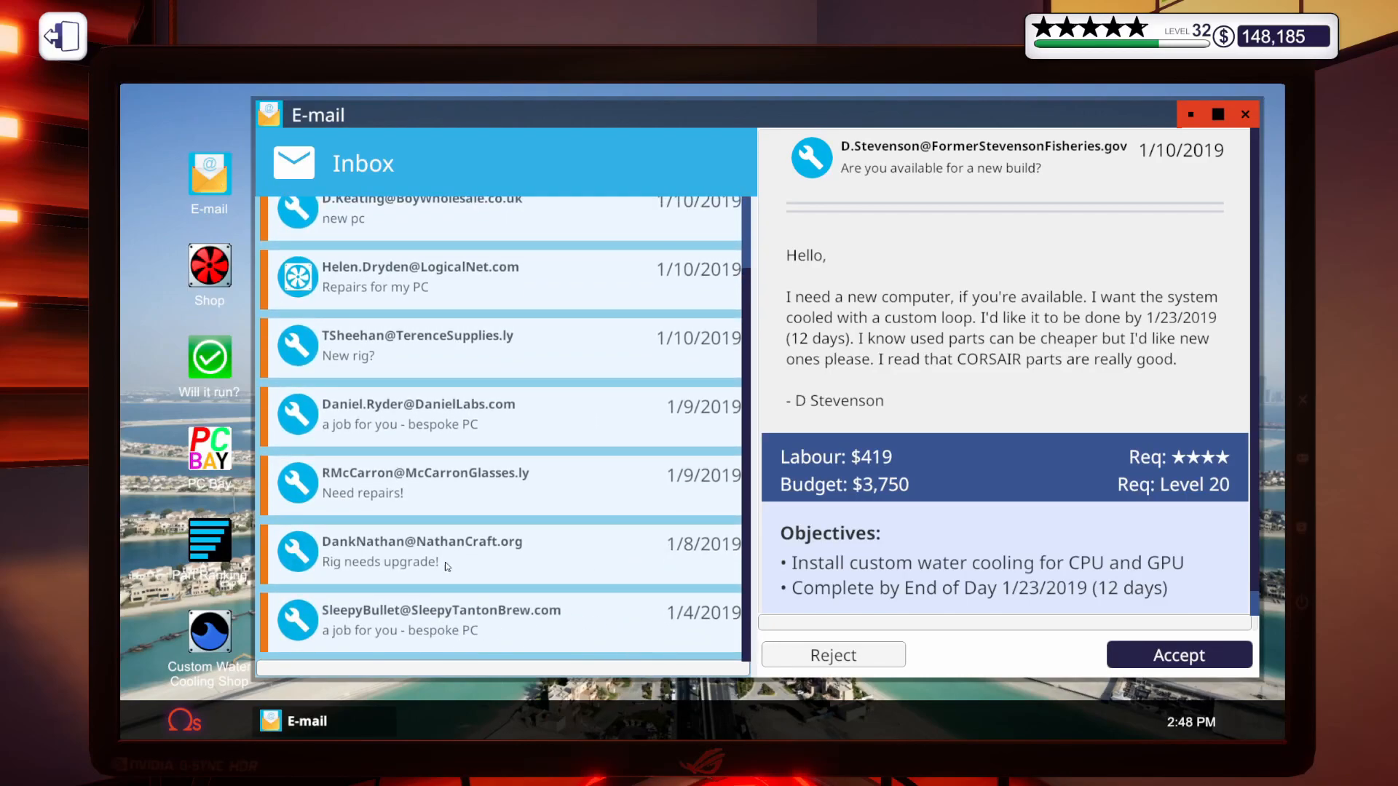
{"action": "mouse_move", "coordinate": [496, 569]}
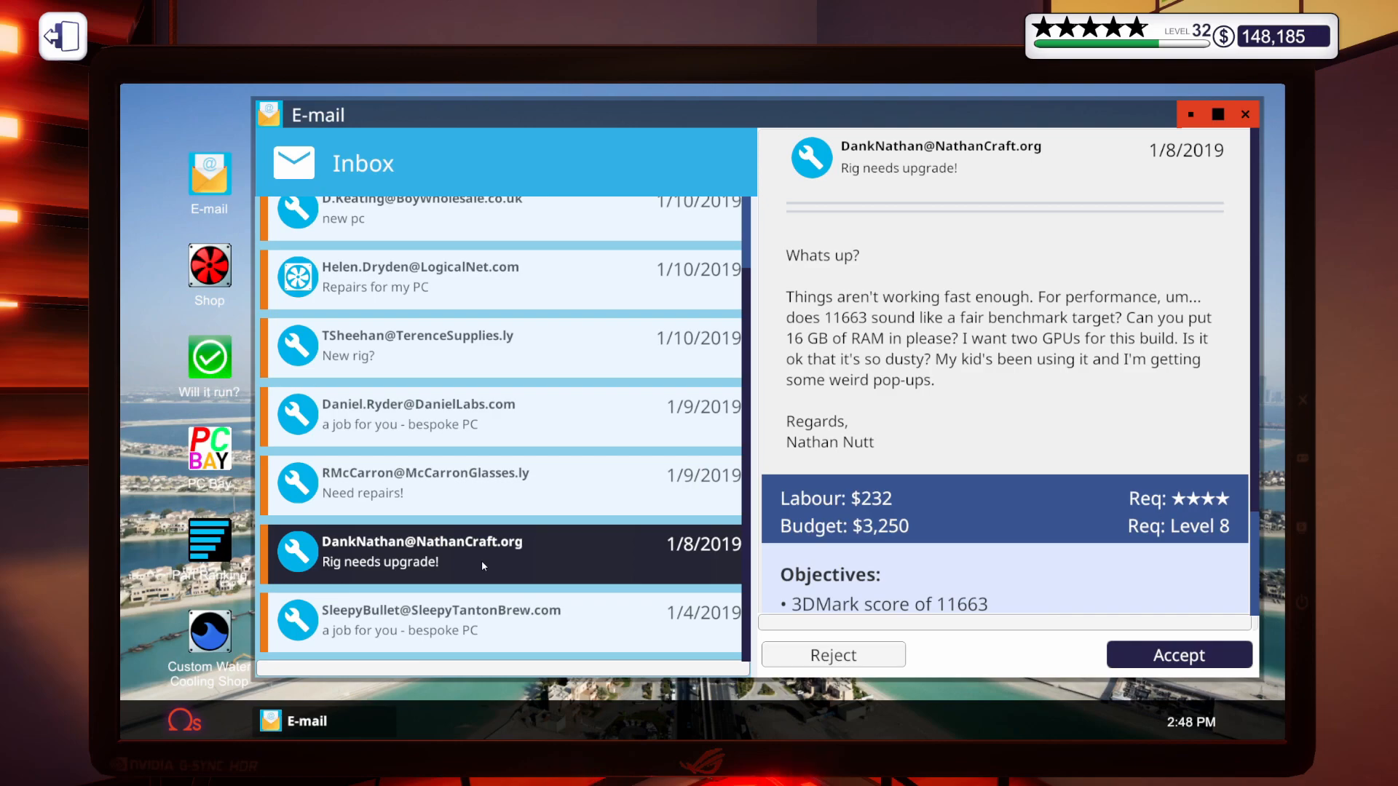
{"action": "mouse_move", "coordinate": [527, 581]}
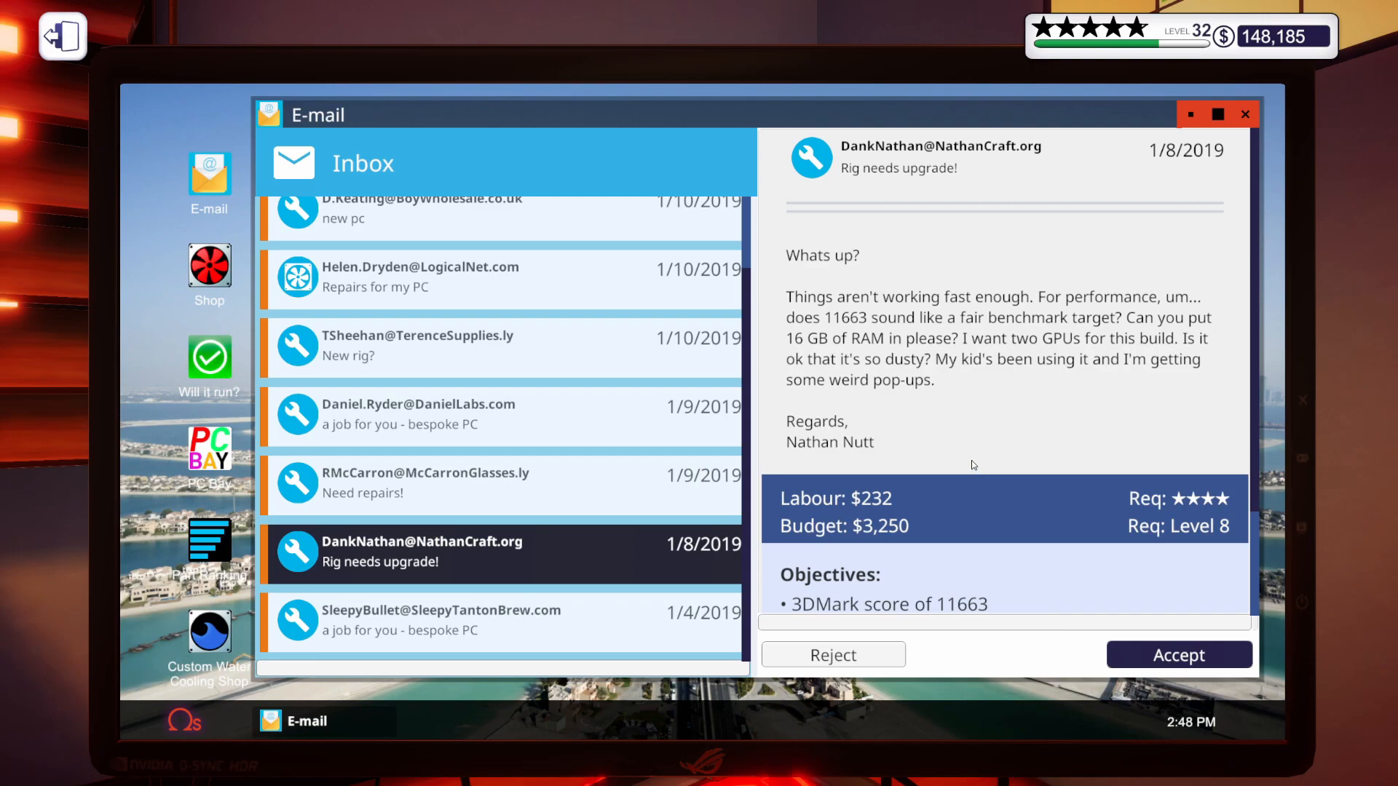
{"action": "scroll", "scroll_direction": "down", "scroll_amount": 3}
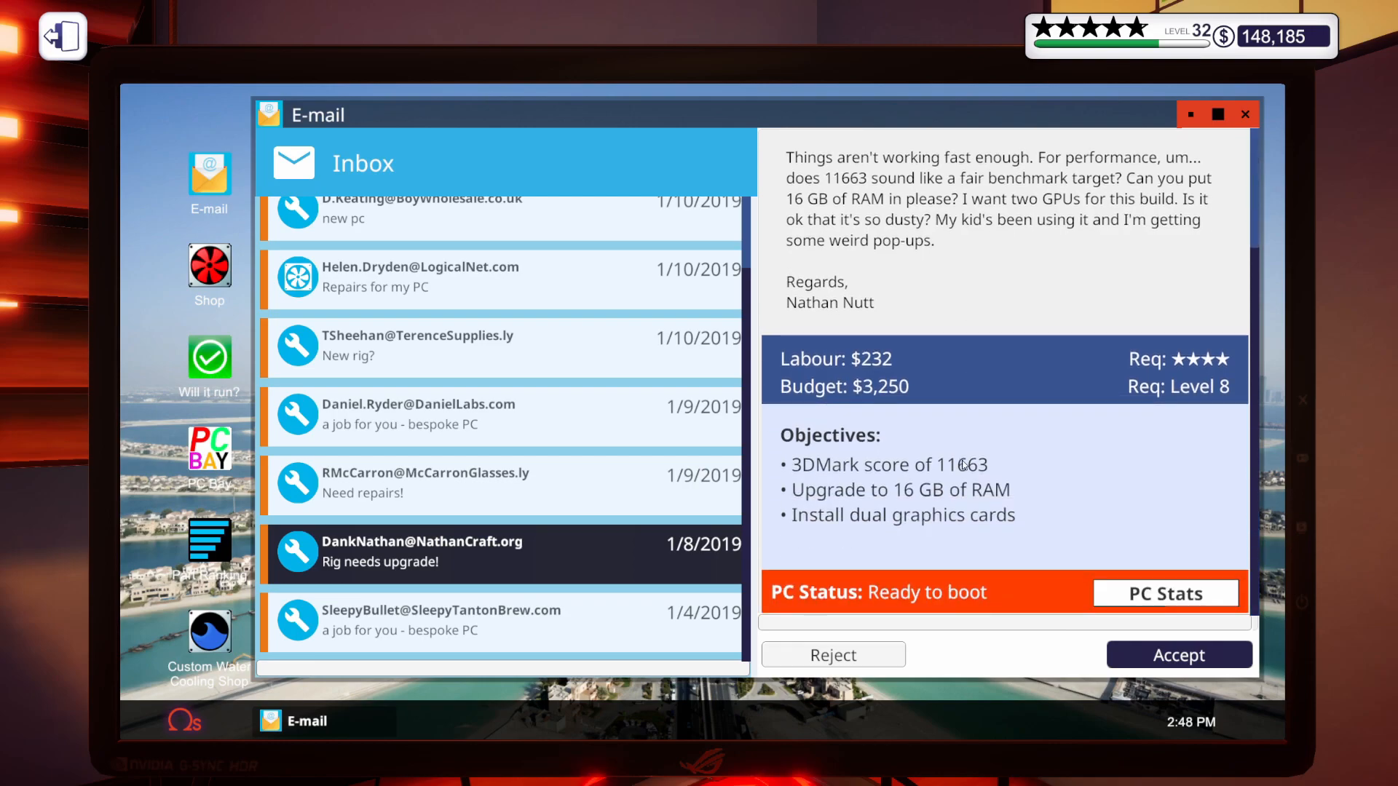
{"action": "mouse_move", "coordinate": [1095, 581]}
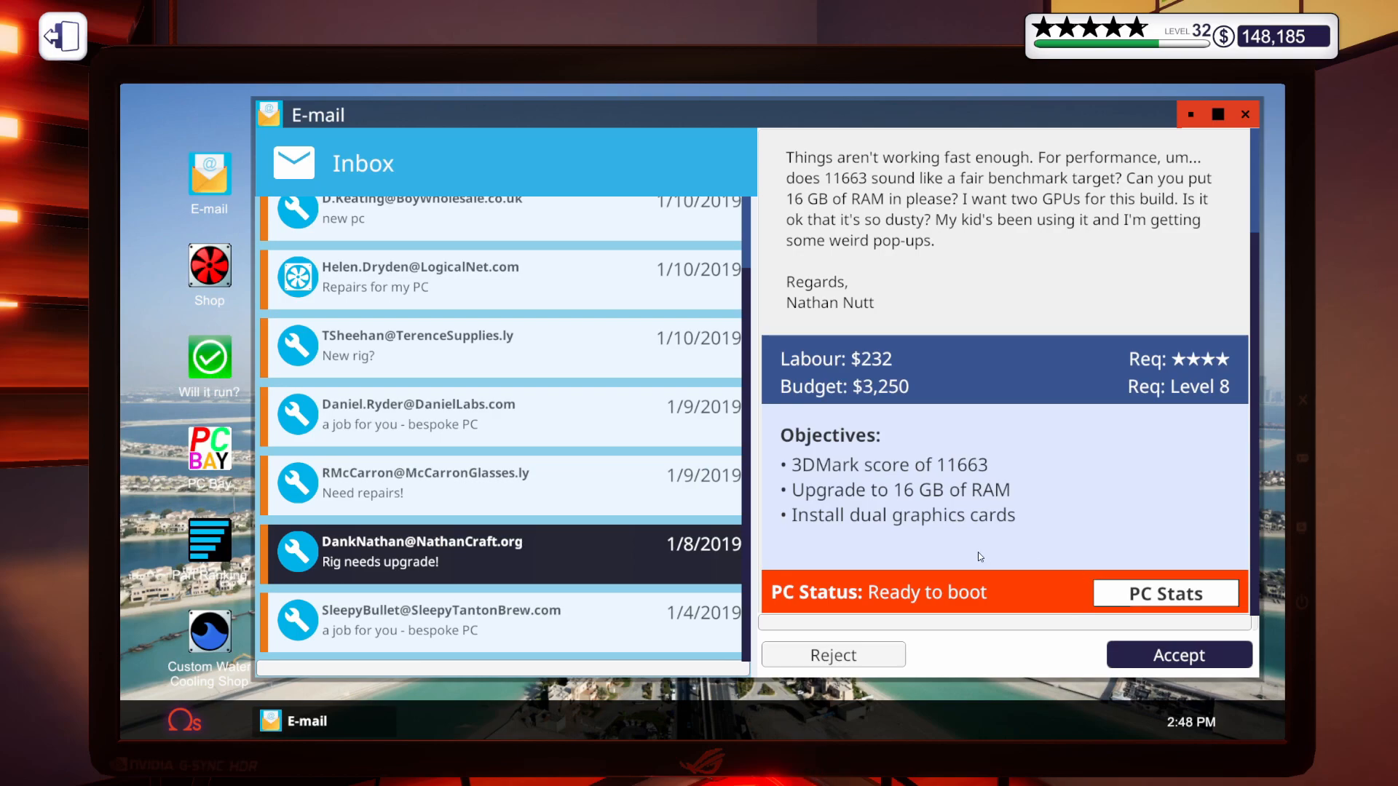
{"action": "mouse_move", "coordinate": [1290, 679]}
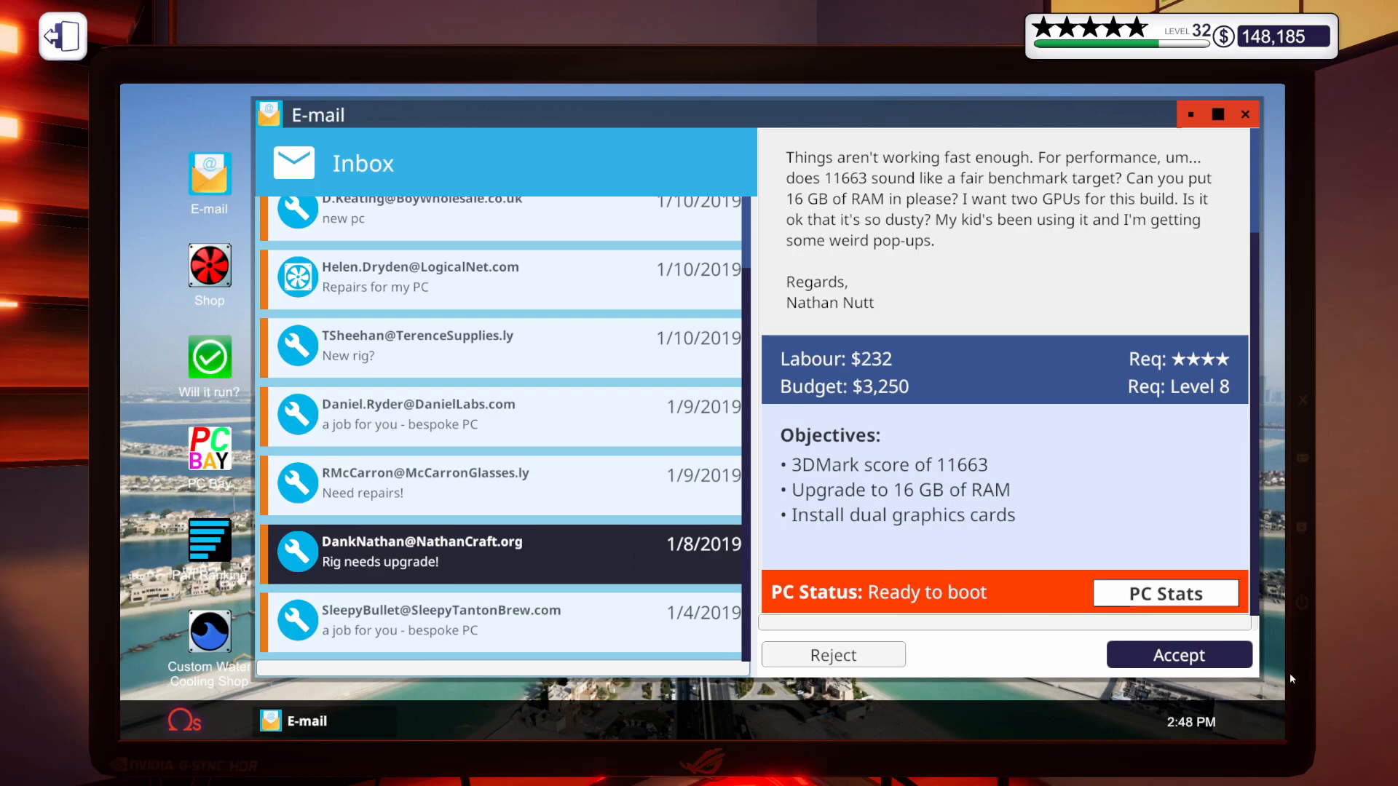
{"action": "left_click", "coordinate": [1178, 654]}
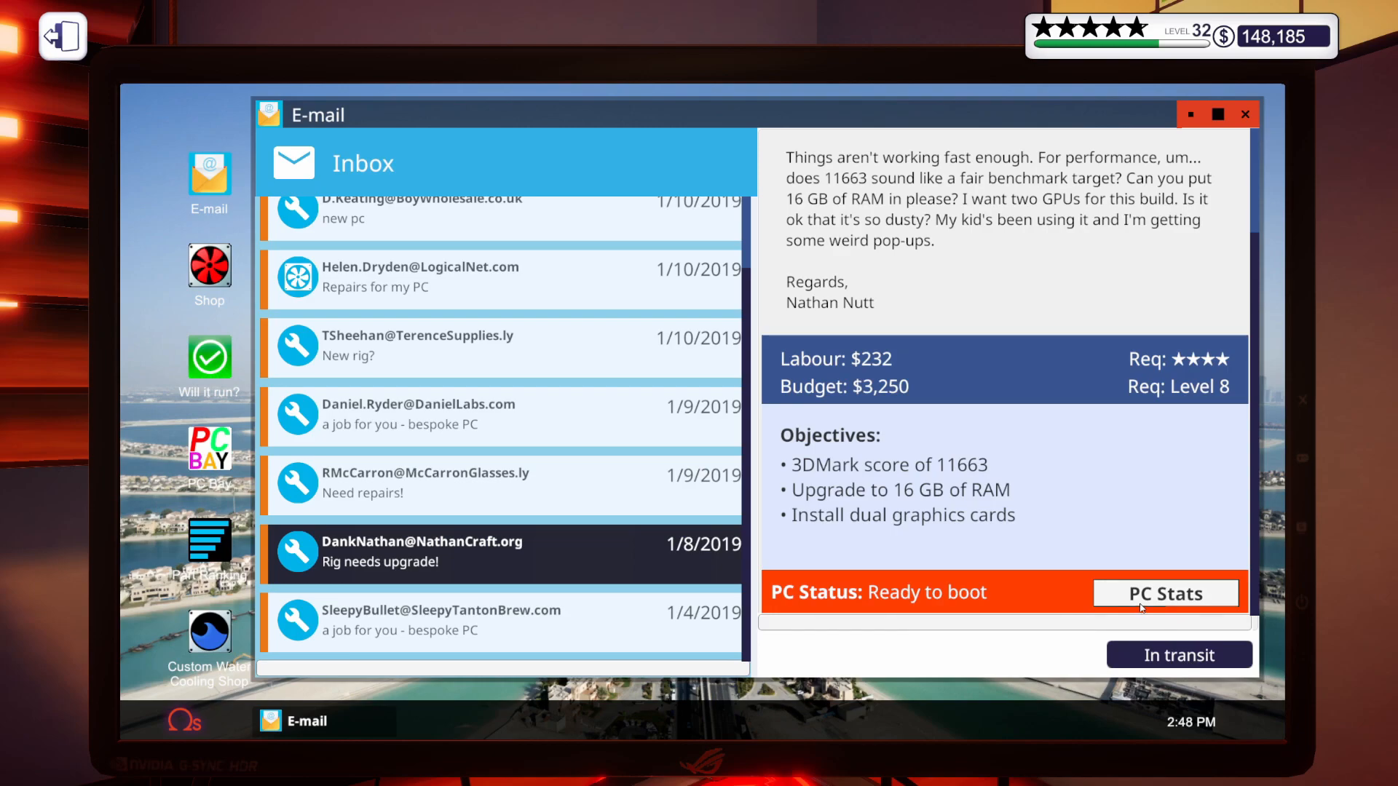
{"action": "left_click", "coordinate": [1165, 593]}
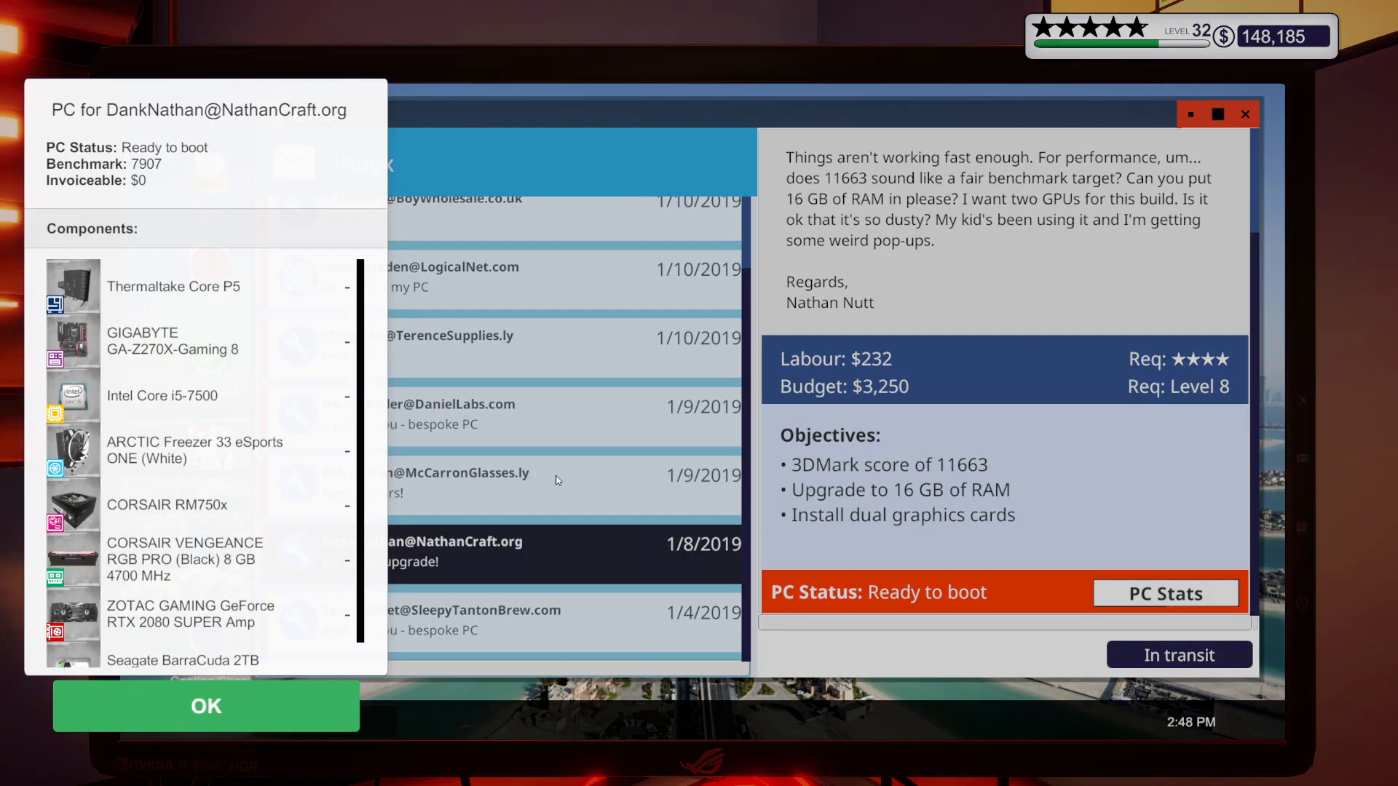
{"action": "mouse_move", "coordinate": [271, 417]}
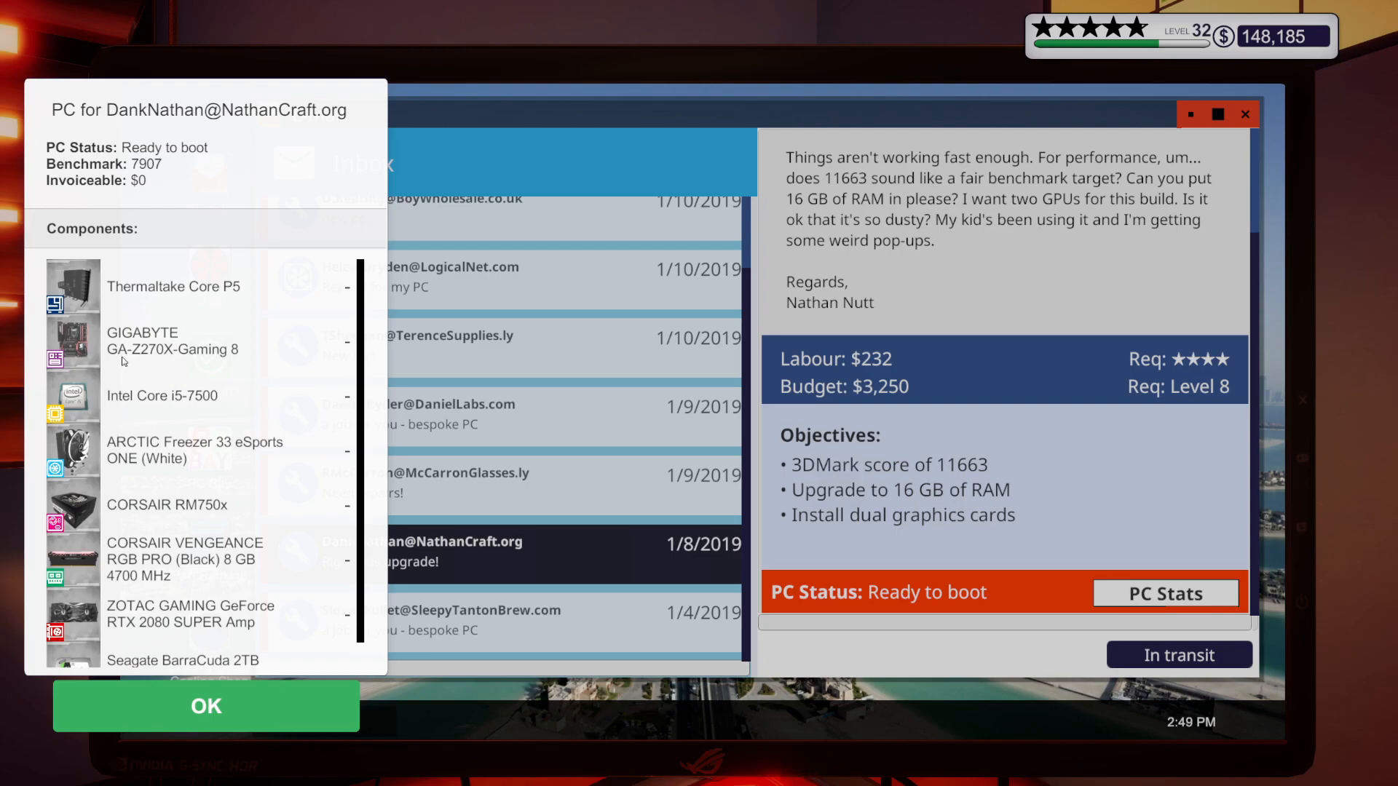
{"action": "mouse_move", "coordinate": [270, 406]}
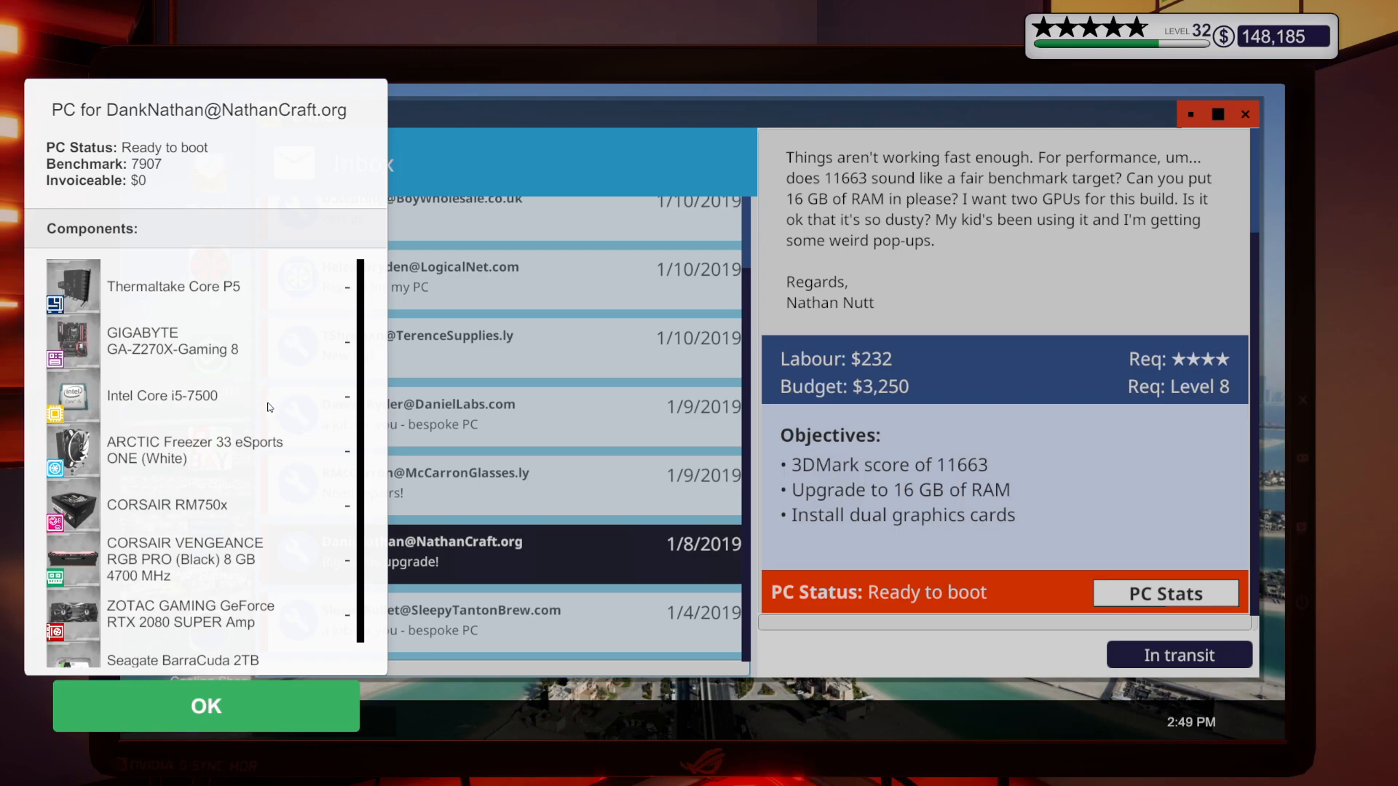
{"action": "mouse_move", "coordinate": [267, 545]}
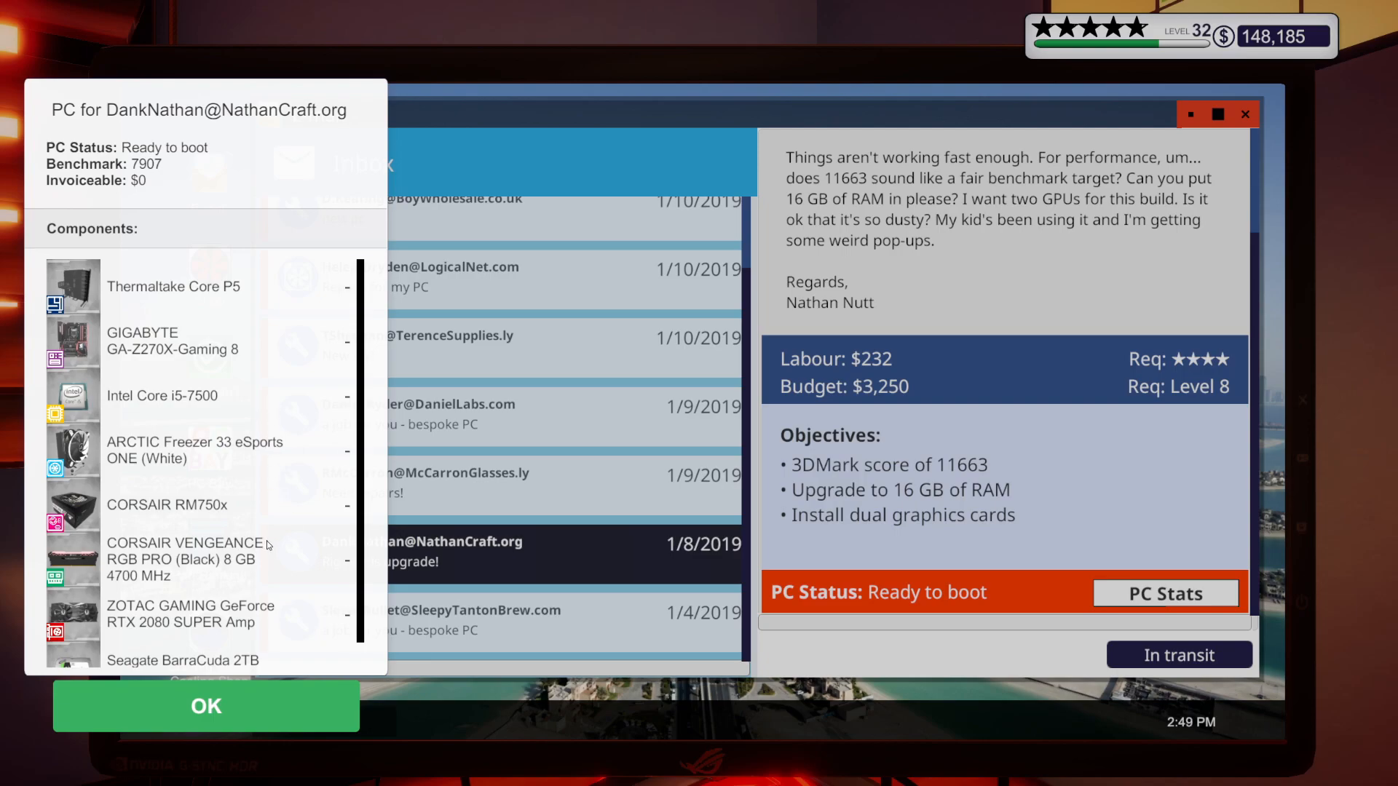
{"action": "scroll", "scroll_direction": "down", "scroll_amount": 3}
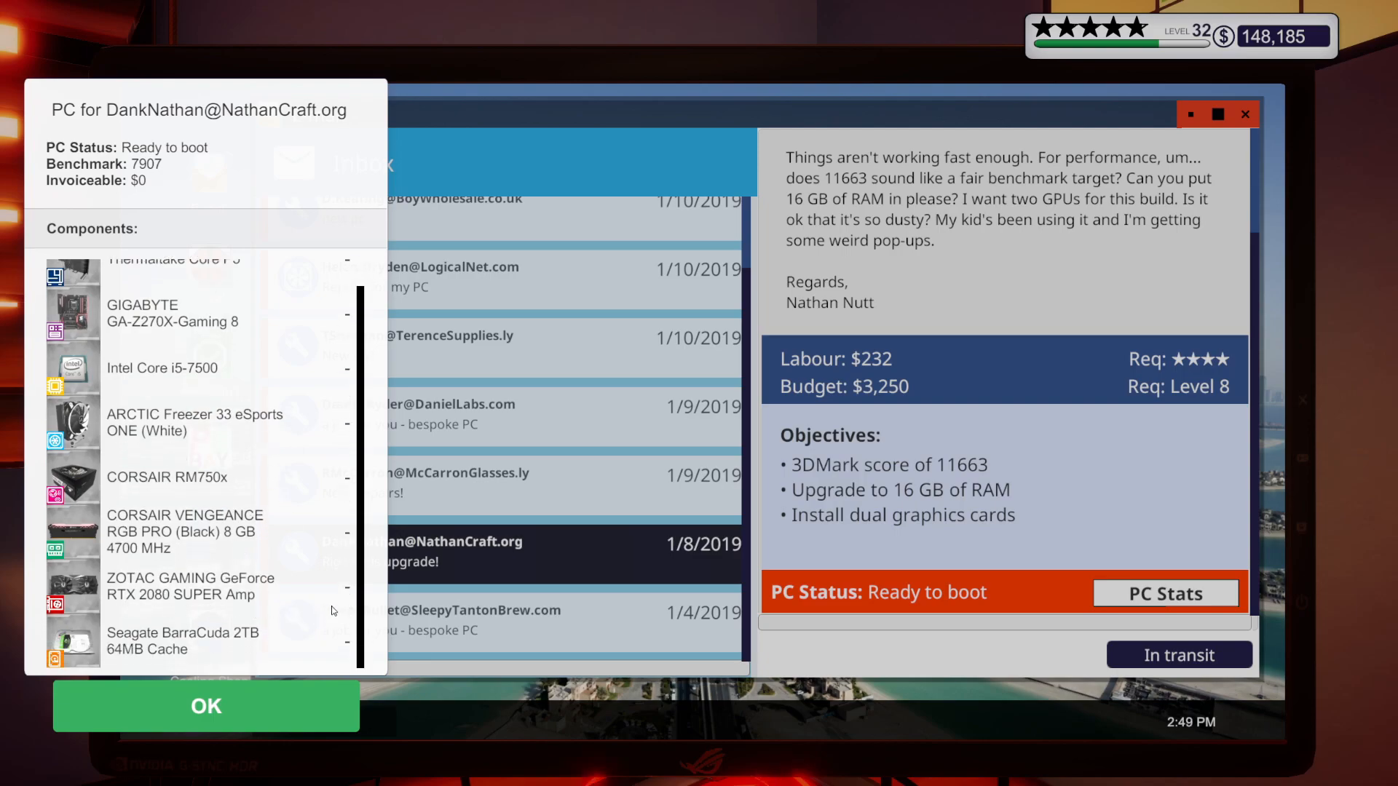
{"action": "left_click", "coordinate": [205, 705]}
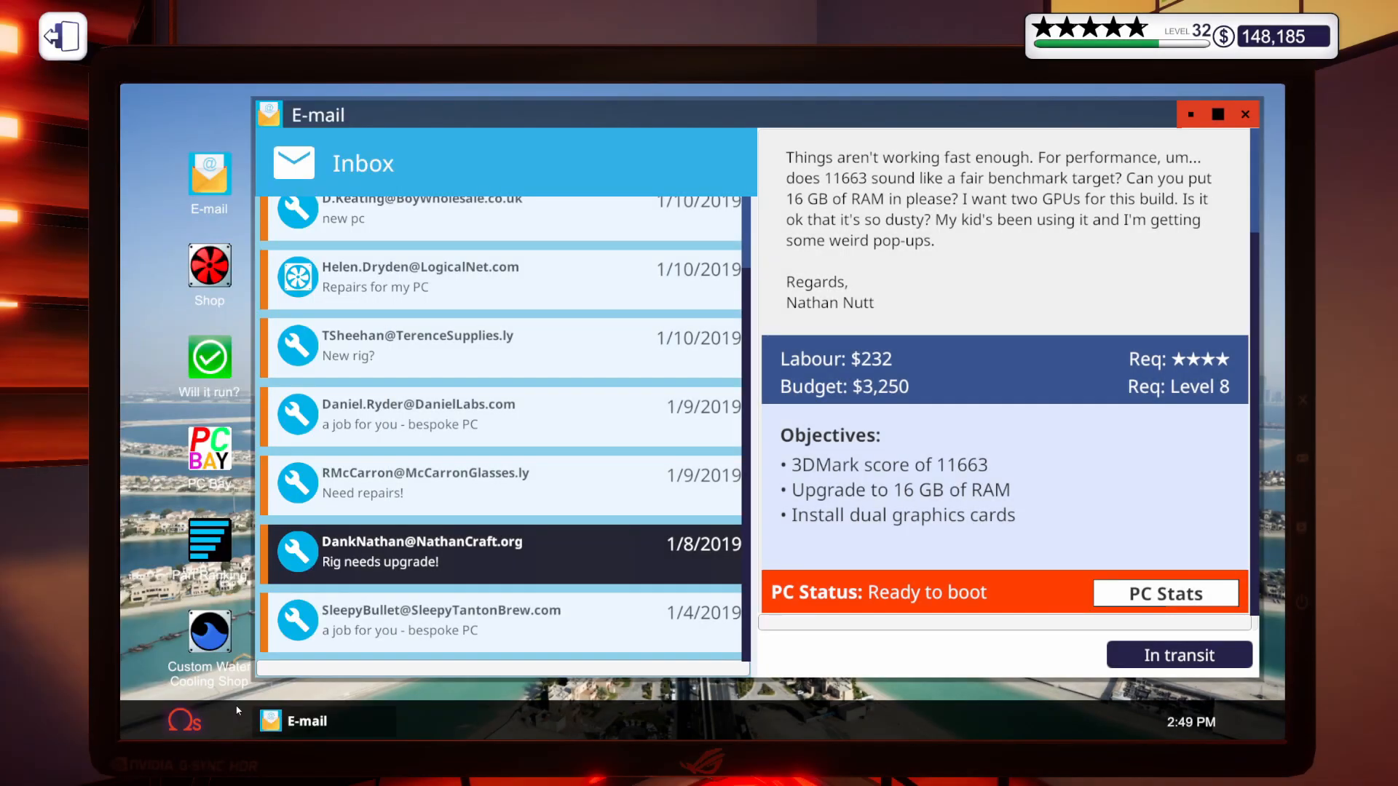
{"action": "mouse_move", "coordinate": [1003, 426]}
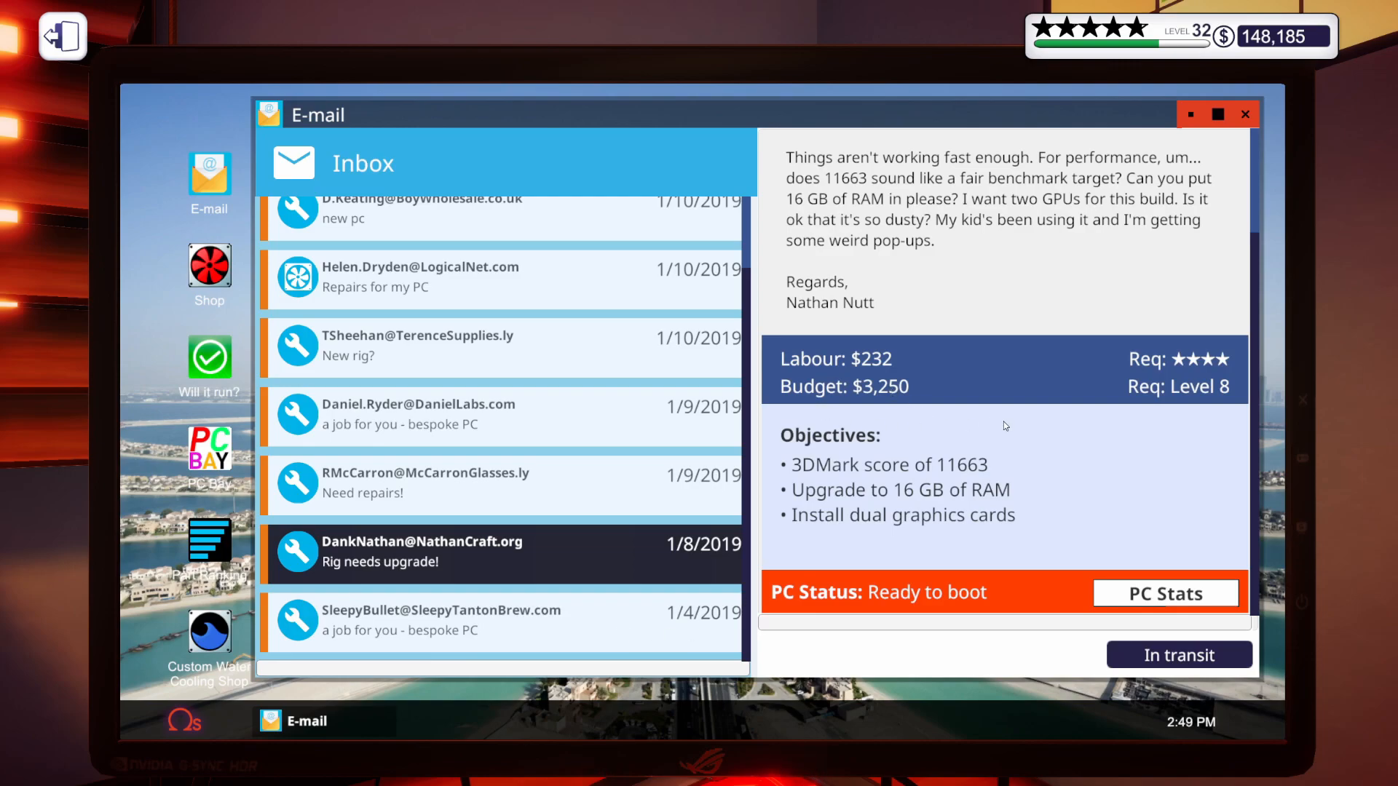
{"action": "mouse_move", "coordinate": [835, 530]}
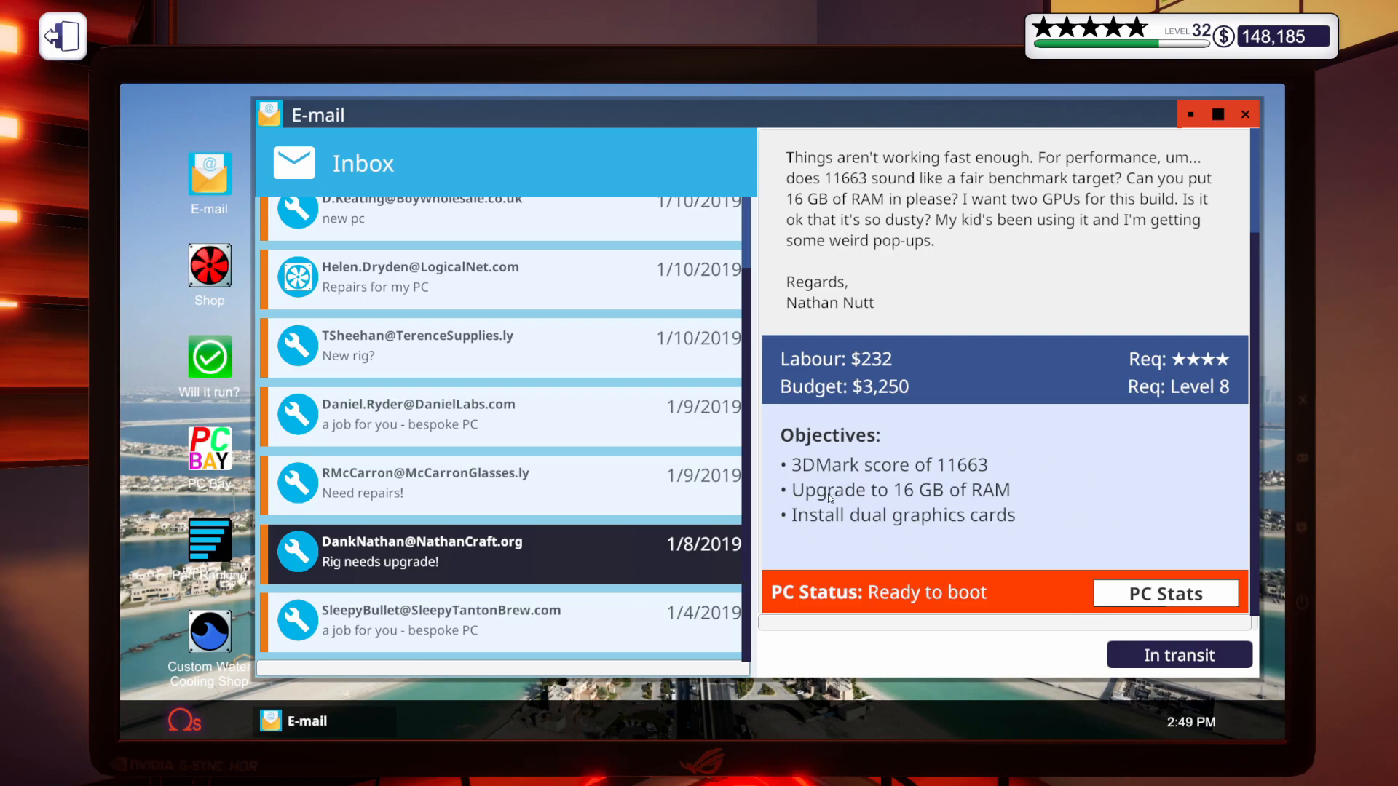
{"action": "mouse_move", "coordinate": [486, 623]}
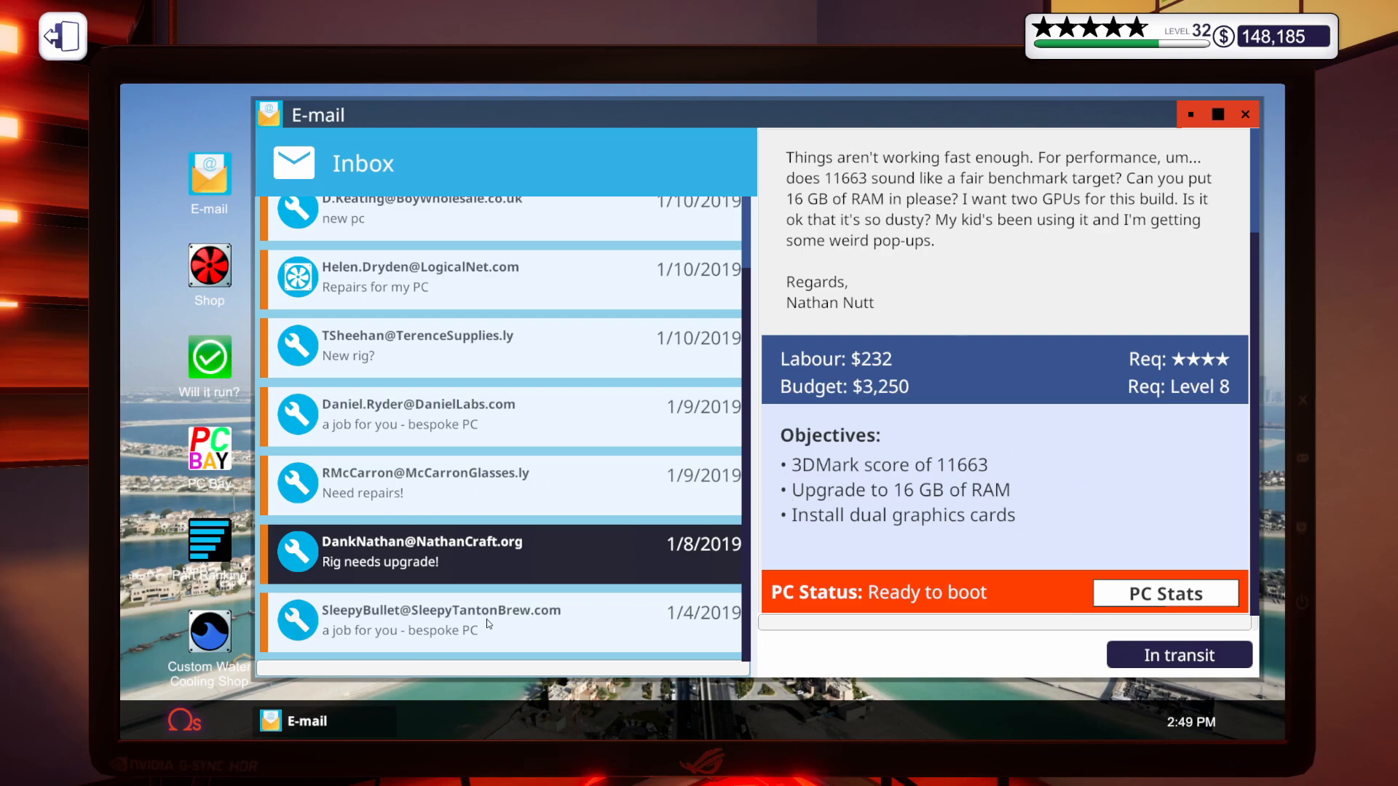
Accept Christine's $5,000 bespoke PC job that must run Adobe Premiere Pro CC.
{"action": "left_click", "coordinate": [440, 620]}
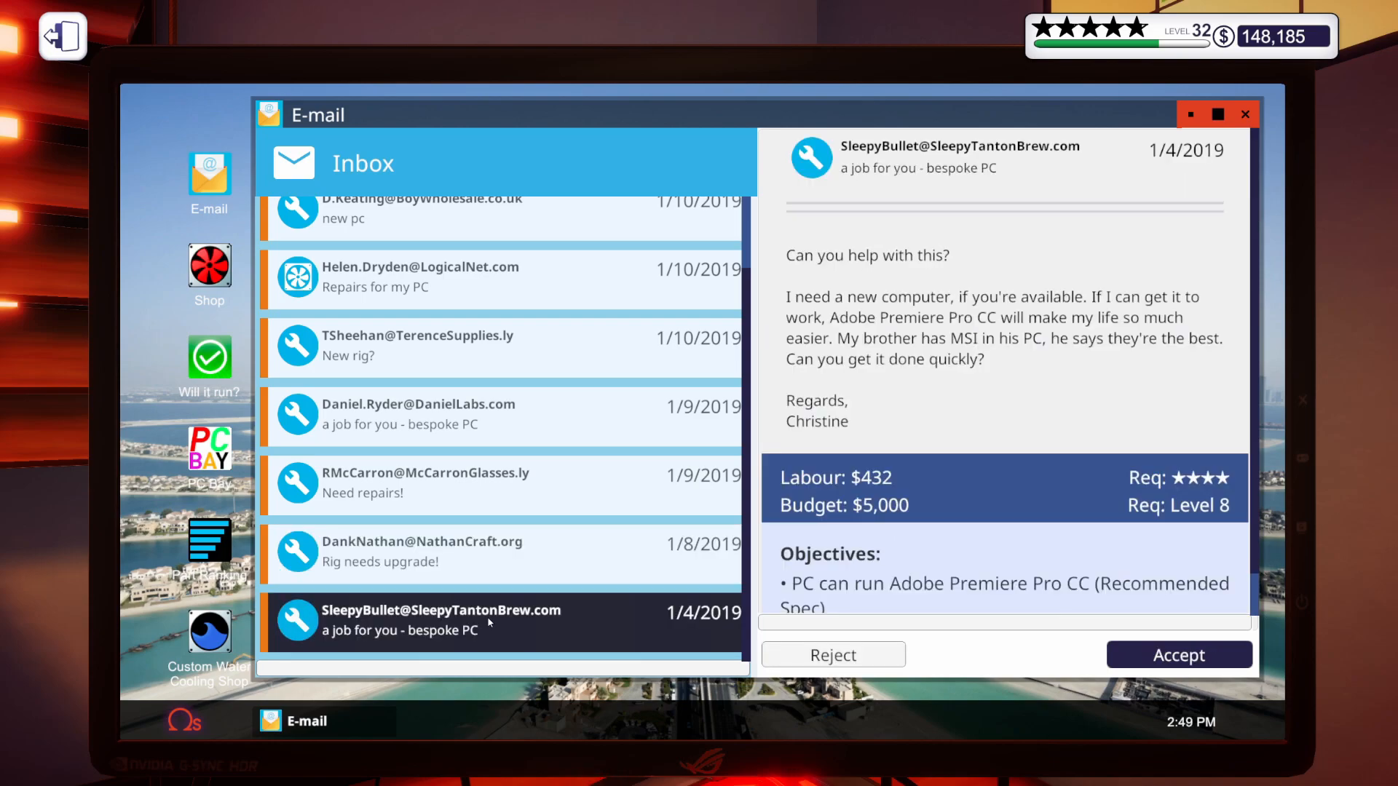
{"action": "mouse_move", "coordinate": [1086, 455]}
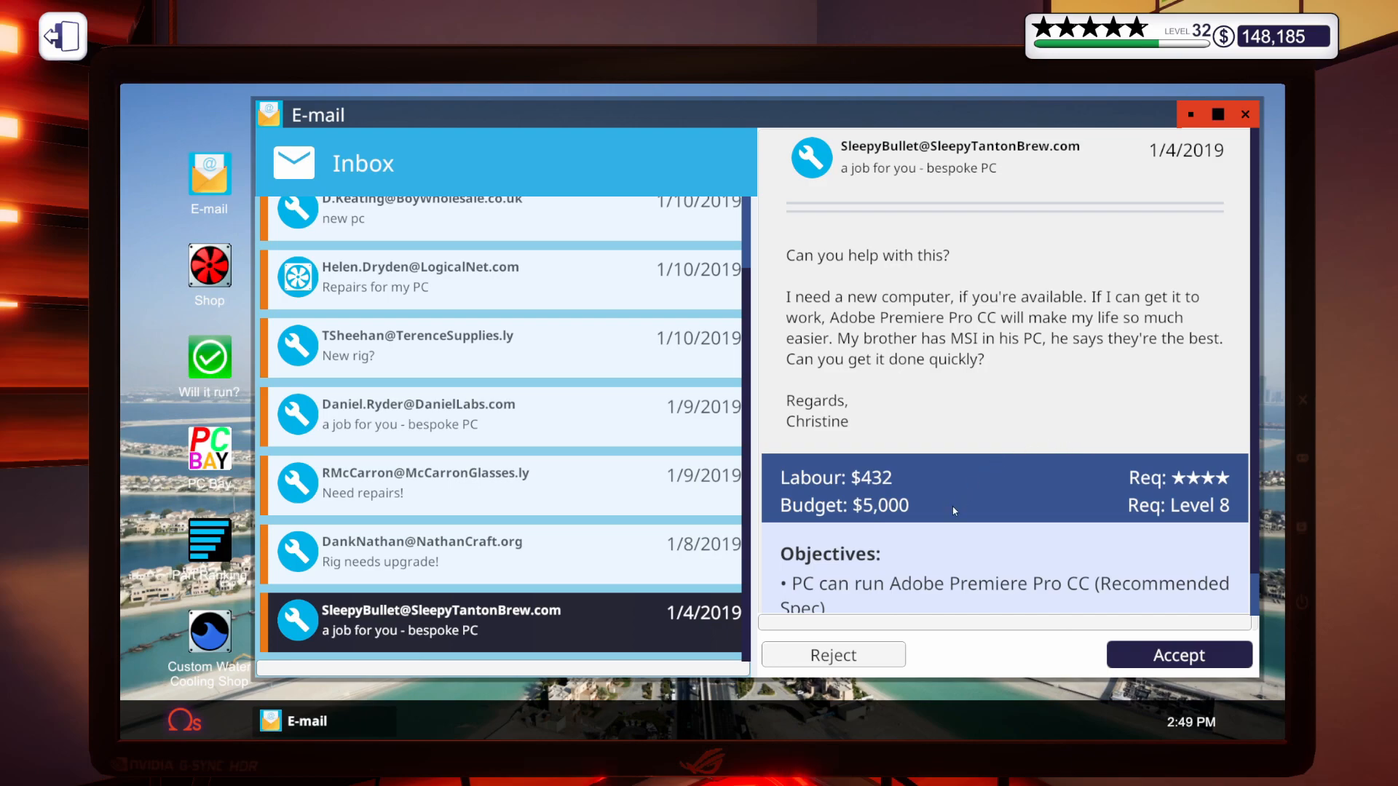
{"action": "mouse_move", "coordinate": [978, 543]}
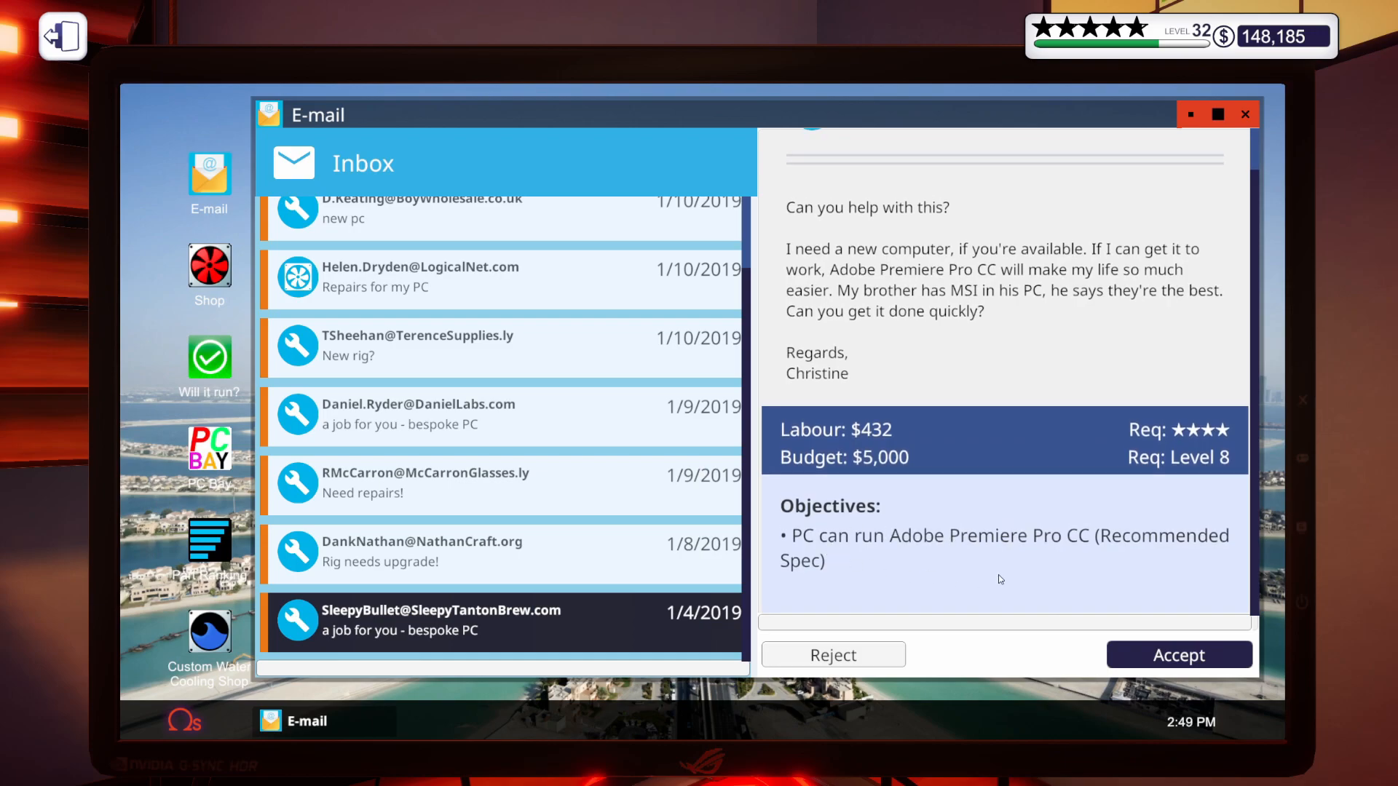
{"action": "mouse_move", "coordinate": [1109, 581]}
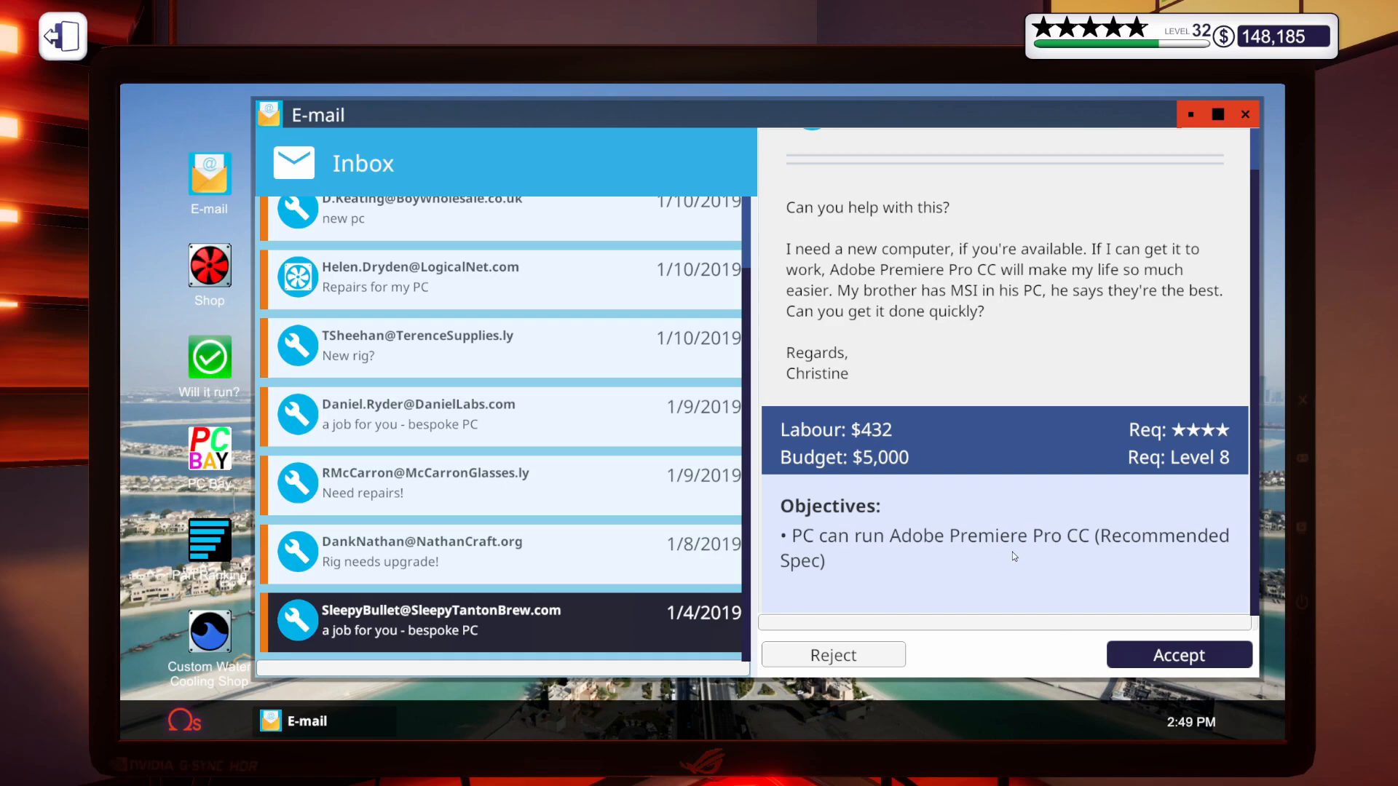
{"action": "left_click", "coordinate": [1178, 654]}
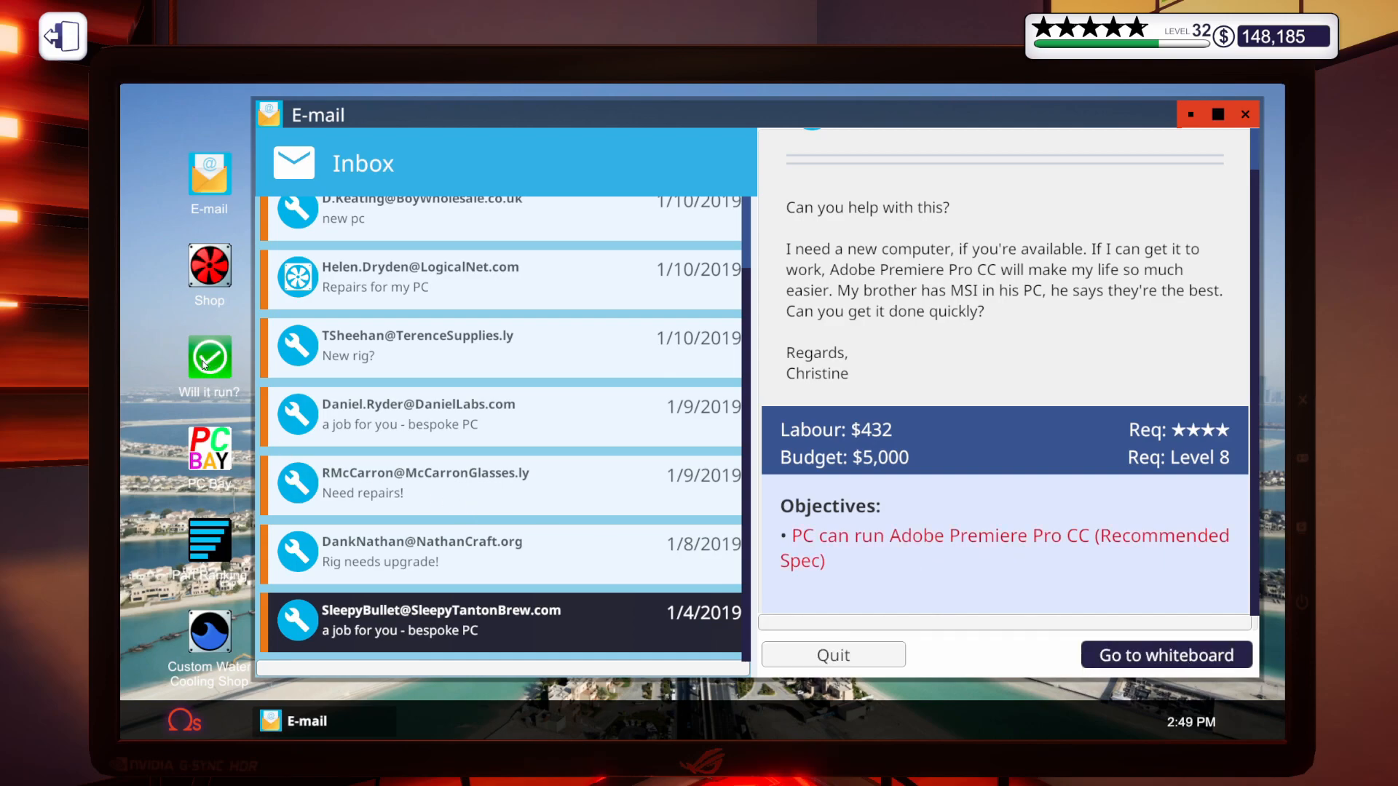
{"action": "left_click", "coordinate": [209, 355]}
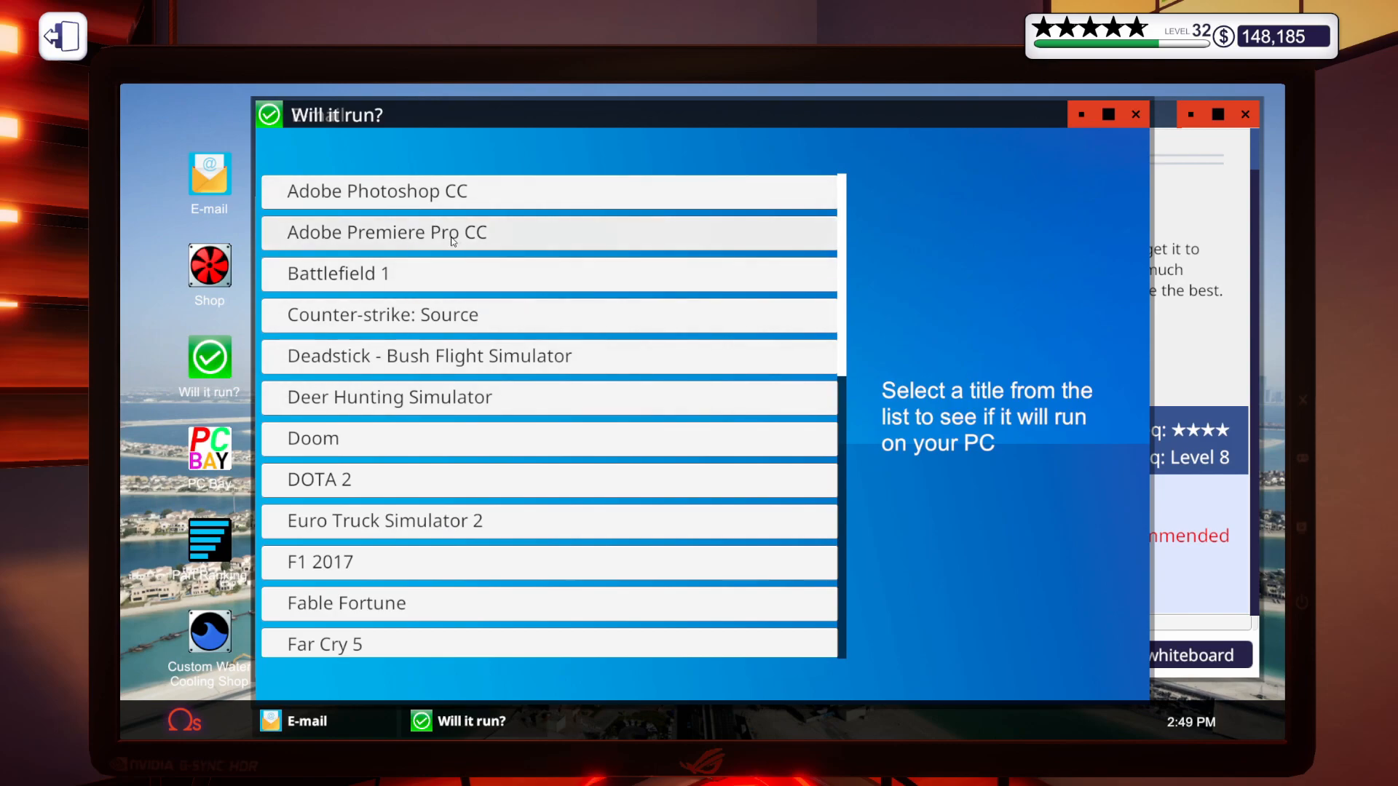
{"action": "left_click", "coordinate": [383, 232]}
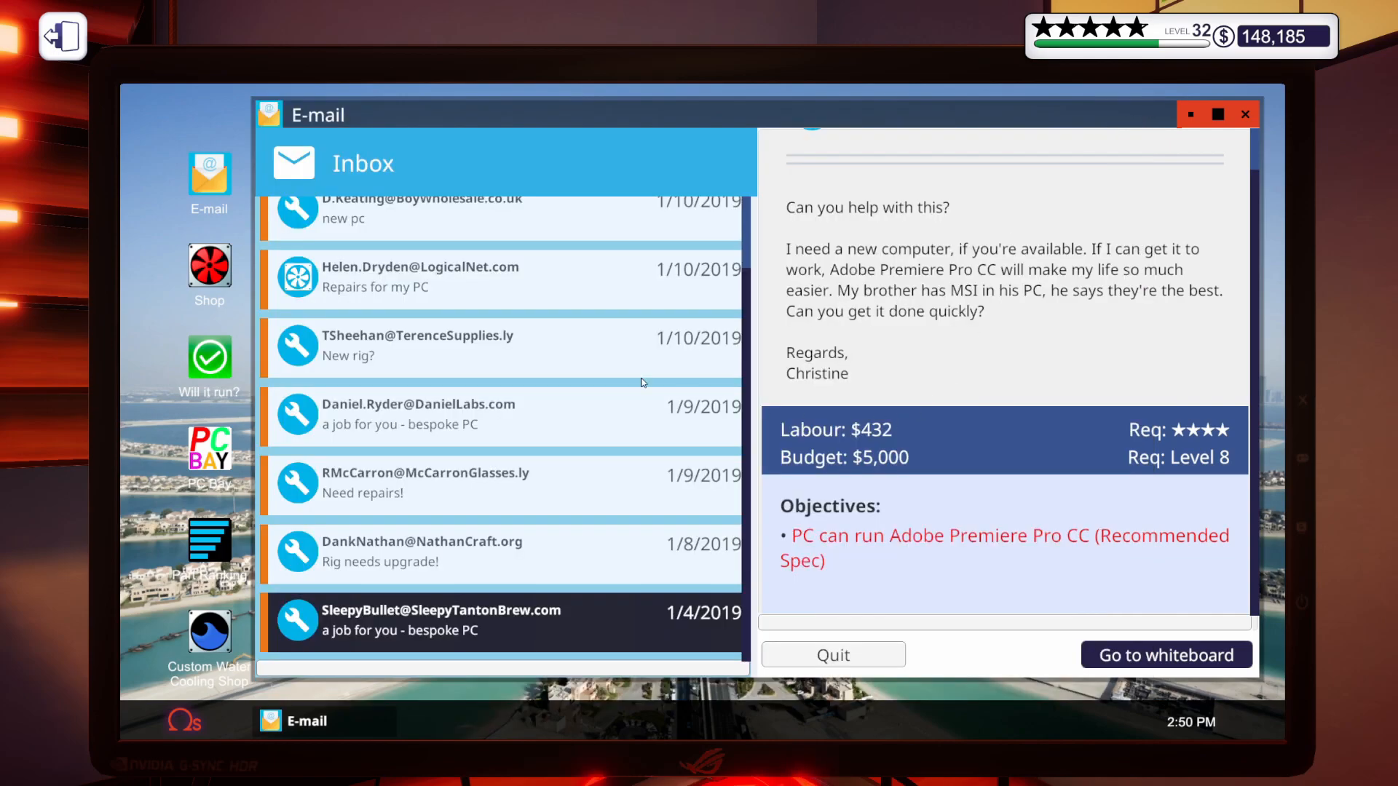
Go to the parts store to start shopping for the bespoke build's components.
{"action": "left_click", "coordinate": [210, 264]}
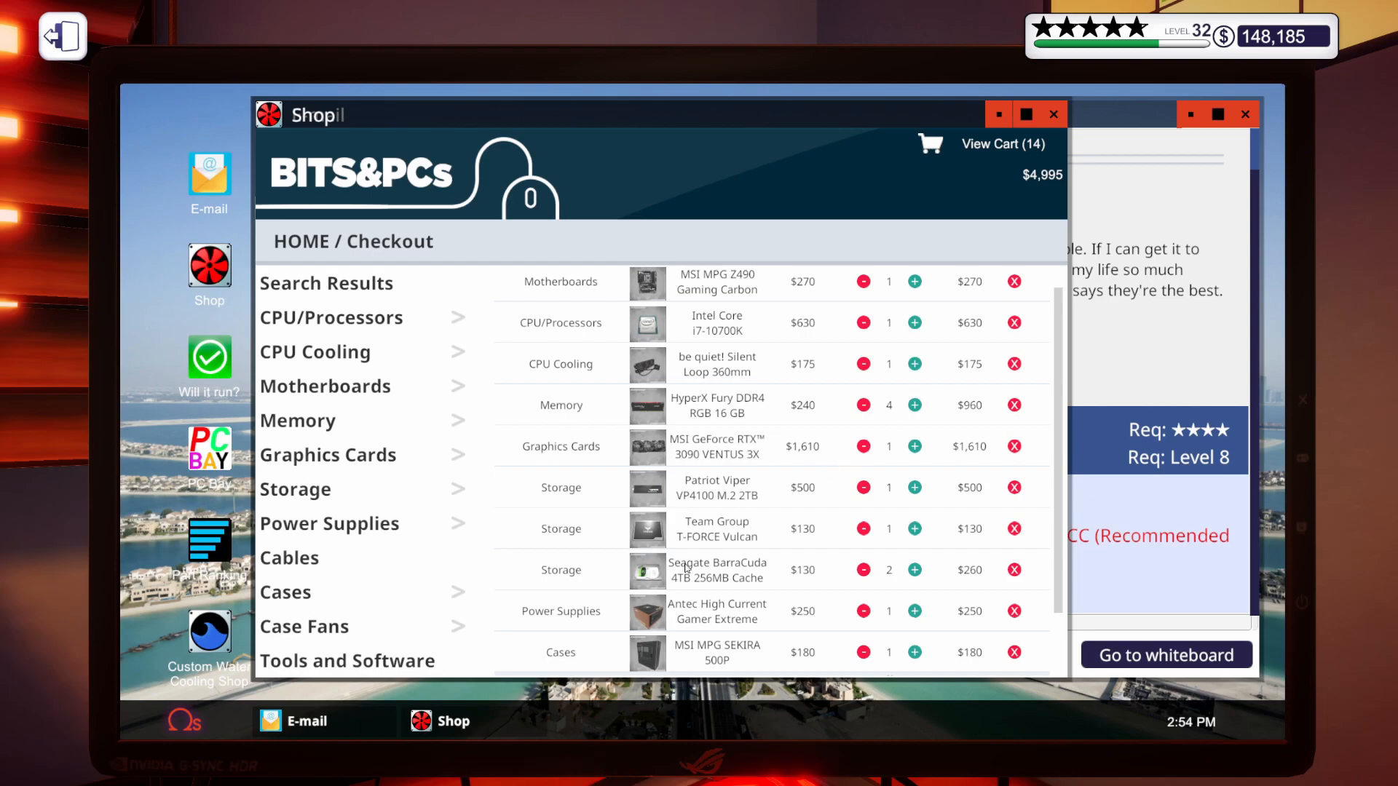
{"action": "mouse_move", "coordinate": [664, 658]}
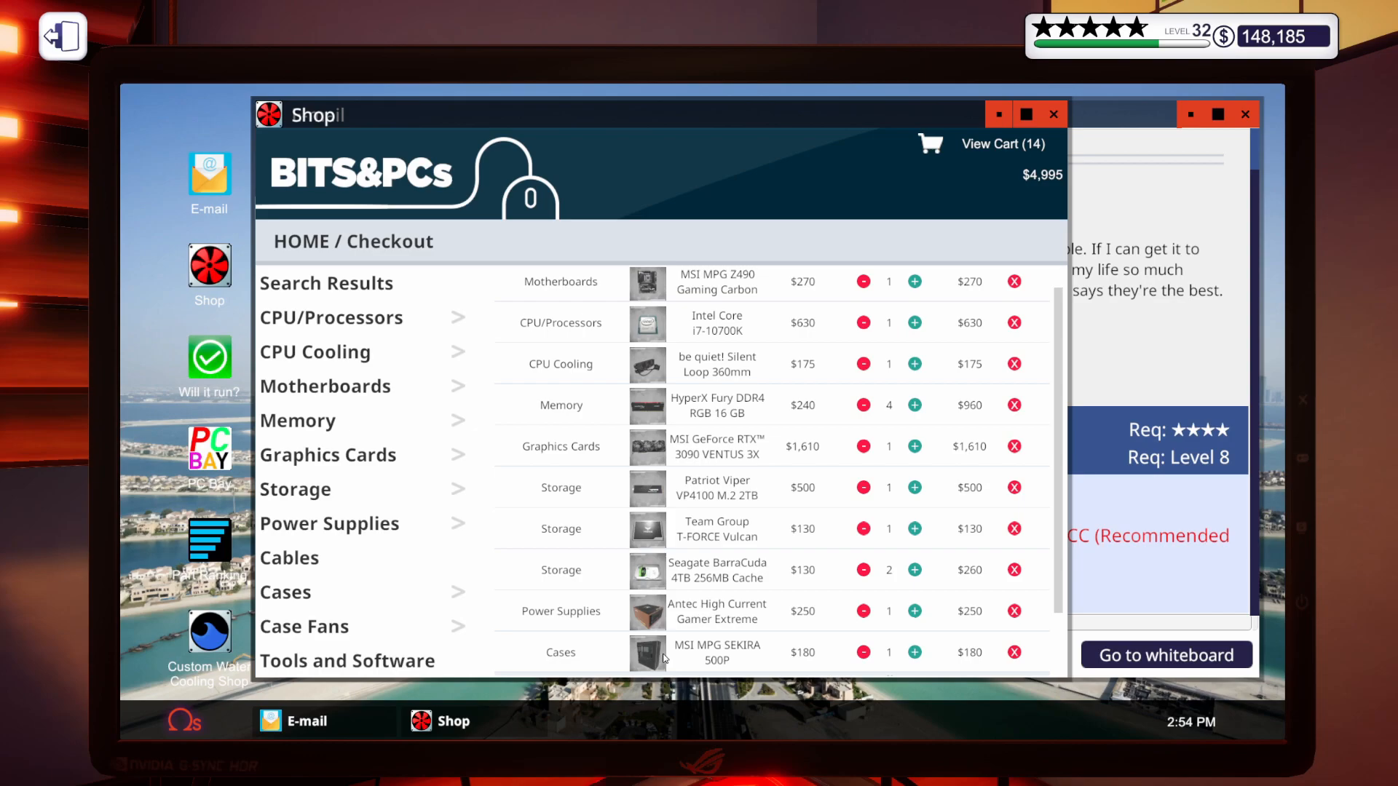
{"action": "mouse_move", "coordinate": [744, 655]}
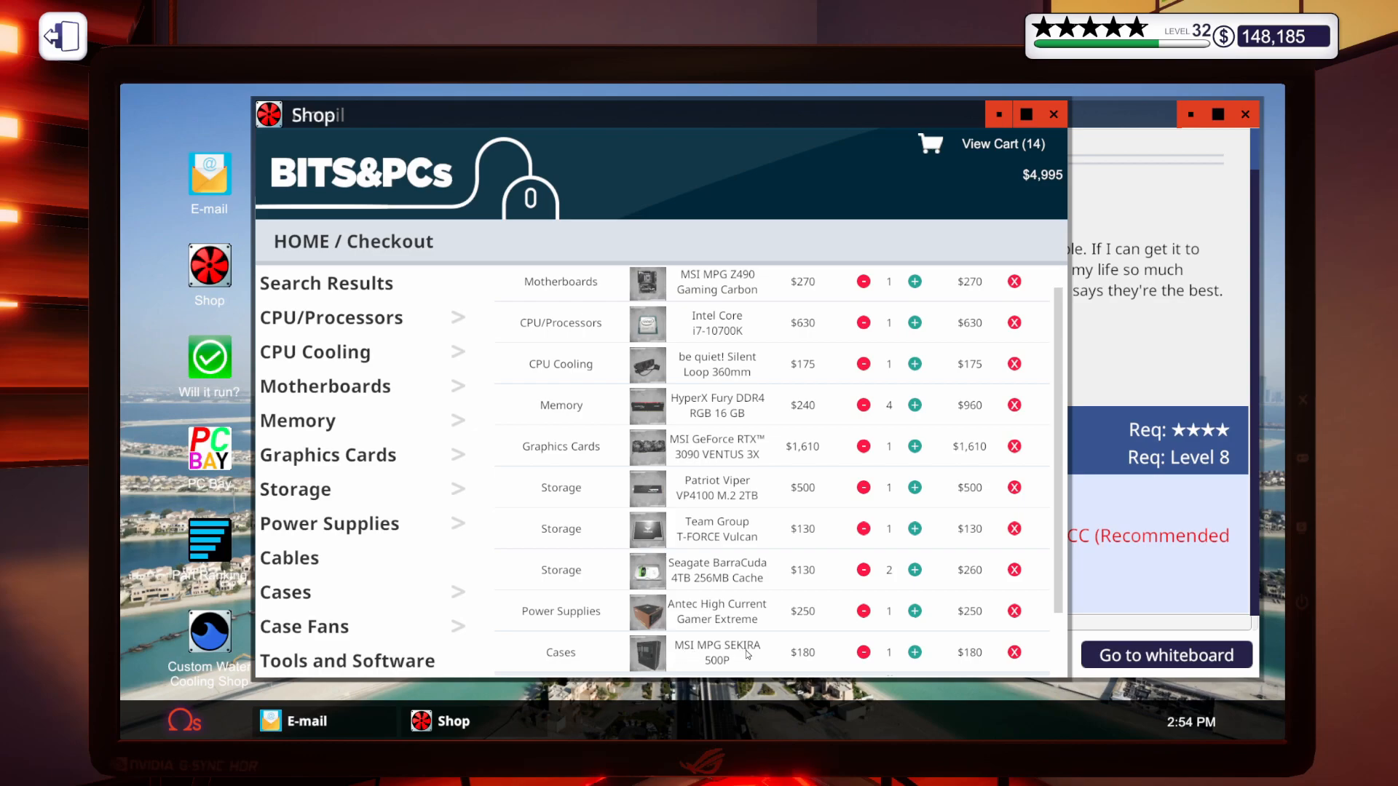
{"action": "mouse_move", "coordinate": [833, 656]}
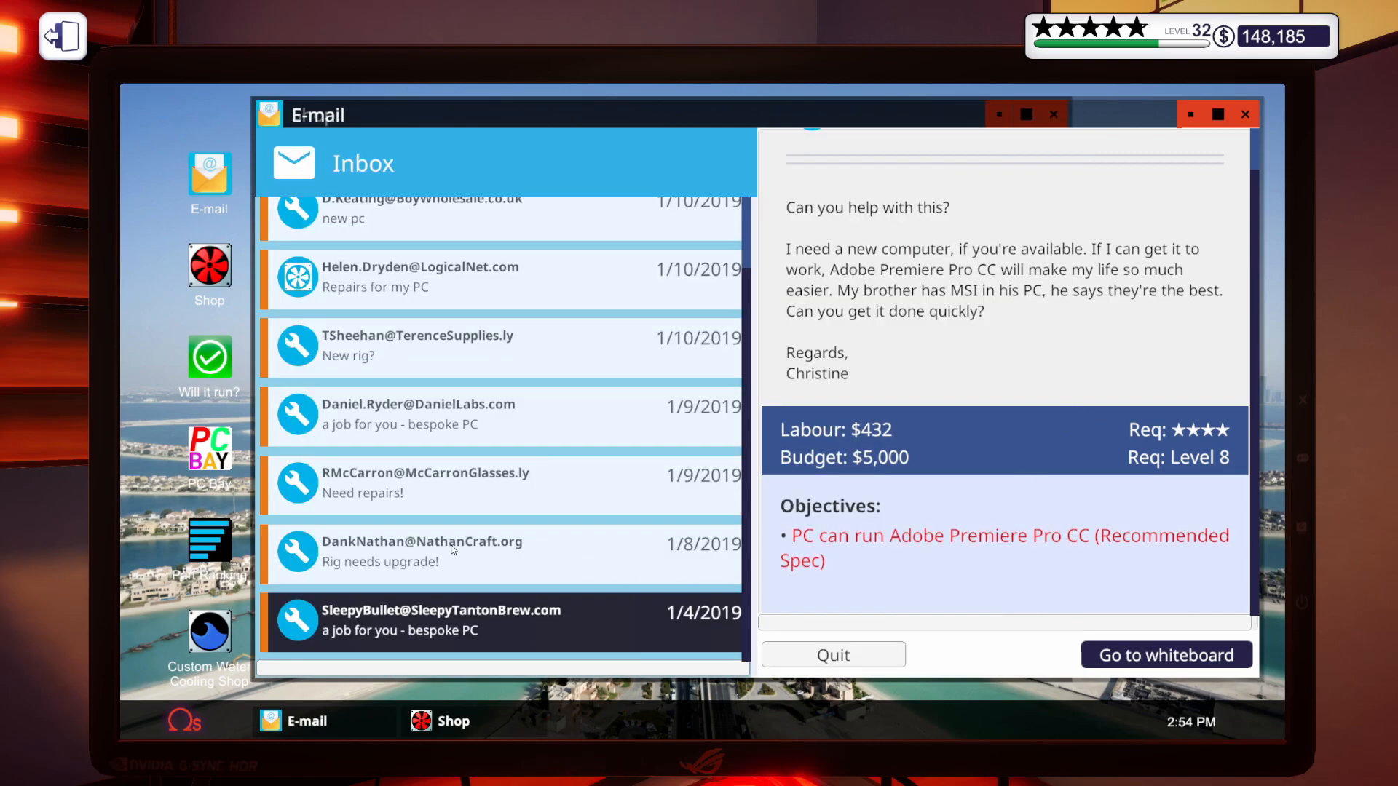
Review Nathan's upgrade e-mail, then bring up the 18-item BITS&PCs checkout.
{"action": "left_click", "coordinate": [423, 550]}
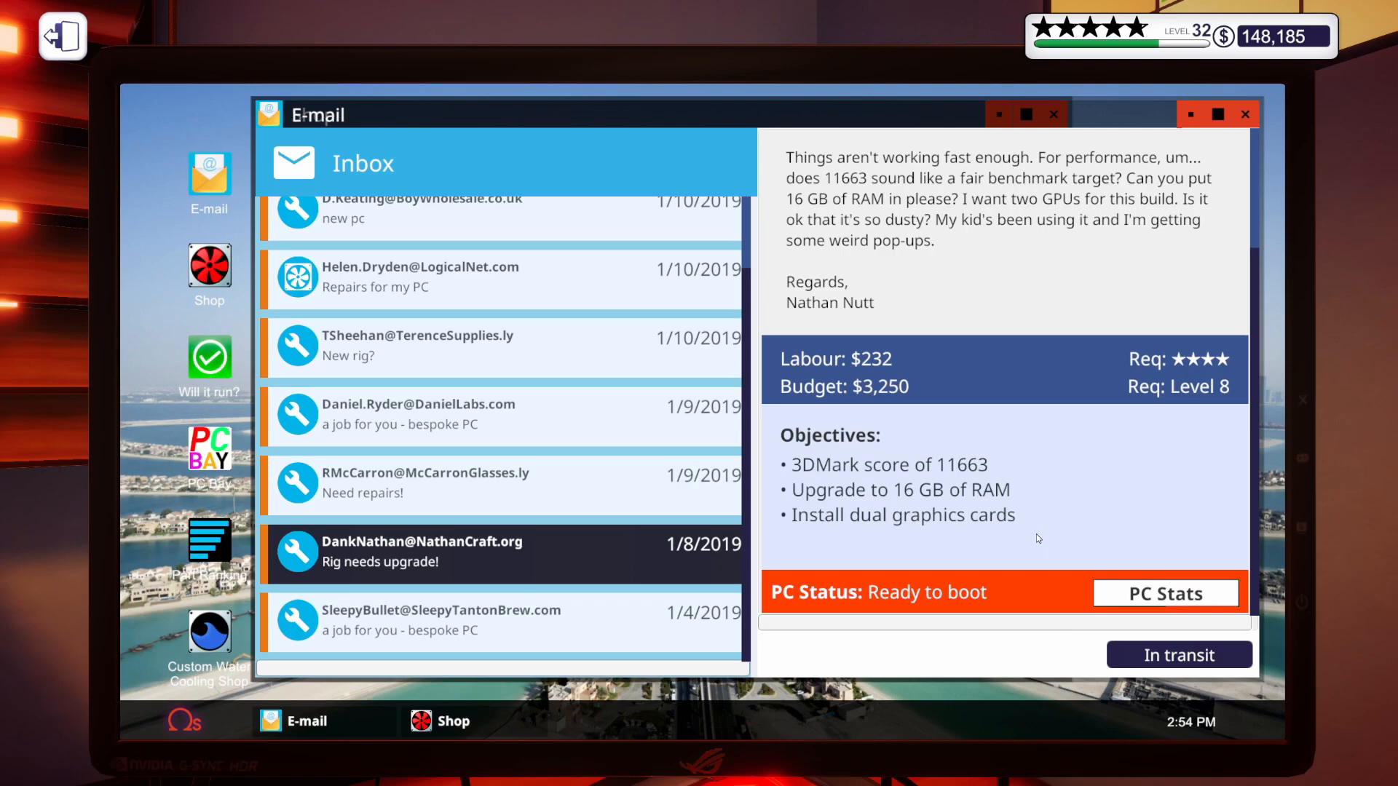
{"action": "left_click", "coordinate": [1165, 593]}
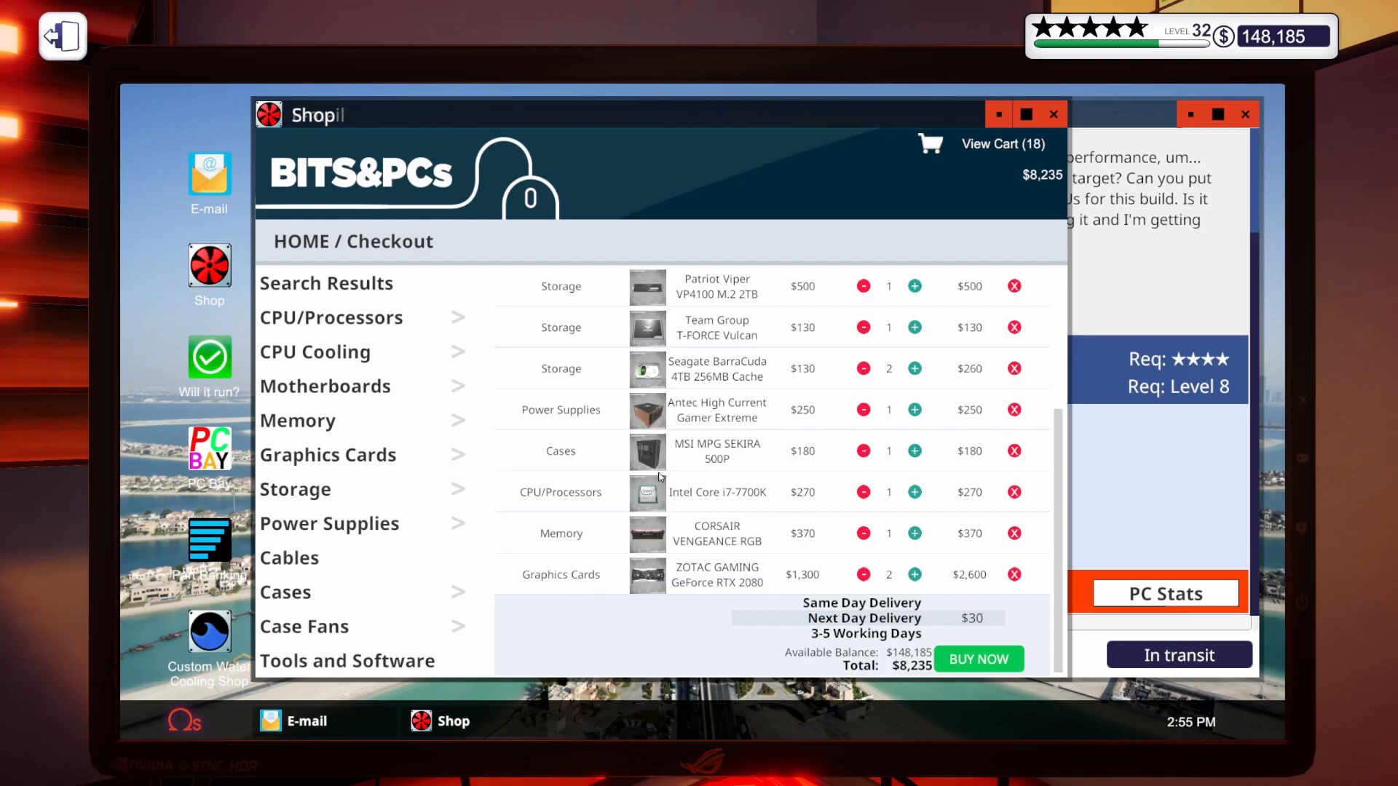
{"action": "mouse_move", "coordinate": [760, 511]}
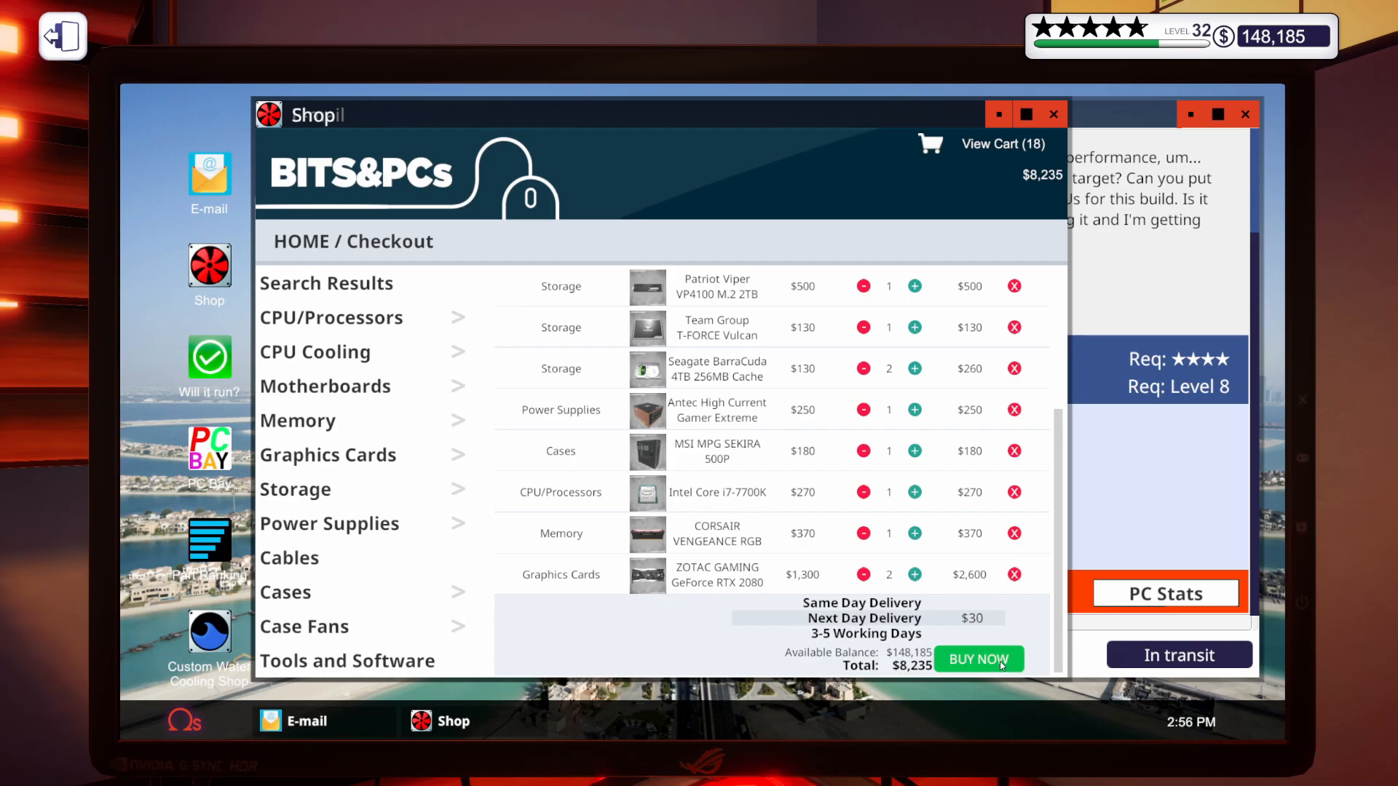
Buy the 18 checkout items for $8,235, leaving $139,950 in funds.
{"action": "left_click", "coordinate": [978, 658]}
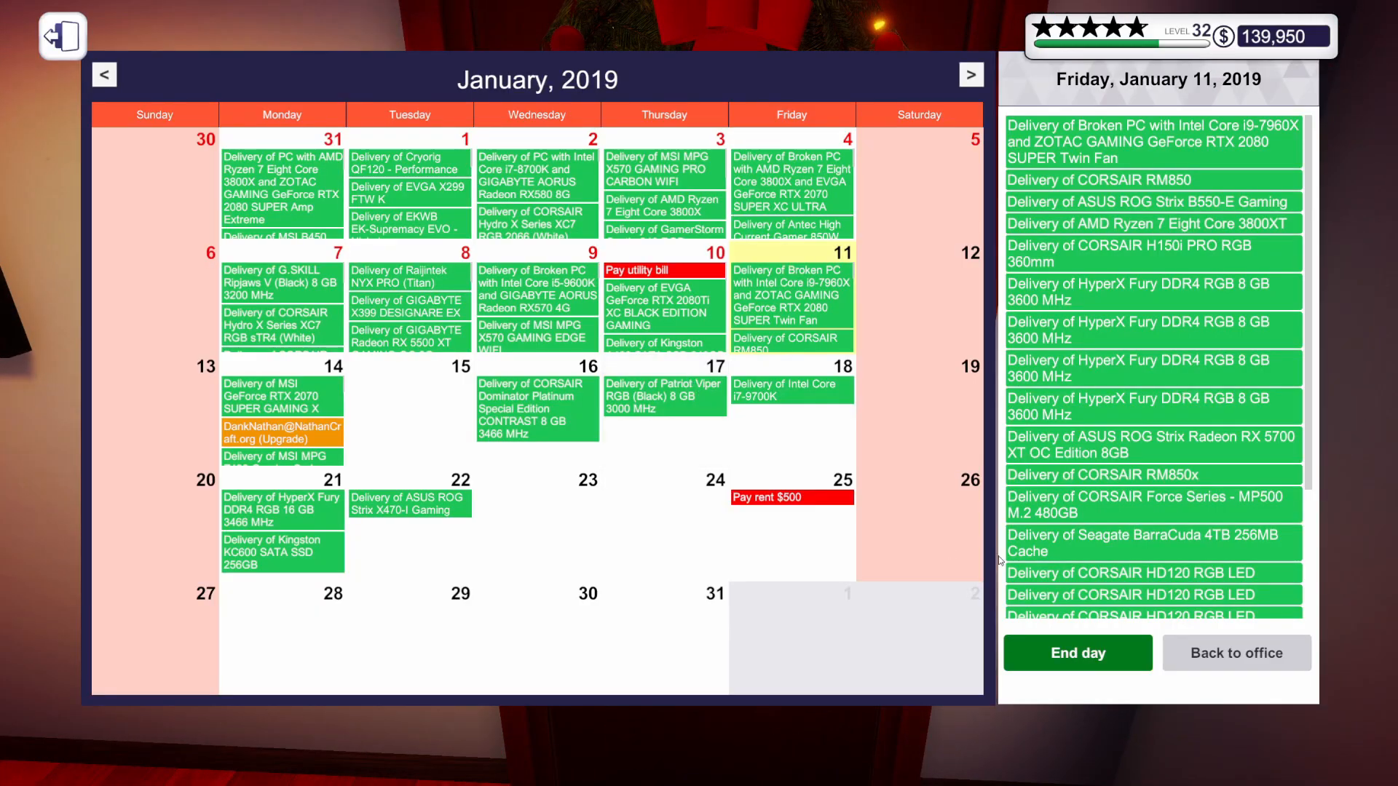
End the day, head to the workshop and dismiss the delivery manifest.
{"action": "left_click", "coordinate": [1078, 652]}
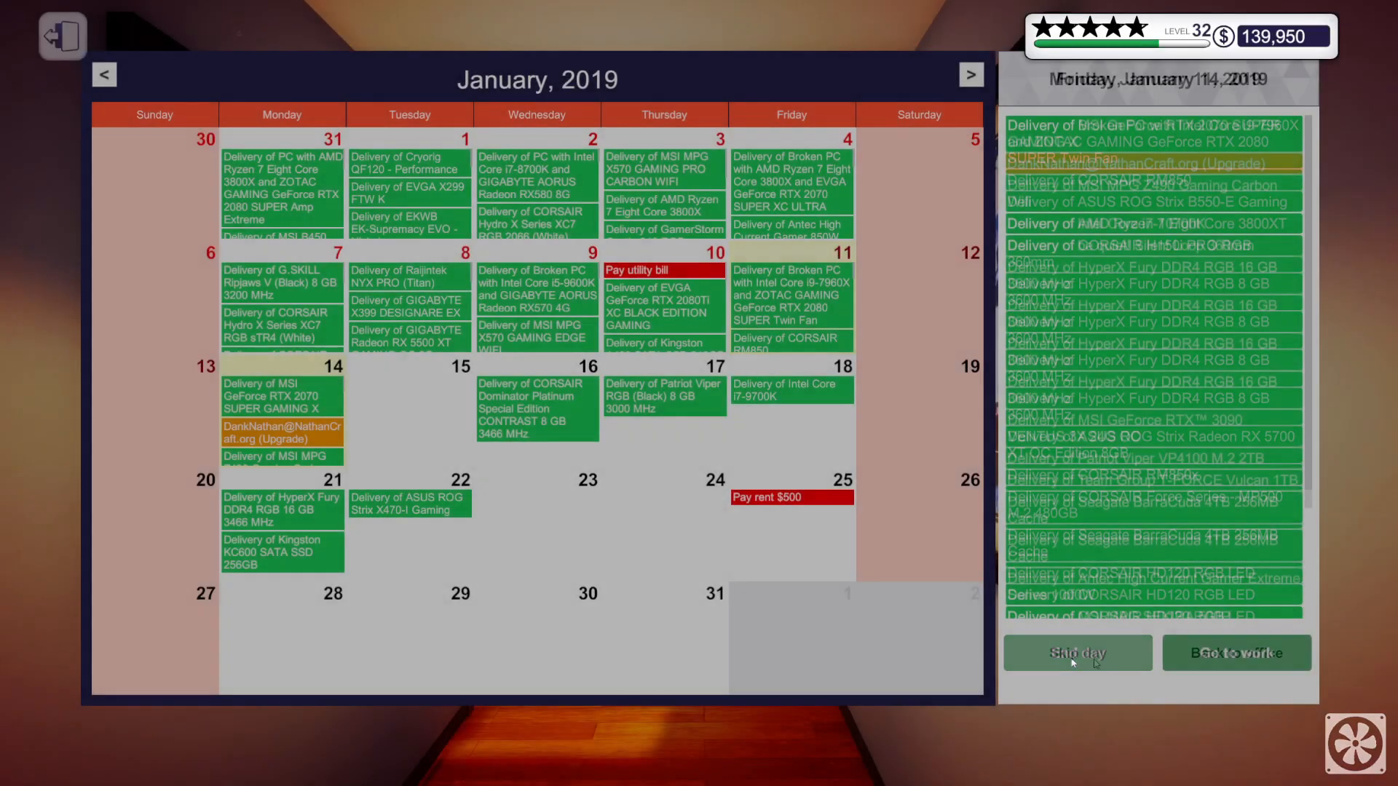
{"action": "left_click", "coordinate": [1234, 652]}
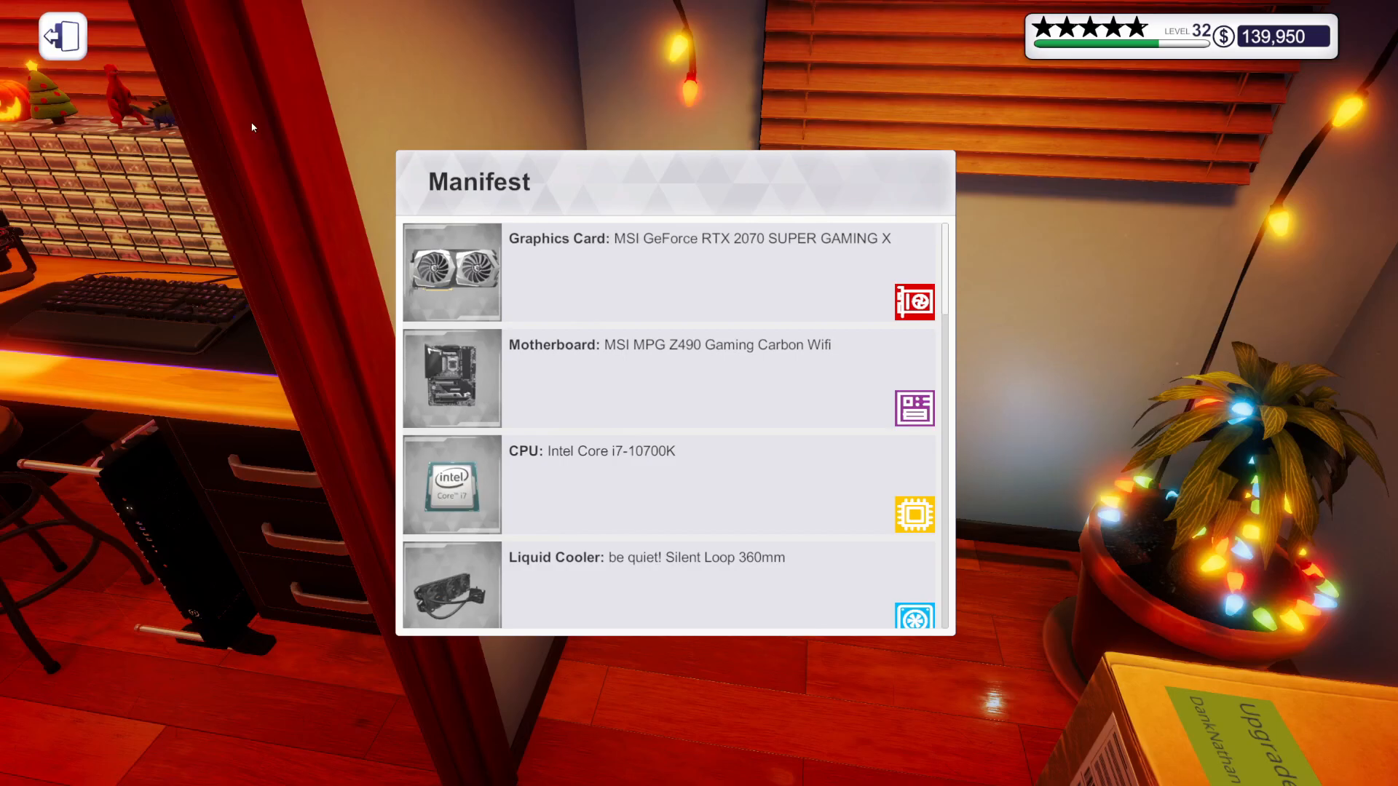
{"action": "left_click", "coordinate": [61, 35]}
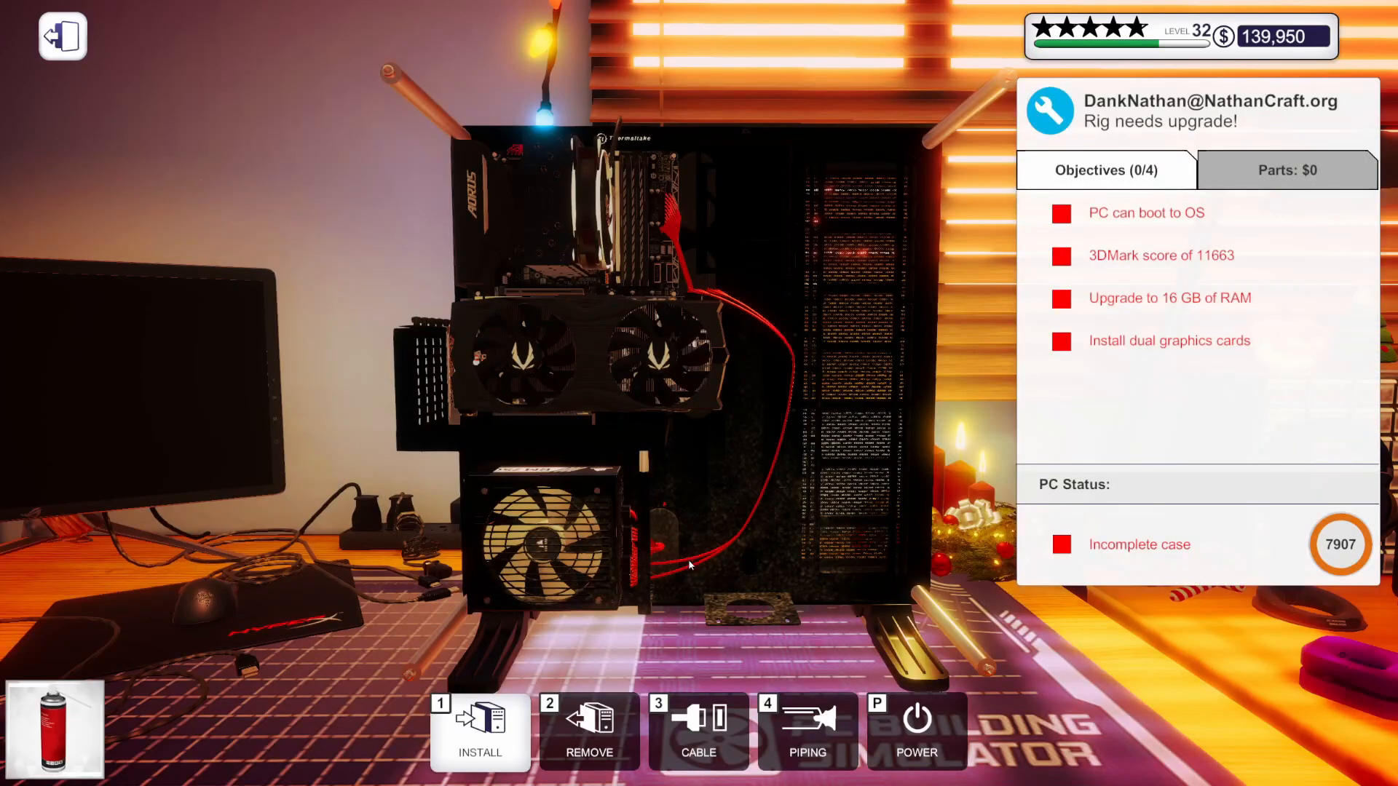
{"action": "mouse_move", "coordinate": [752, 499]}
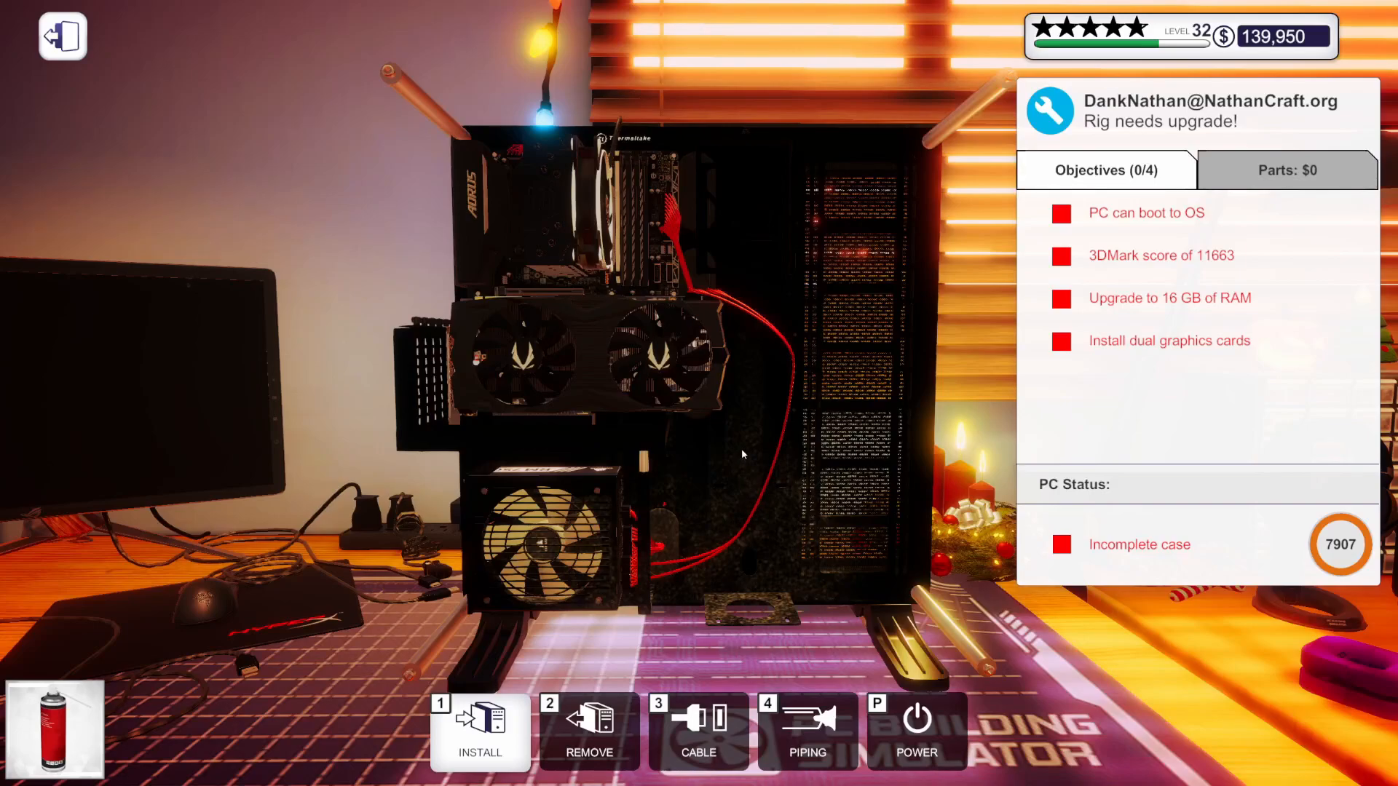
{"action": "mouse_move", "coordinate": [704, 384]}
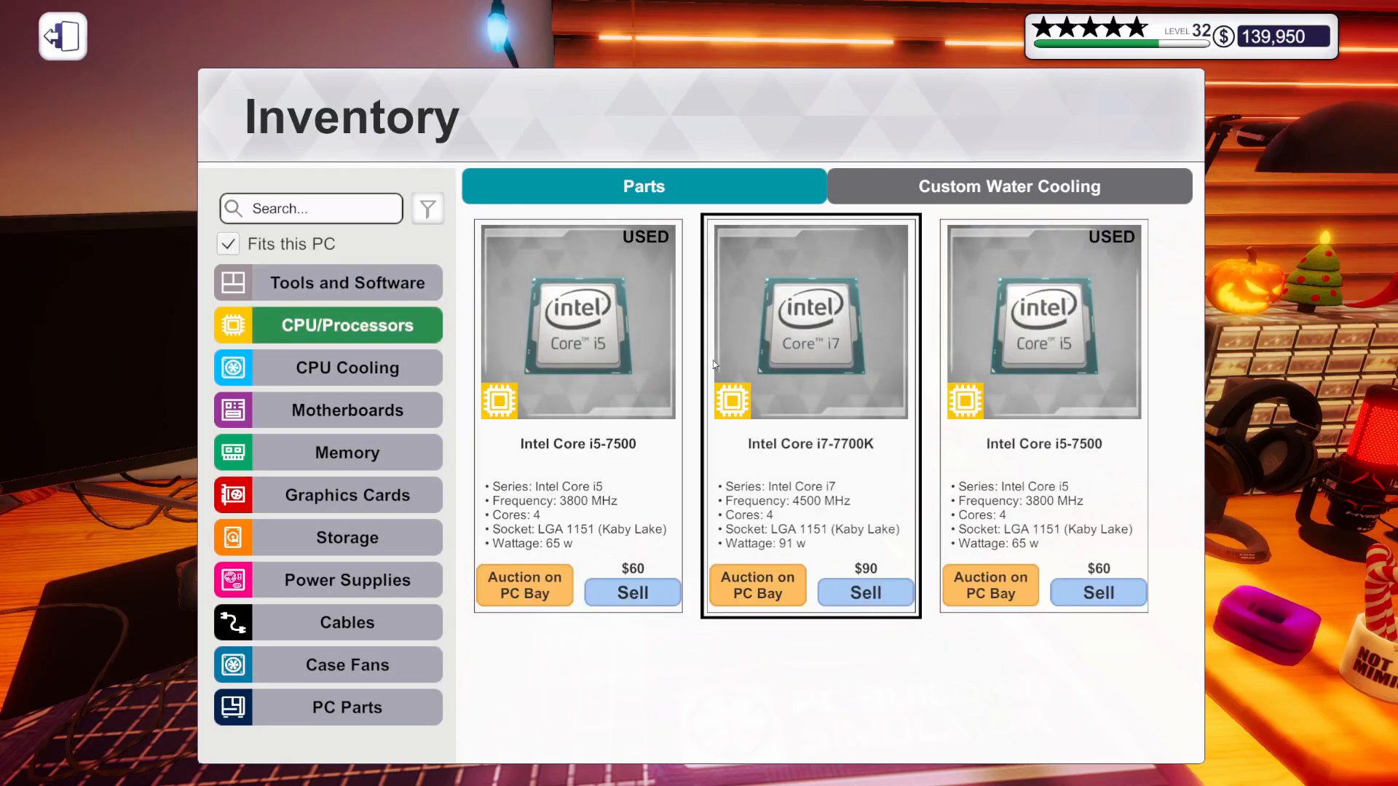
{"action": "mouse_move", "coordinate": [822, 495]}
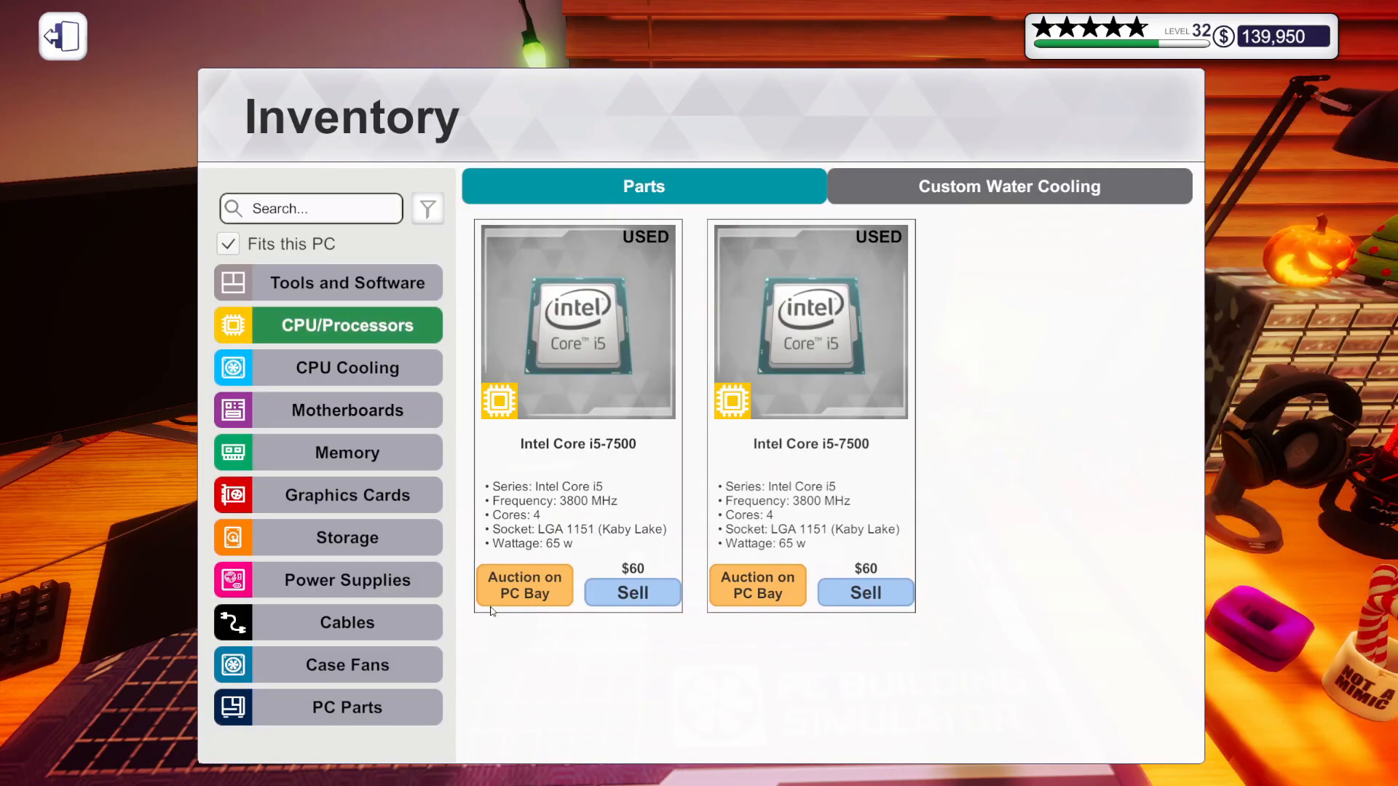
Leave the processor list after removing the Intel Core i7-7700K.
{"action": "left_click", "coordinate": [61, 35]}
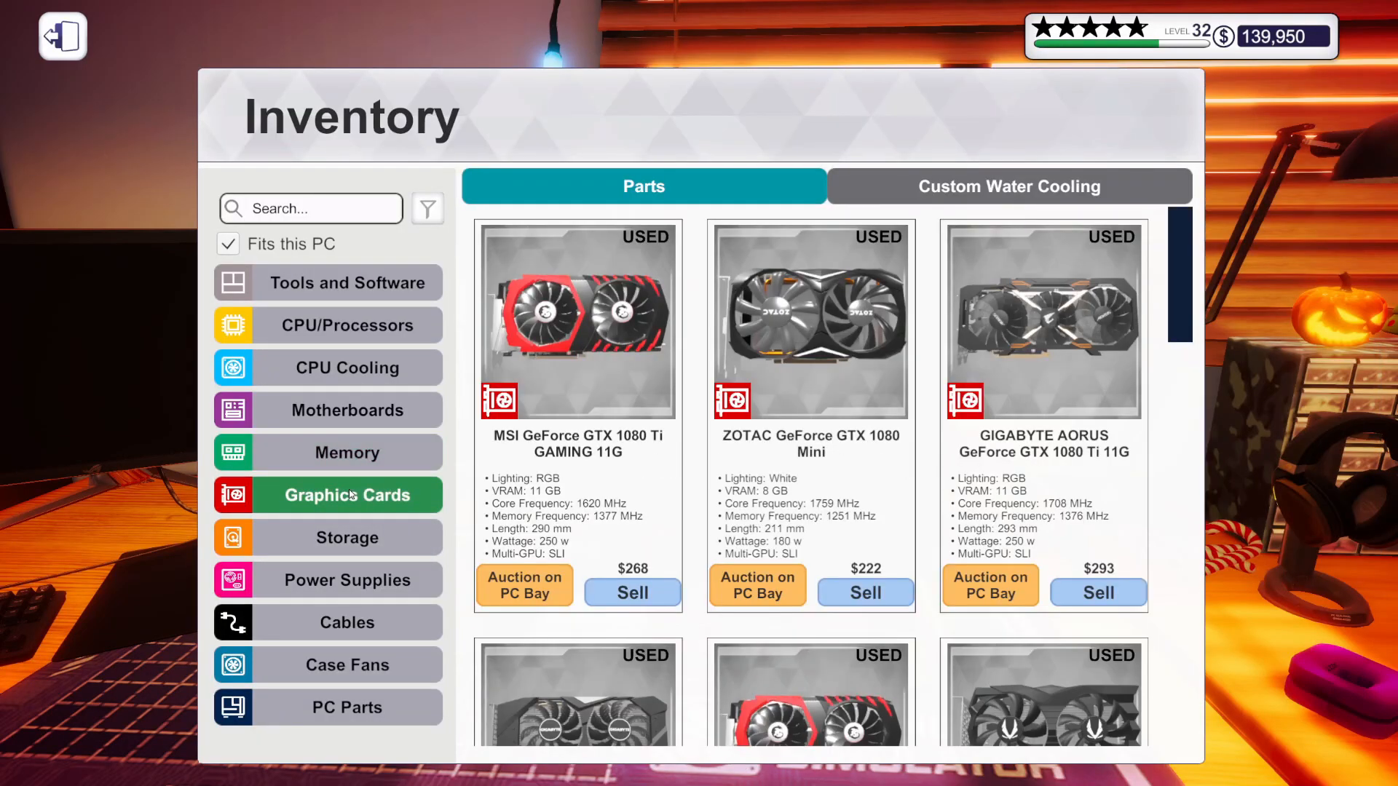
Untick 'Fits this PC' to browse every owned graphics card, then return to Nathan's rig.
{"action": "scroll", "scroll_direction": "down", "scroll_amount": 3}
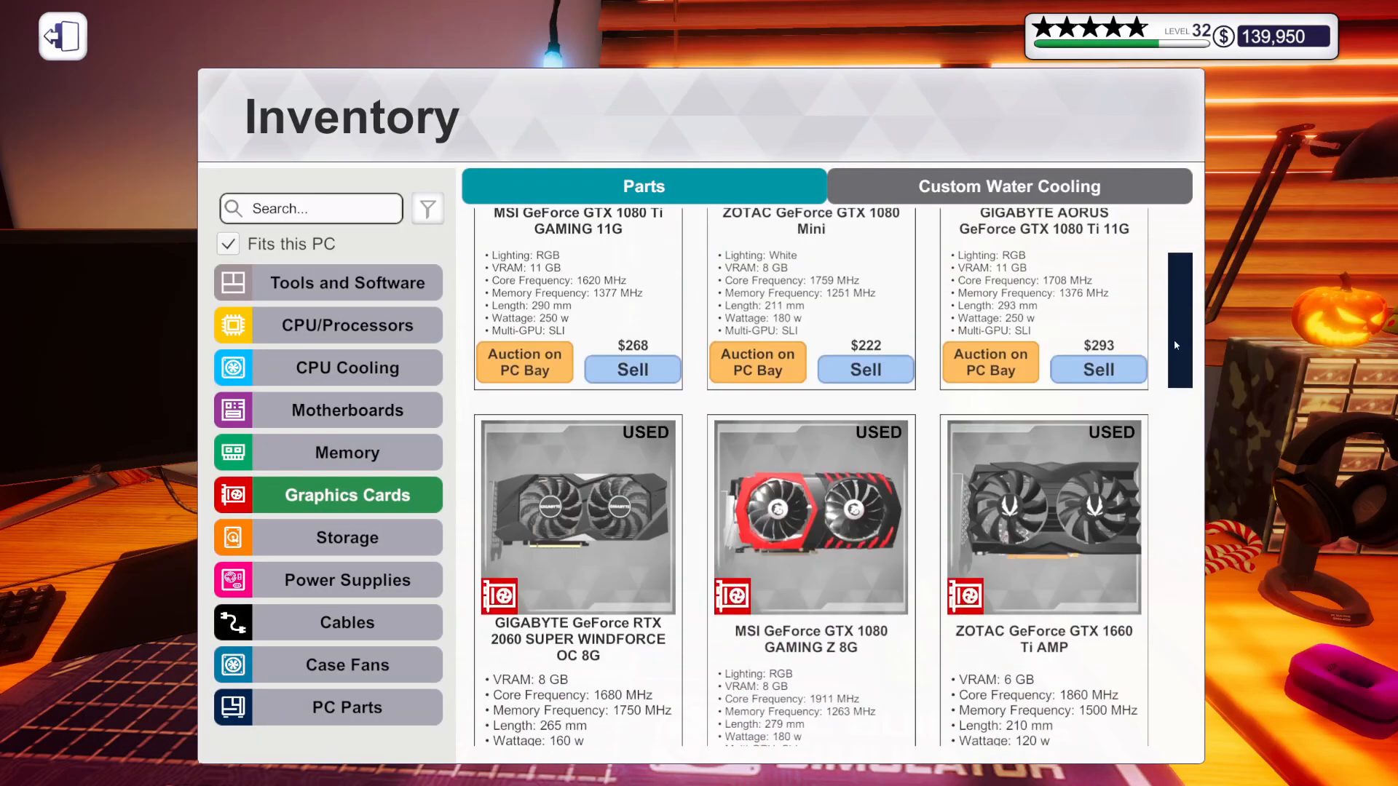
{"action": "scroll", "scroll_direction": "down", "scroll_amount": 3}
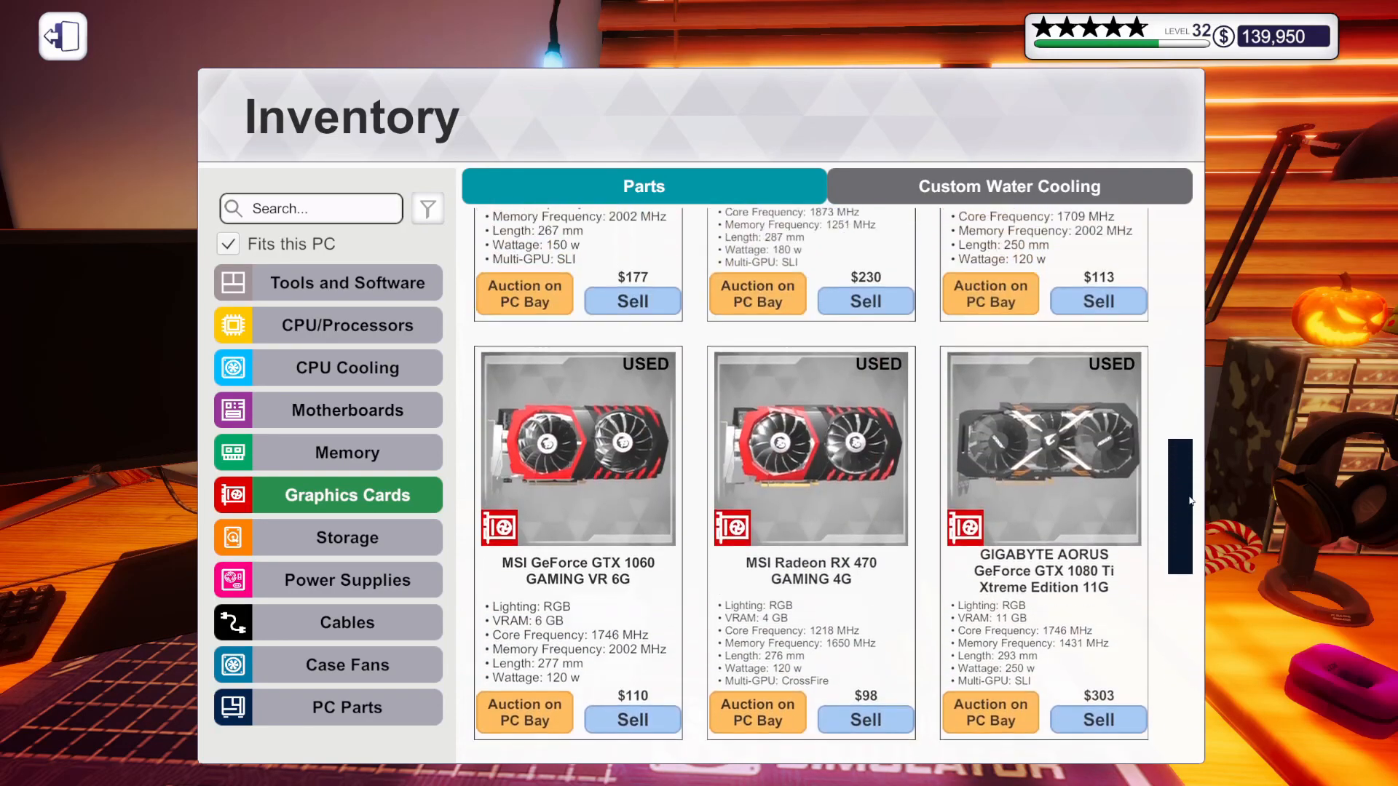
{"action": "scroll", "scroll_direction": "down", "scroll_amount": 3}
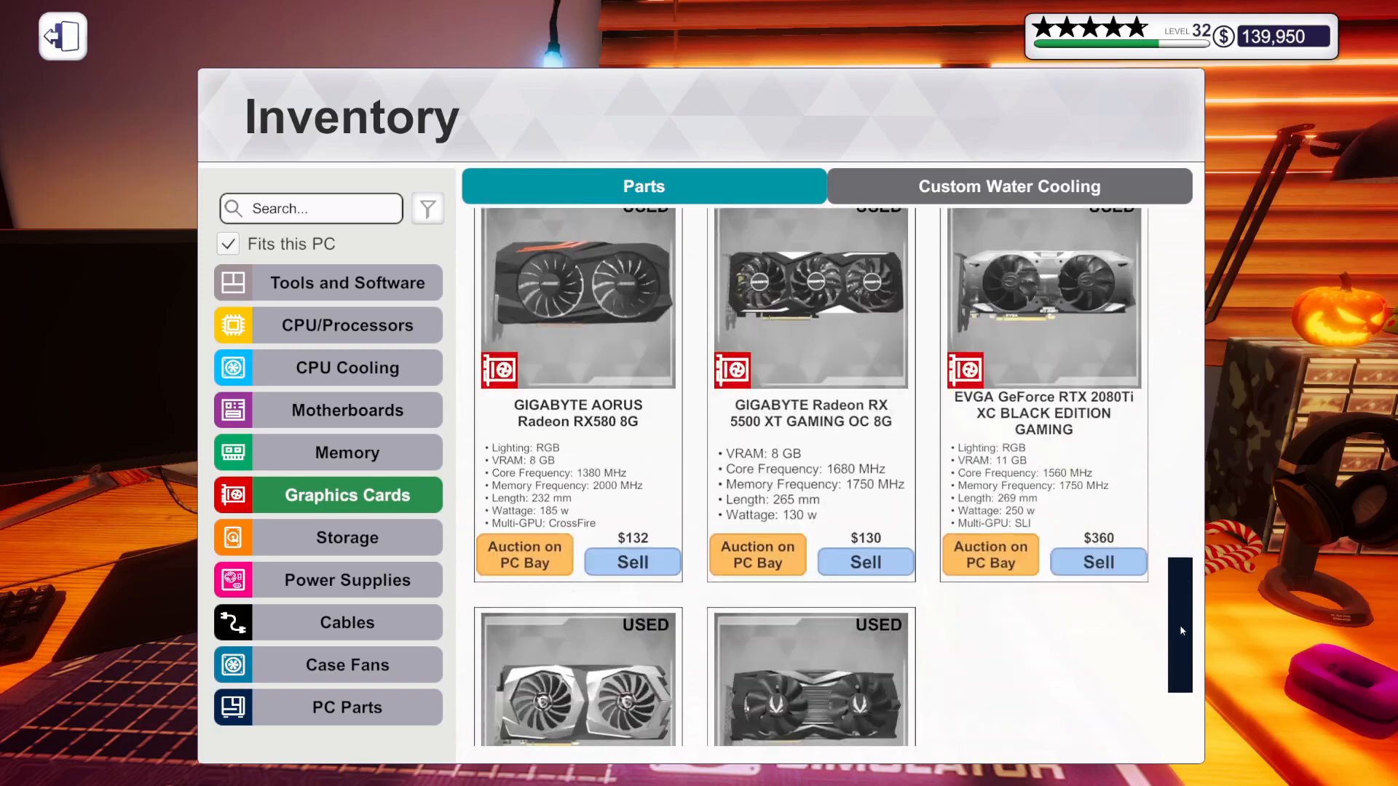
{"action": "scroll", "scroll_direction": "down", "scroll_amount": 3}
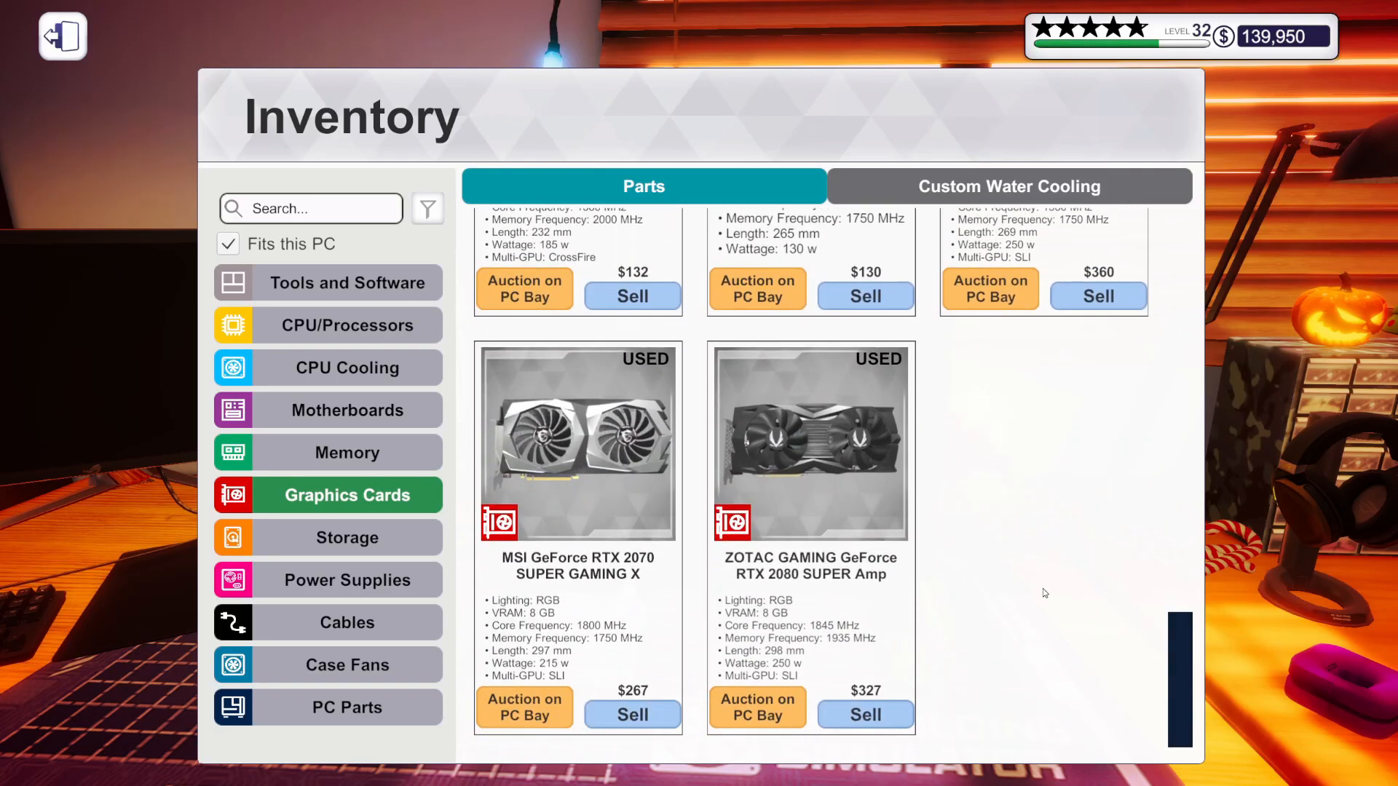
{"action": "scroll", "scroll_direction": "down", "scroll_amount": 3}
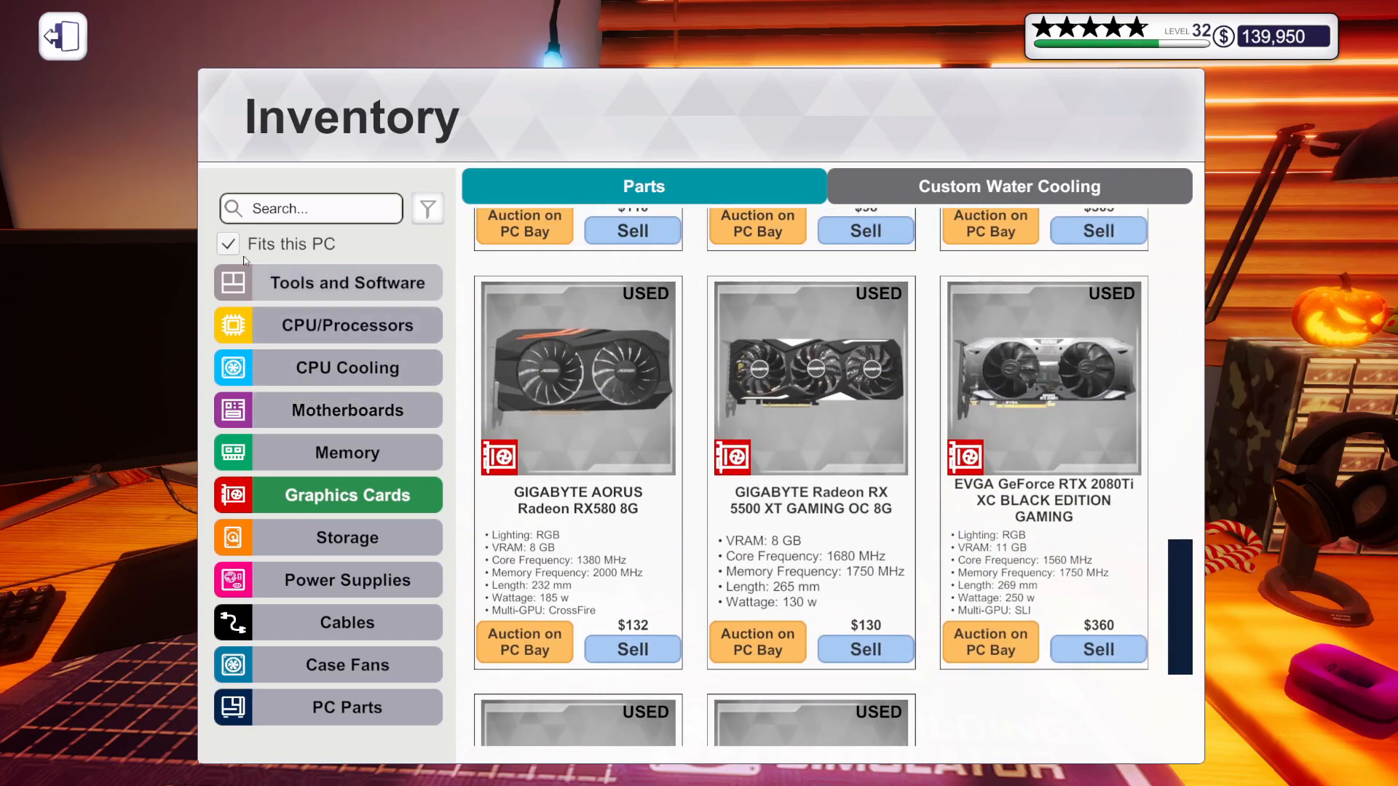
{"action": "left_click", "coordinate": [229, 243]}
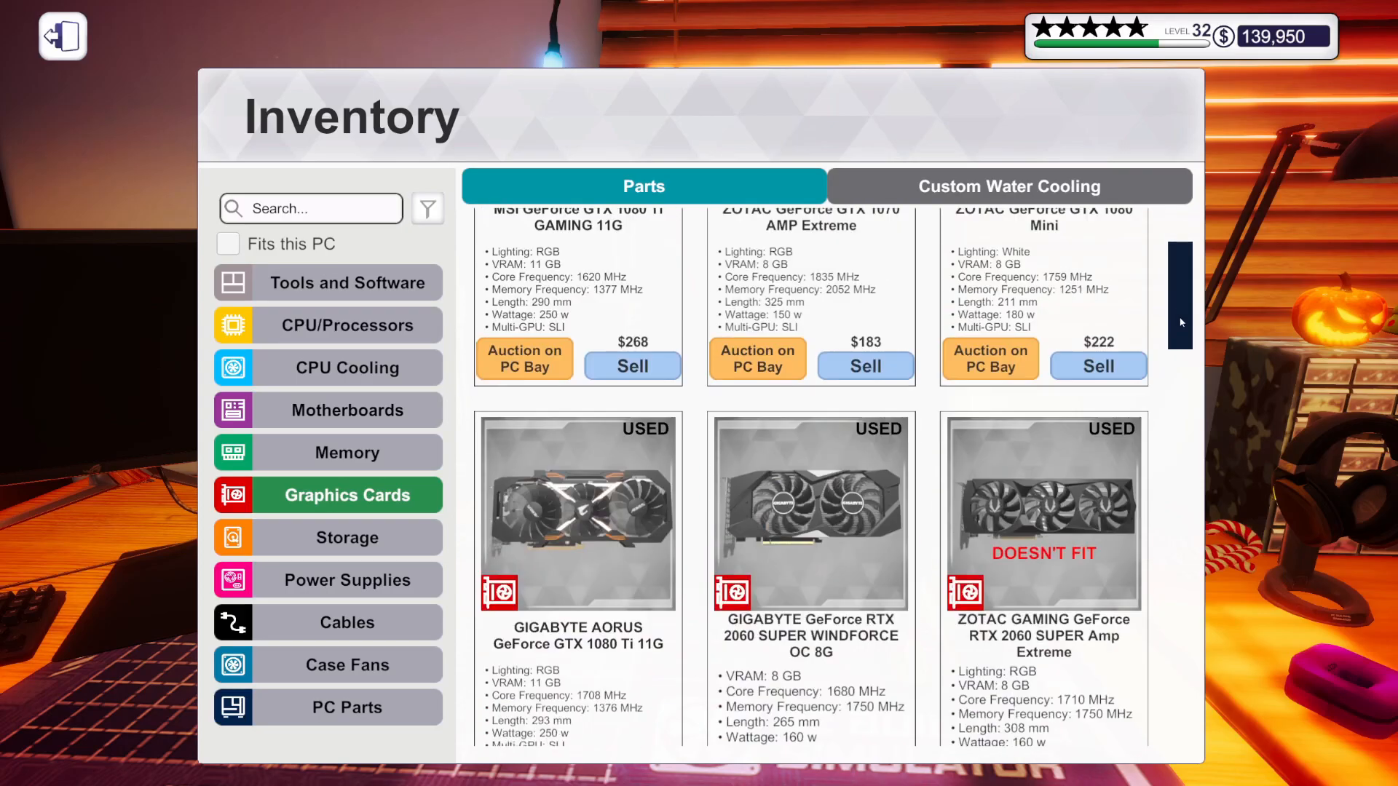
{"action": "scroll", "scroll_direction": "down", "scroll_amount": 3}
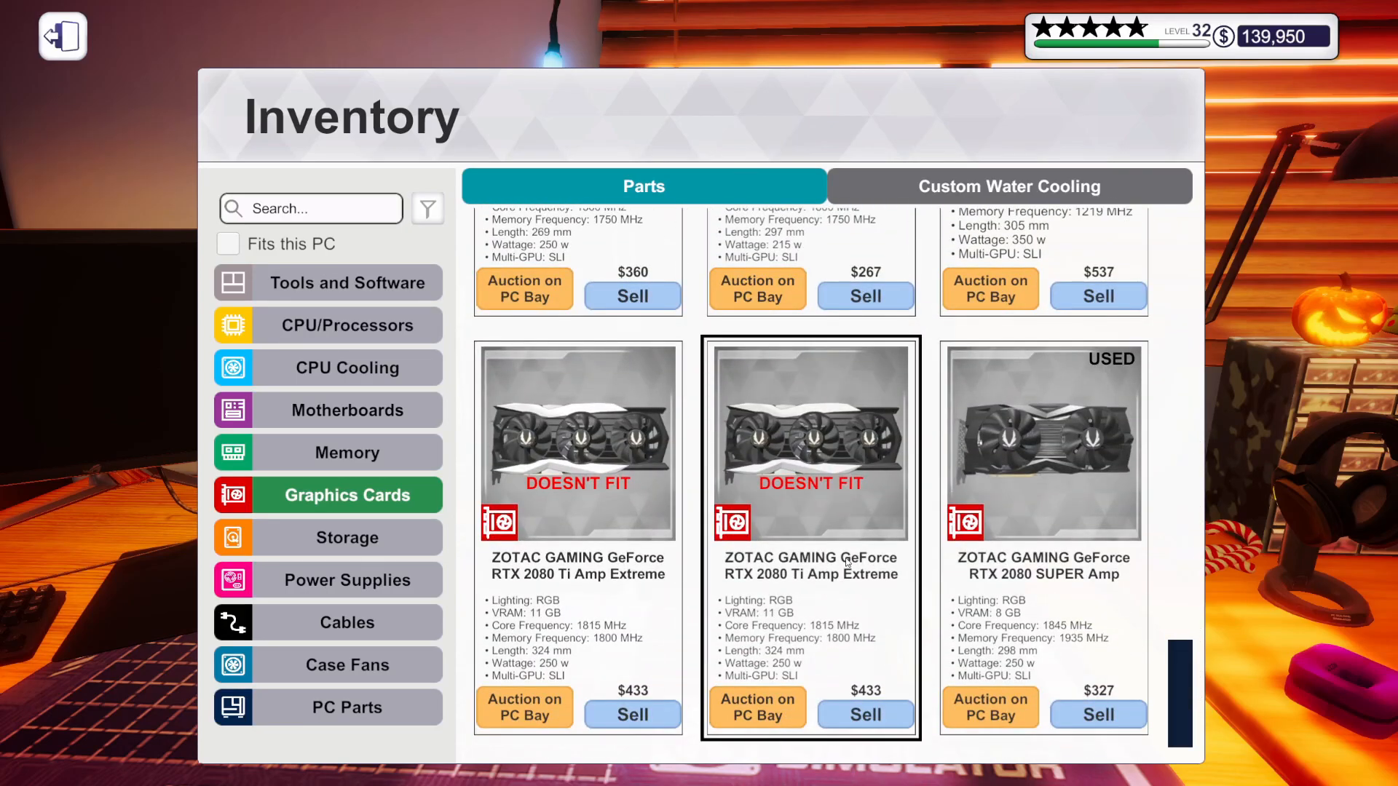
{"action": "mouse_move", "coordinate": [846, 562]}
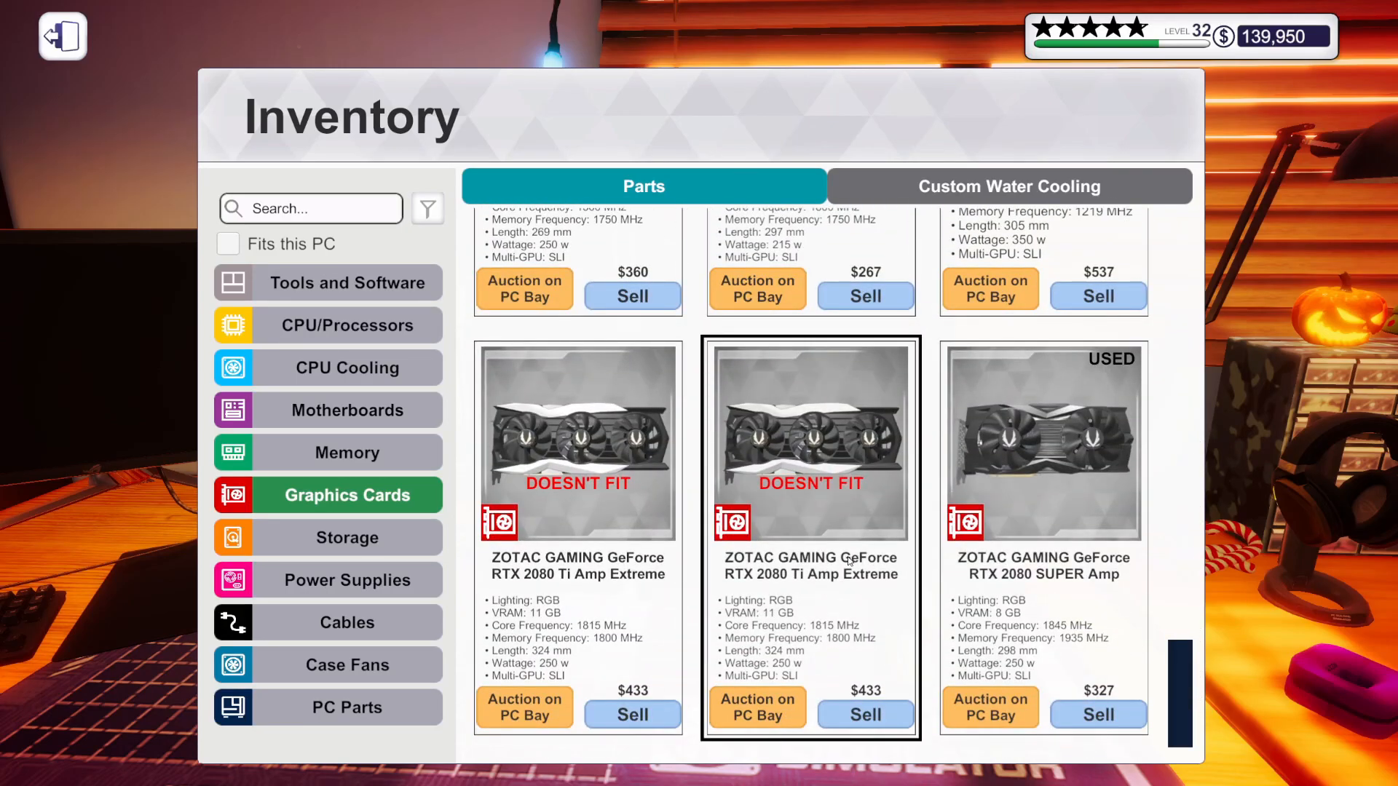
{"action": "left_click", "coordinate": [61, 35]}
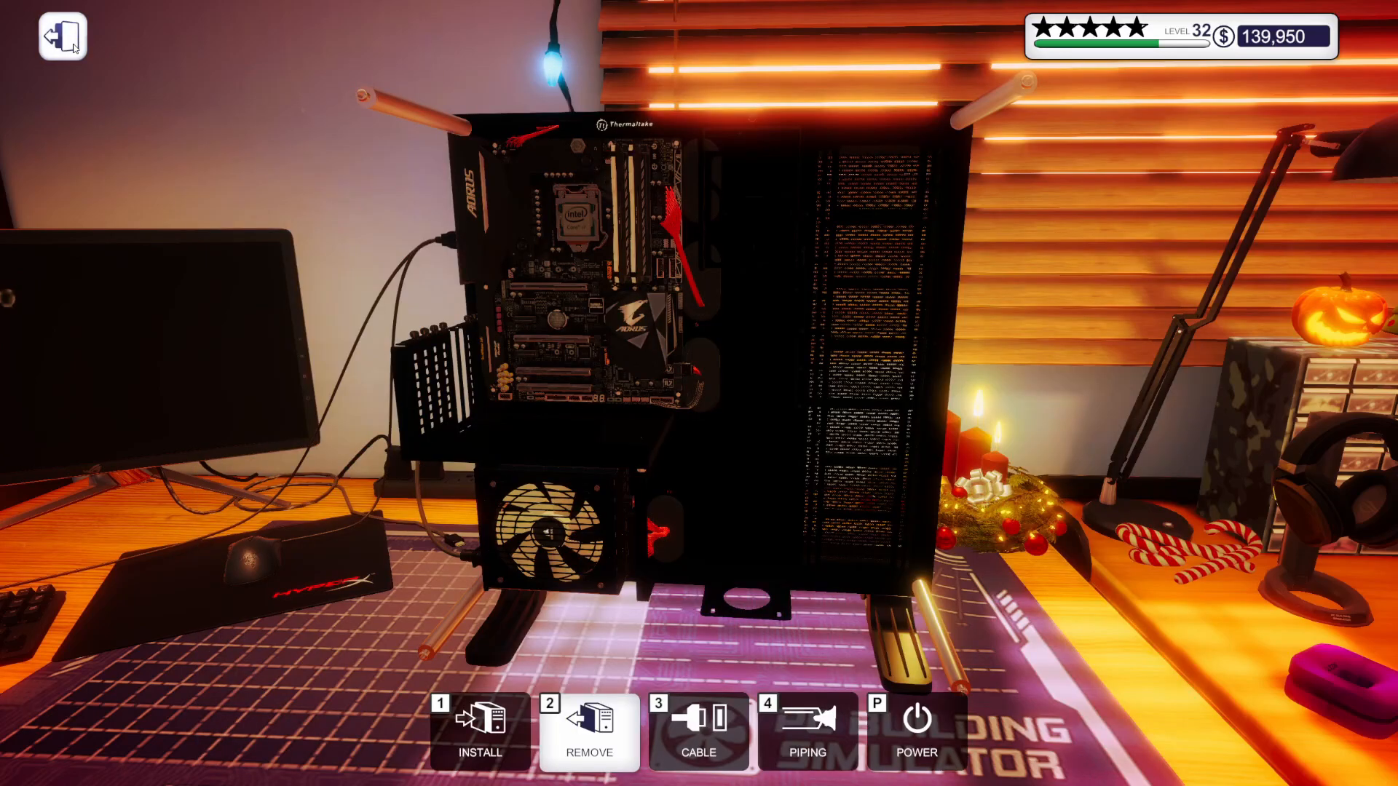
Search the shop's graphics cards for '20' and add a ZOTAC RTX 2080 Ti to the cart.
{"action": "left_click", "coordinate": [61, 35]}
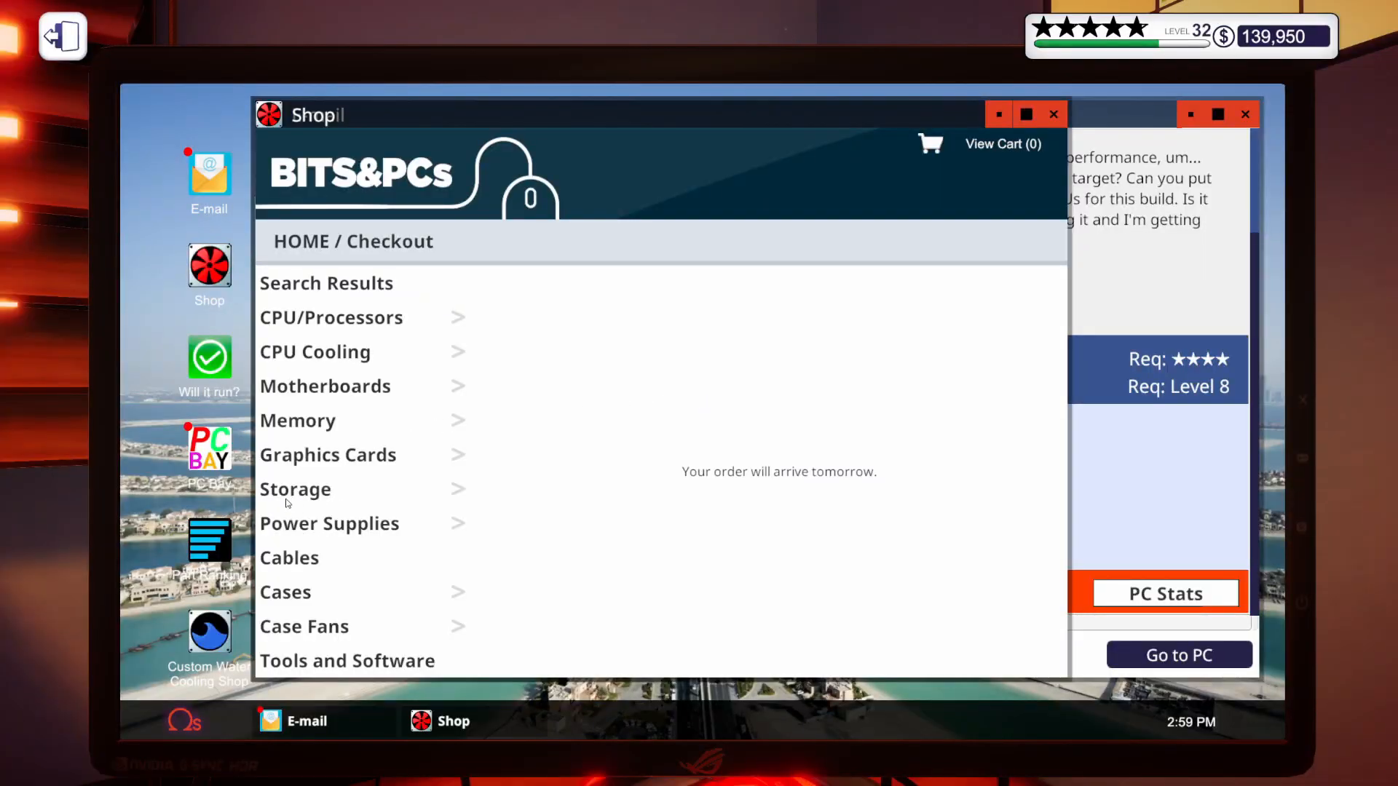
{"action": "left_click", "coordinate": [327, 454]}
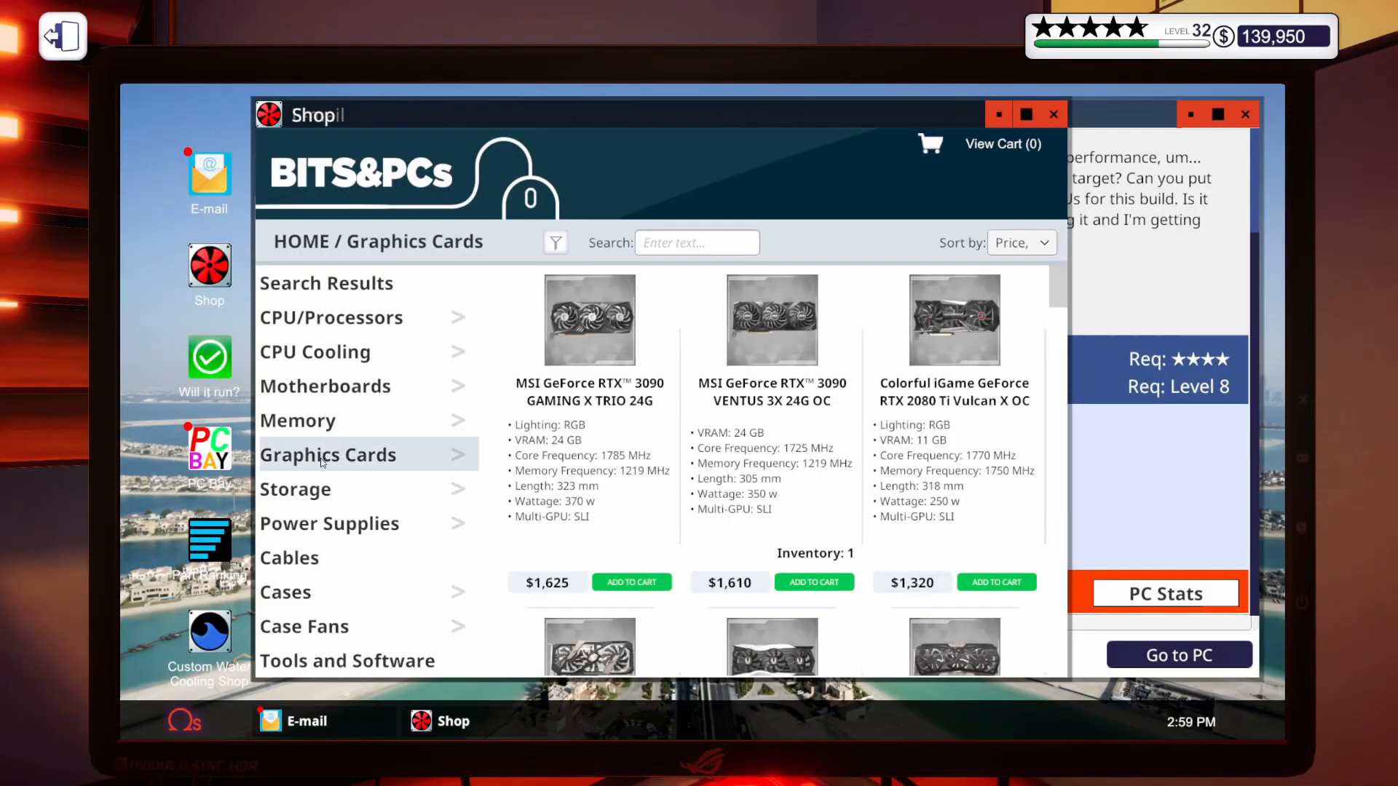
{"action": "type", "text": "2080 ti"}
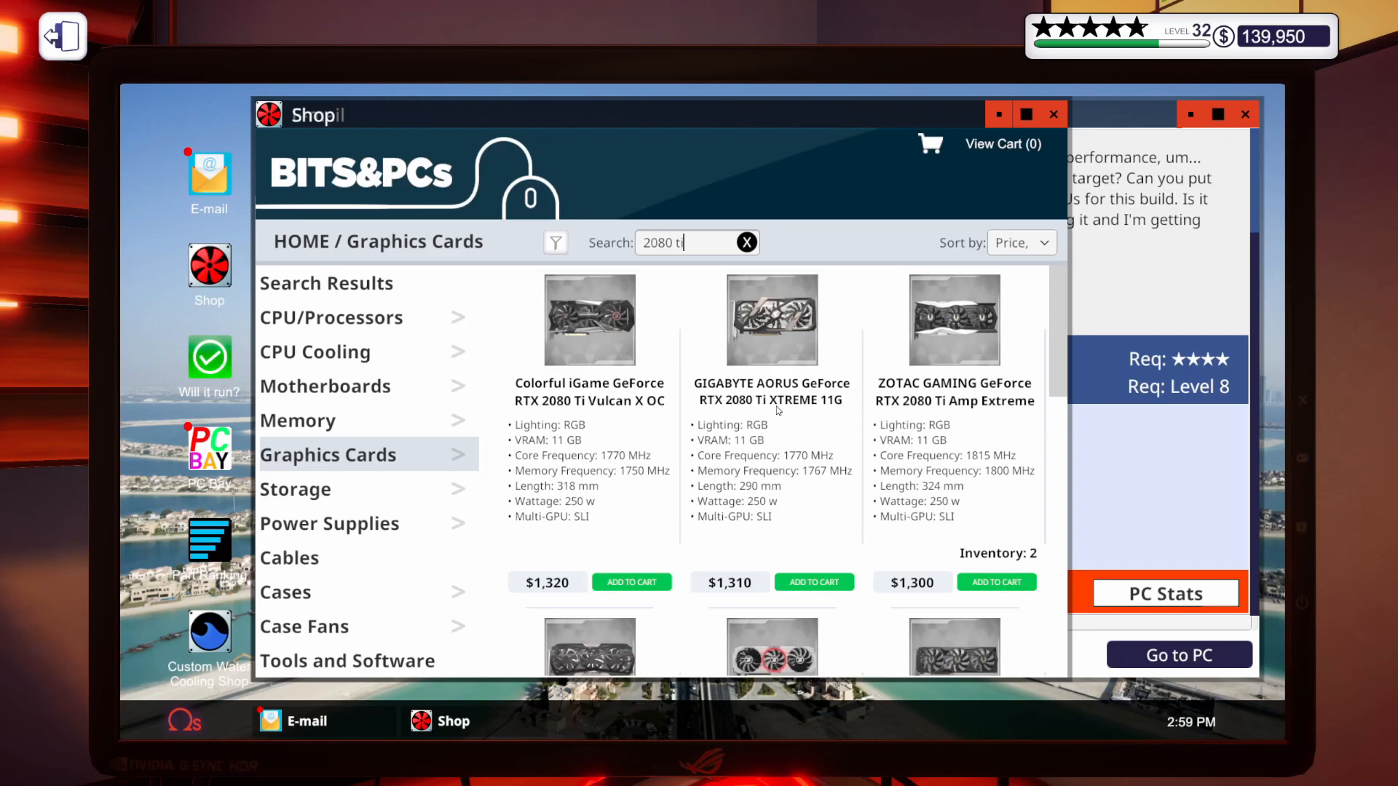
{"action": "mouse_move", "coordinate": [737, 482]}
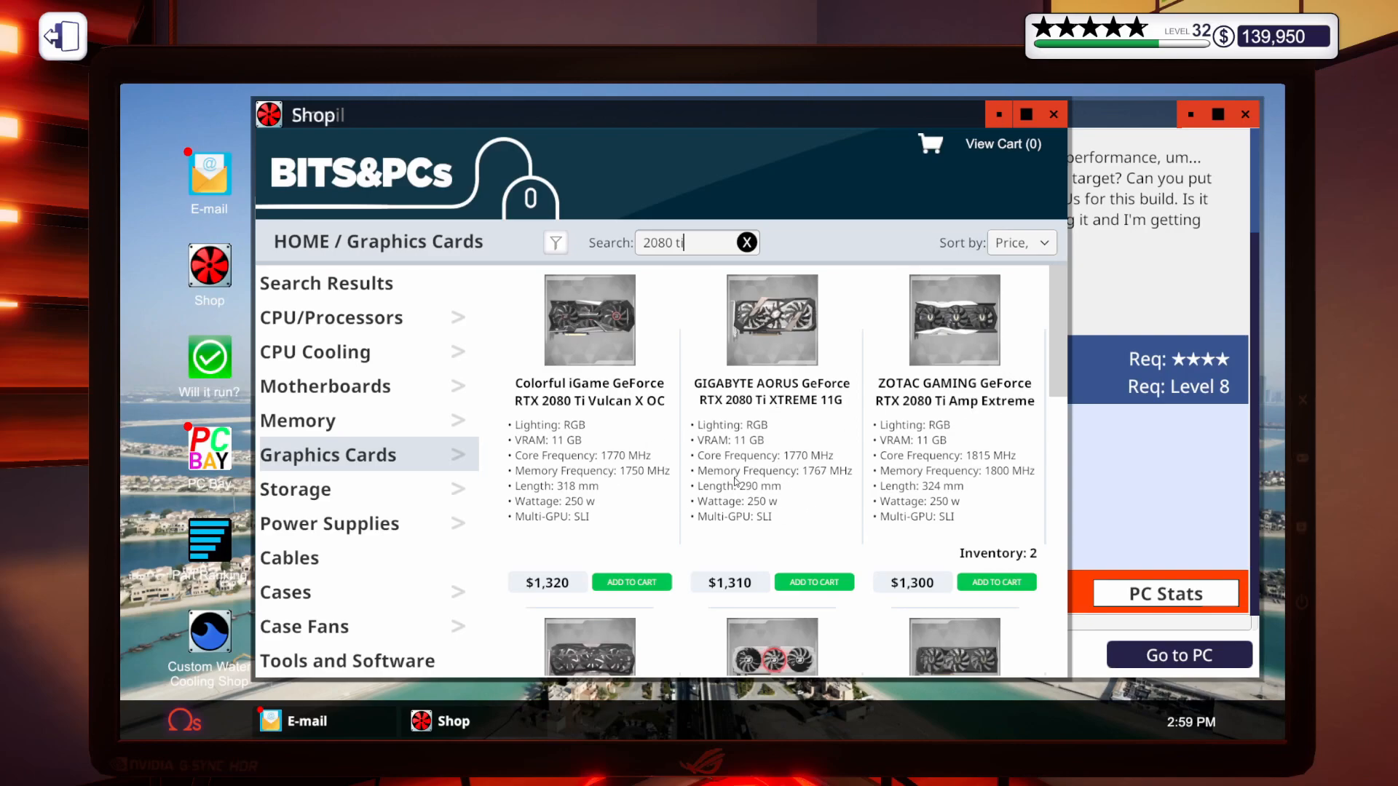
{"action": "scroll", "scroll_direction": "down", "scroll_amount": 3}
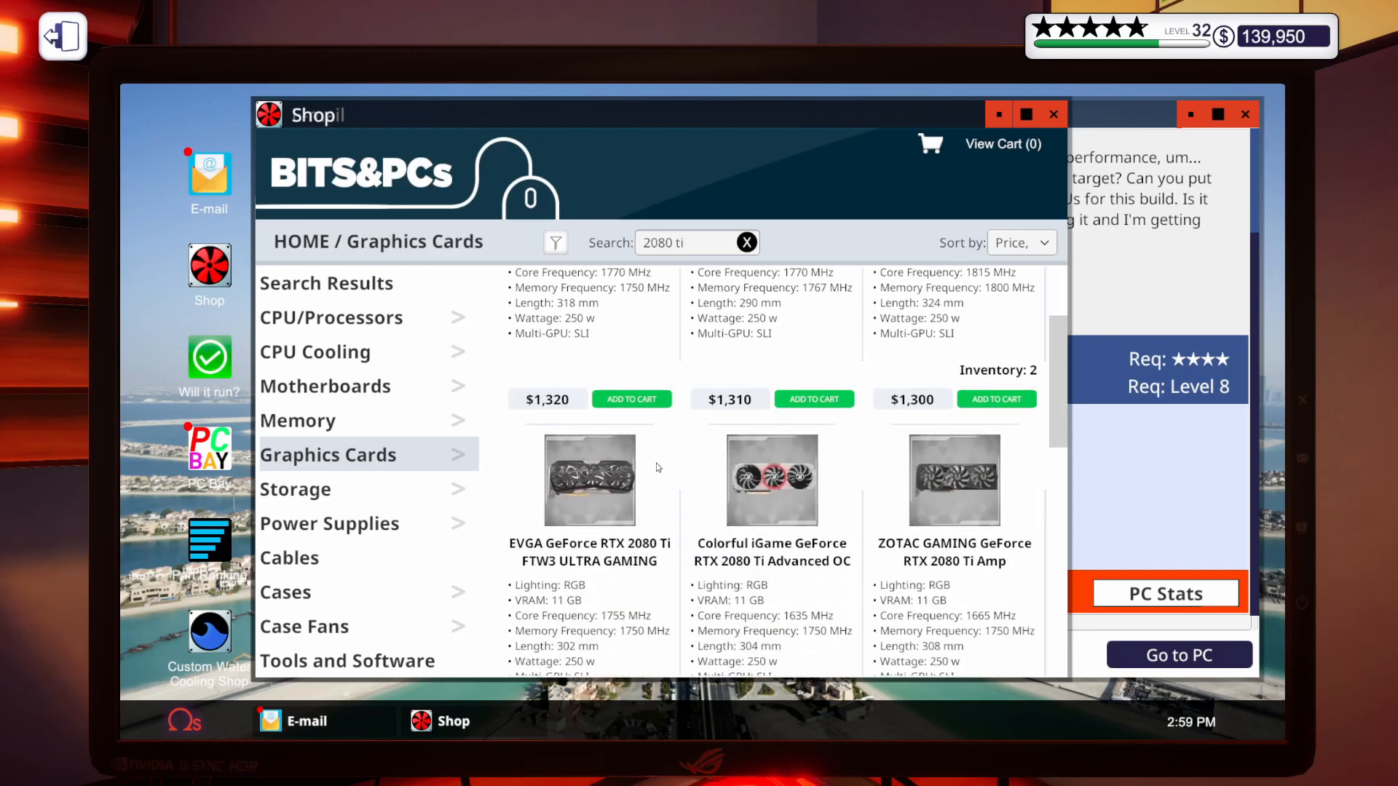
{"action": "scroll", "scroll_direction": "down", "scroll_amount": 3}
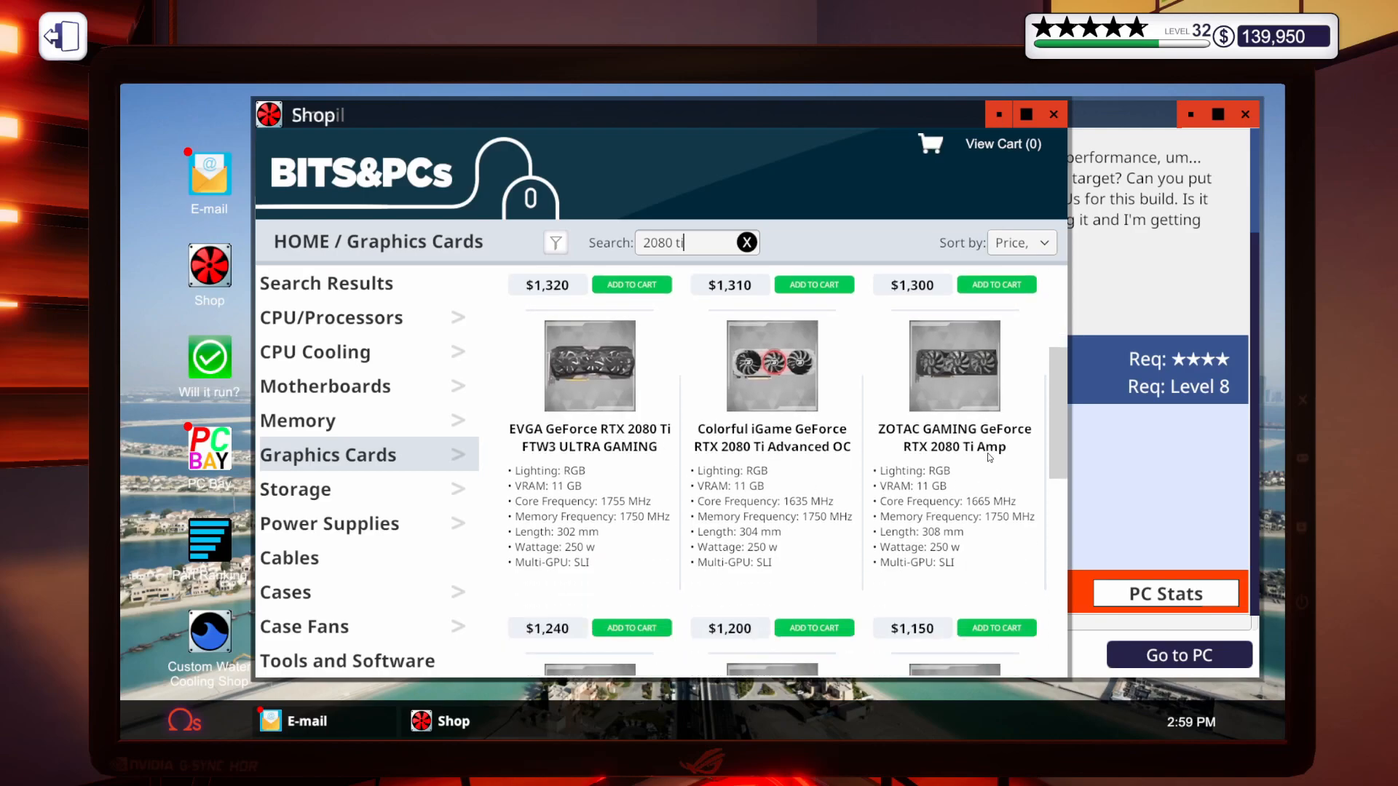
{"action": "scroll", "scroll_direction": "down", "scroll_amount": 3}
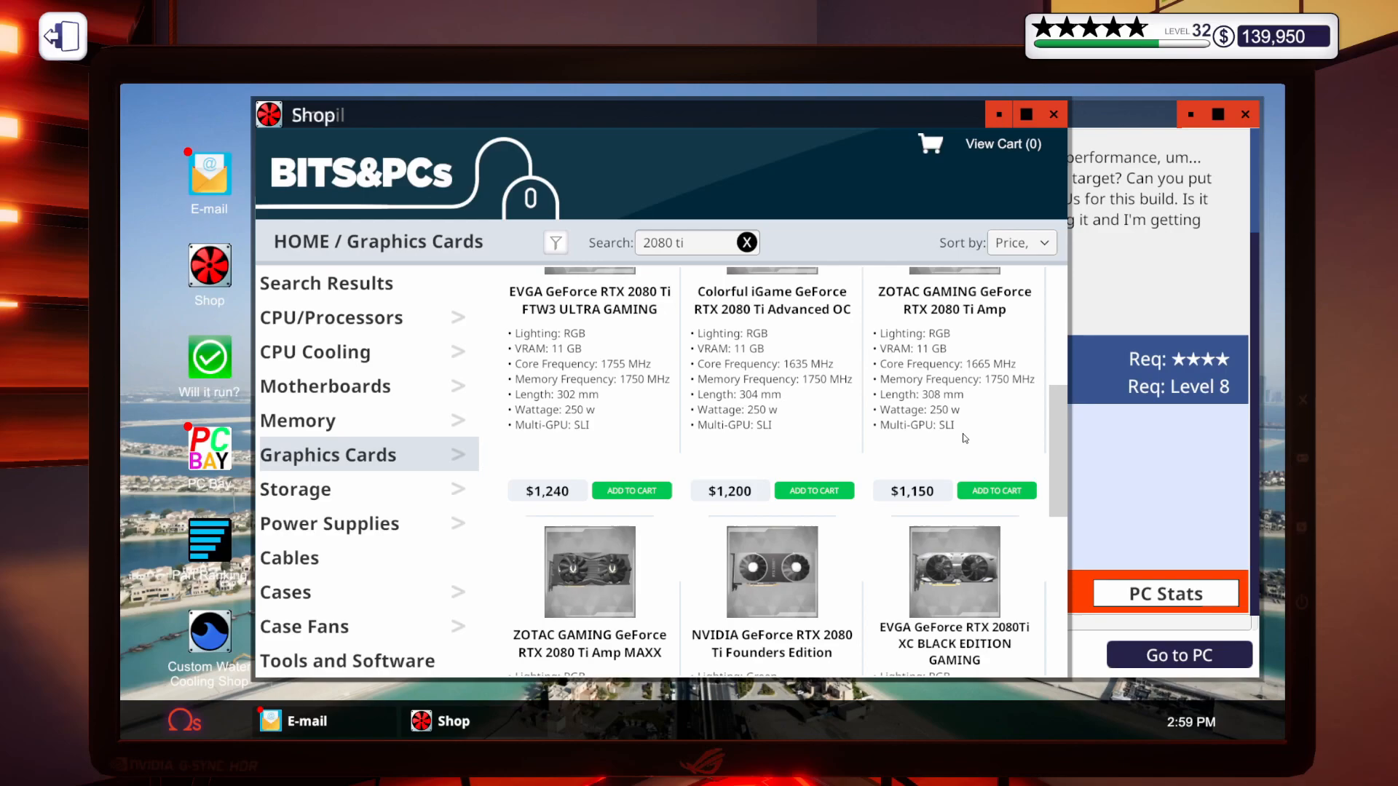
{"action": "scroll", "scroll_direction": "down", "scroll_amount": 3}
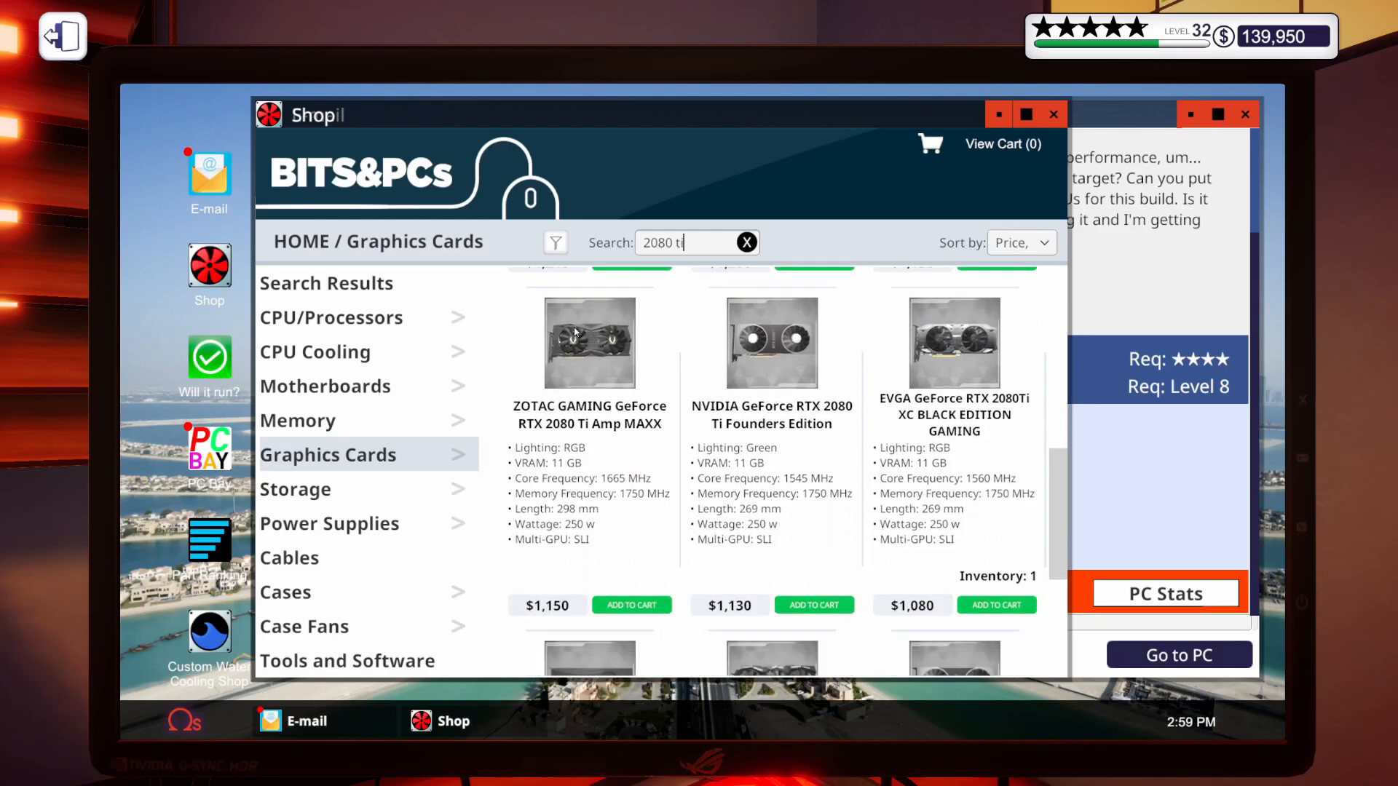
{"action": "scroll", "scroll_direction": "down", "scroll_amount": 3}
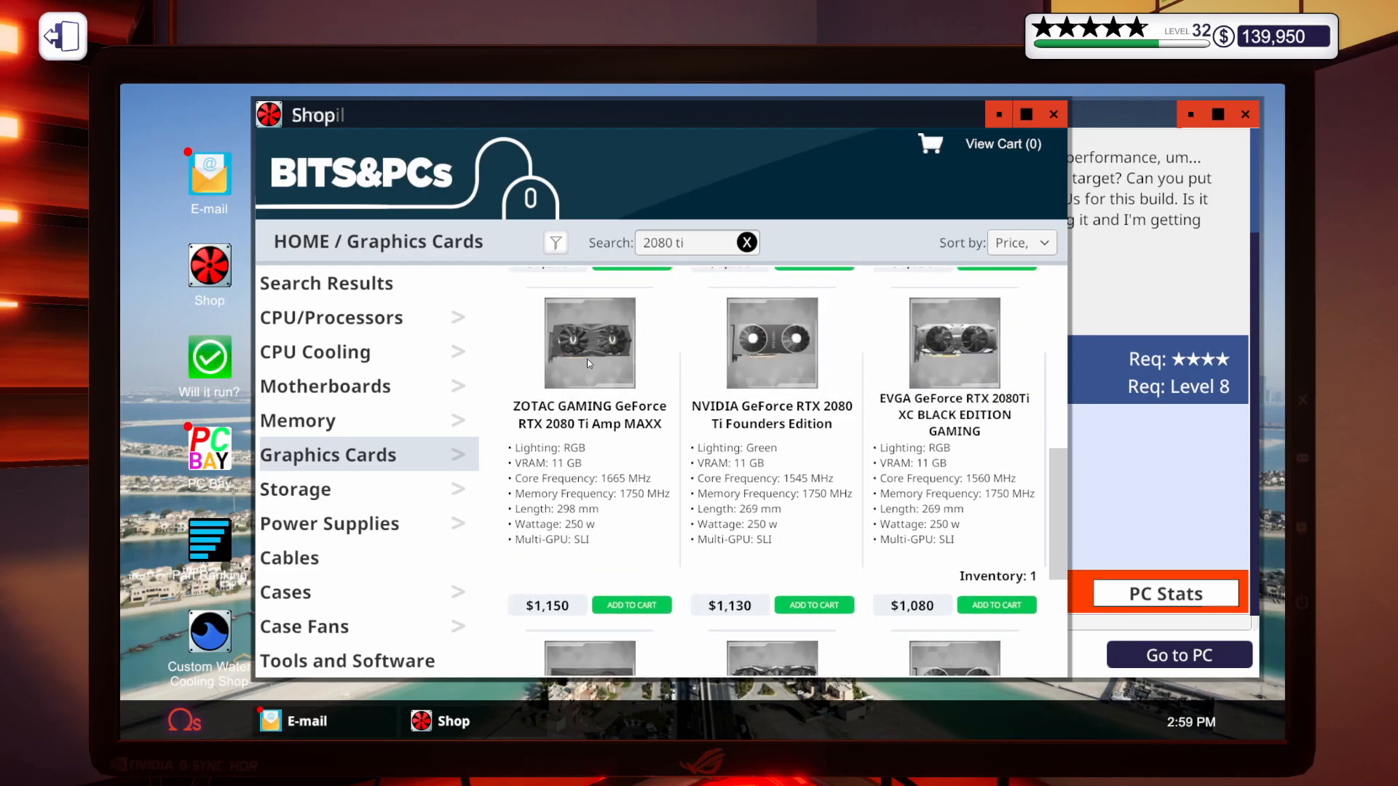
{"action": "left_click", "coordinate": [630, 604]}
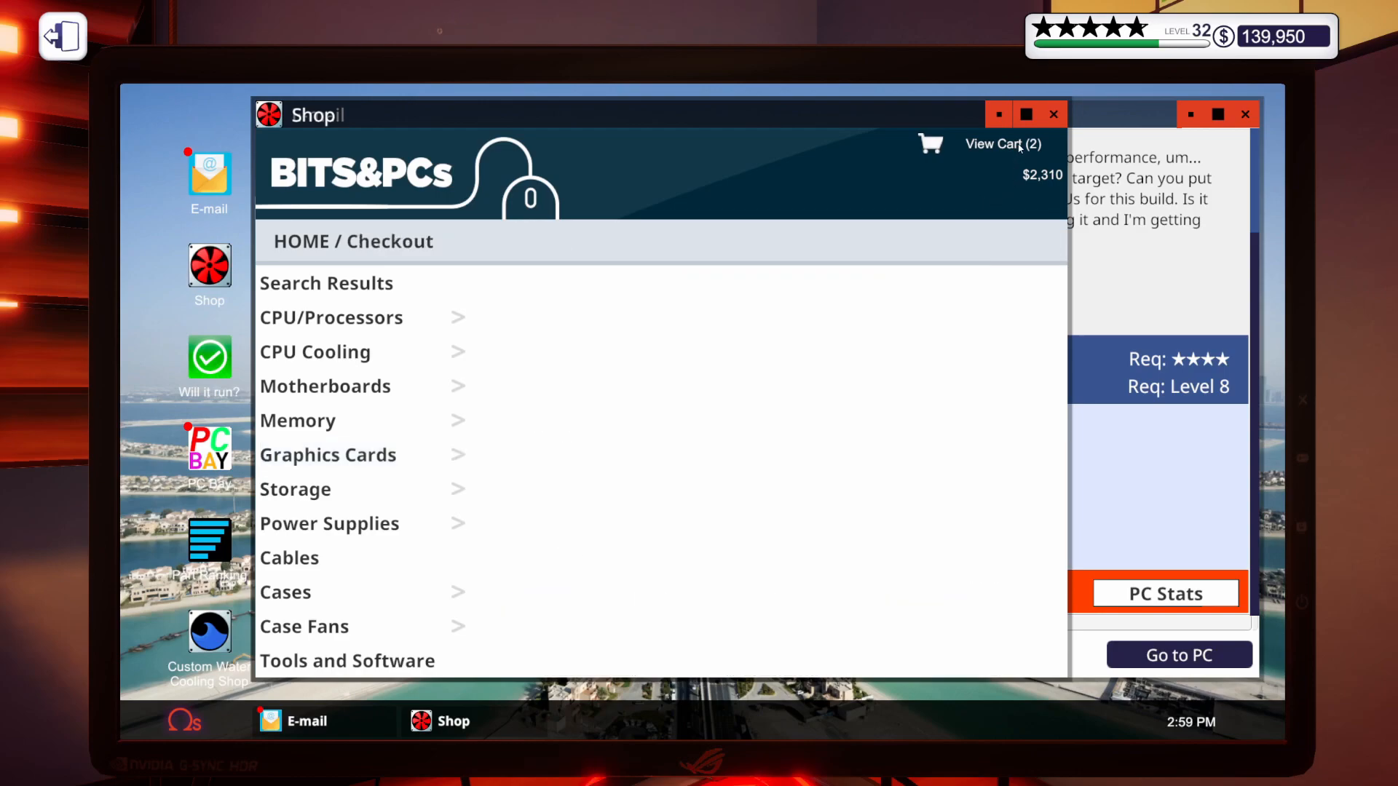
Buy the two ZOTAC RTX 2080 Ti cards in the cart, dropping funds to $137,550.
{"action": "left_click", "coordinate": [1002, 144]}
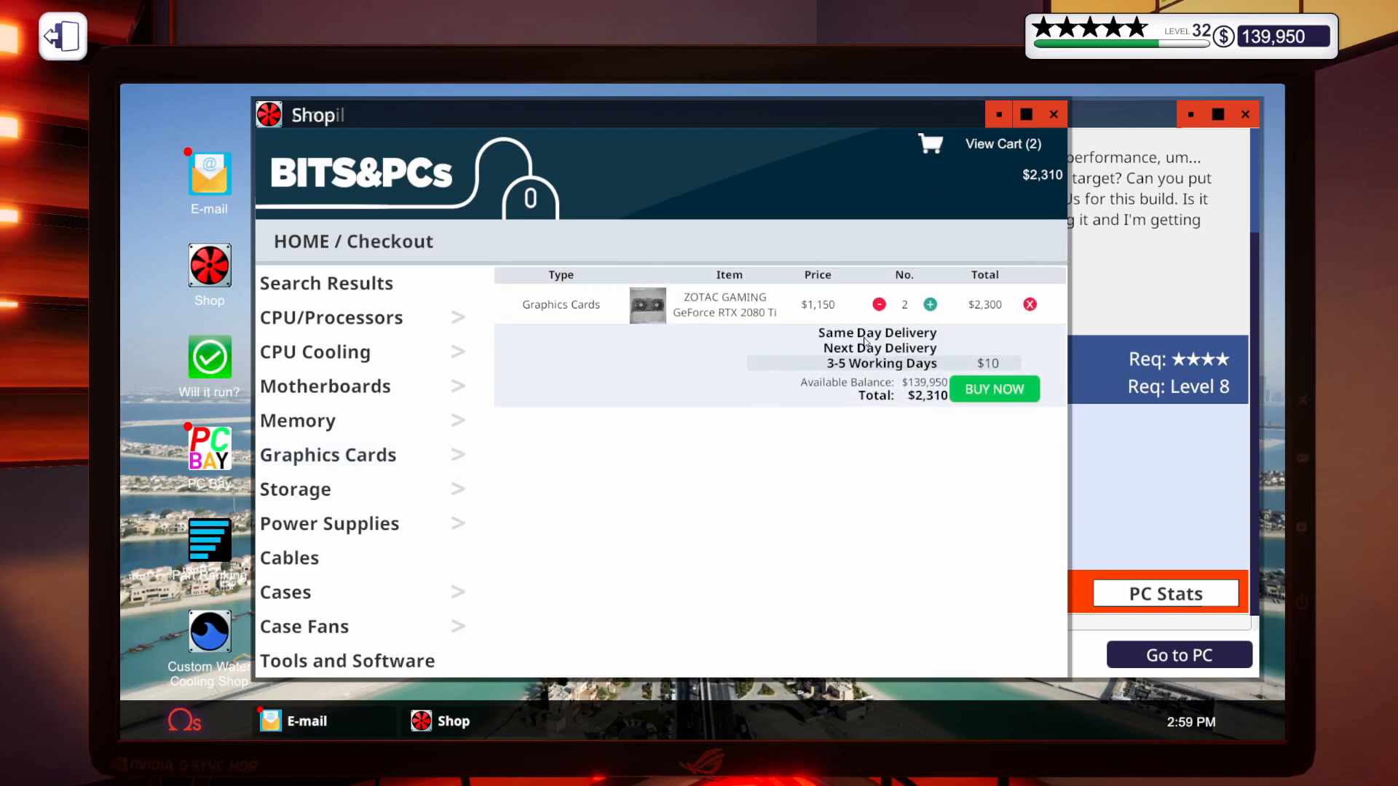
{"action": "left_click", "coordinate": [993, 389]}
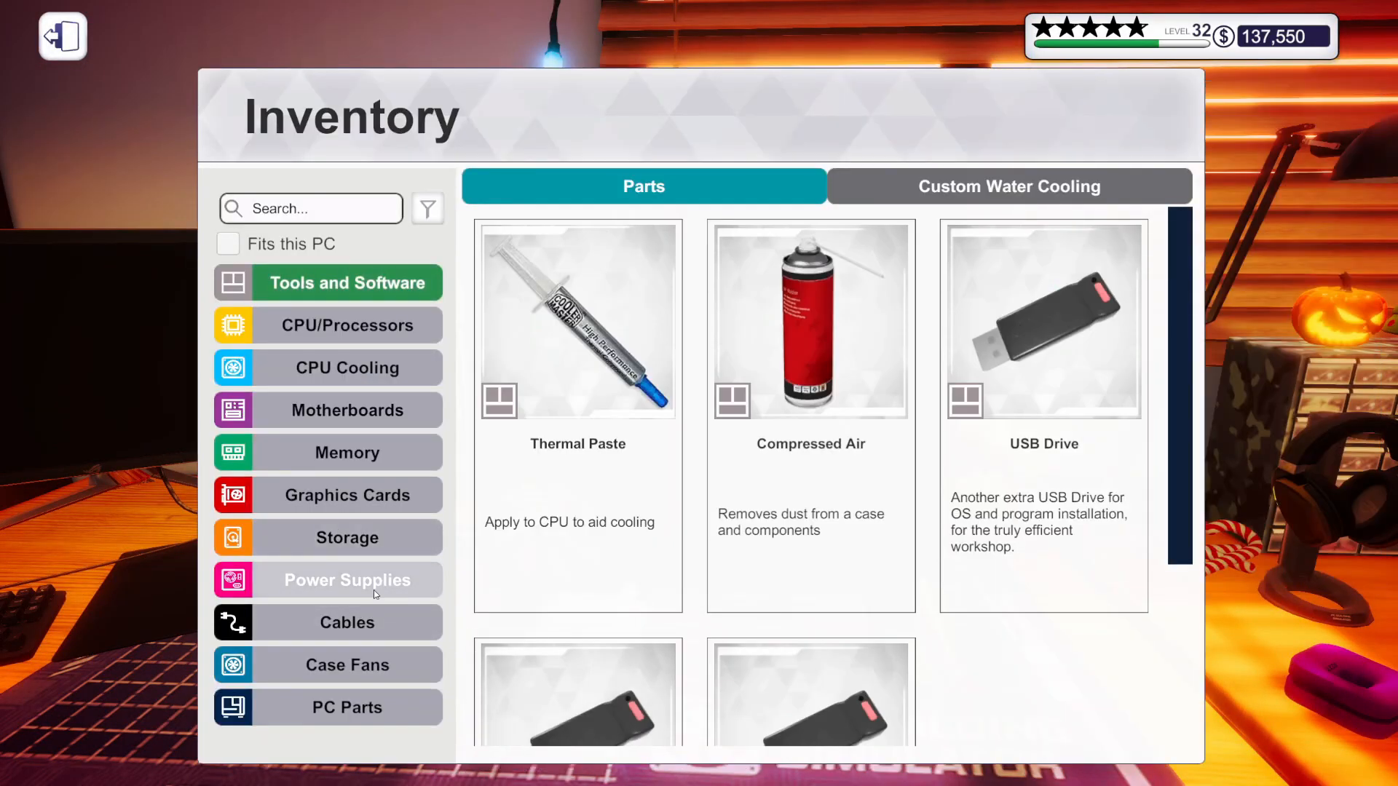
Filter the stocked graphics cards to those that fit Nathan's rig and browse them.
{"action": "left_click", "coordinate": [347, 495]}
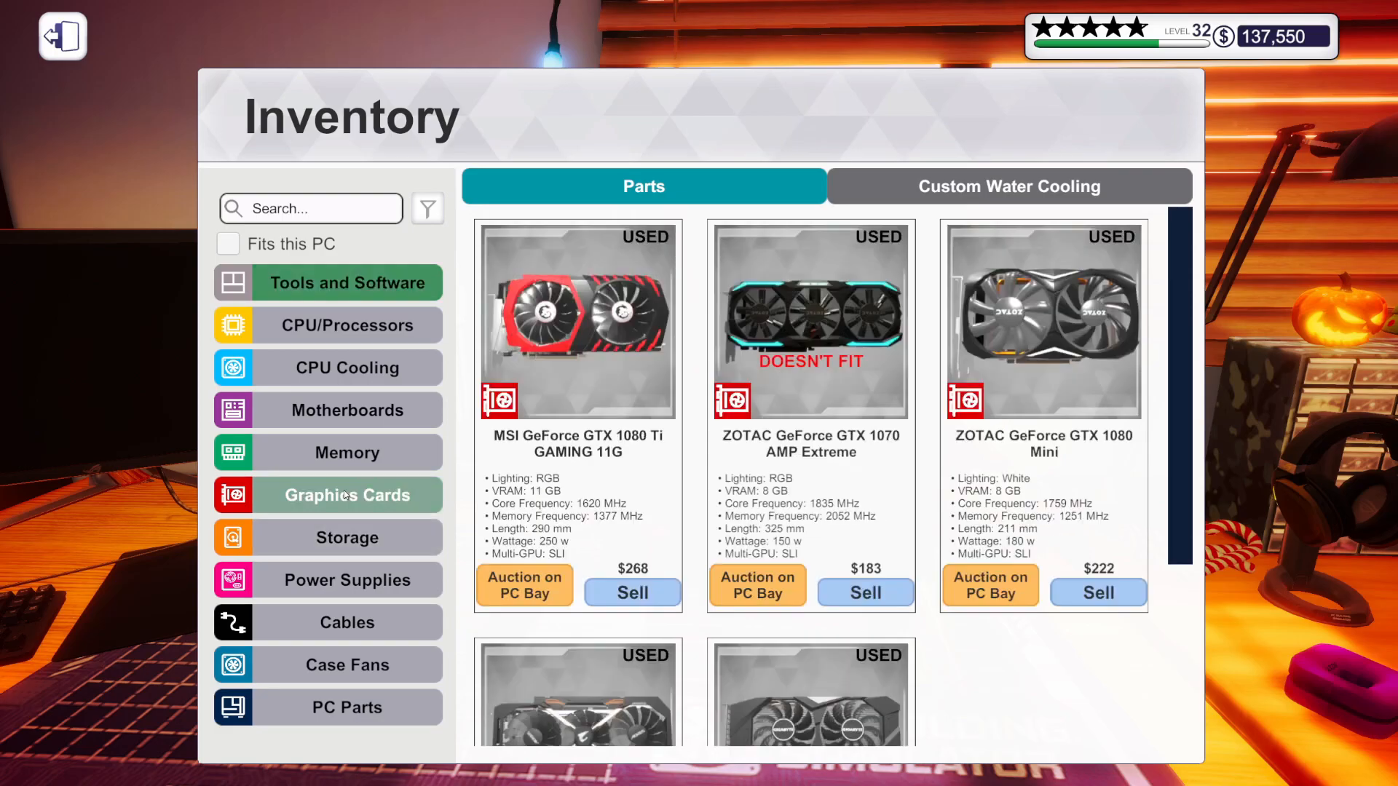
{"action": "left_click", "coordinate": [227, 243]}
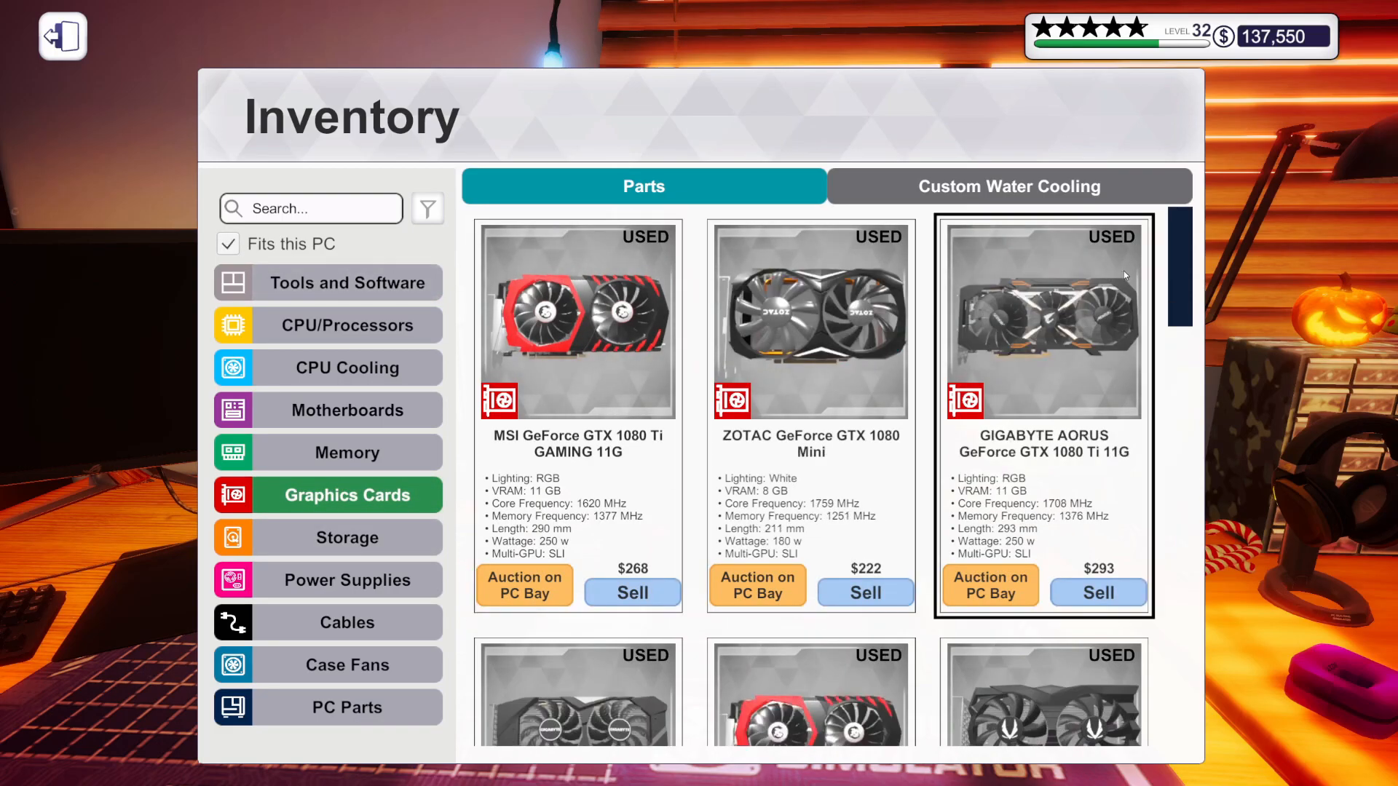
{"action": "scroll", "scroll_direction": "down", "scroll_amount": 3}
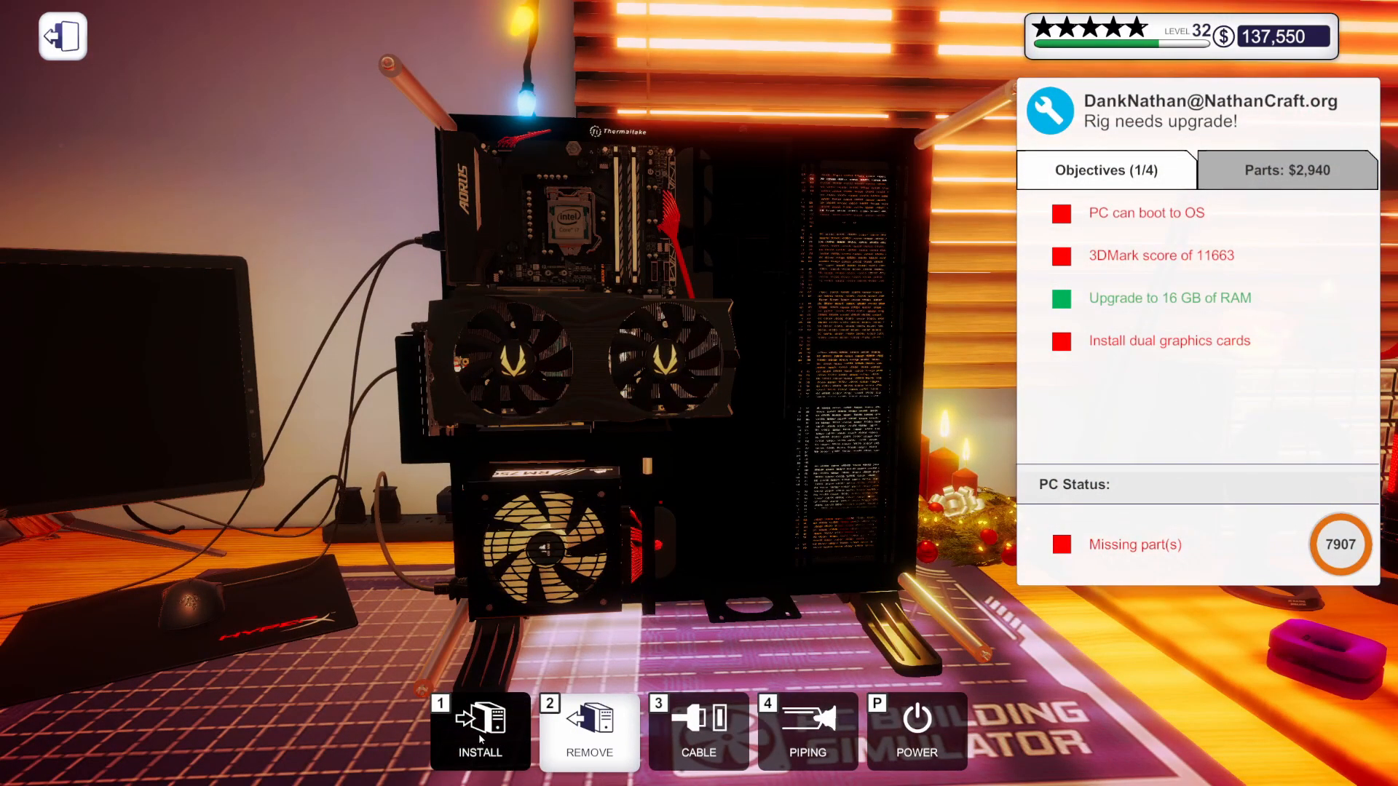
Install the second graphics card from inventory for the dual-card objective.
{"action": "left_click", "coordinate": [479, 731]}
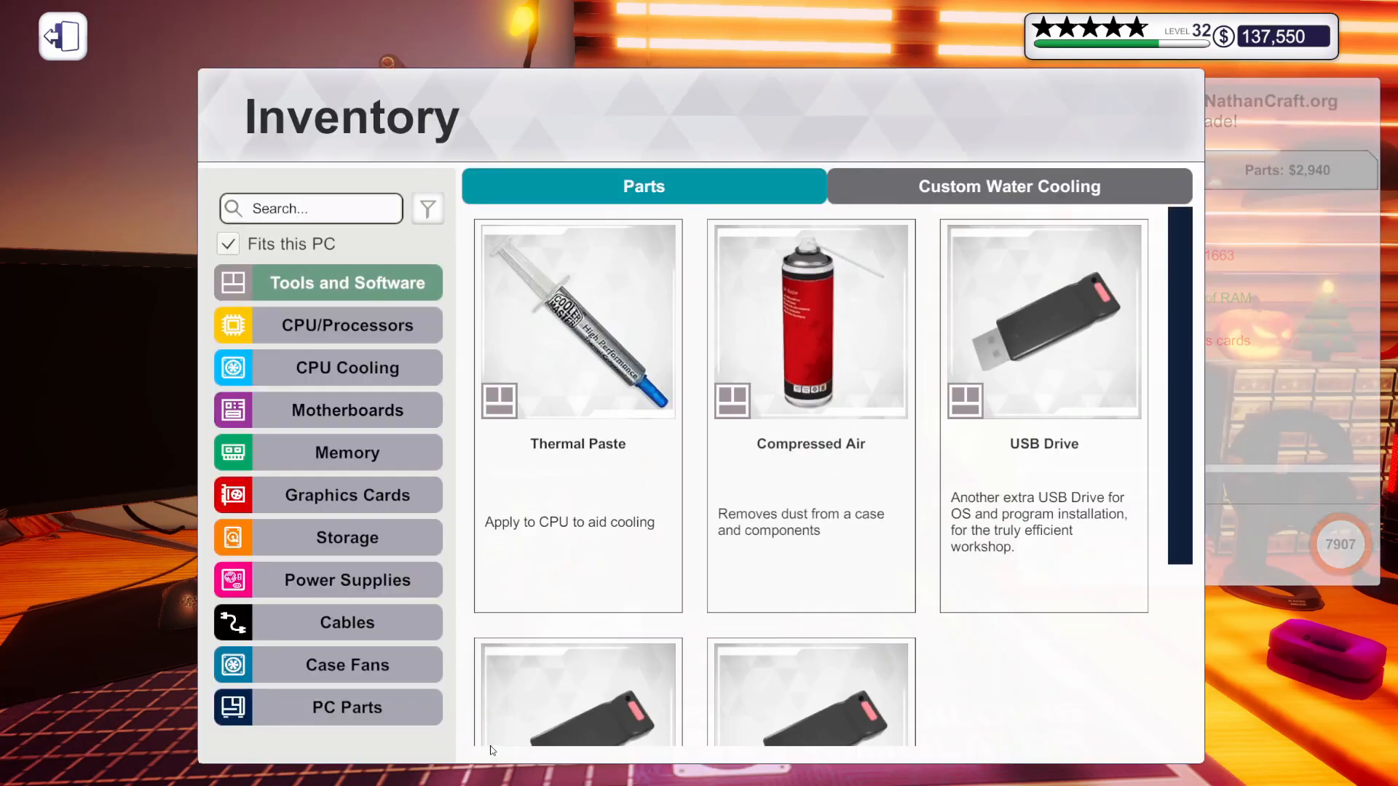
{"action": "left_click", "coordinate": [346, 367]}
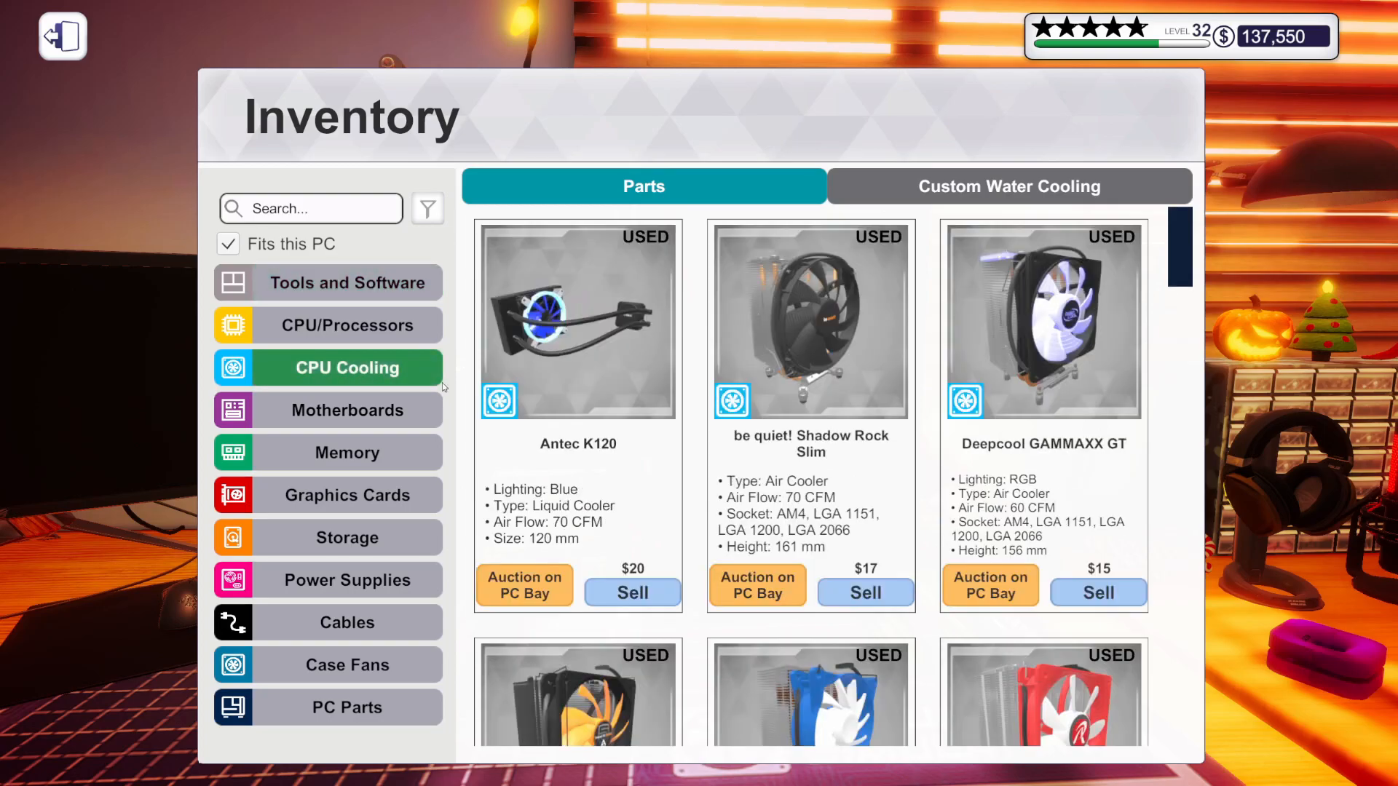
{"action": "scroll", "scroll_direction": "down", "scroll_amount": 3}
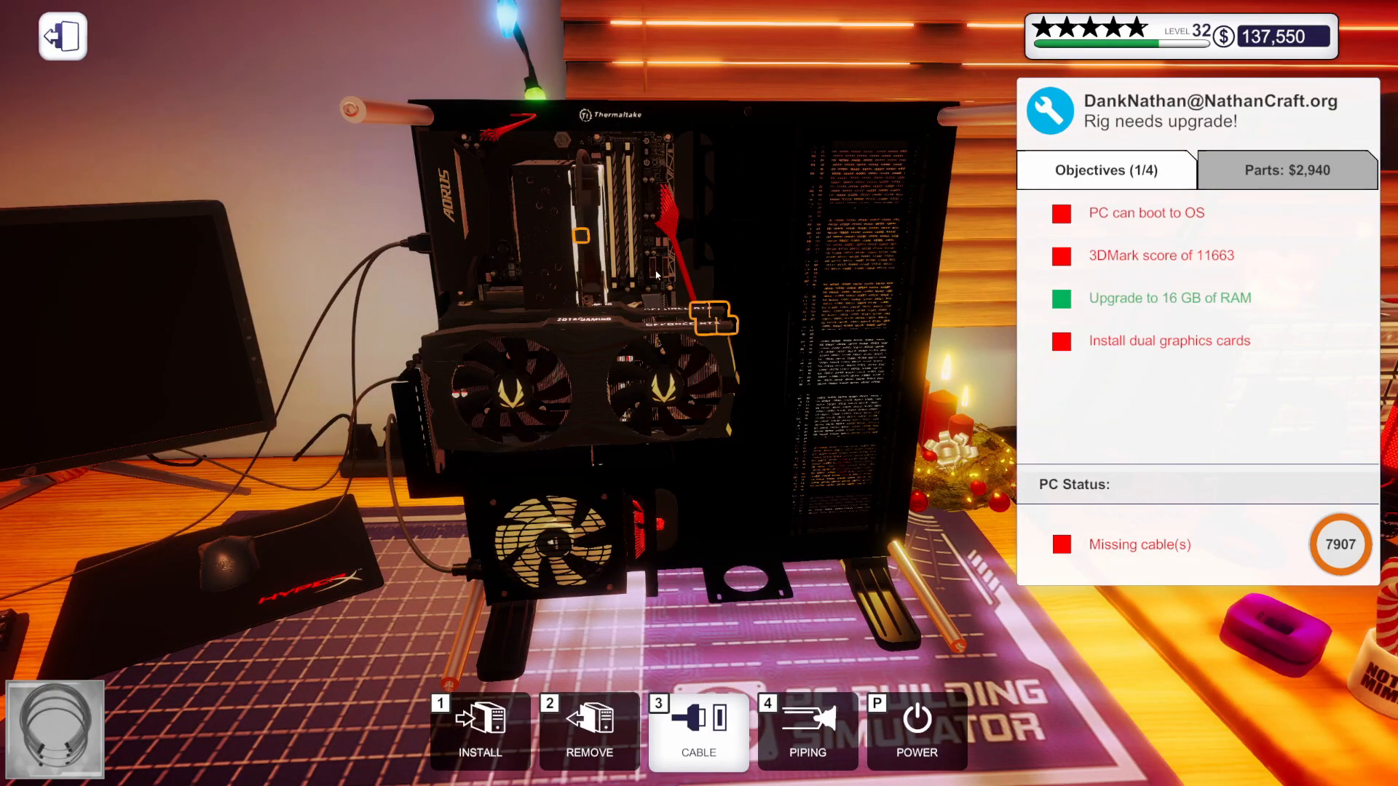
Search the cable sets for red and connect all of the rig's cables in red.
{"action": "left_click", "coordinate": [698, 731]}
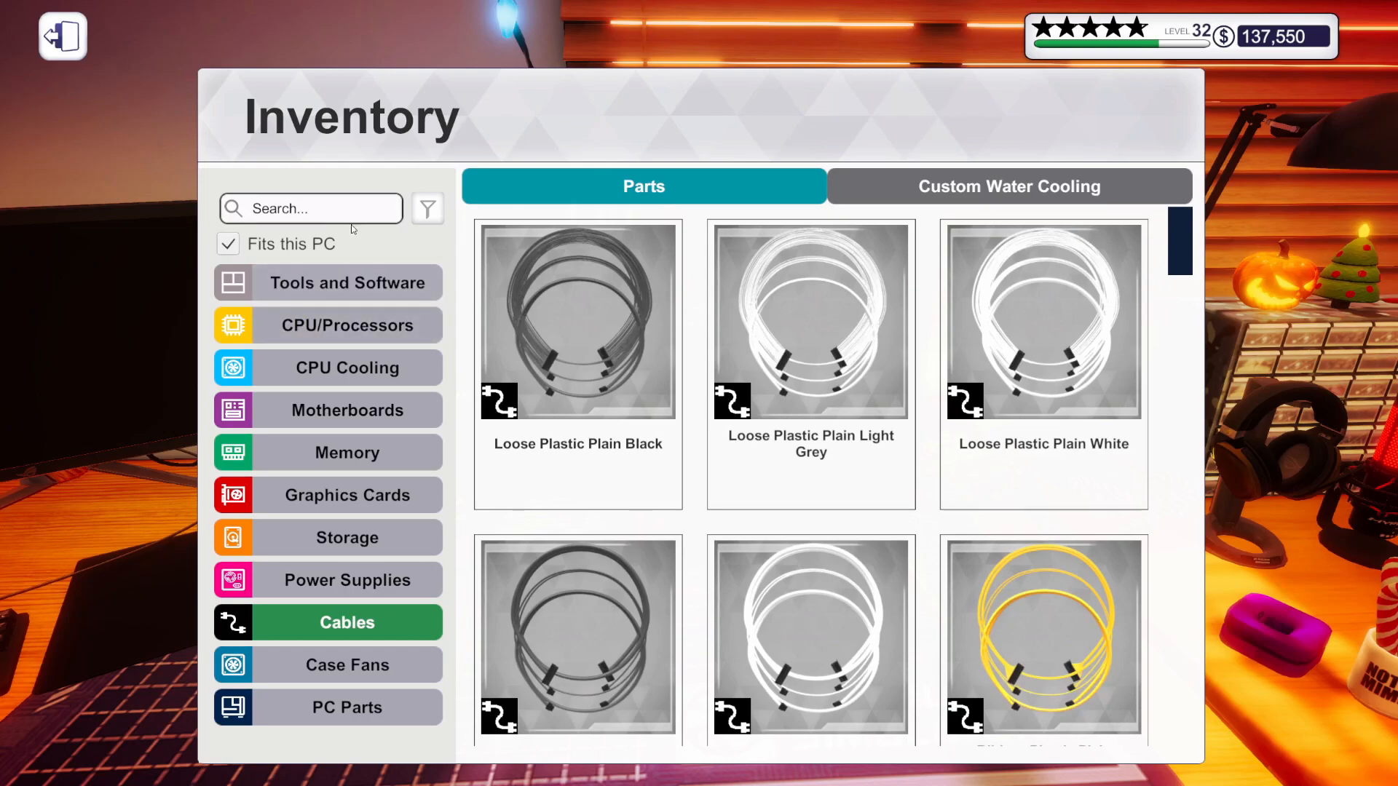
{"action": "type", "text": "rer"}
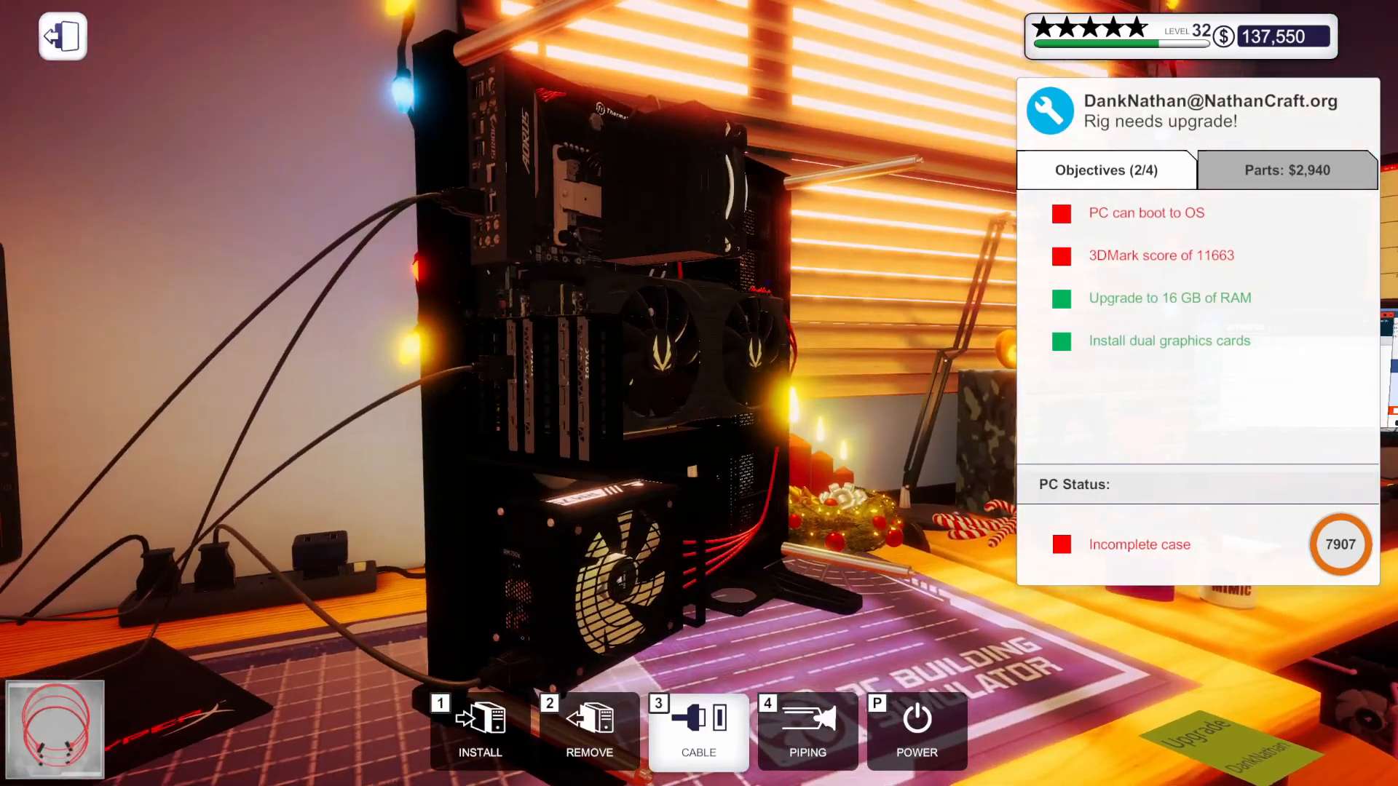
{"action": "left_click", "coordinate": [698, 731]}
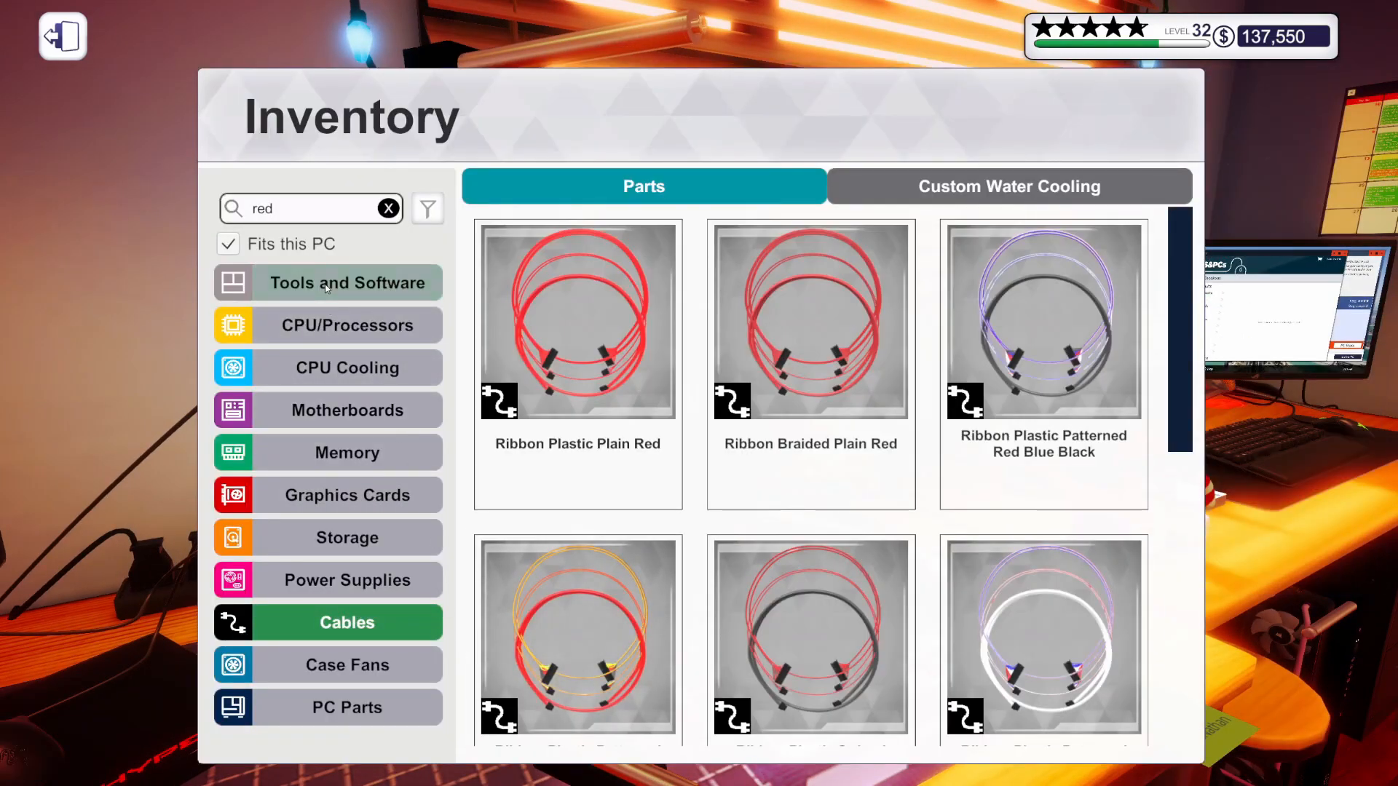
{"action": "left_click", "coordinate": [347, 283]}
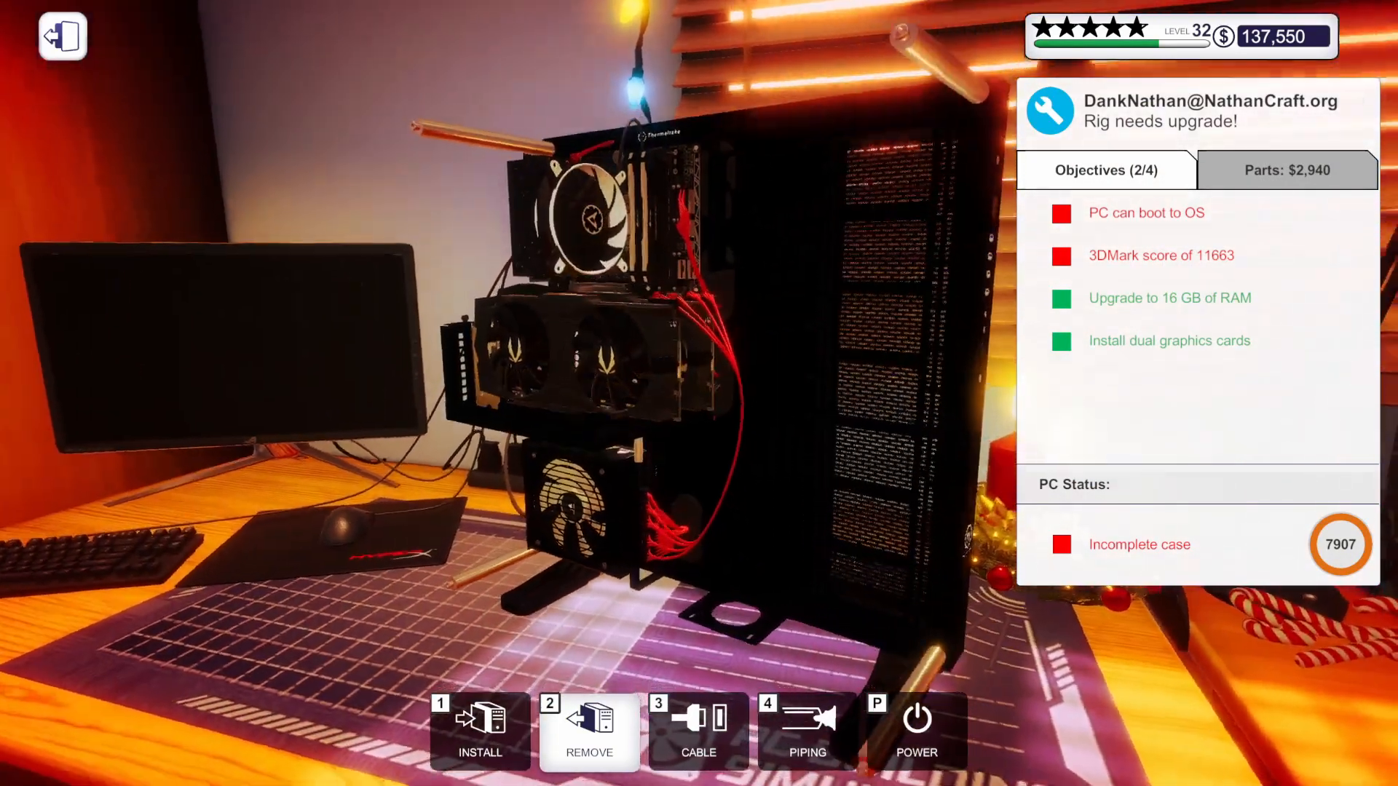
Power on, enable XMP for 4133 MHz RAM in the BIOS, then apply changes and restart.
{"action": "left_click", "coordinate": [916, 731]}
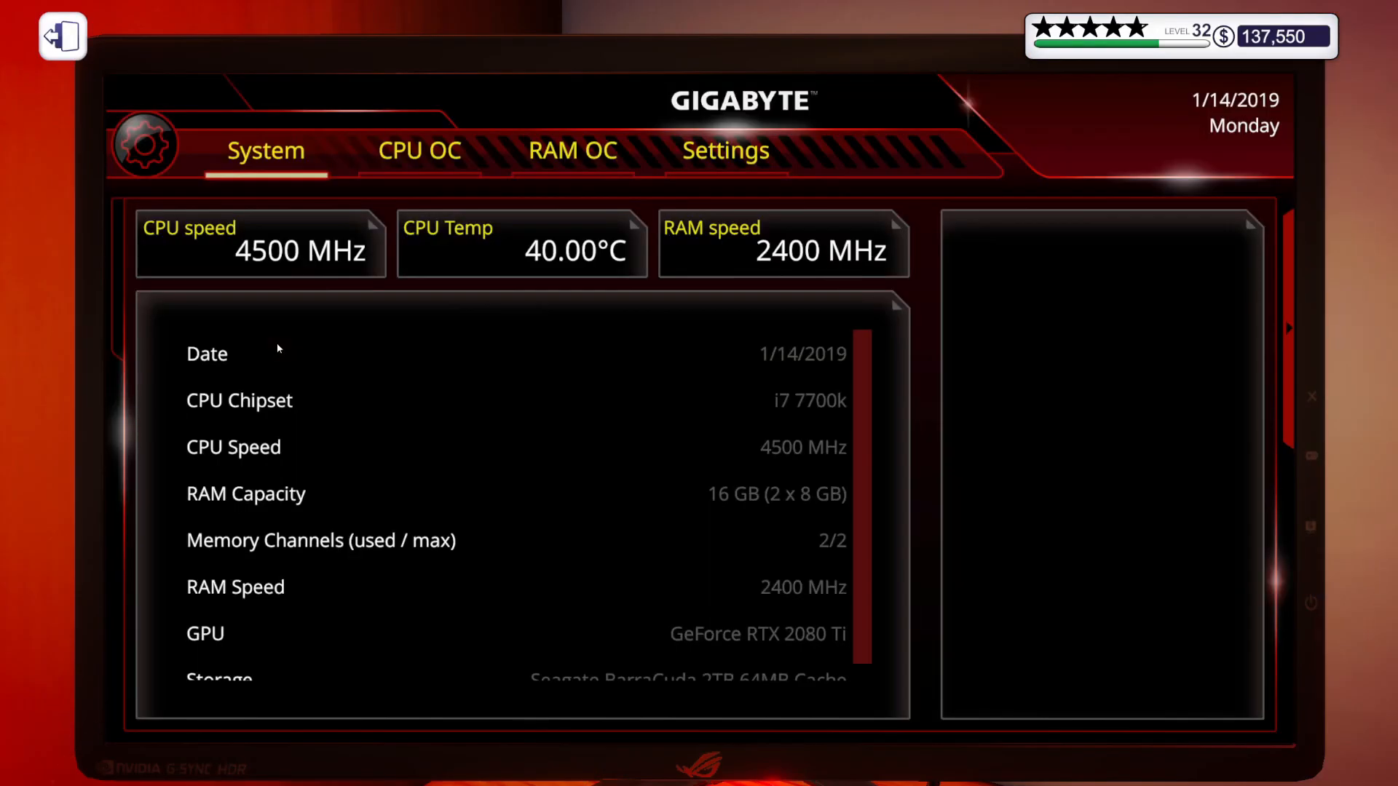
{"action": "left_click", "coordinate": [572, 149]}
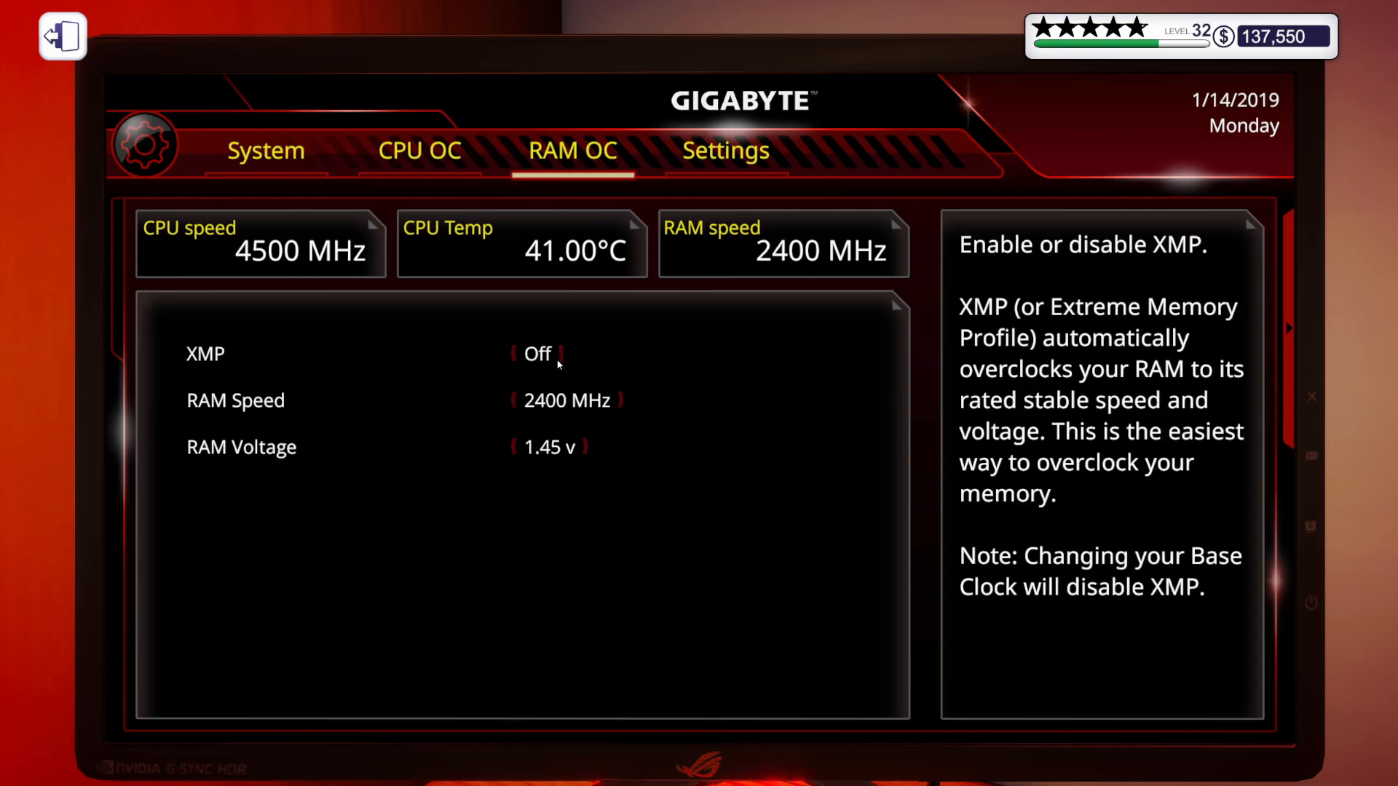
{"action": "left_click", "coordinate": [537, 354]}
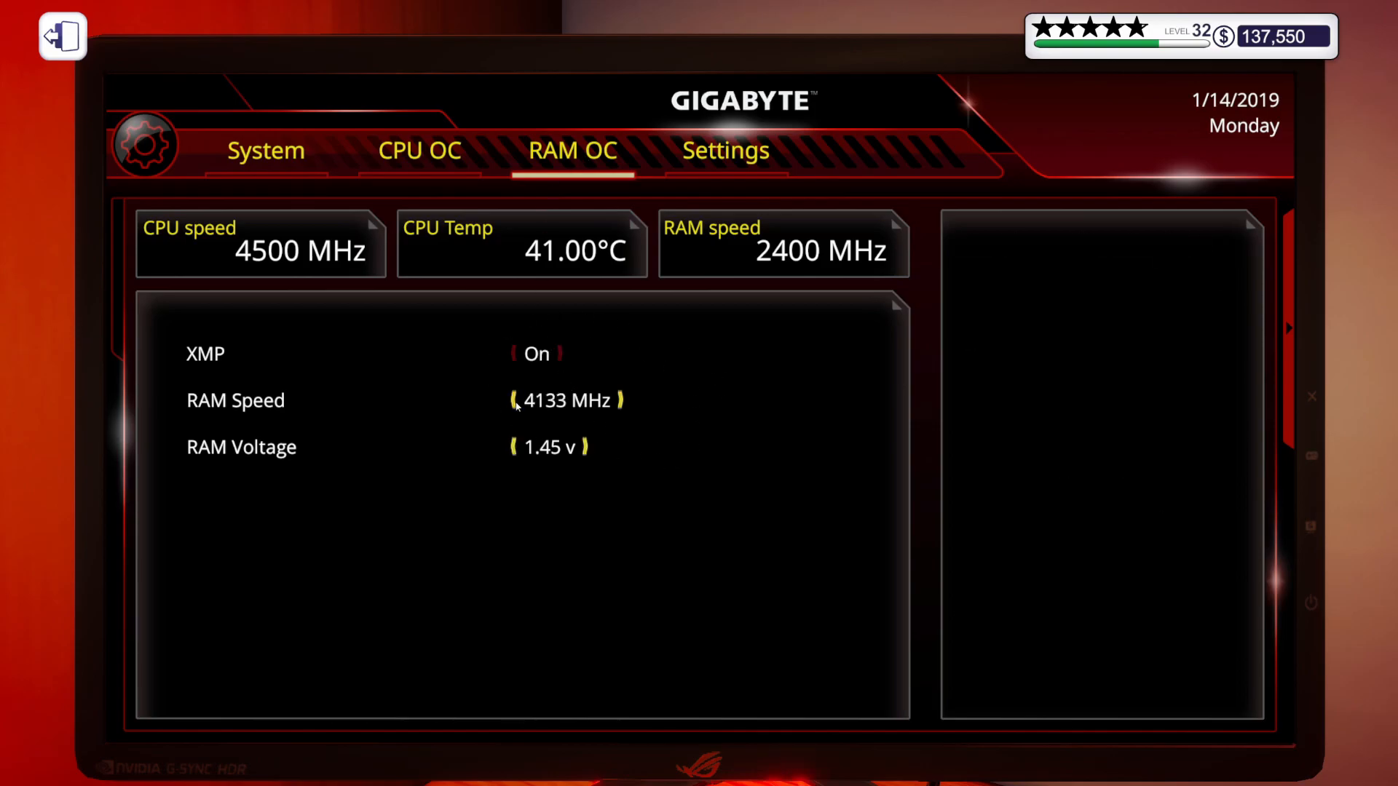
{"action": "left_click", "coordinate": [725, 150]}
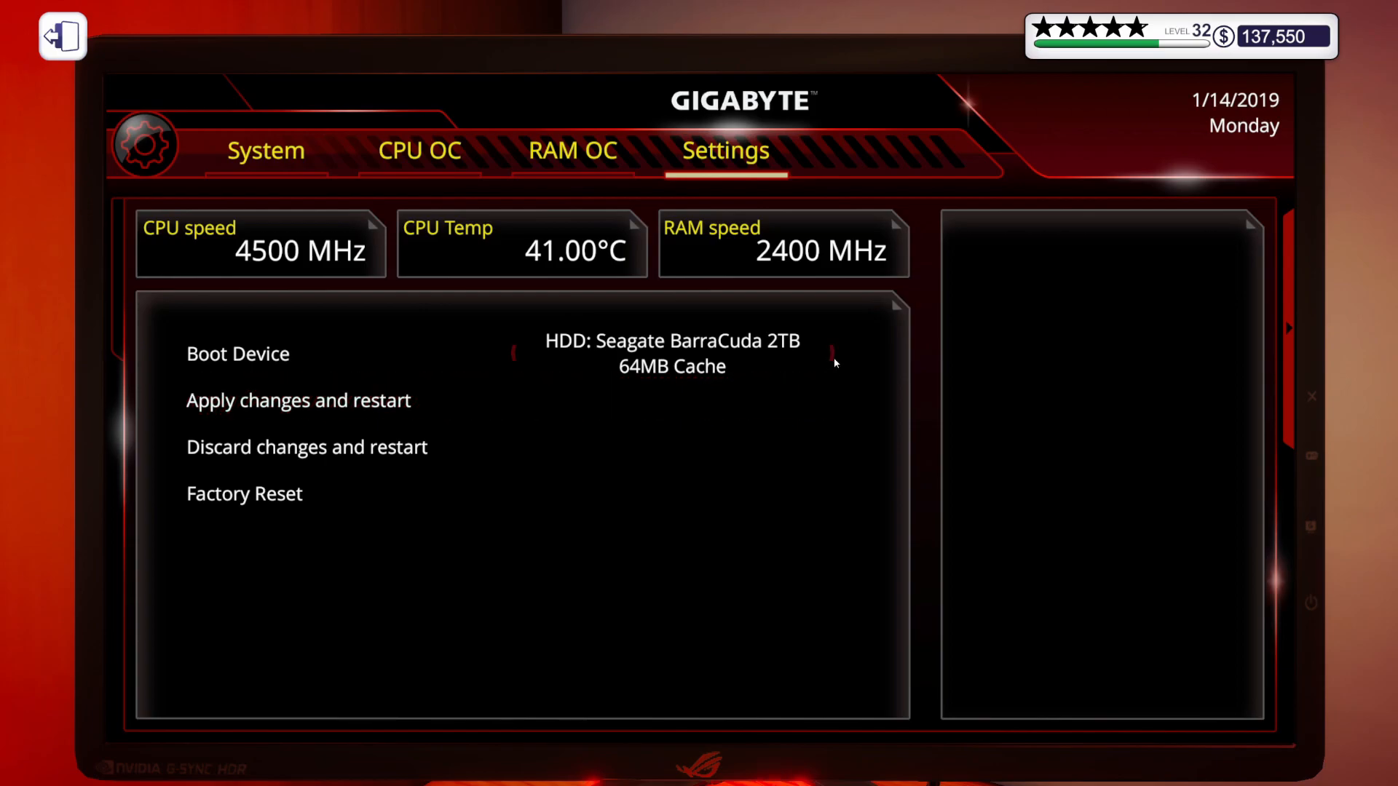
{"action": "mouse_move", "coordinate": [299, 400]}
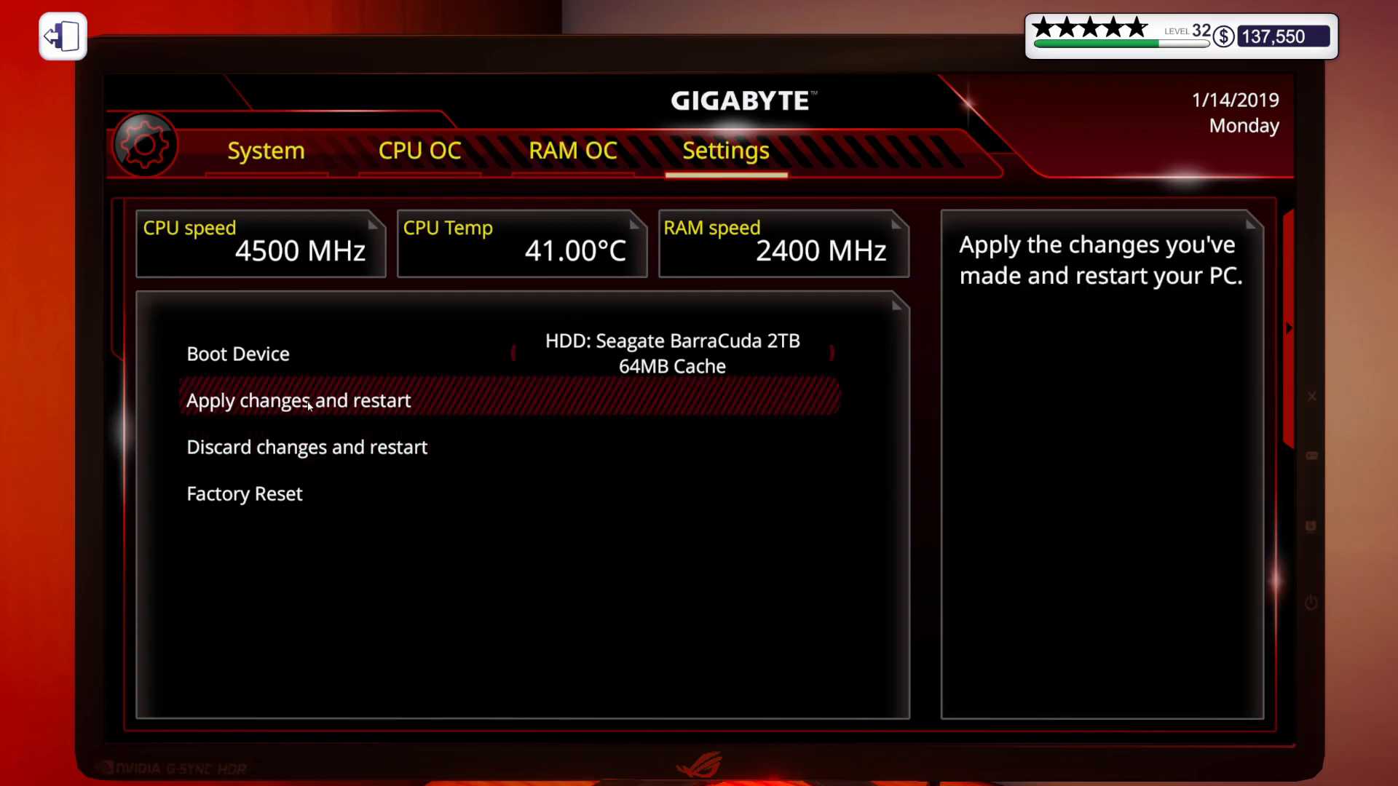
{"action": "left_click", "coordinate": [297, 400]}
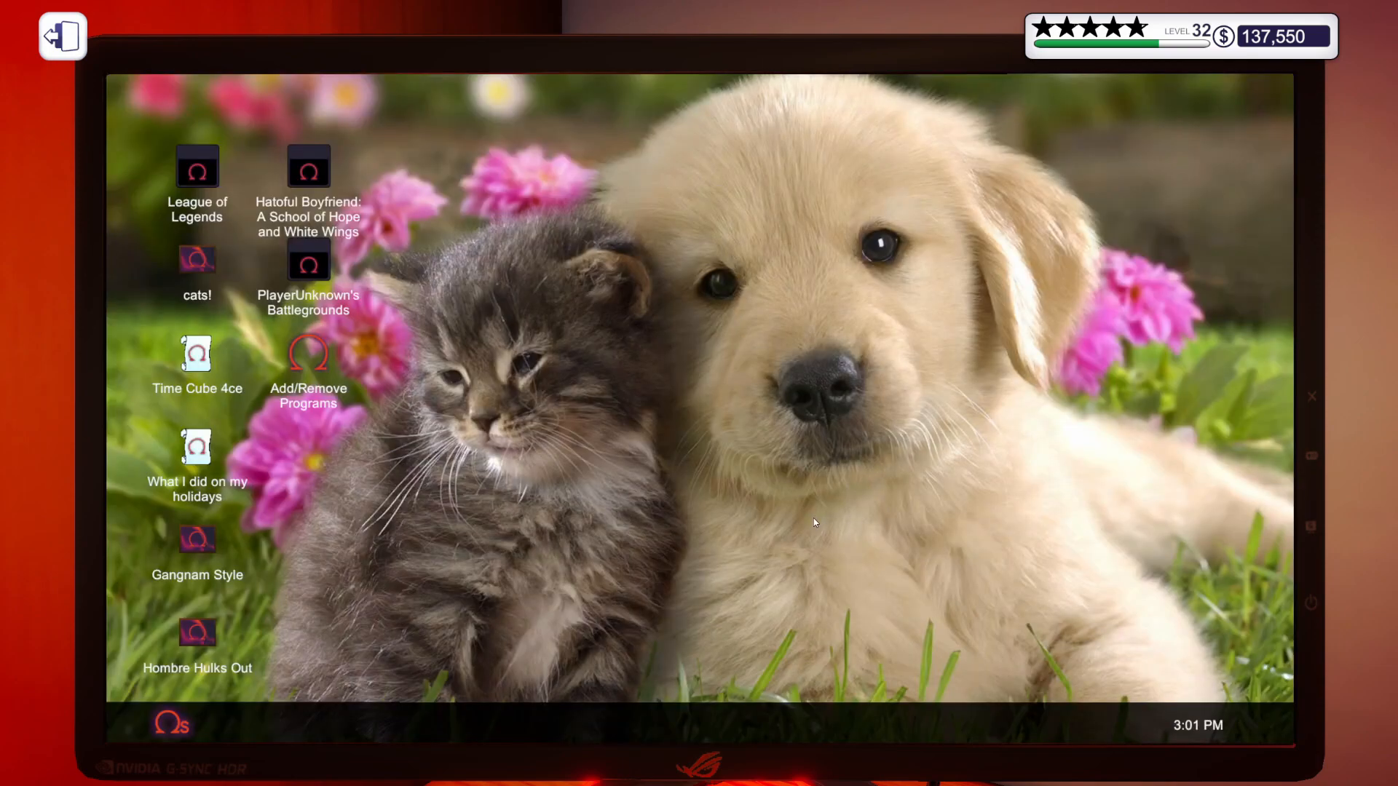
{"action": "mouse_move", "coordinate": [311, 371]}
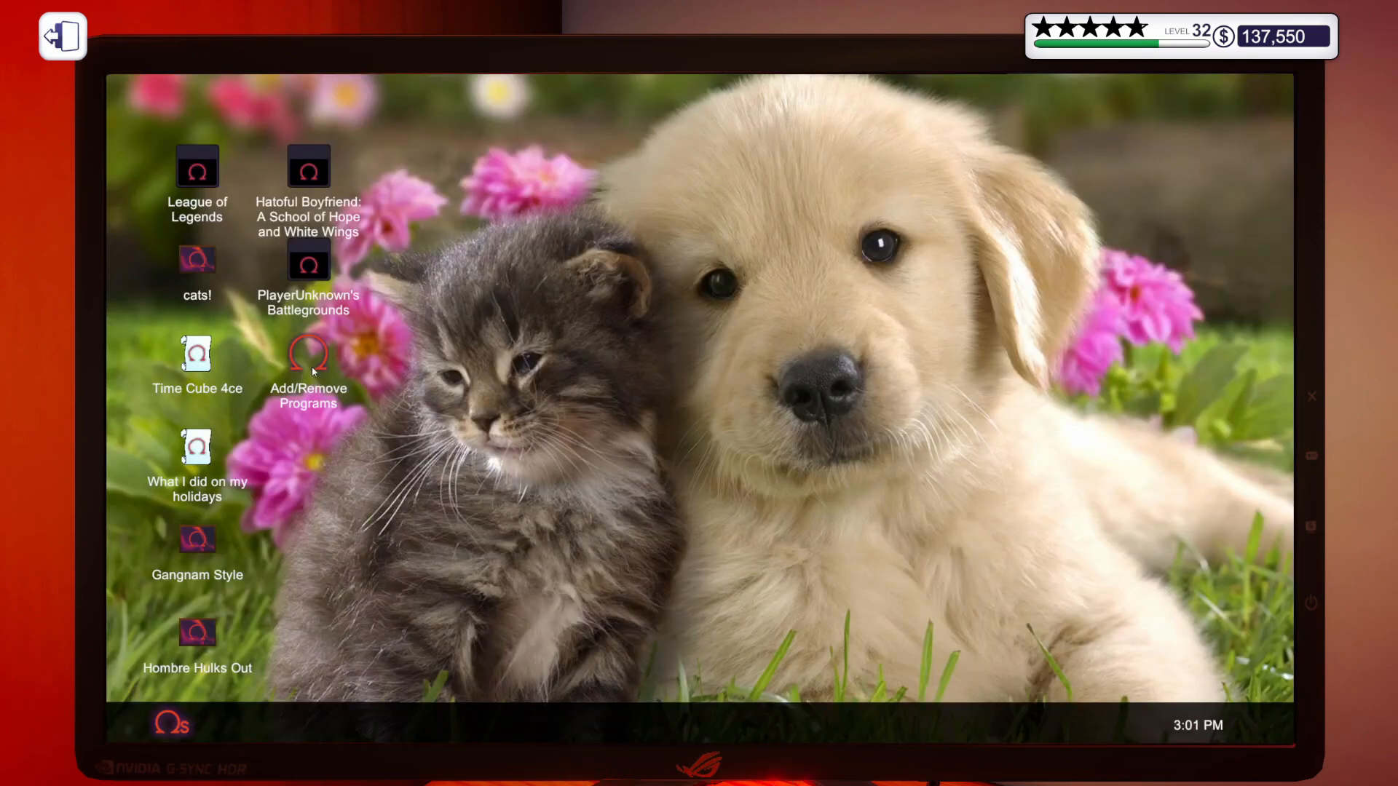
Install 3DMark Advanced Edition and Virus Scanner via Add/Remove Programs and restart.
{"action": "double_click", "coordinate": [307, 352]}
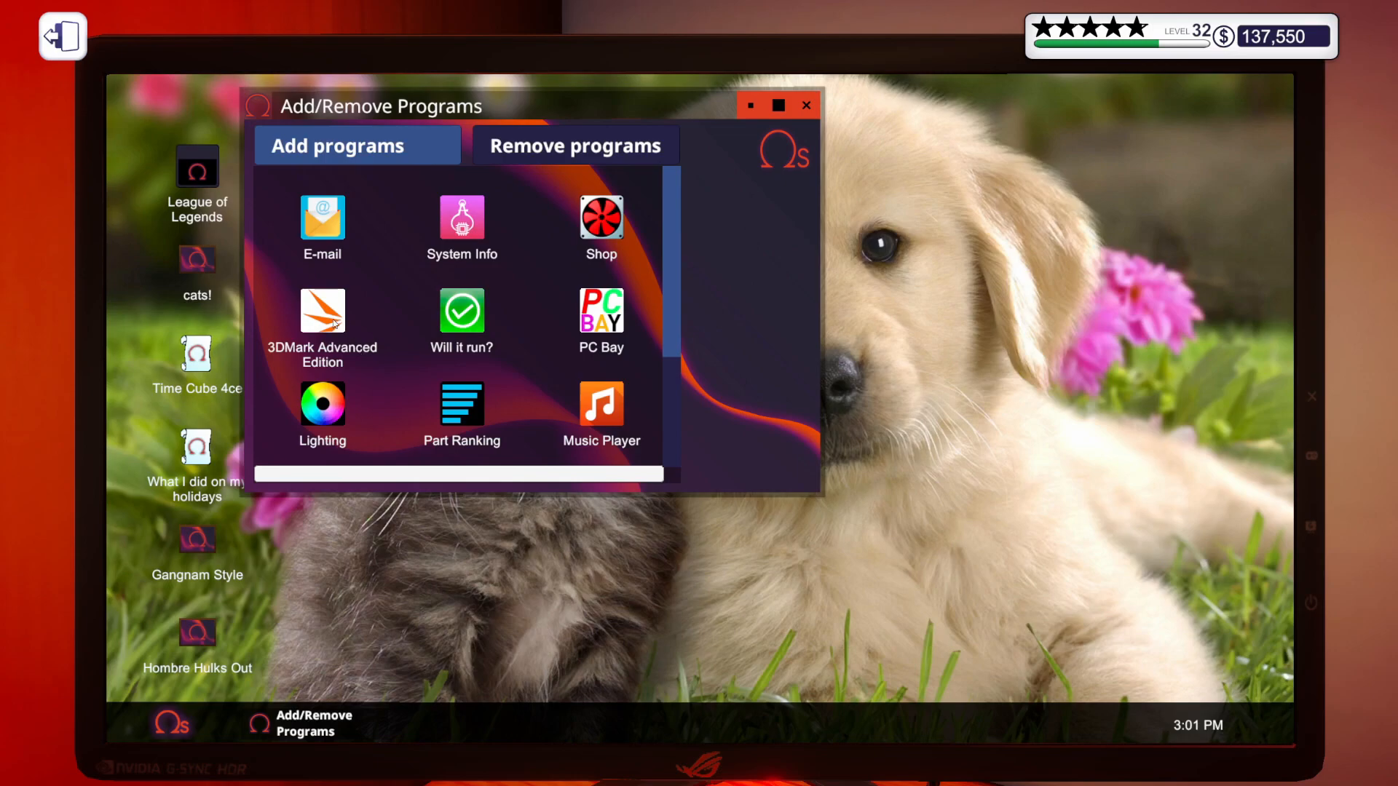
{"action": "left_click", "coordinate": [322, 313]}
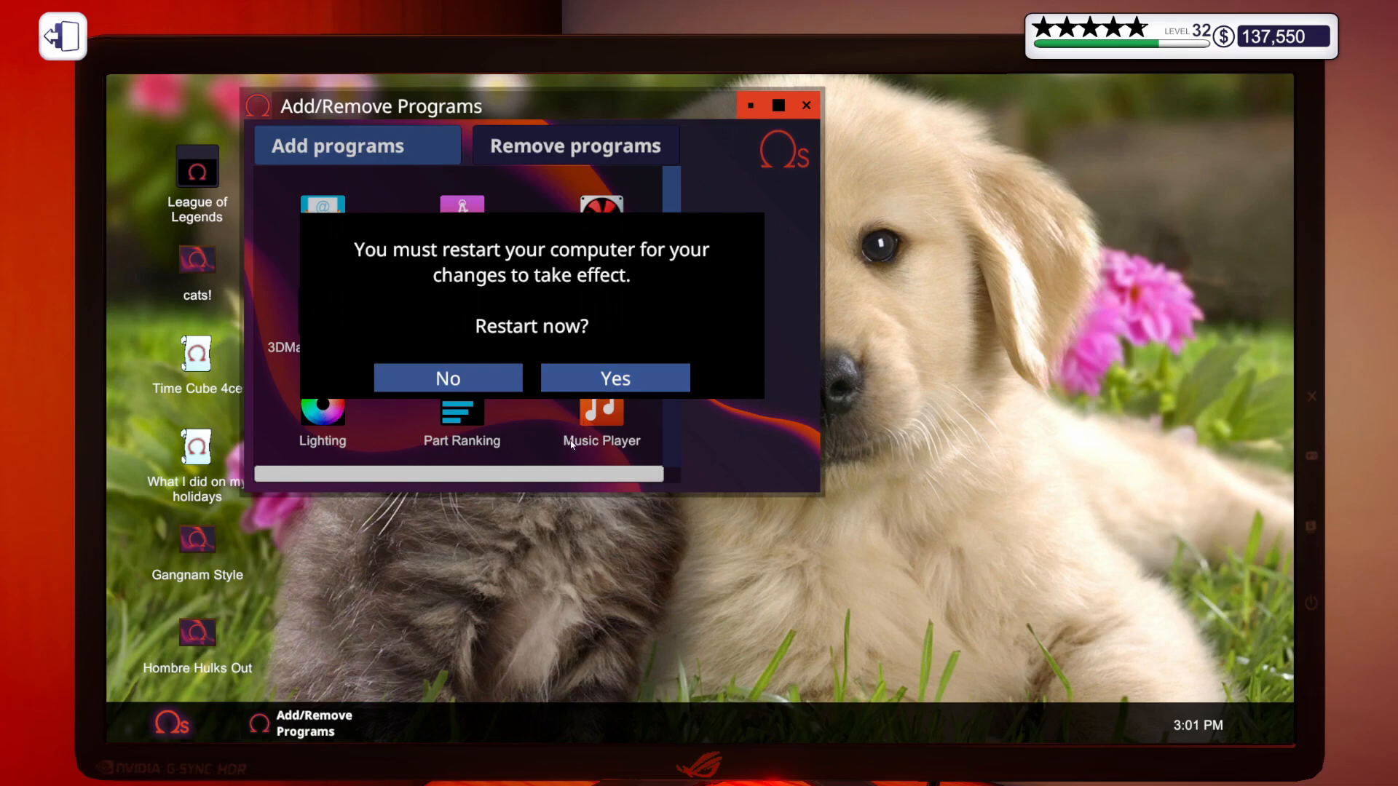
{"action": "left_click", "coordinate": [614, 378]}
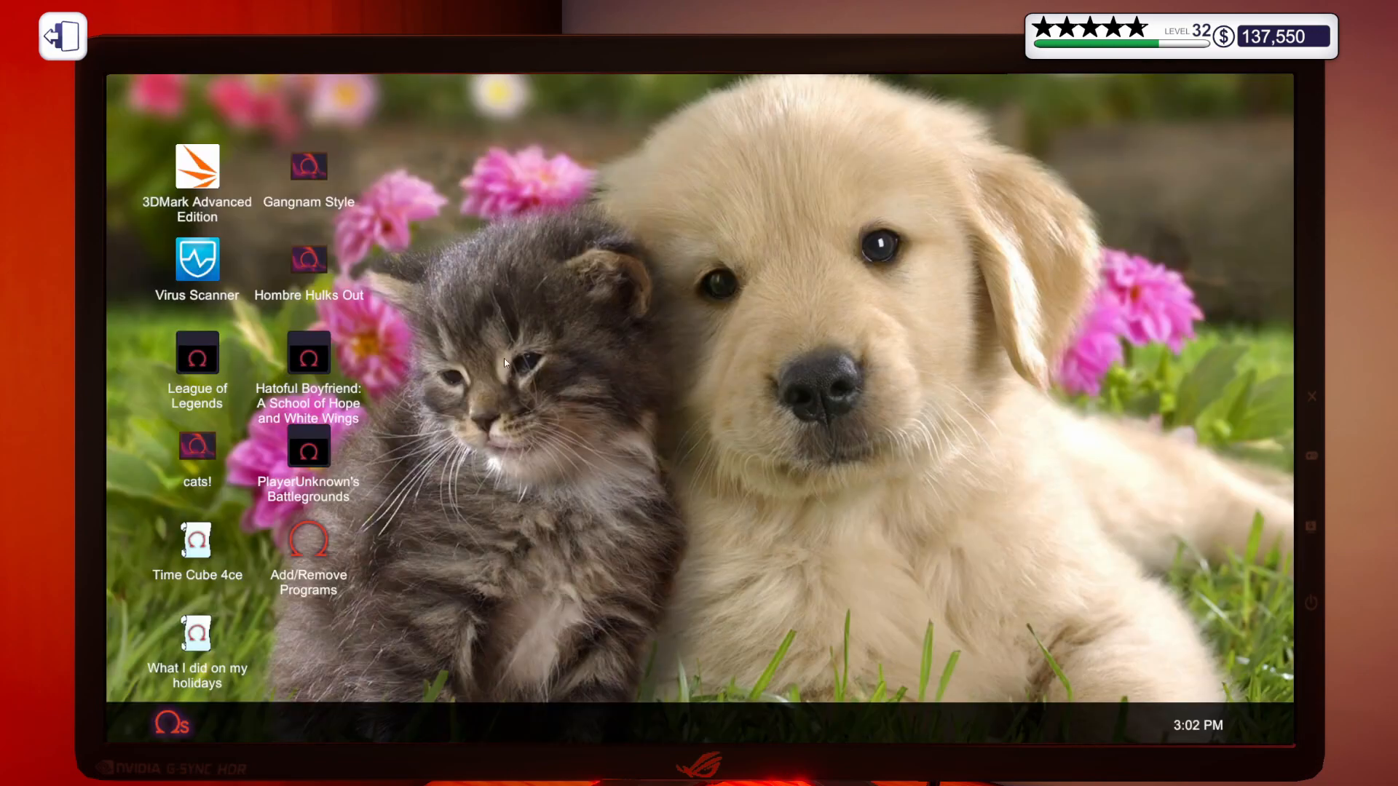
Run Virus Scanner showing zero threats, then start the 3DMark Time Spy benchmark.
{"action": "double_click", "coordinate": [196, 259]}
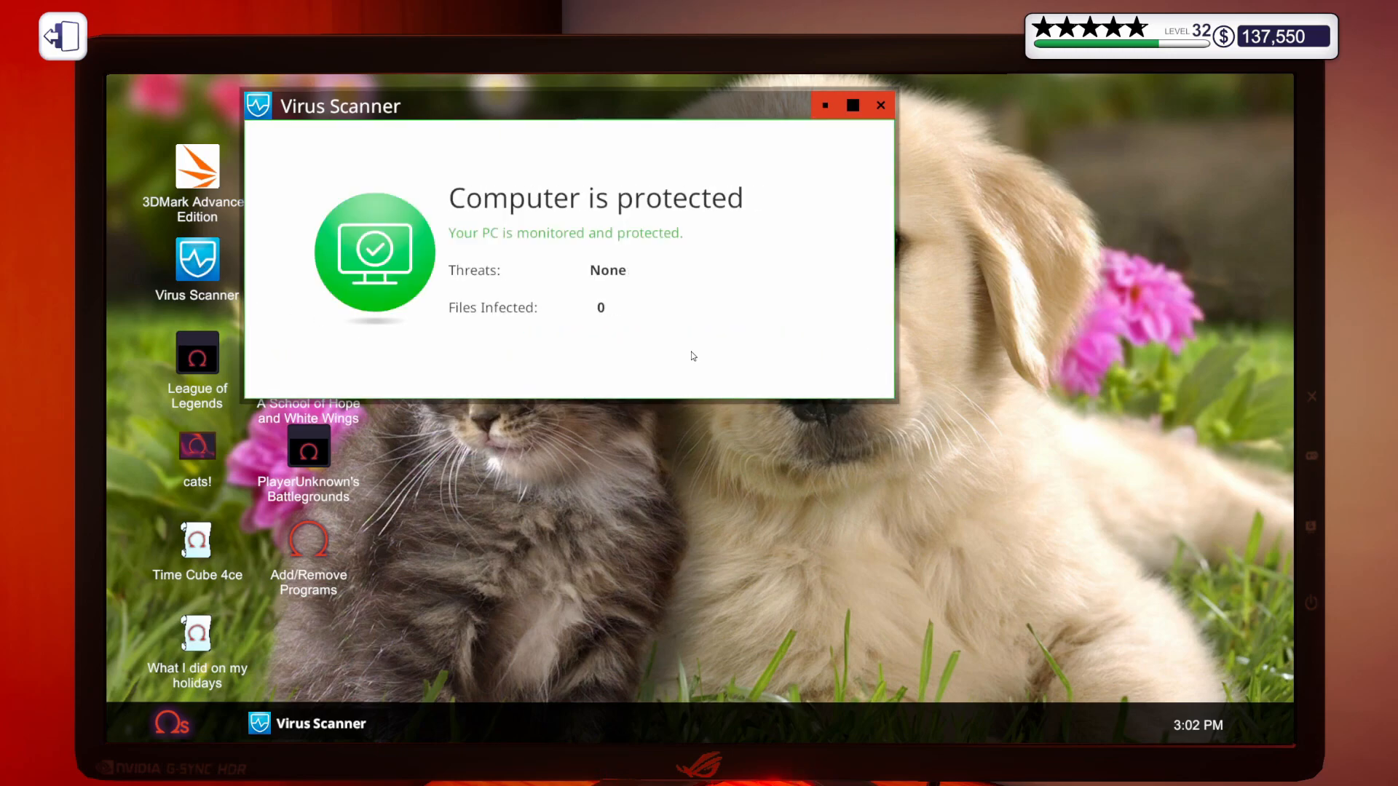
{"action": "left_click", "coordinate": [880, 105]}
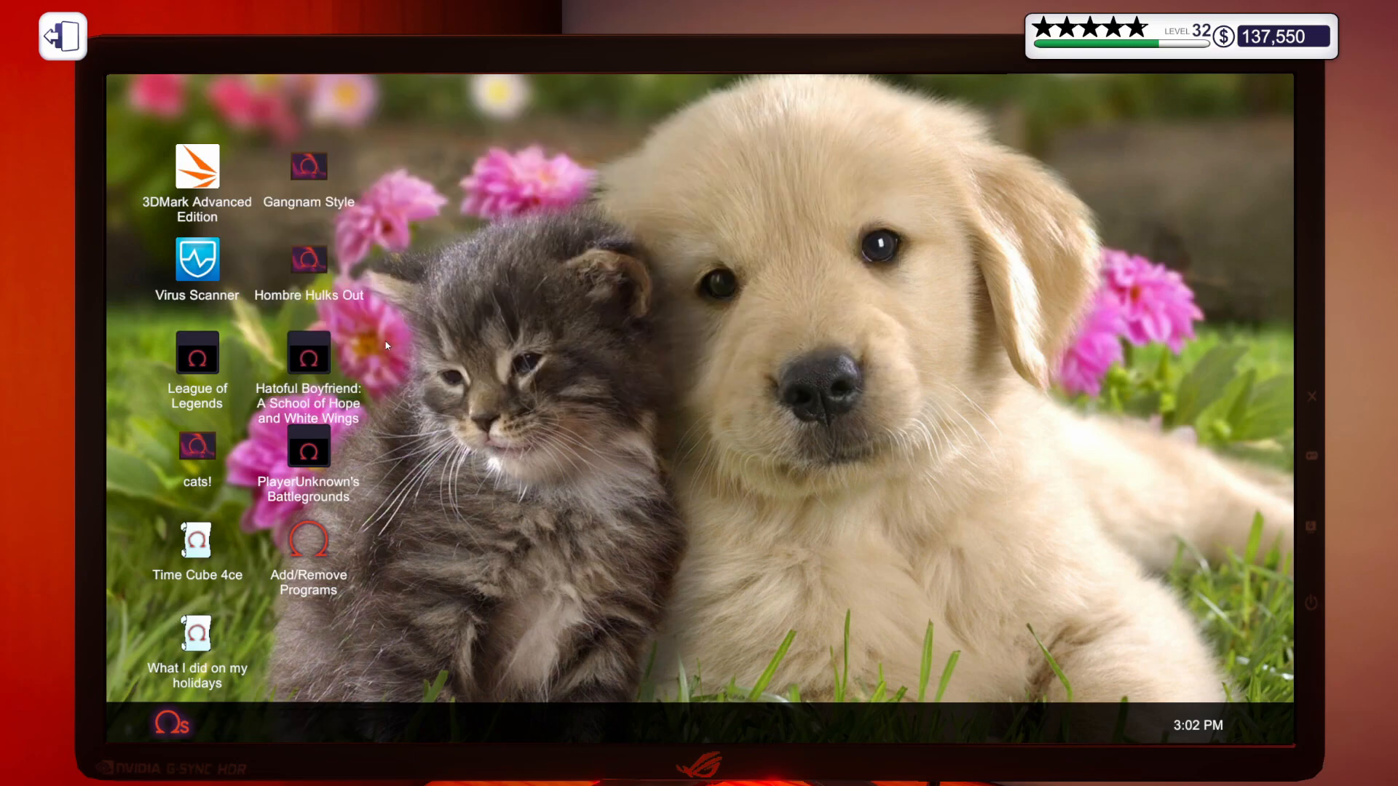
{"action": "double_click", "coordinate": [197, 169]}
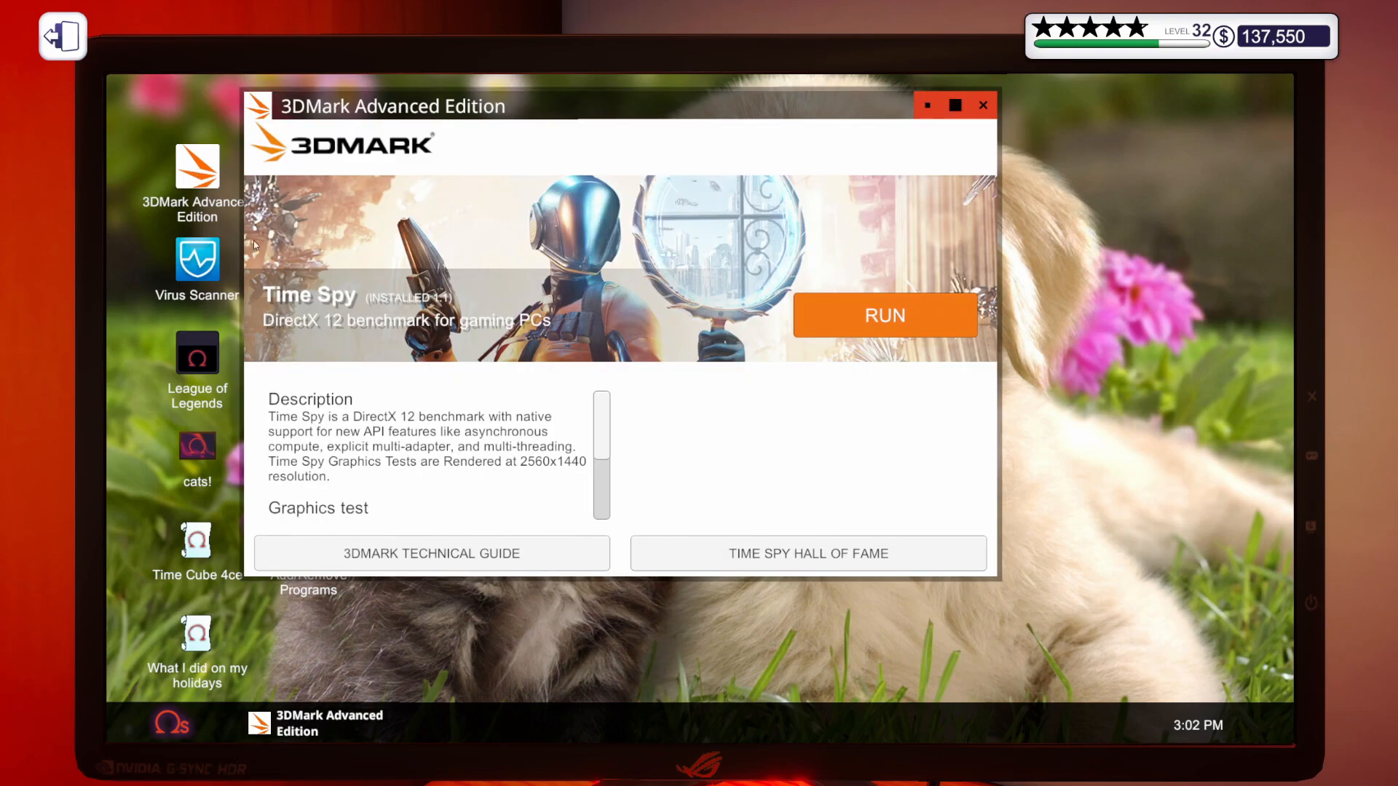
{"action": "mouse_move", "coordinate": [670, 336]}
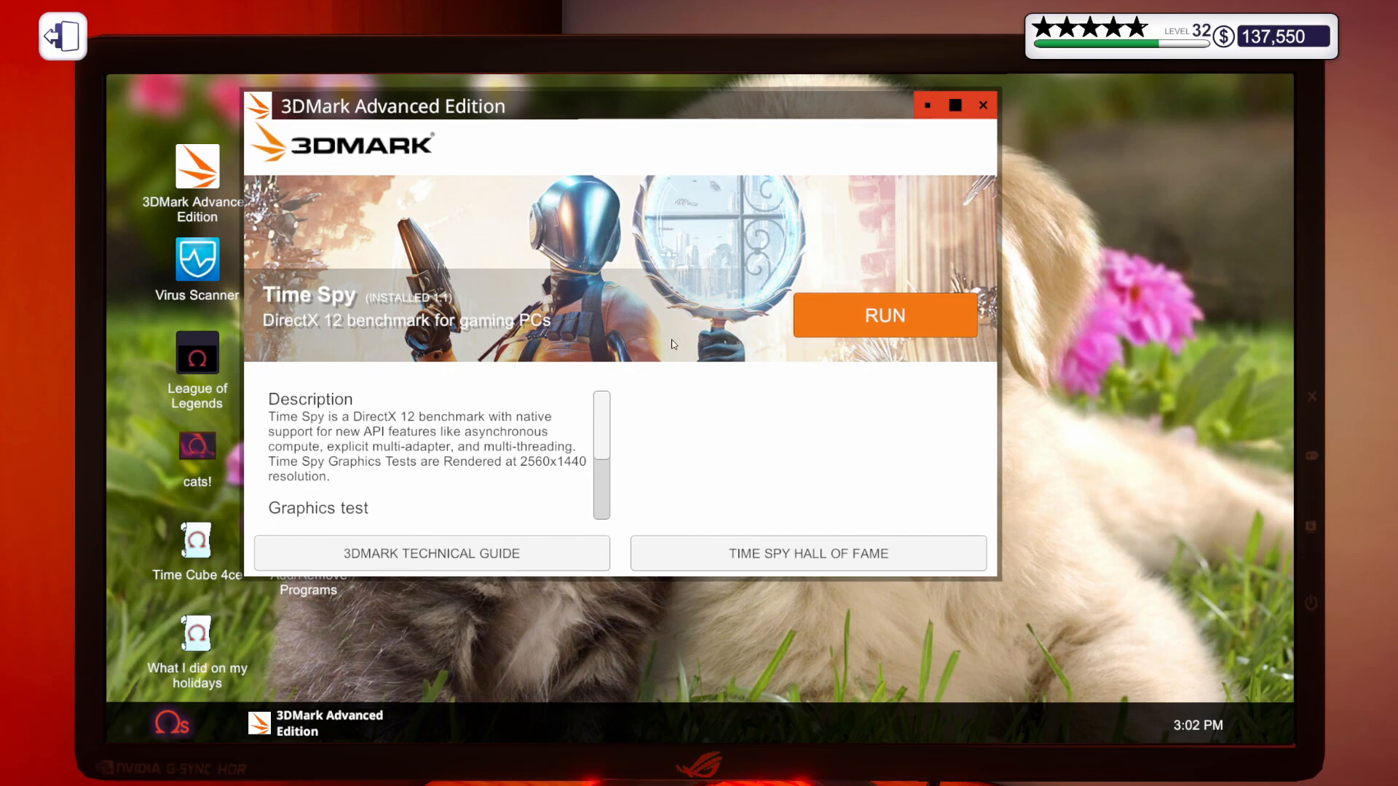
{"action": "left_click", "coordinate": [884, 316]}
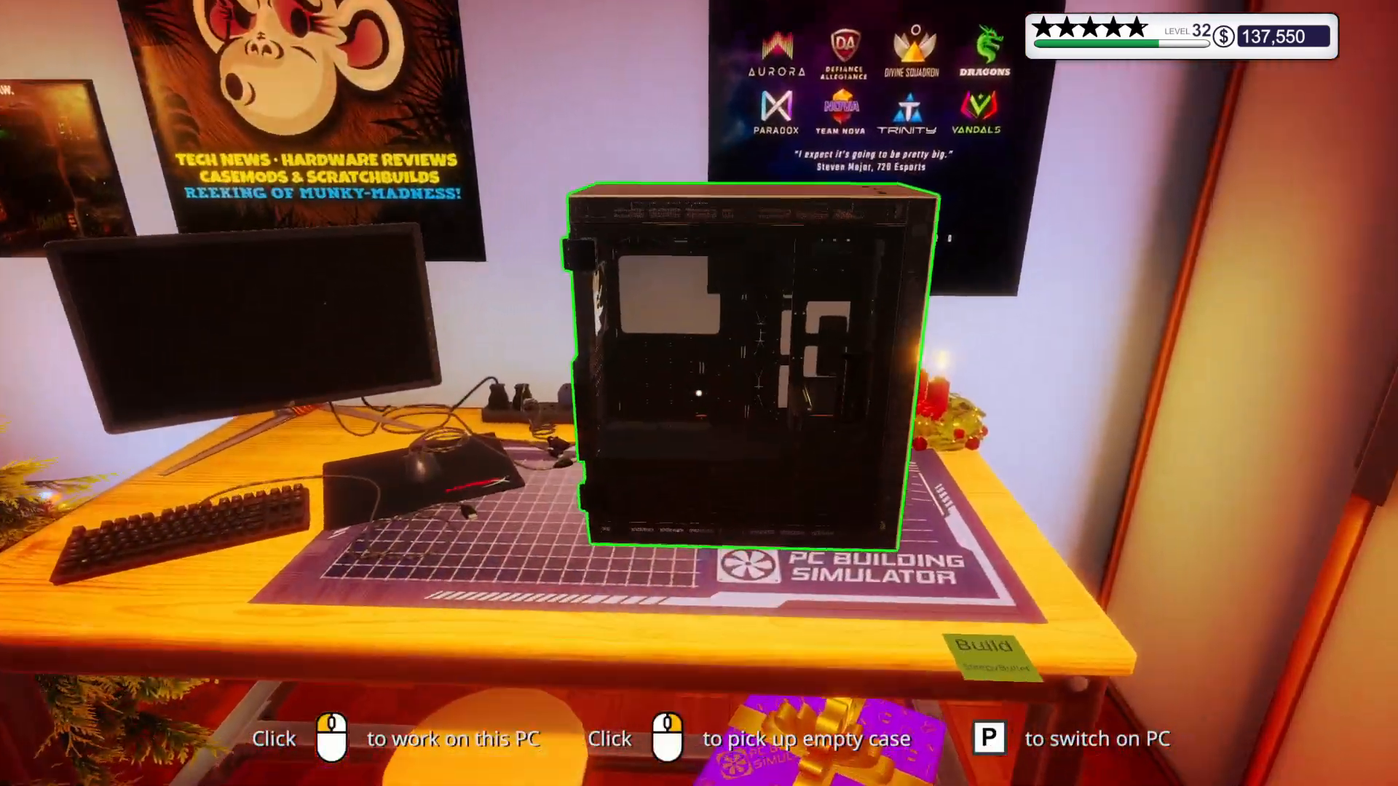
Start on the empty case and mount the MSI Carbon motherboard inside it.
{"action": "left_click", "coordinate": [748, 374]}
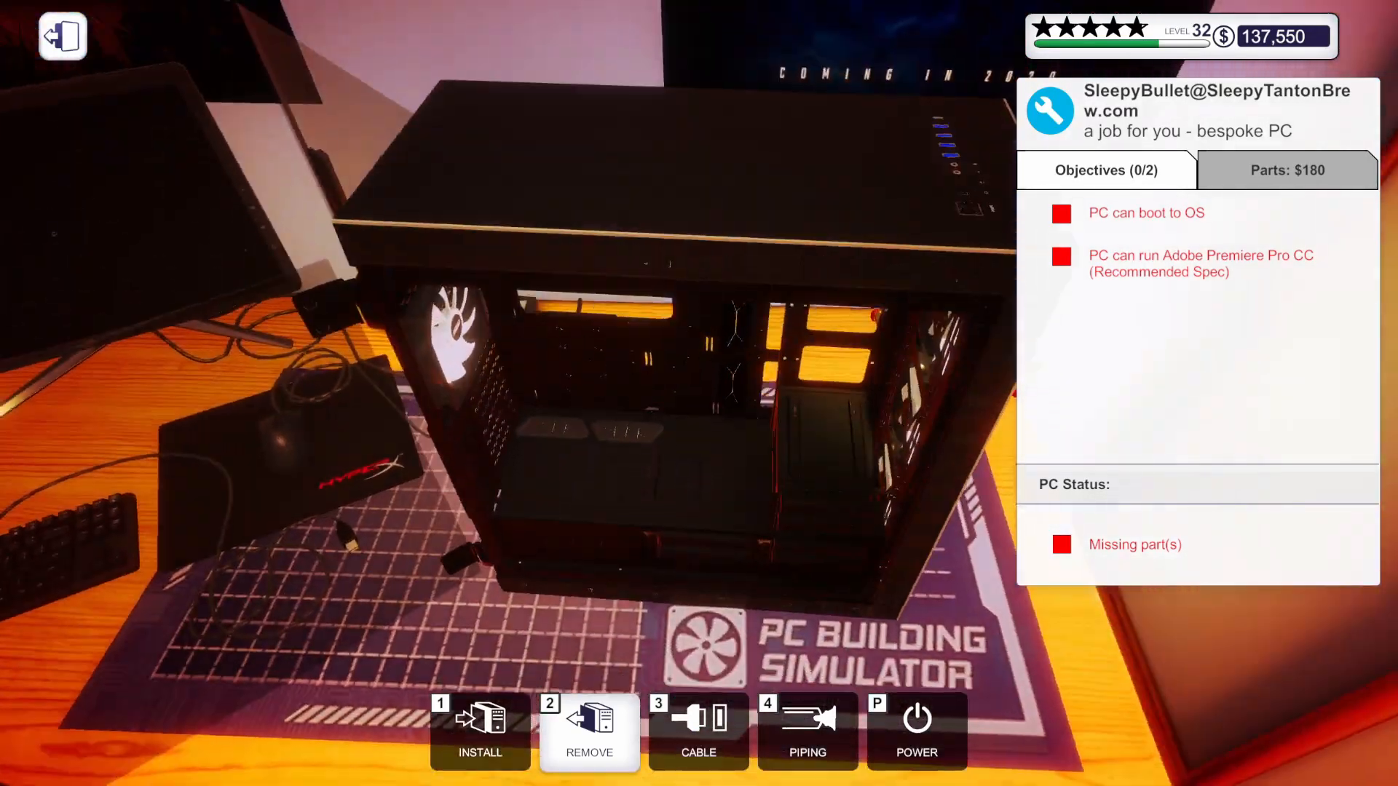
{"action": "left_click", "coordinate": [479, 730]}
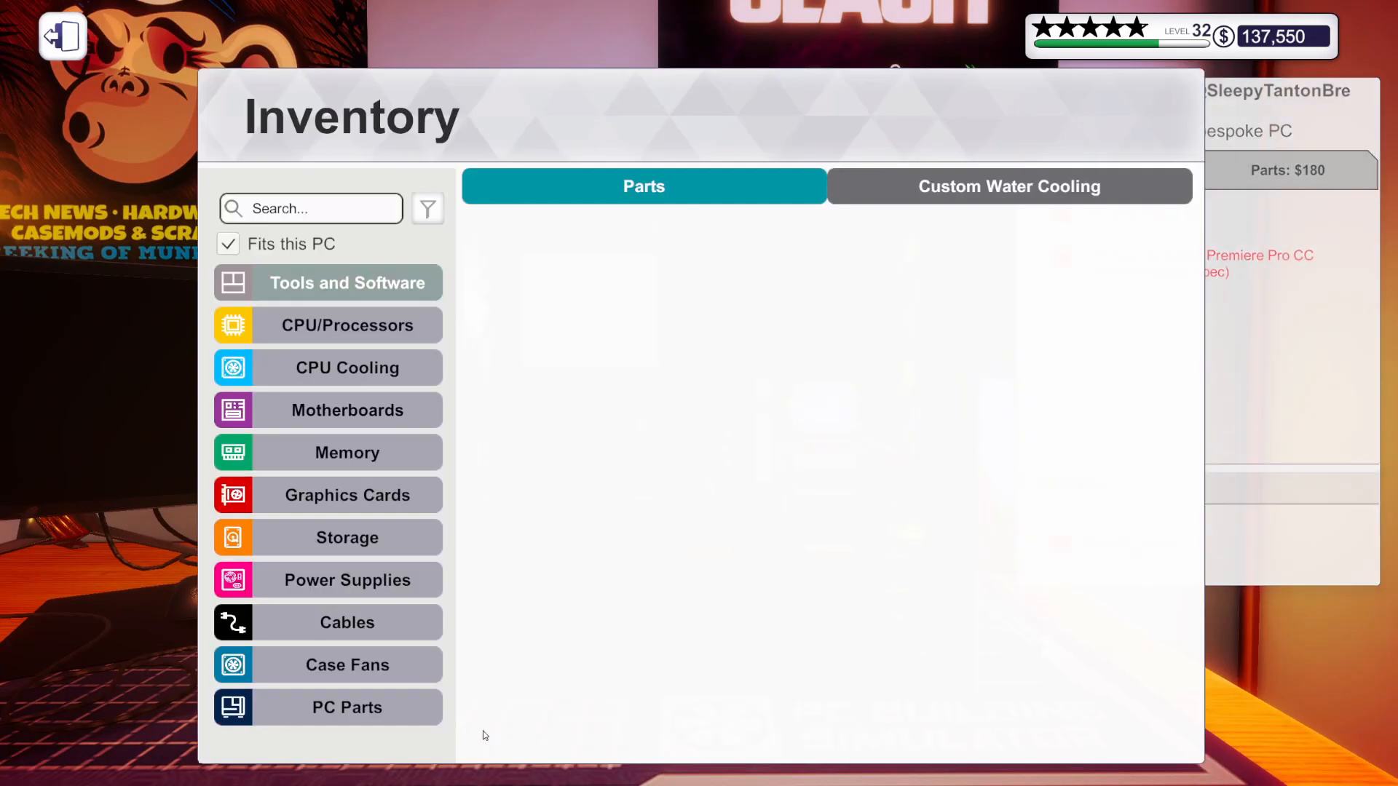
{"action": "left_click", "coordinate": [347, 411]}
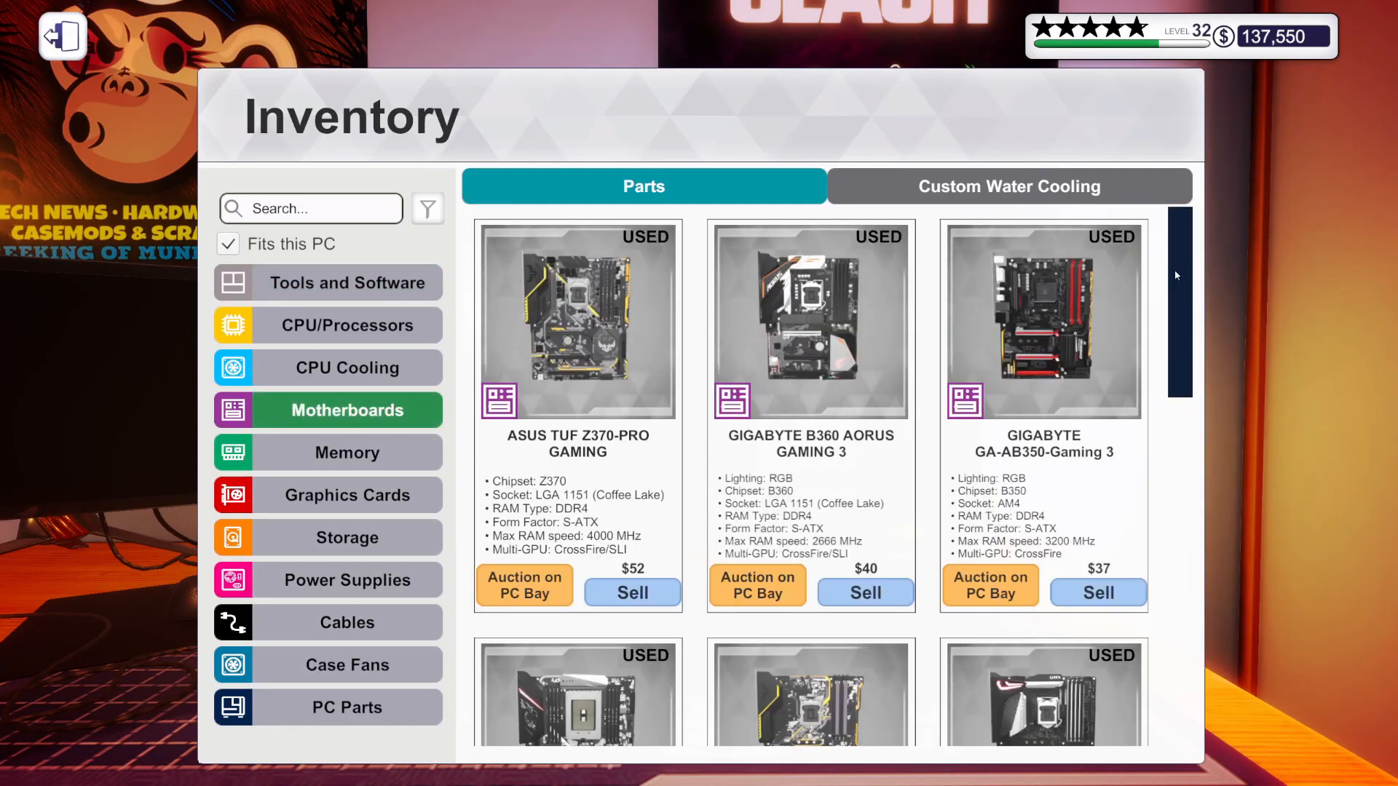
{"action": "scroll", "scroll_direction": "down", "scroll_amount": 3}
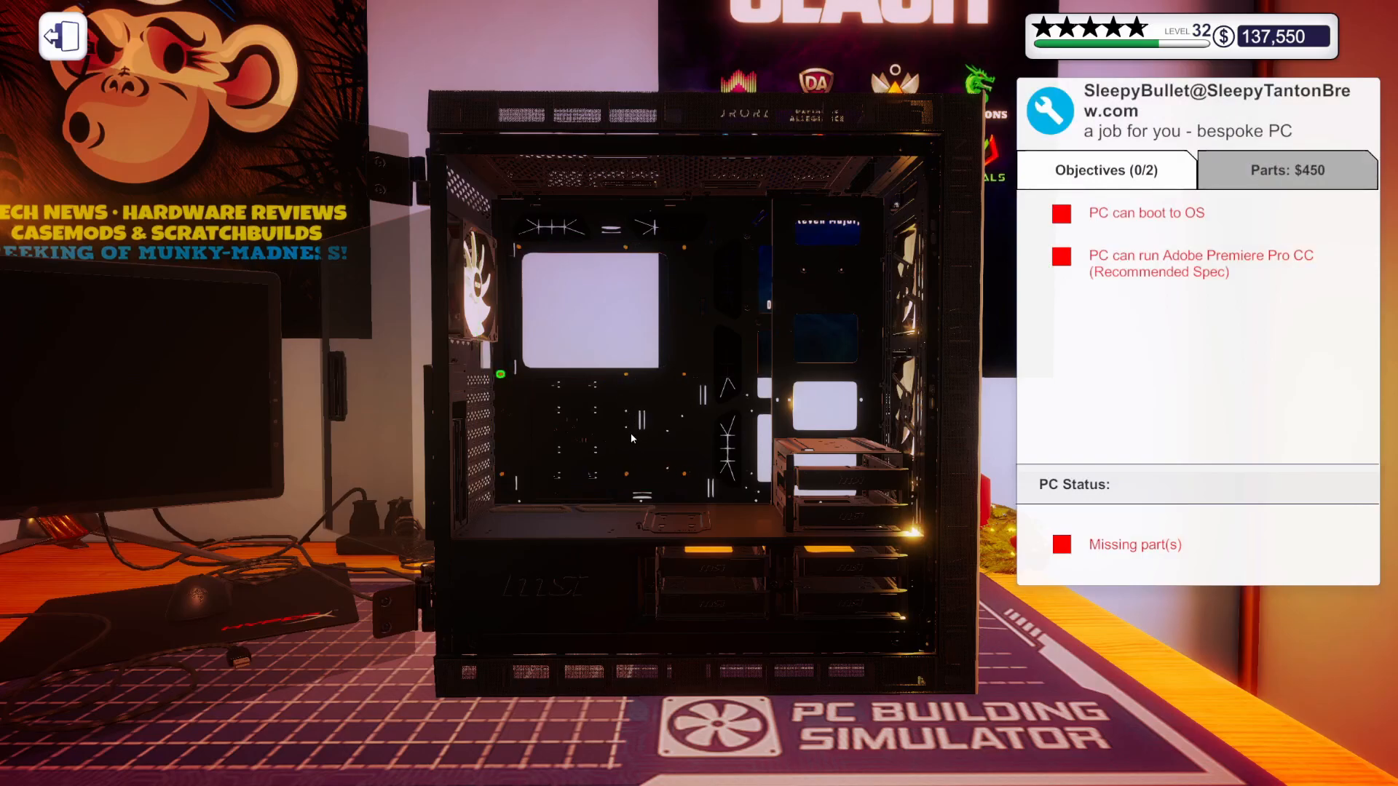
{"action": "left_click", "coordinate": [589, 320]}
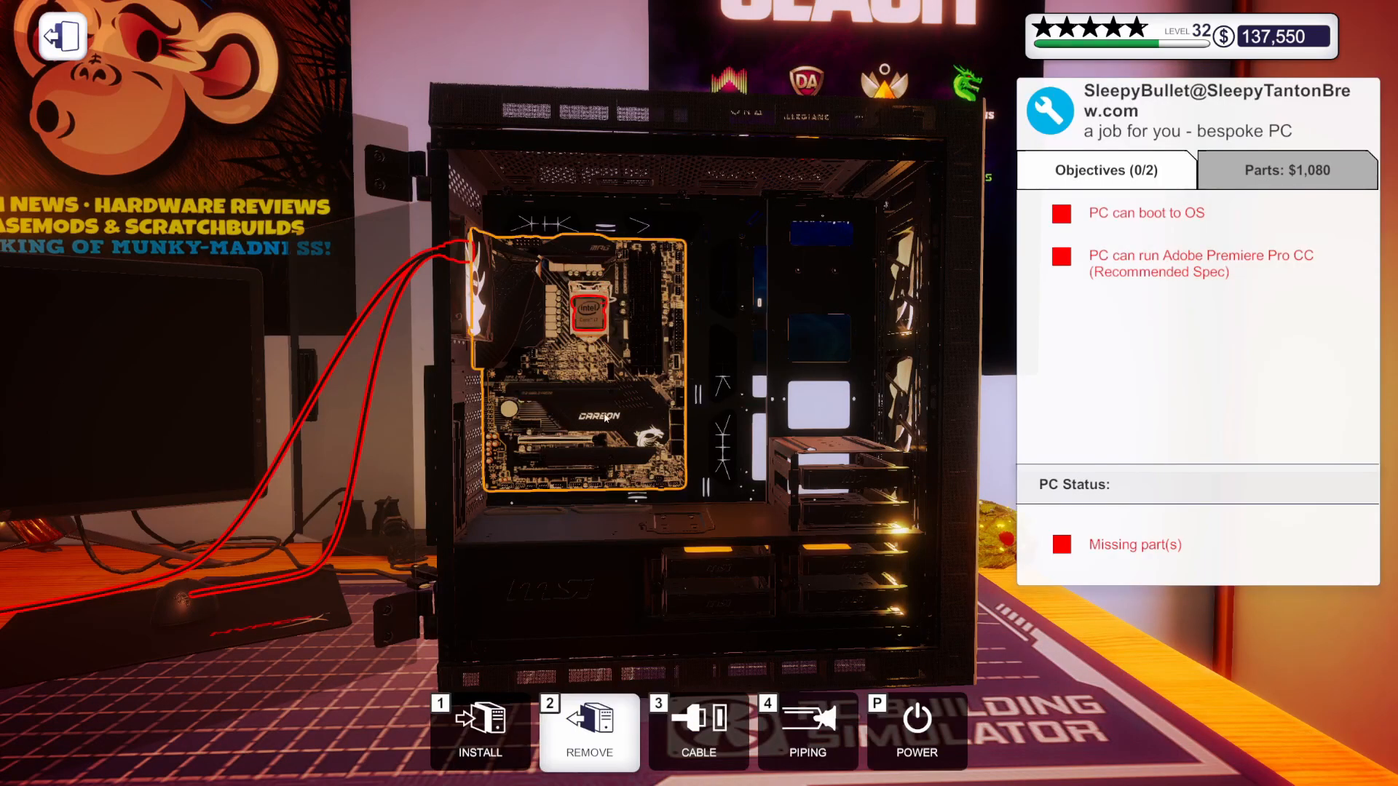
Fill the motherboard's memory slots with RAM sticks from inventory.
{"action": "left_click", "coordinate": [479, 730]}
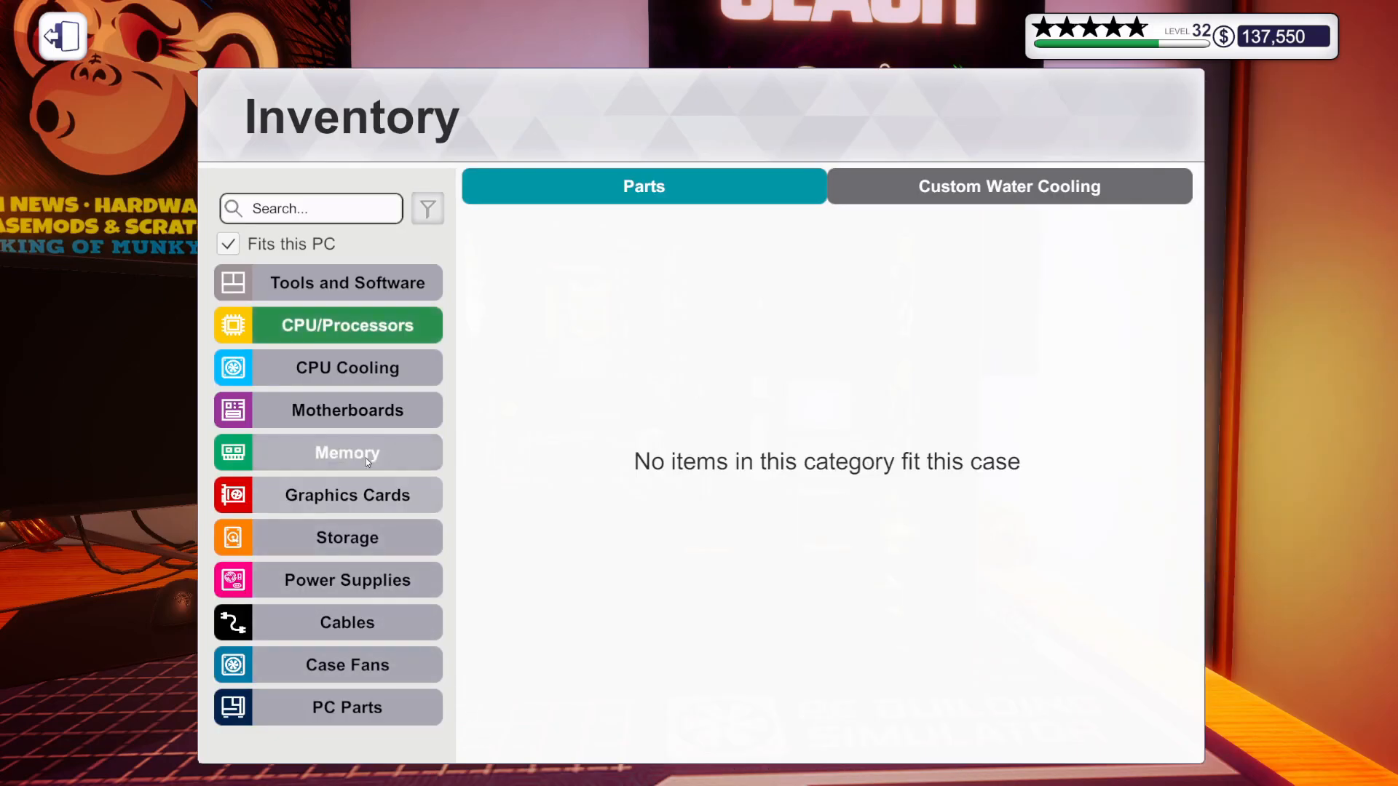
{"action": "left_click", "coordinate": [346, 452]}
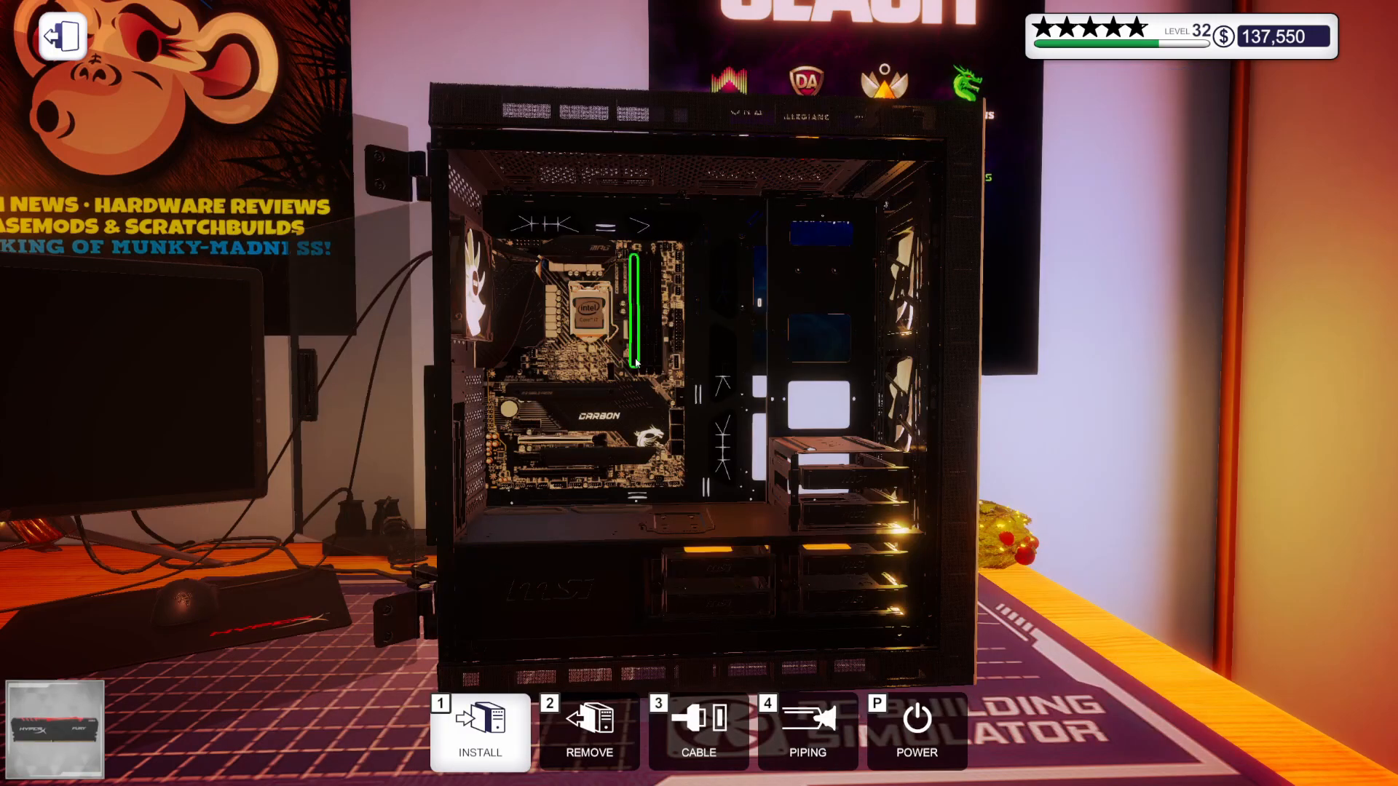
{"action": "left_click", "coordinate": [479, 731]}
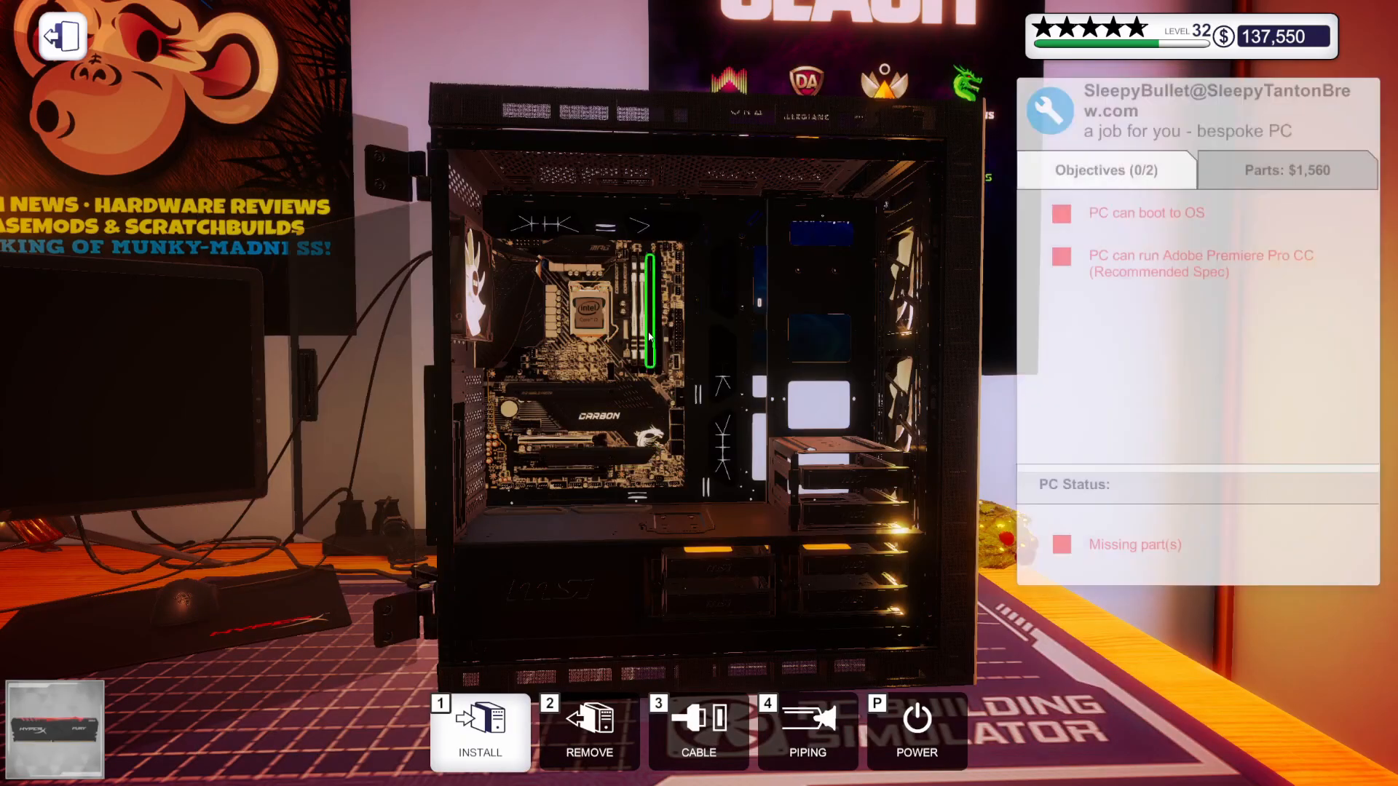
{"action": "left_click", "coordinate": [479, 731]}
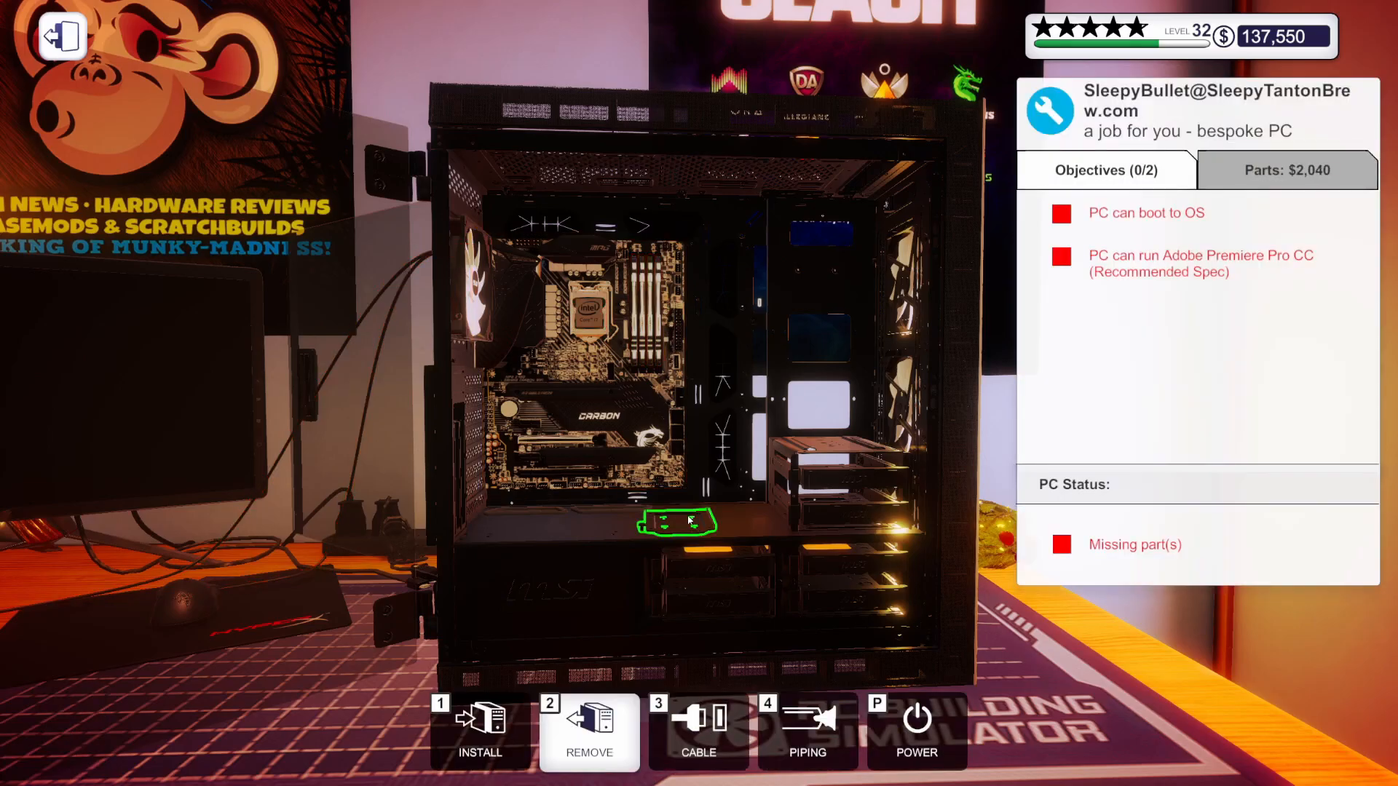
Browse the inventory again to get thermal paste ready for the processor.
{"action": "left_click", "coordinate": [479, 731]}
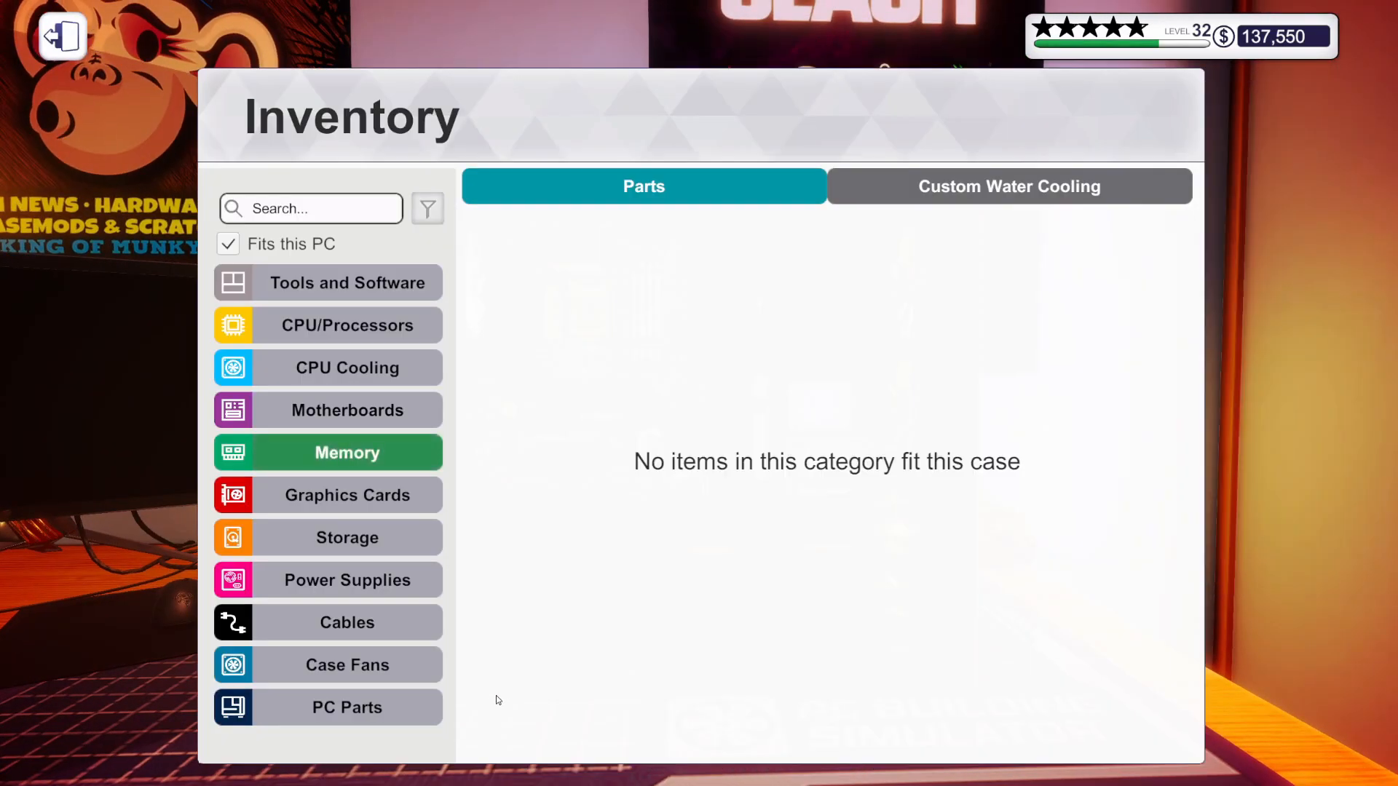
{"action": "left_click", "coordinate": [346, 538]}
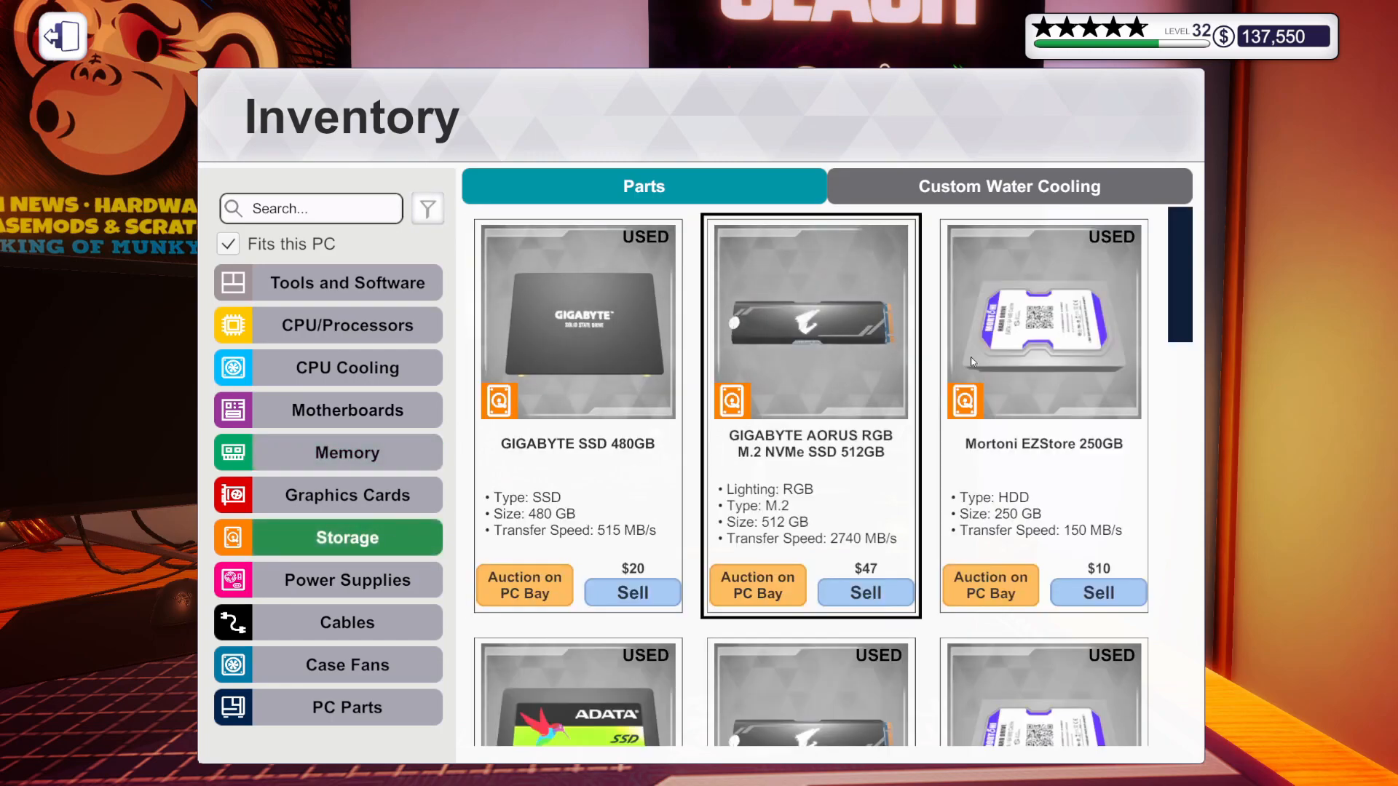
{"action": "scroll", "scroll_direction": "down", "scroll_amount": 3}
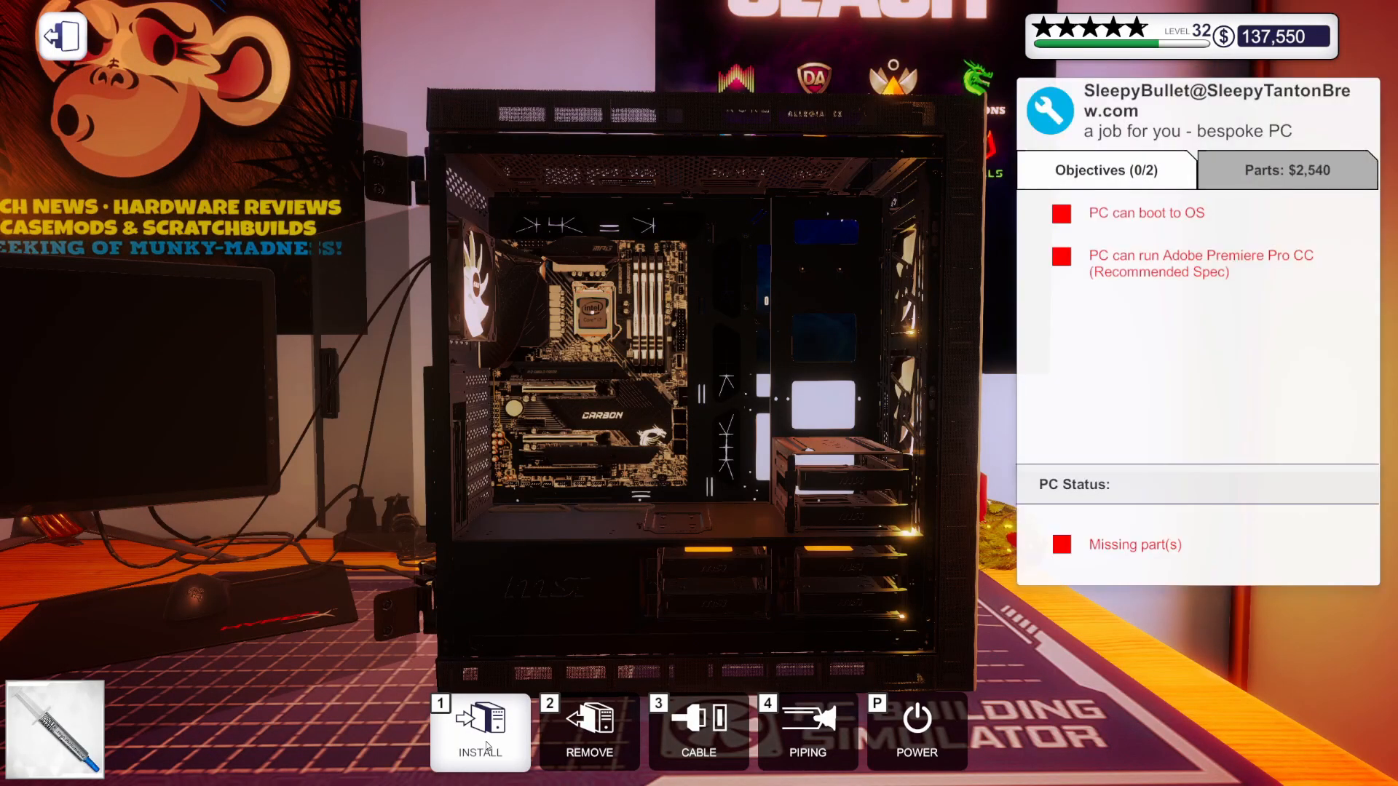
Mount the liquid CPU cooler with tubing to the case top, then browse fitting power supplies.
{"action": "left_click", "coordinate": [479, 730]}
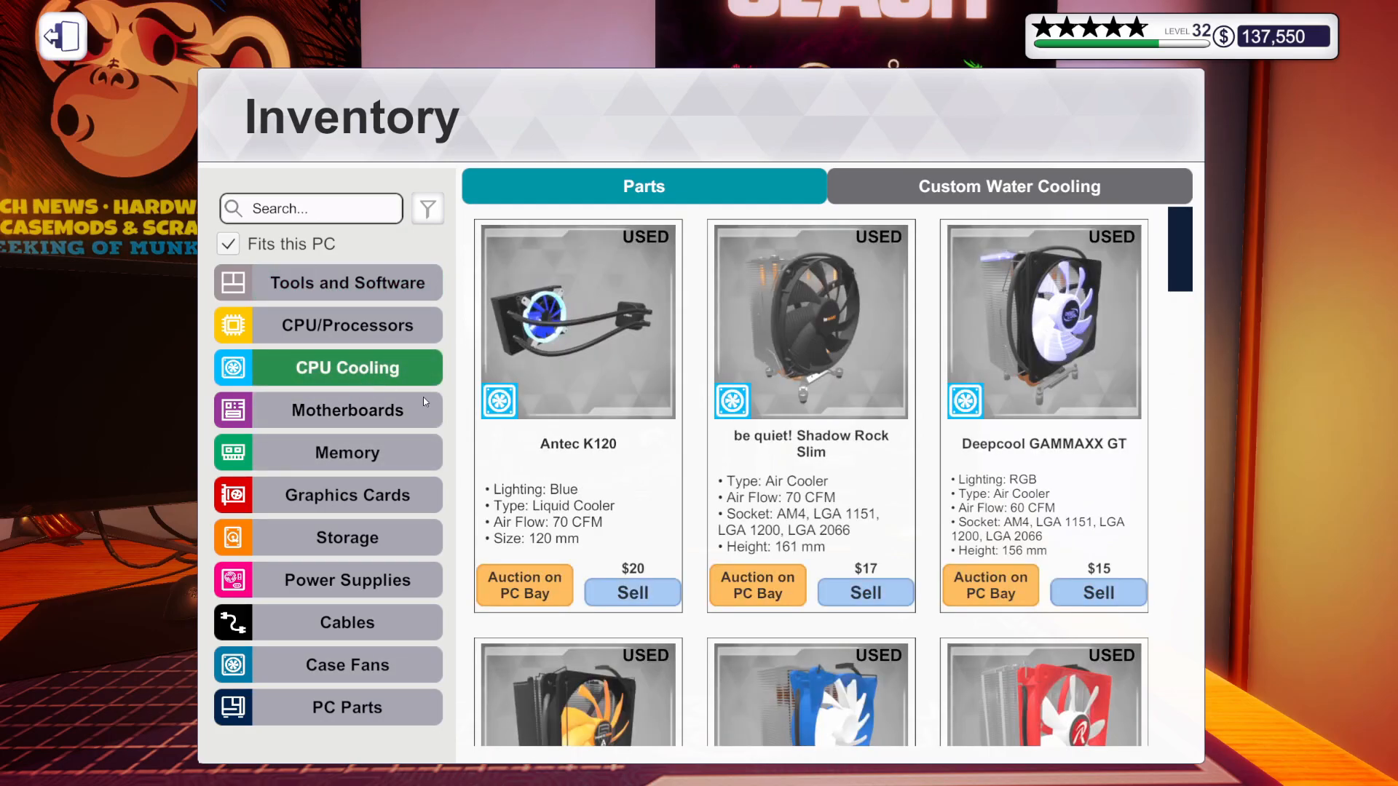
{"action": "scroll", "scroll_direction": "down", "scroll_amount": 3}
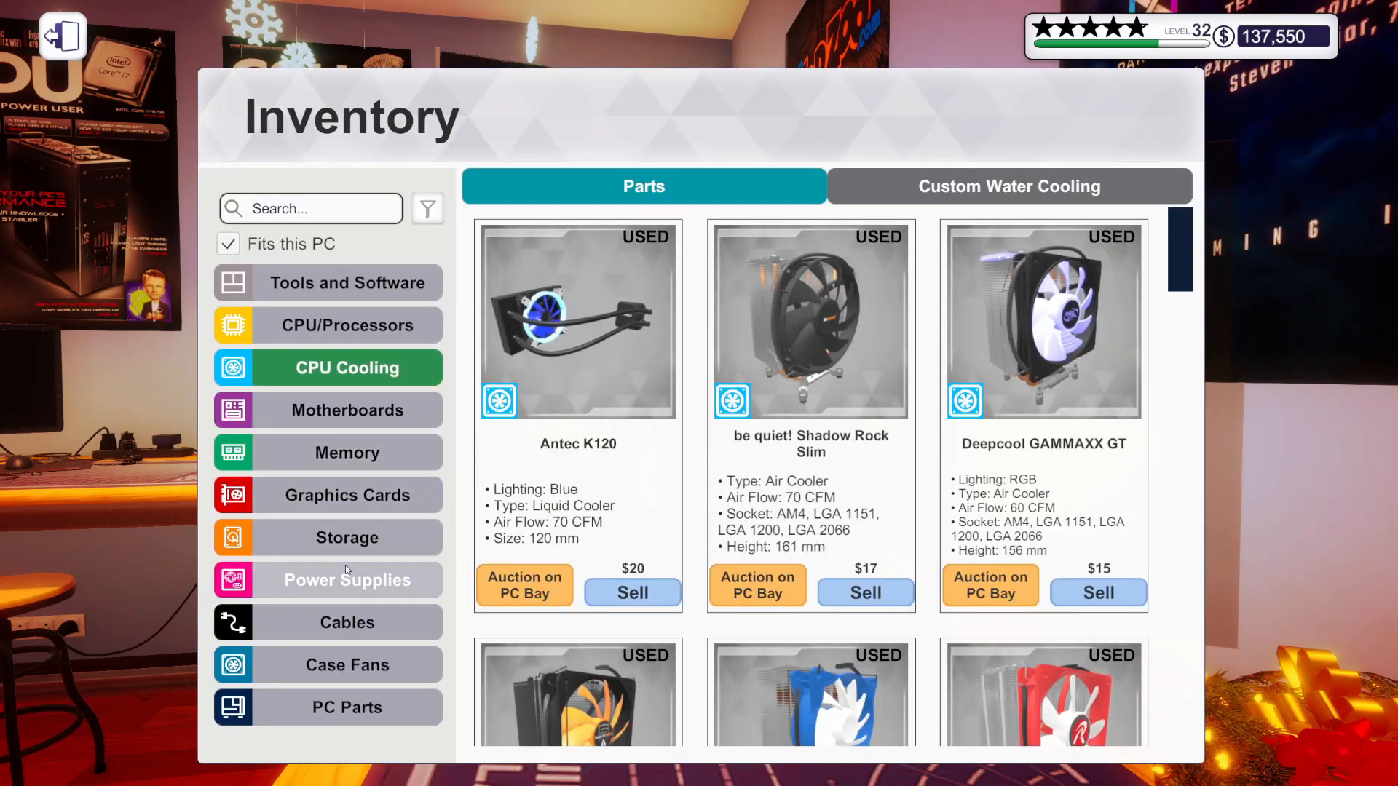
{"action": "left_click", "coordinate": [347, 580]}
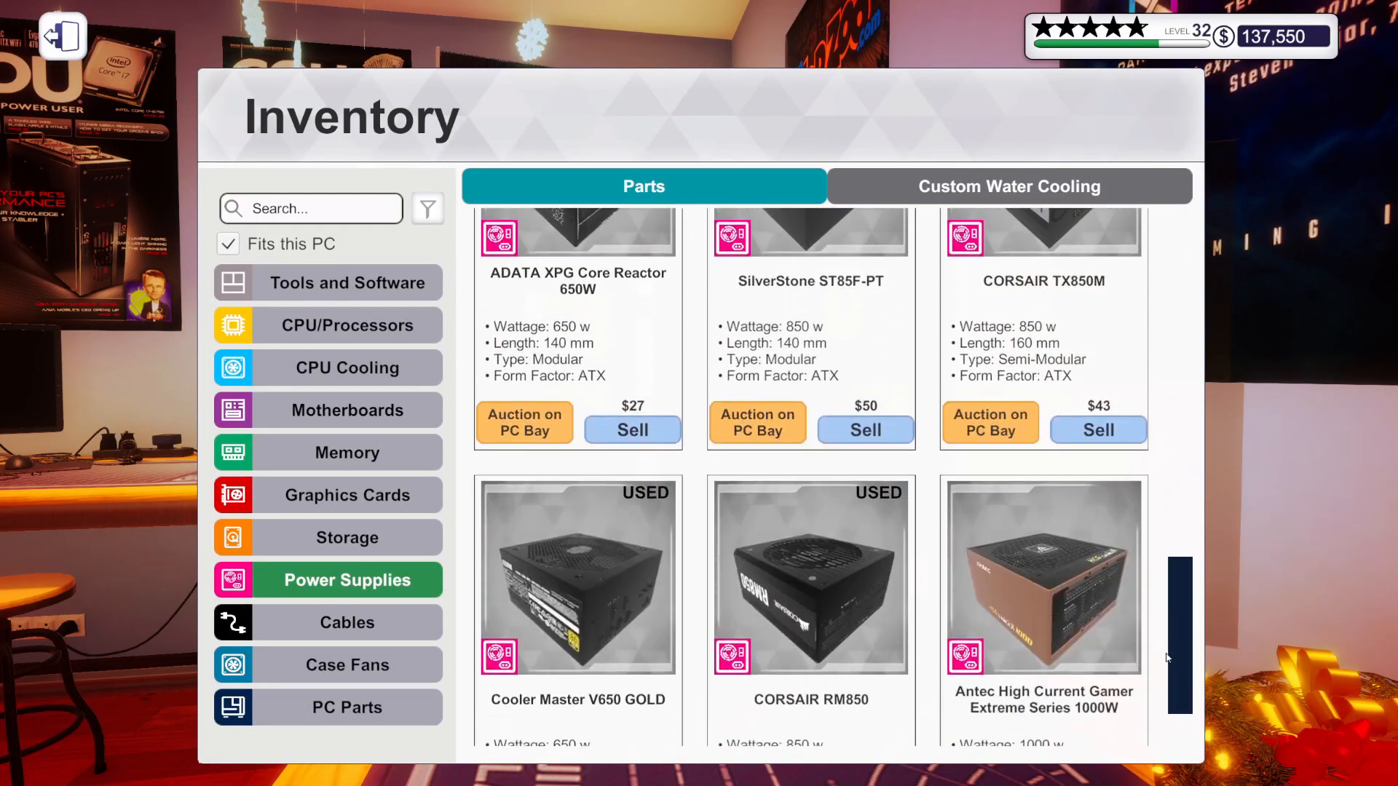
{"action": "scroll", "scroll_direction": "down", "scroll_amount": 3}
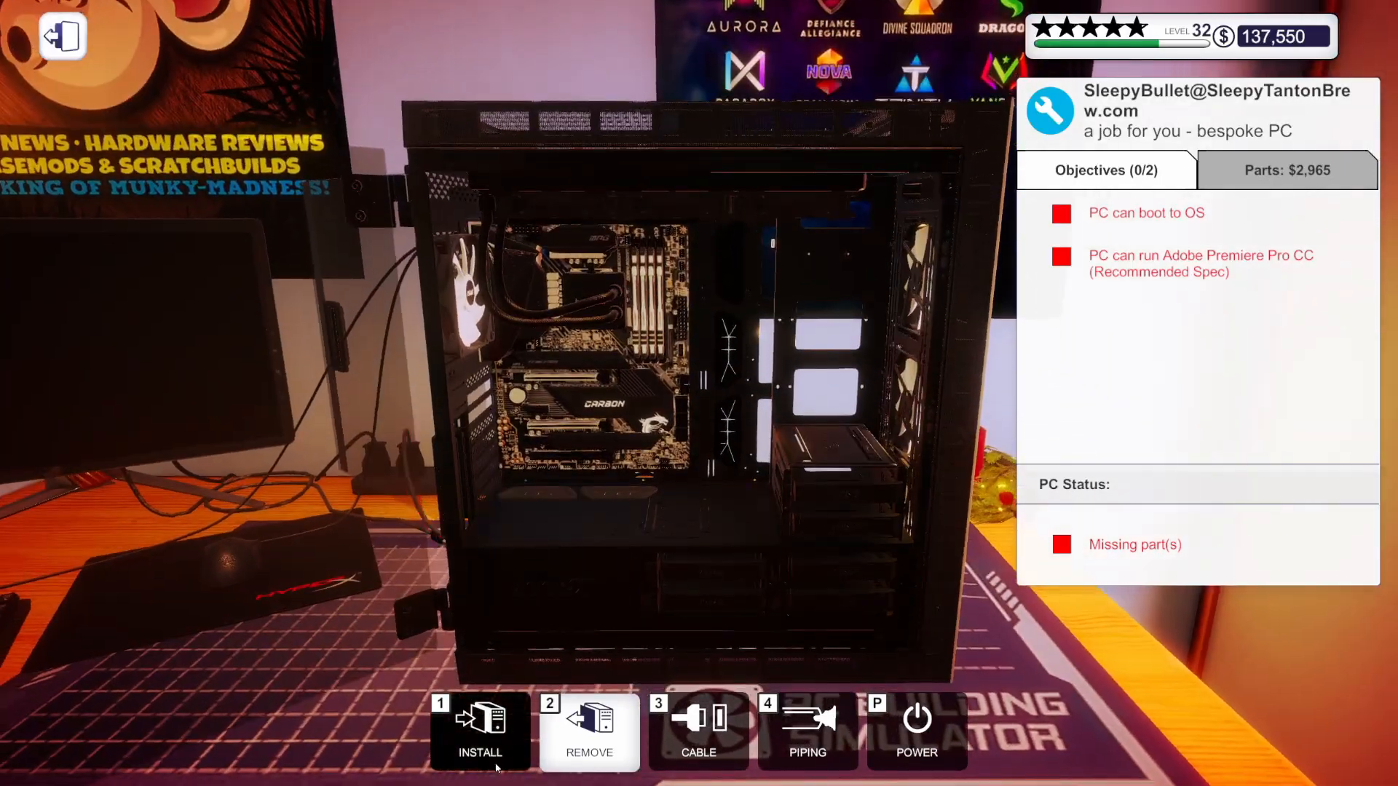
Install a 2.5-inch SSD on the lower shroud and reopen the storage drive list.
{"action": "left_click", "coordinate": [479, 730]}
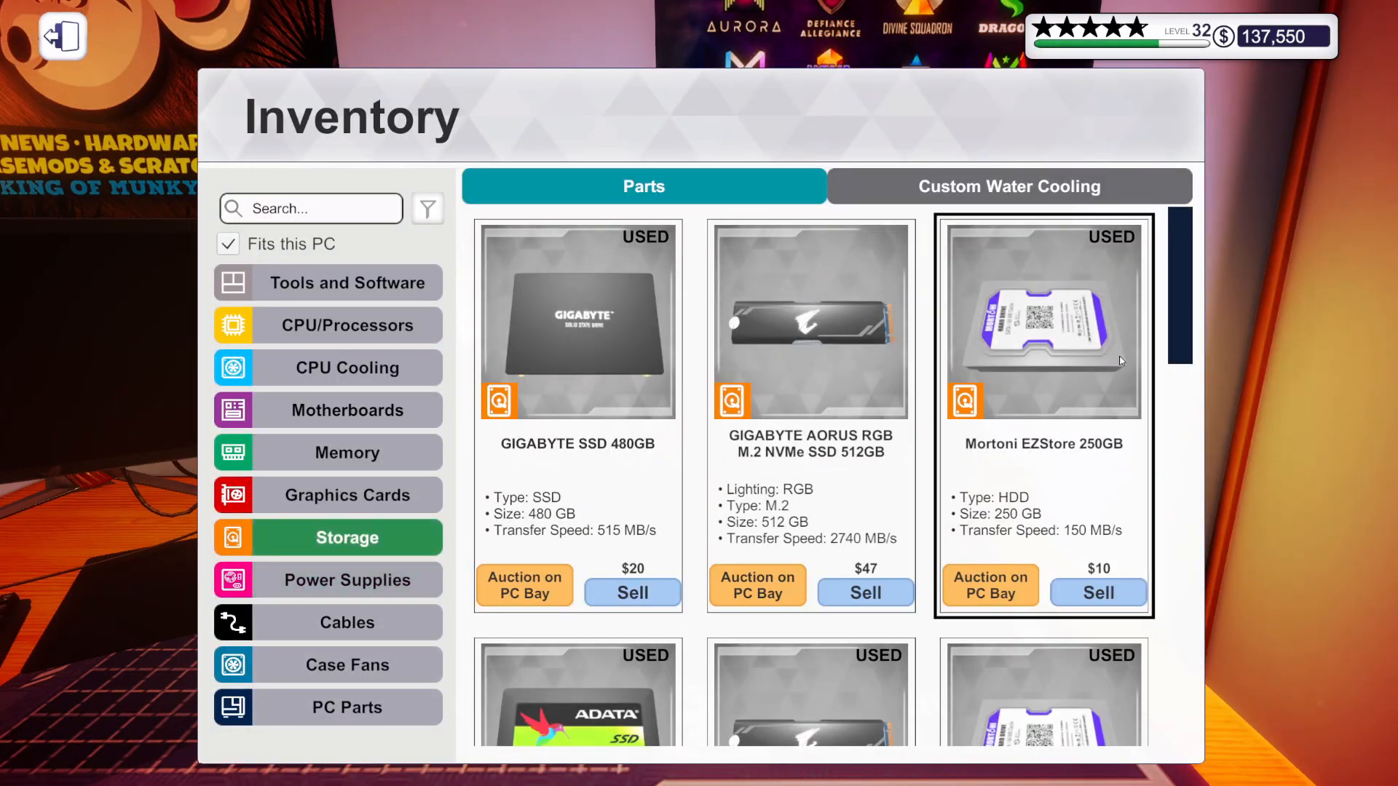
{"action": "scroll", "scroll_direction": "down", "scroll_amount": 3}
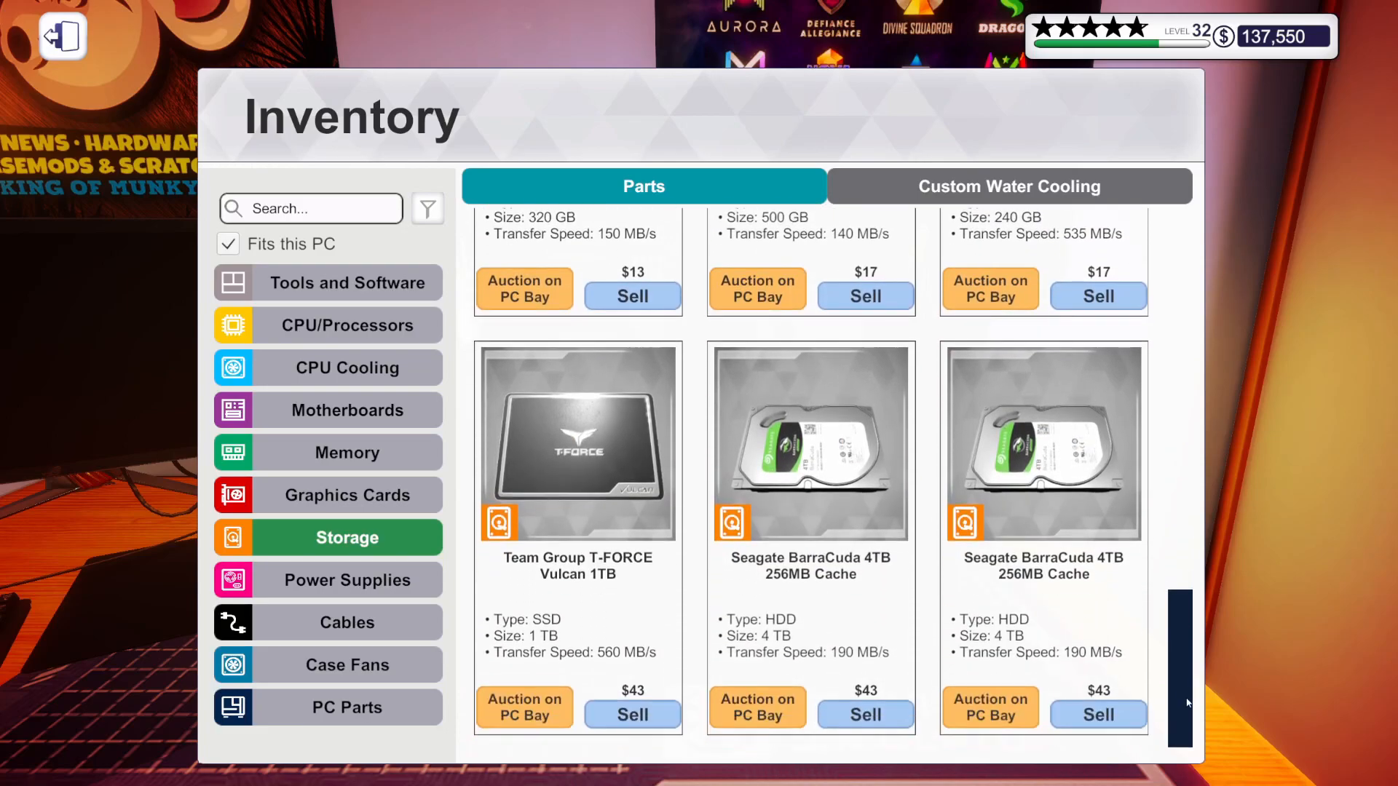
{"action": "left_click", "coordinate": [578, 442]}
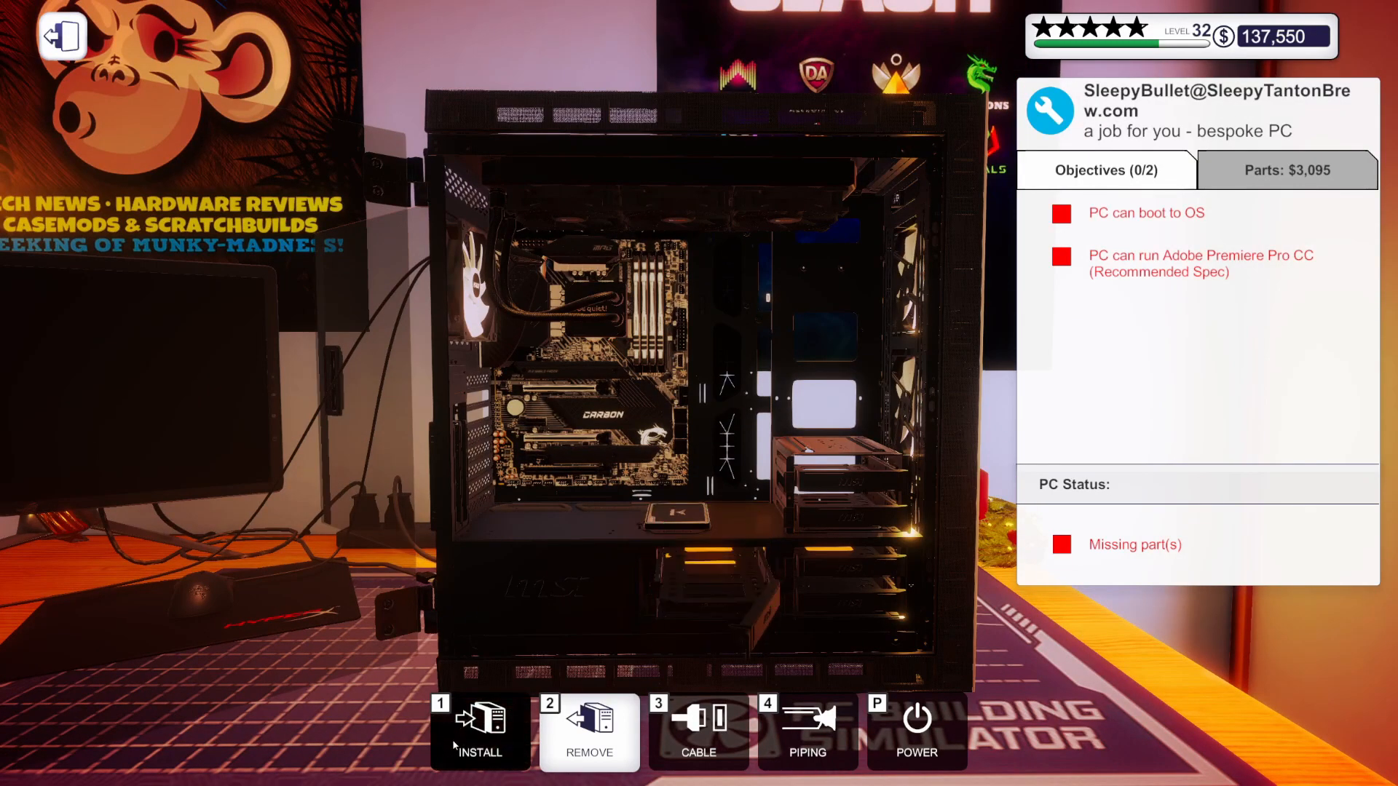
{"action": "left_click", "coordinate": [479, 730]}
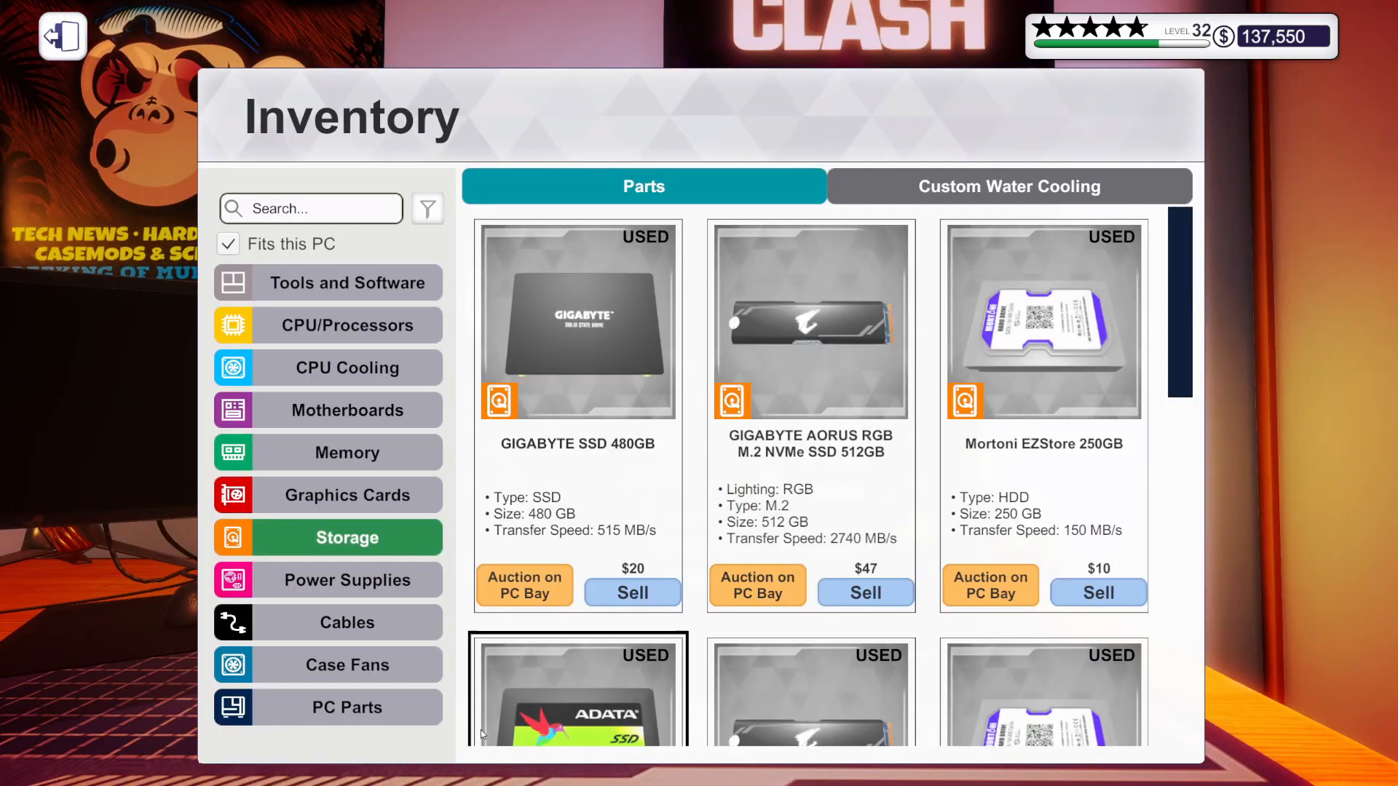
{"action": "mouse_move", "coordinate": [346, 451]}
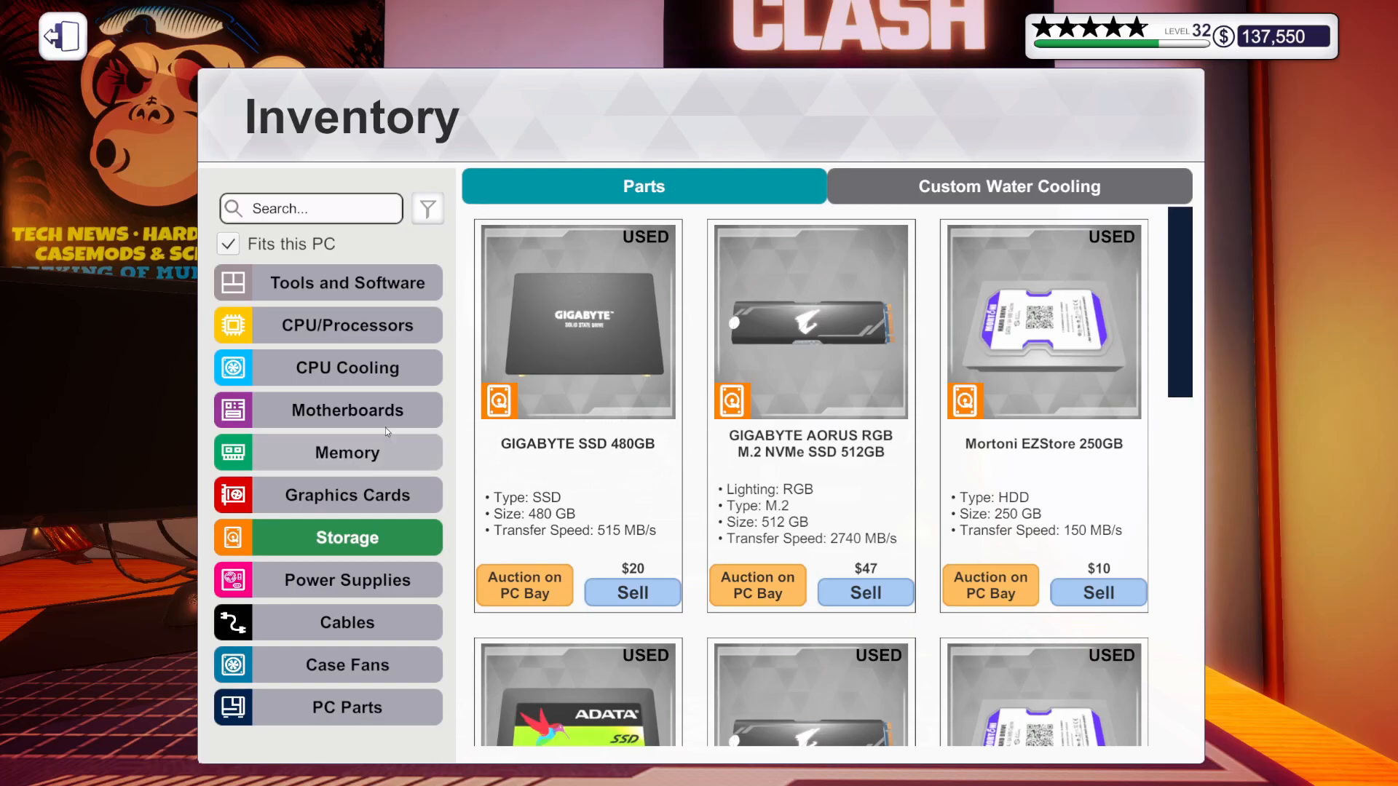
Browse the fitting graphics cards, adding a GeForce RTX, then list the case parts that fit.
{"action": "left_click", "coordinate": [346, 495]}
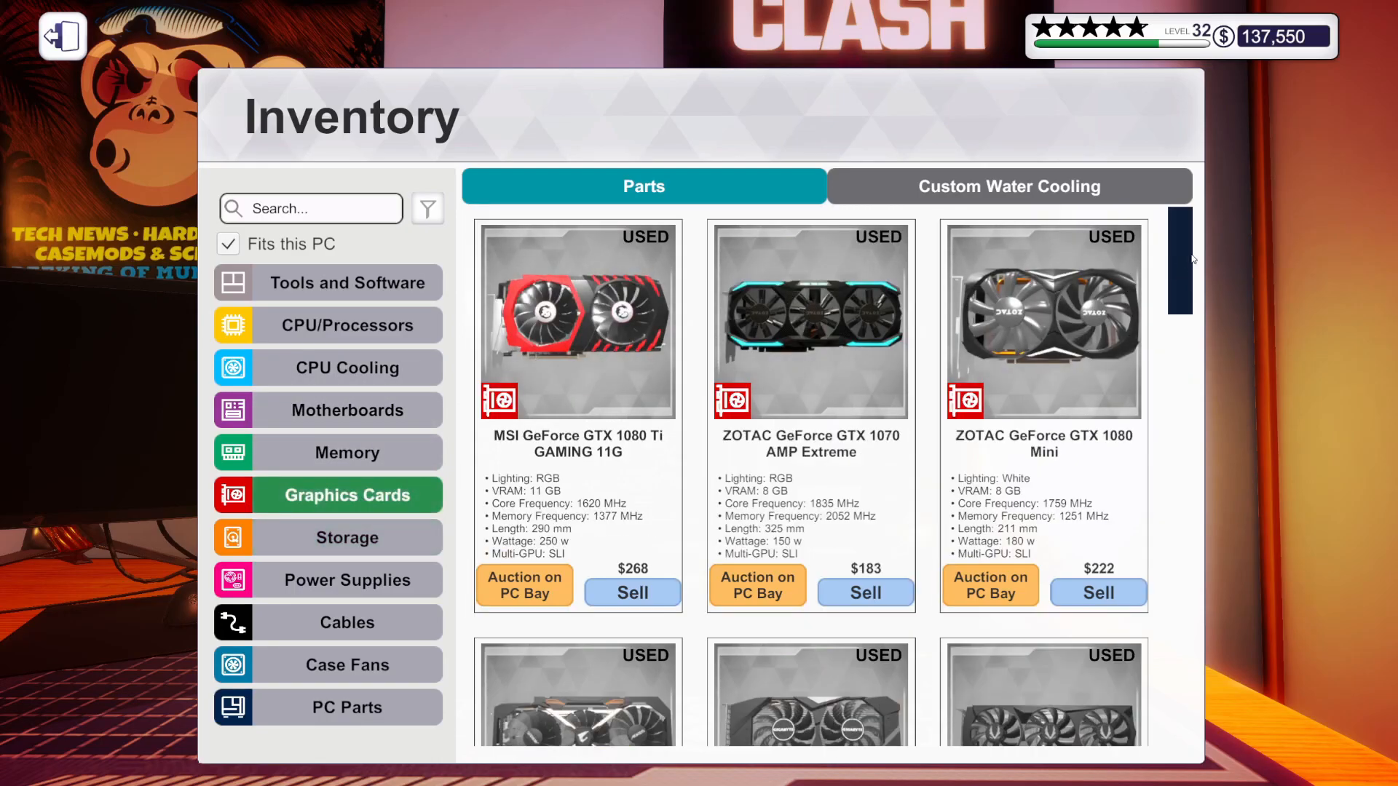
{"action": "scroll", "scroll_direction": "down", "scroll_amount": 3}
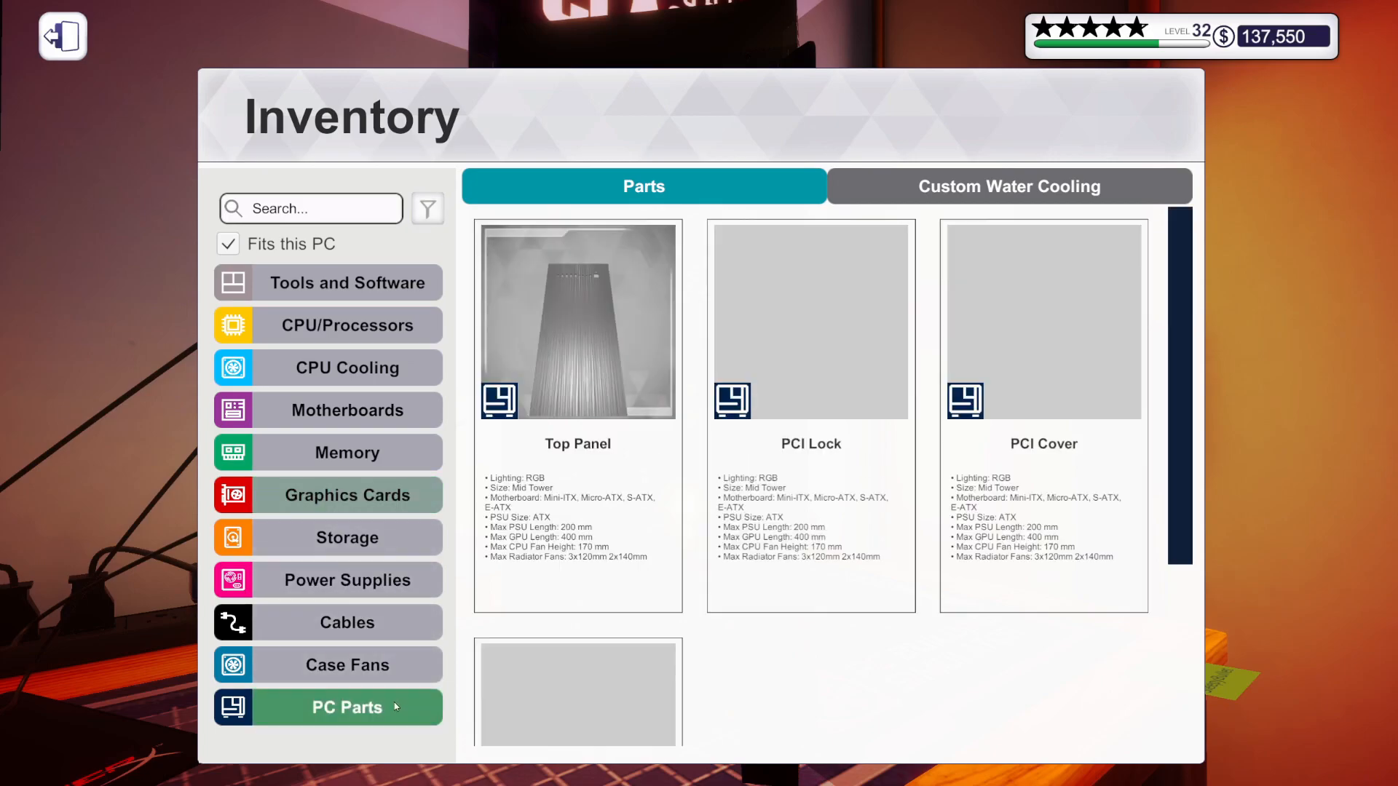
{"action": "left_click", "coordinate": [61, 35]}
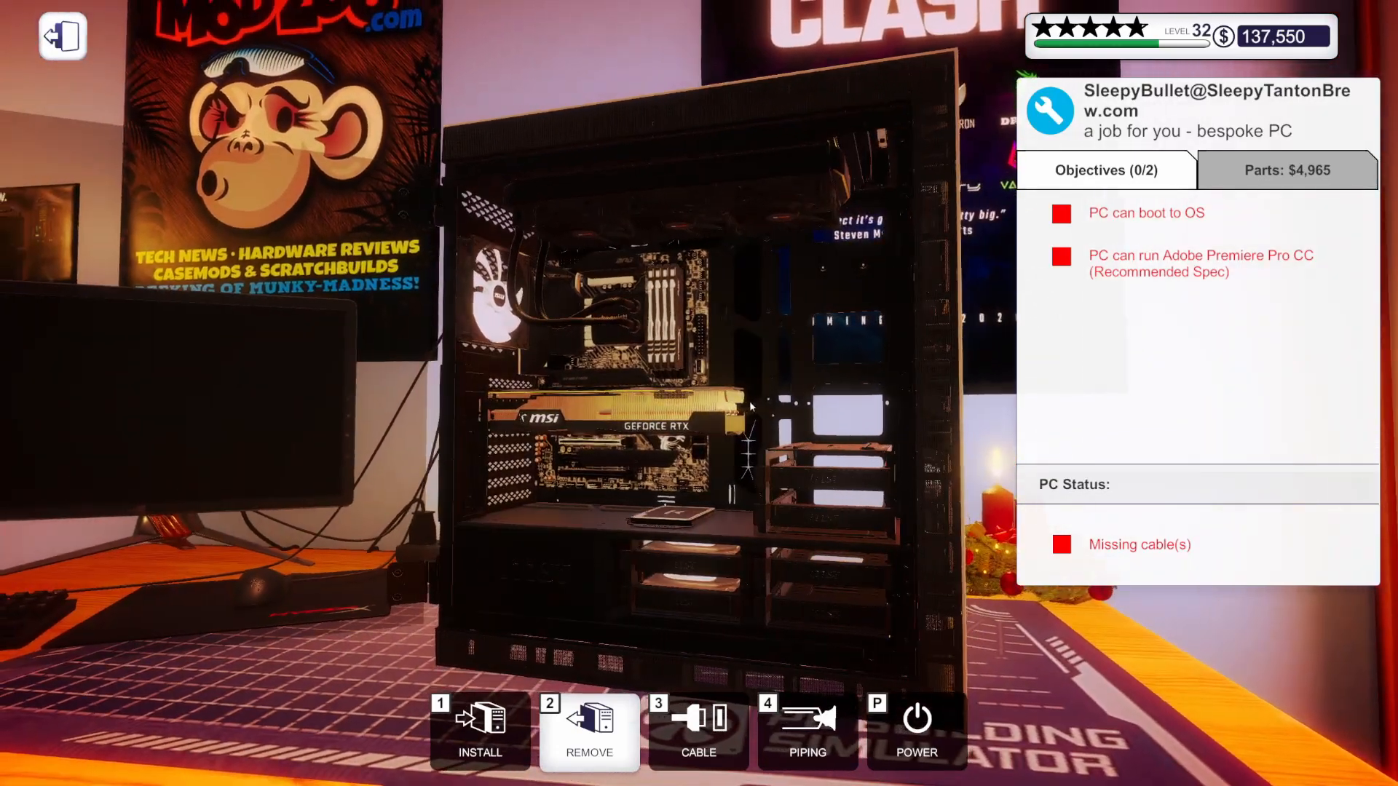
Choose Loose Plastic Plain Light Grey cables for wiring the build.
{"action": "left_click", "coordinate": [698, 731]}
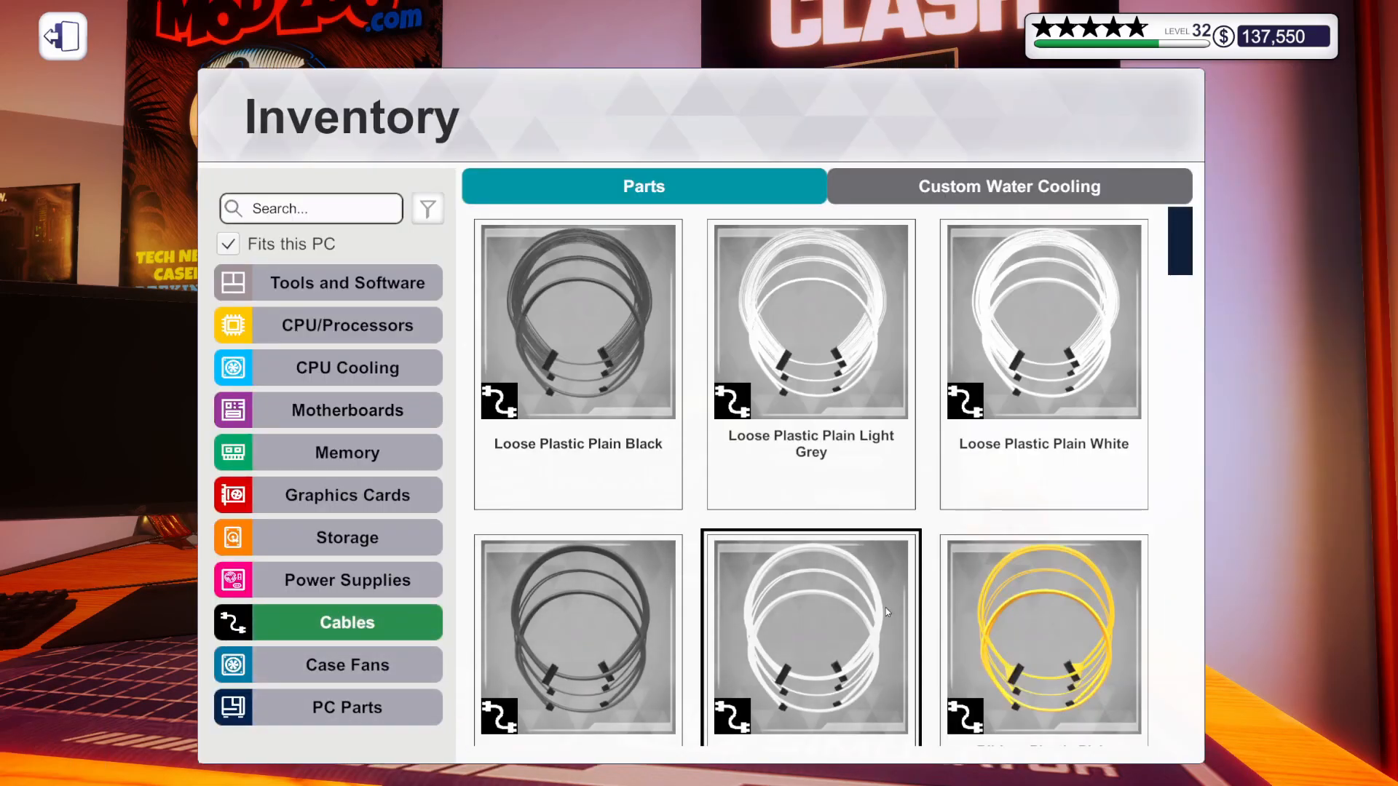
{"action": "mouse_move", "coordinate": [801, 594]}
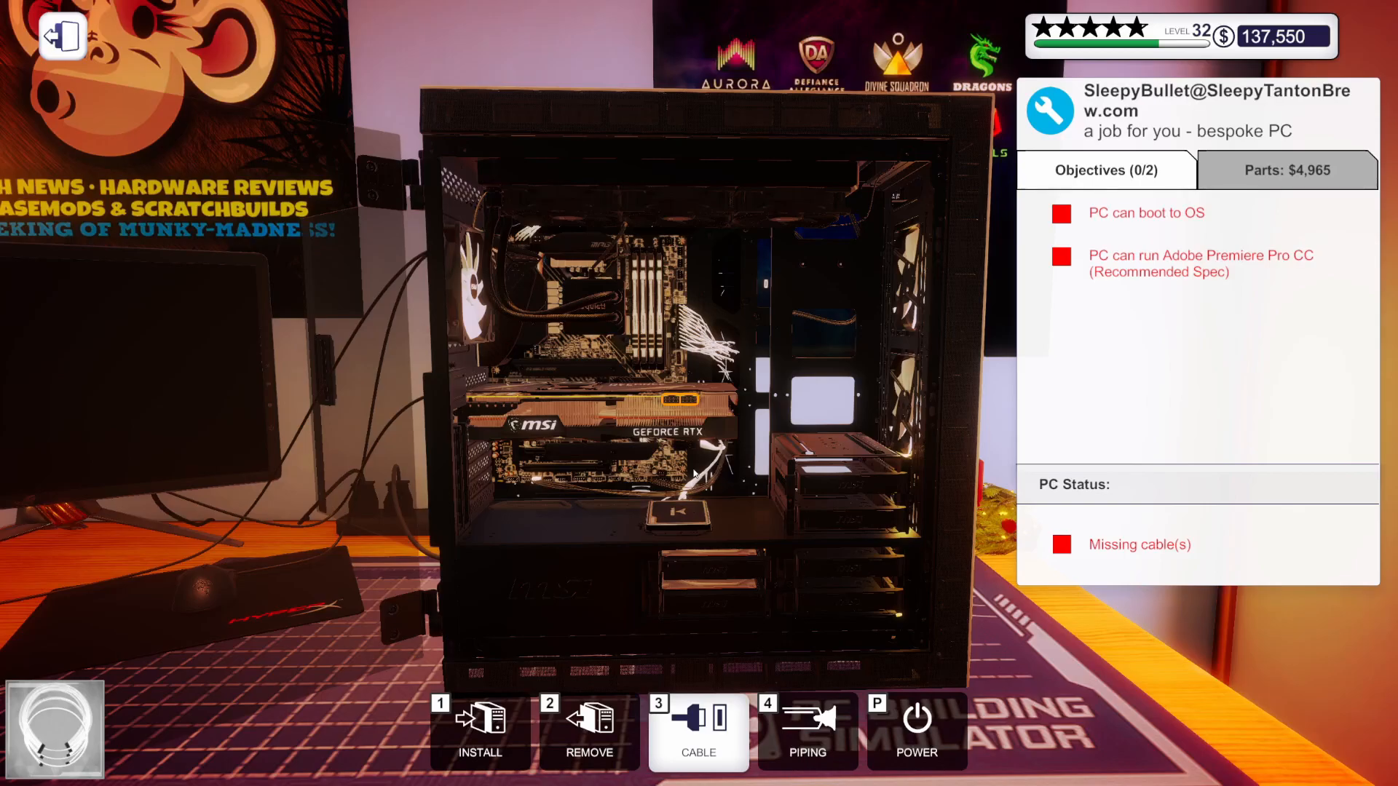
Connect the remaining light grey cables and power the finished PC on.
{"action": "left_click", "coordinate": [690, 402]}
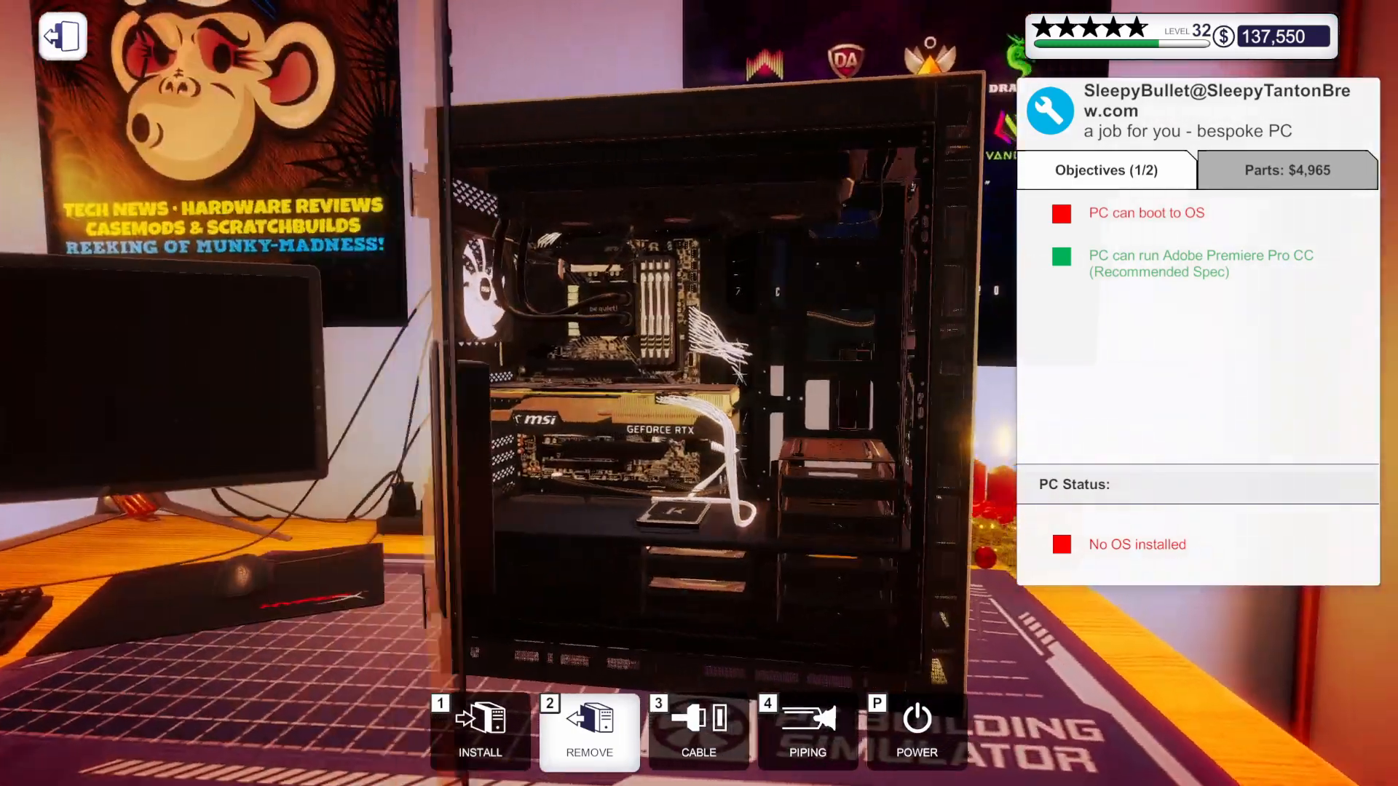
{"action": "left_click", "coordinate": [697, 731]}
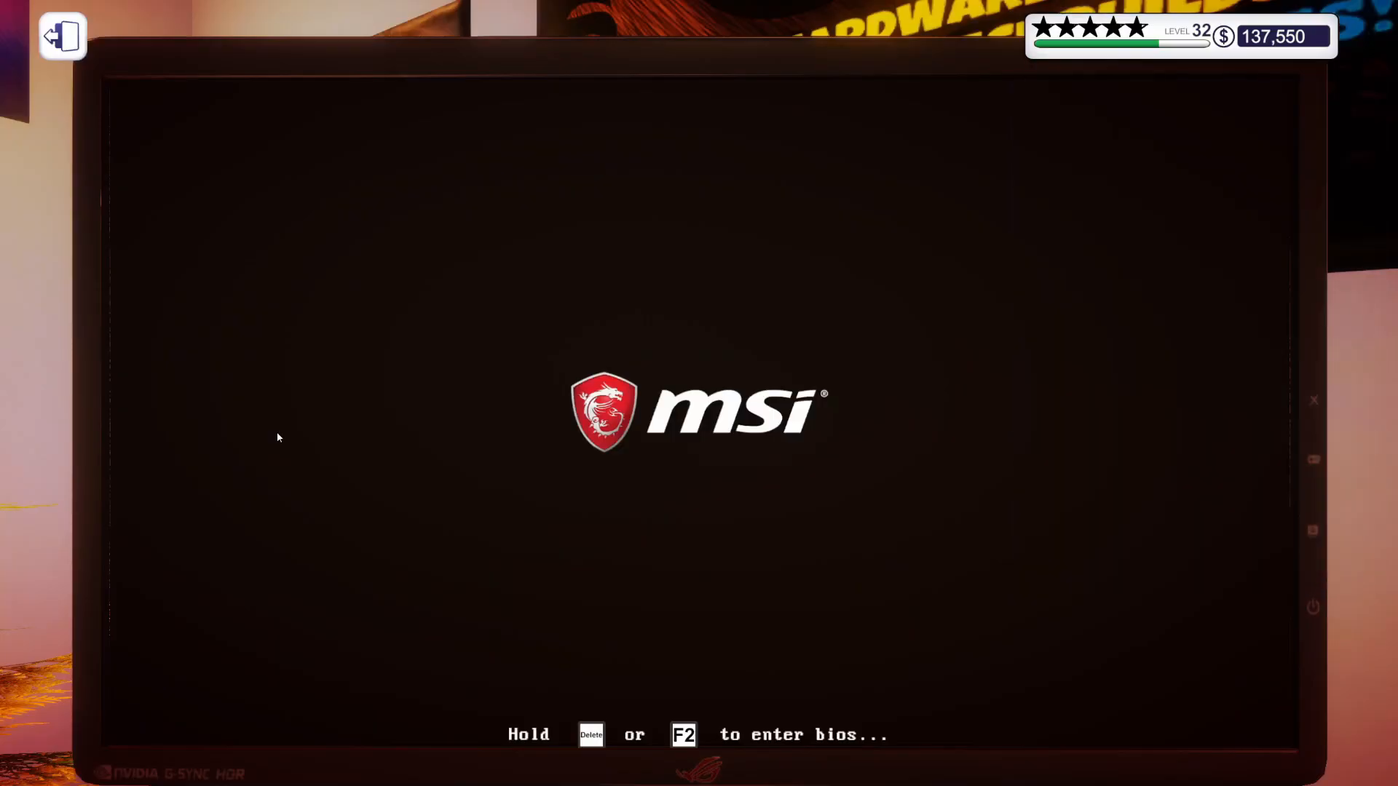
Enter the BIOS, check RAM OC and Settings, then apply changes and restart.
{"action": "key", "text": "delete"}
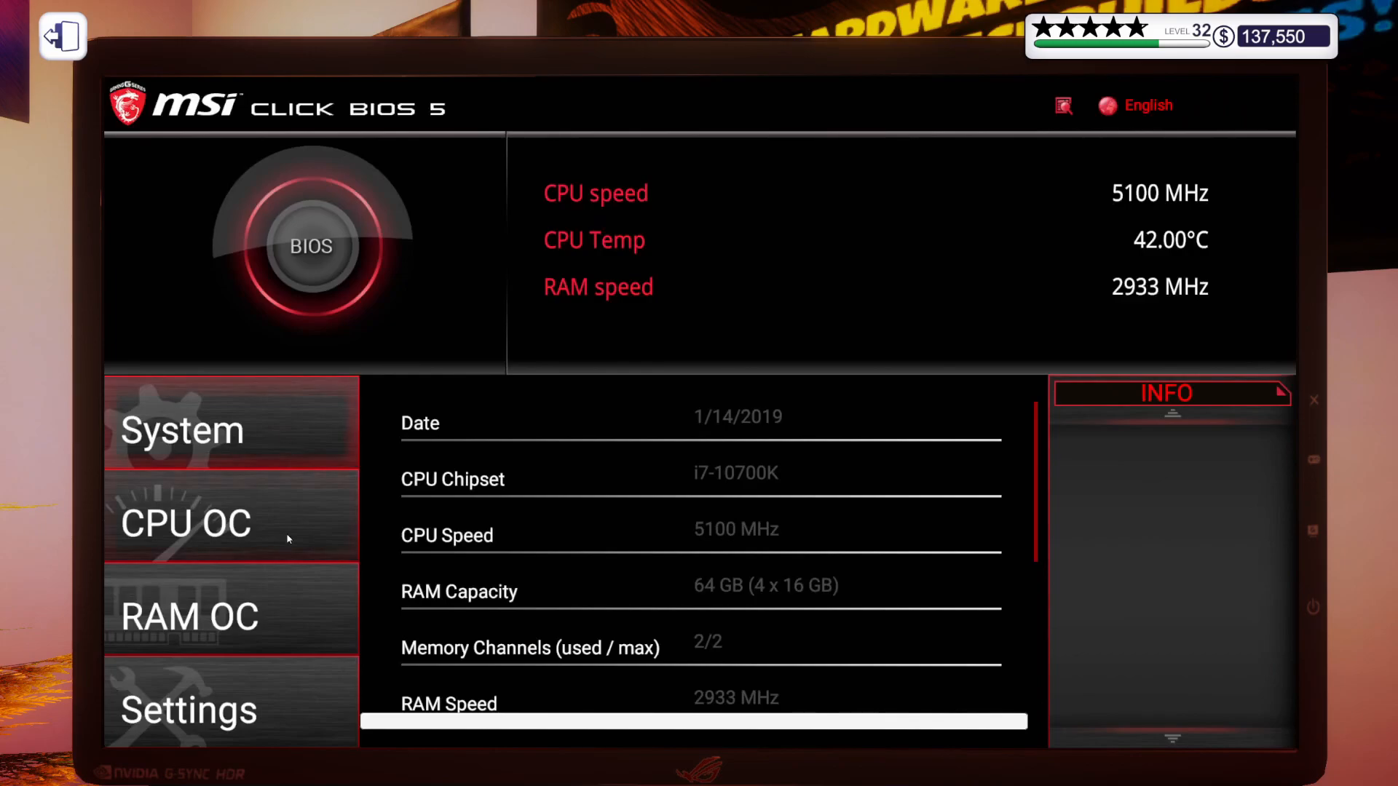
{"action": "left_click", "coordinate": [190, 614]}
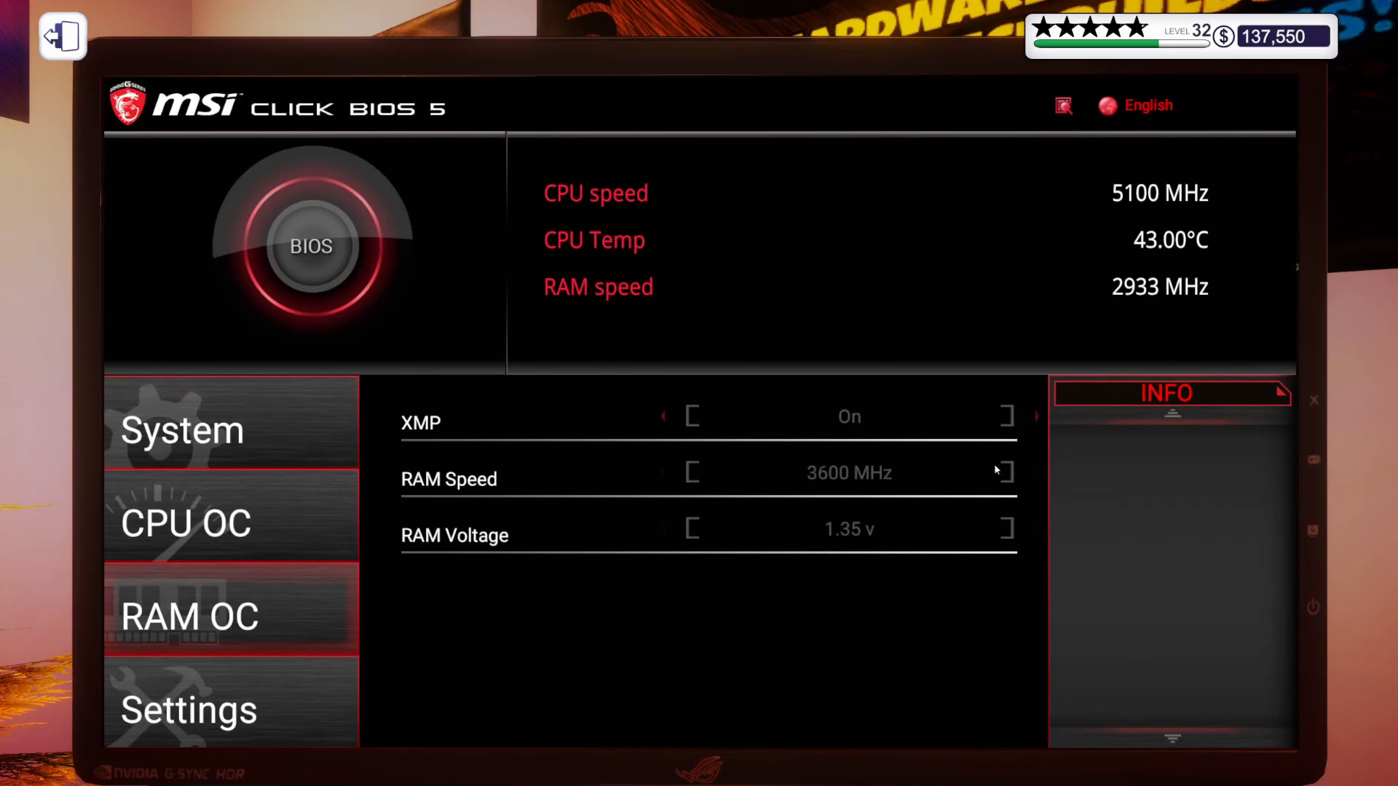
{"action": "left_click", "coordinate": [187, 709]}
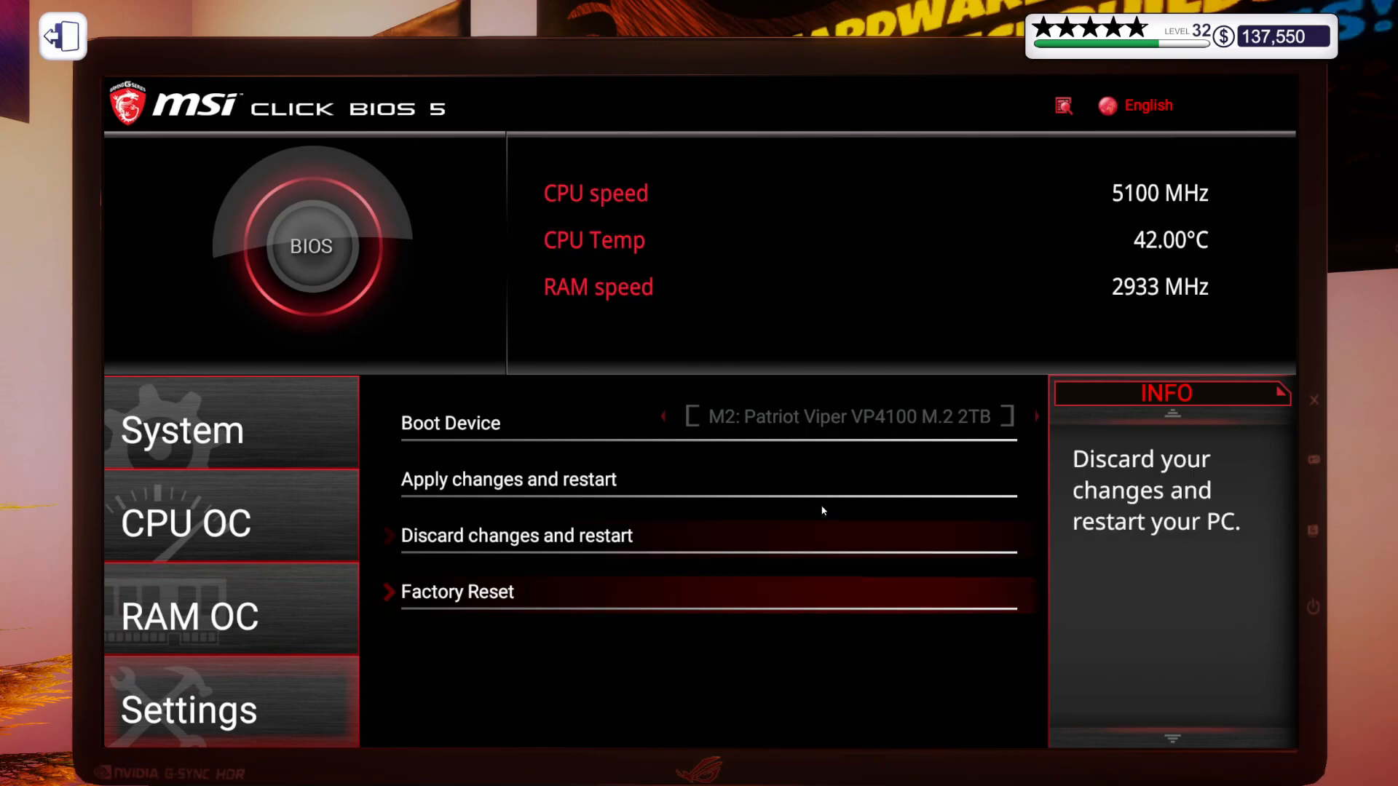
{"action": "mouse_move", "coordinate": [508, 479]}
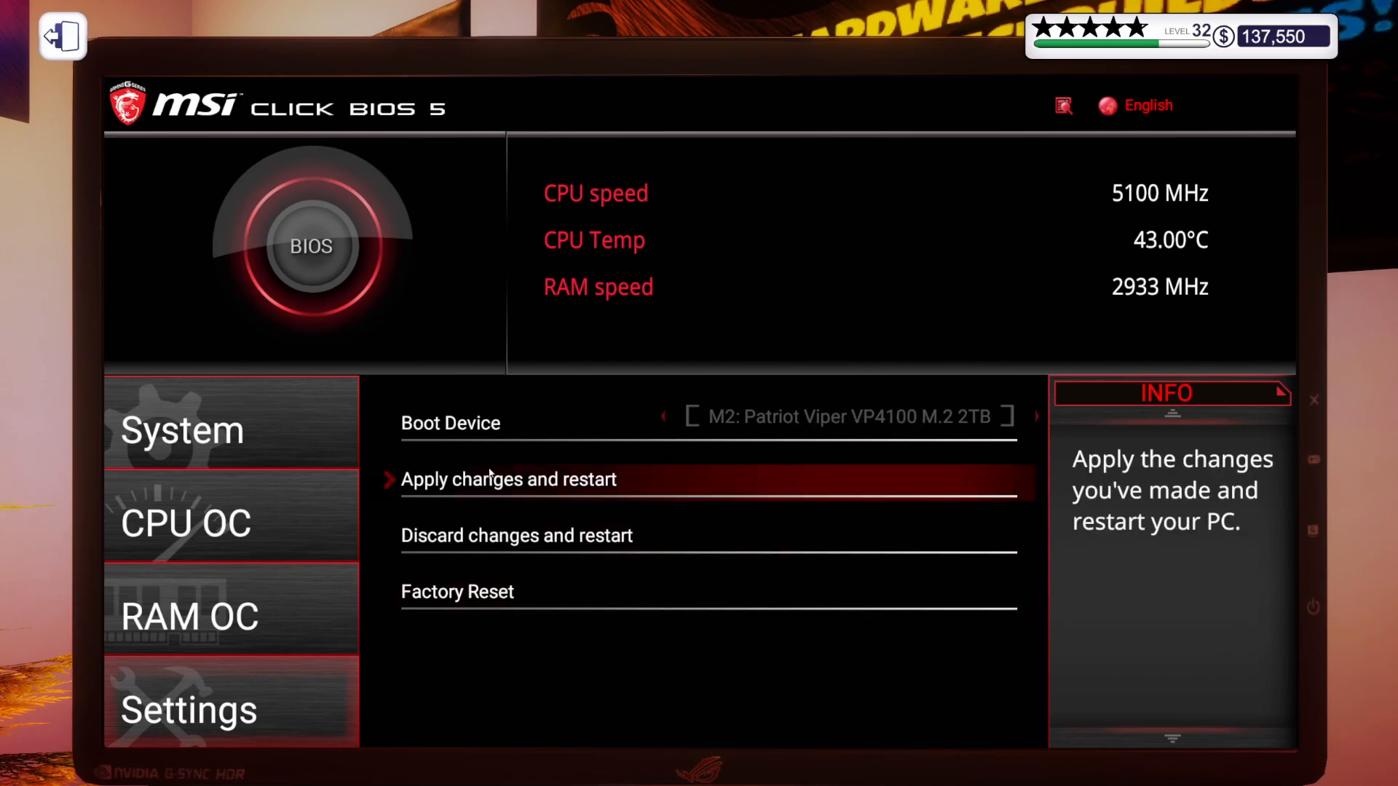
{"action": "left_click", "coordinate": [509, 479]}
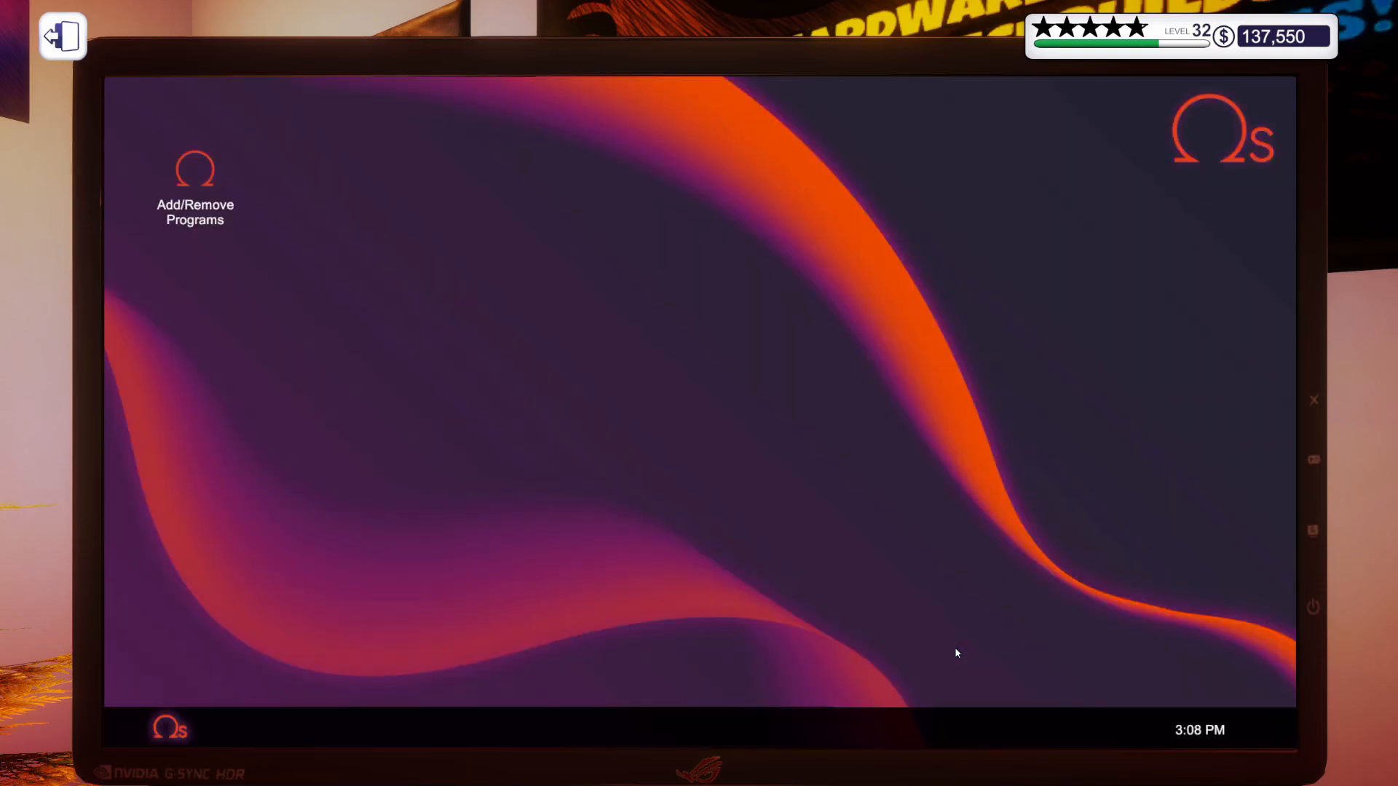
{"action": "mouse_move", "coordinate": [169, 161]}
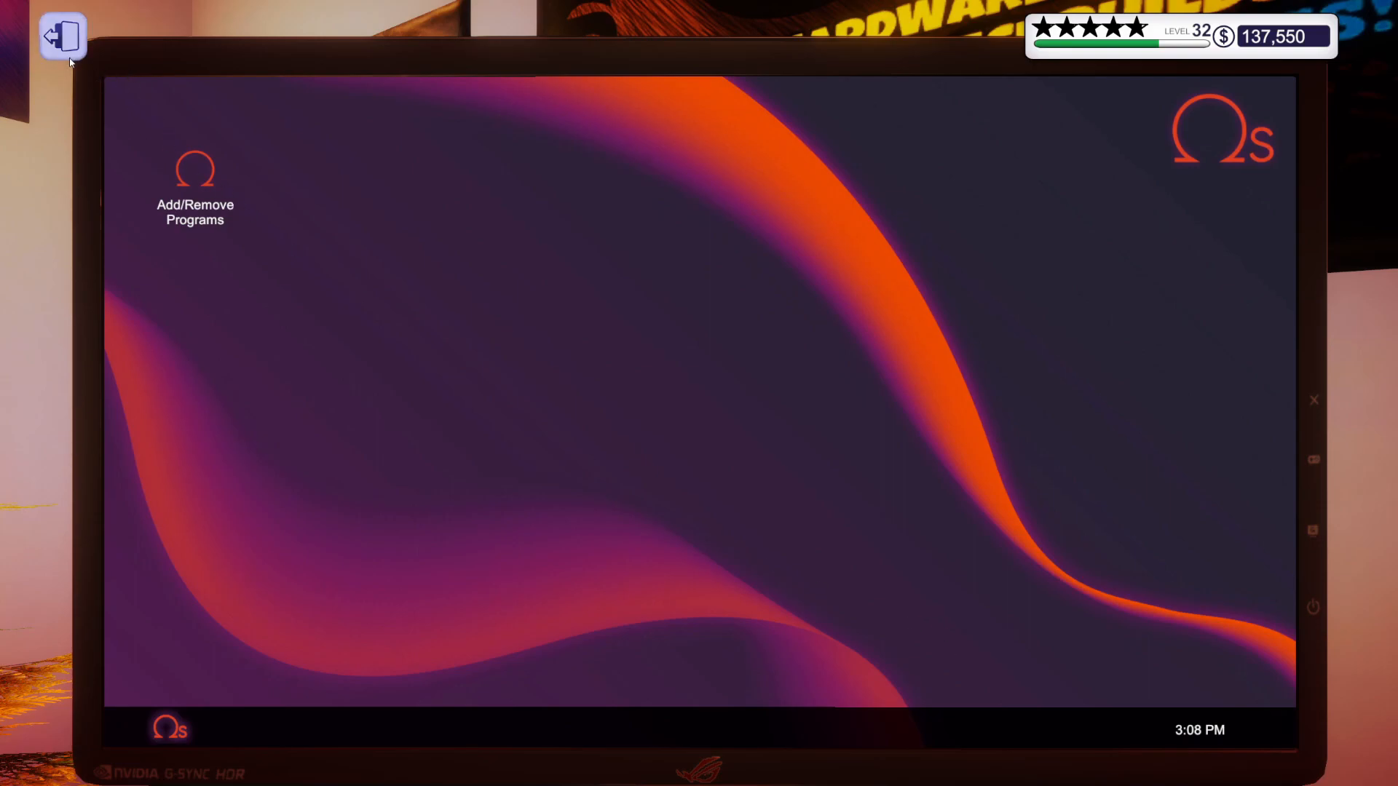
Install Lighting via Add/Remove Programs and leave the computer view.
{"action": "double_click", "coordinate": [194, 169]}
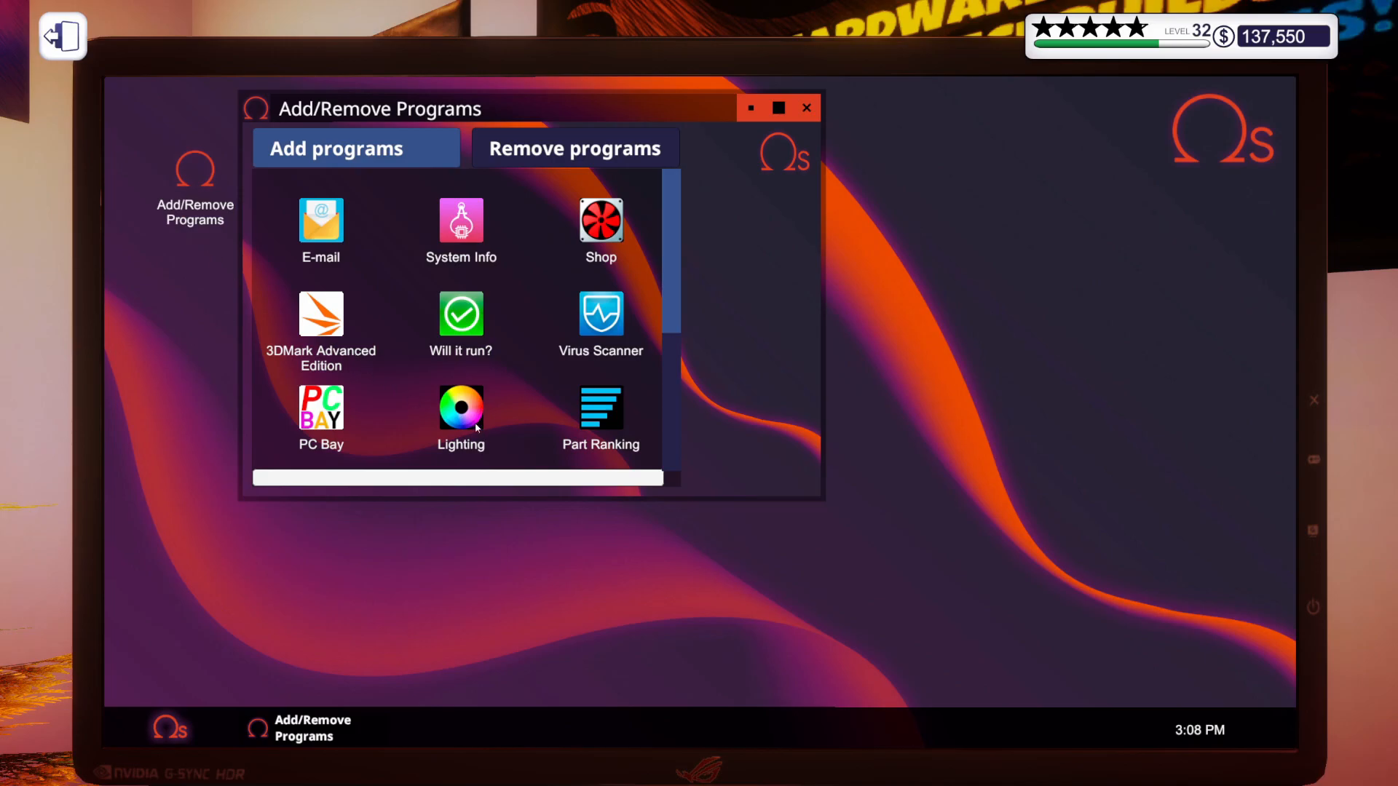
{"action": "left_click", "coordinate": [806, 108]}
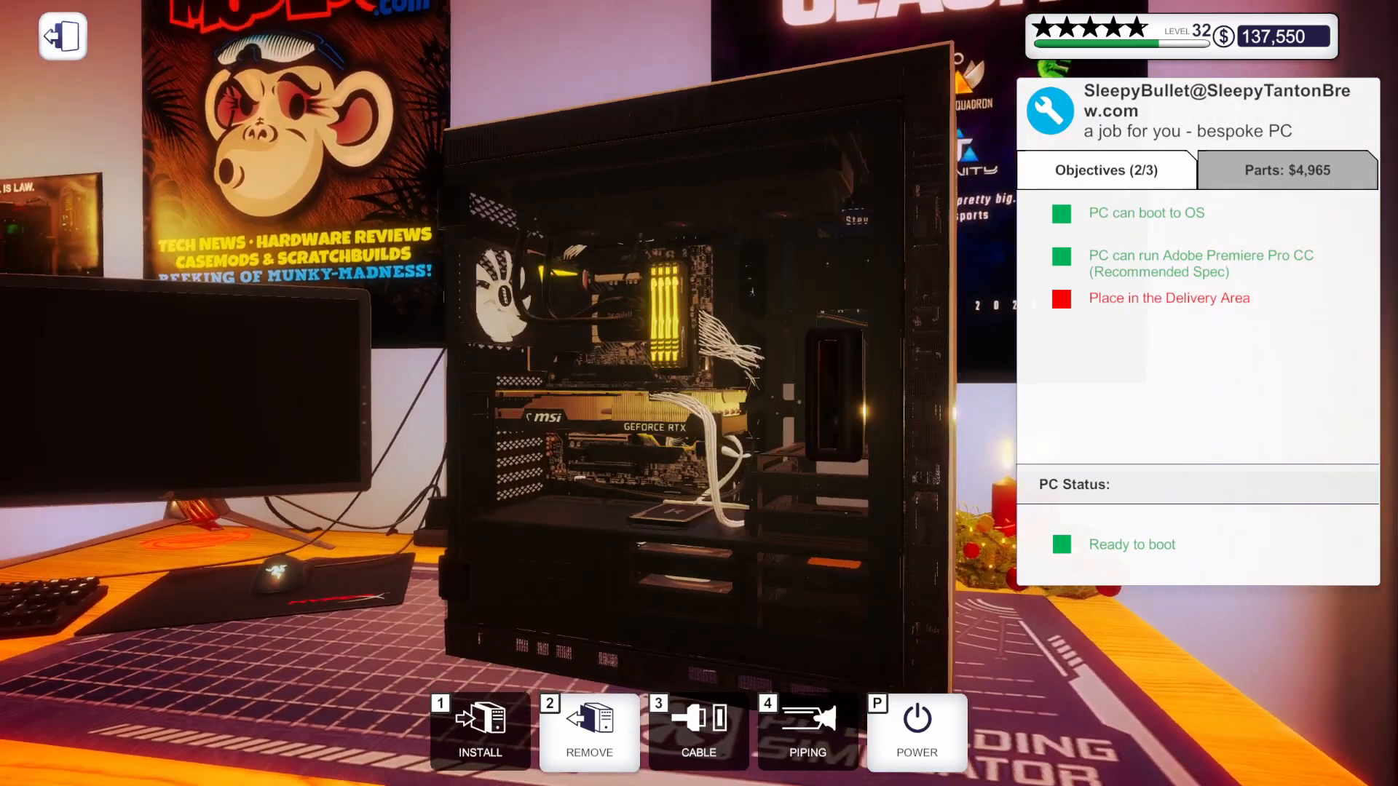
{"action": "left_click", "coordinate": [916, 731]}
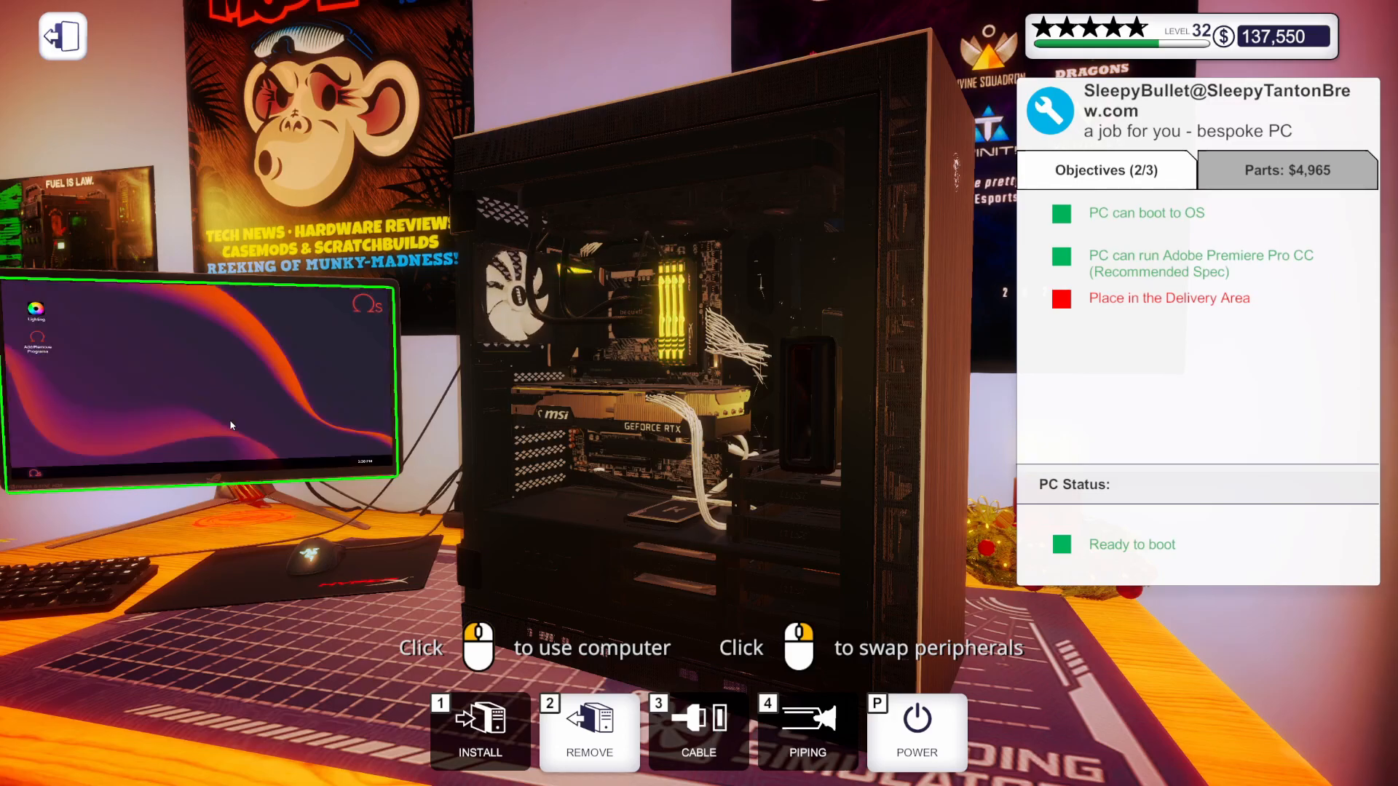
Untick the monitor in Lighting and enter grey colour values of 151.
{"action": "left_click", "coordinate": [201, 382]}
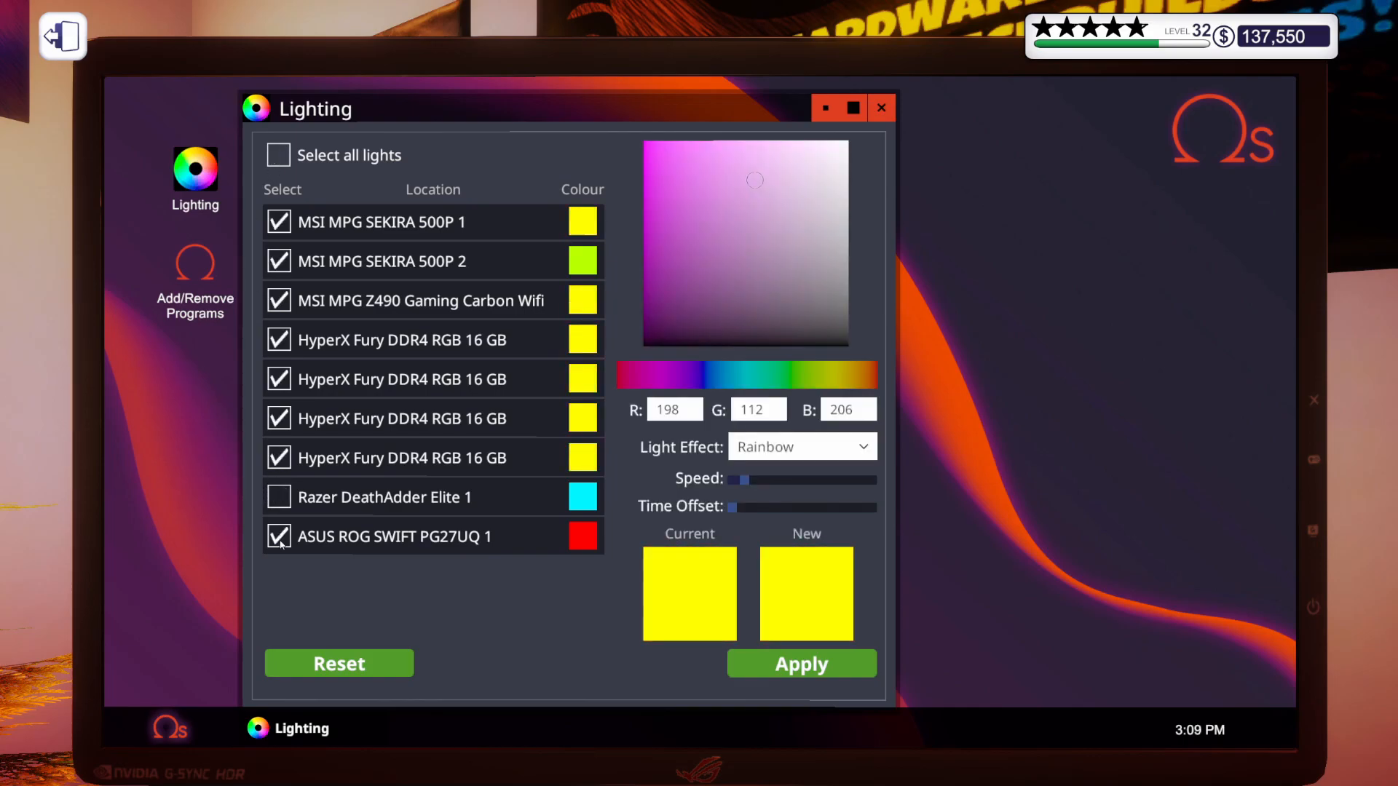
{"action": "left_click", "coordinate": [279, 535]}
{"action": "type", "text": "15"}
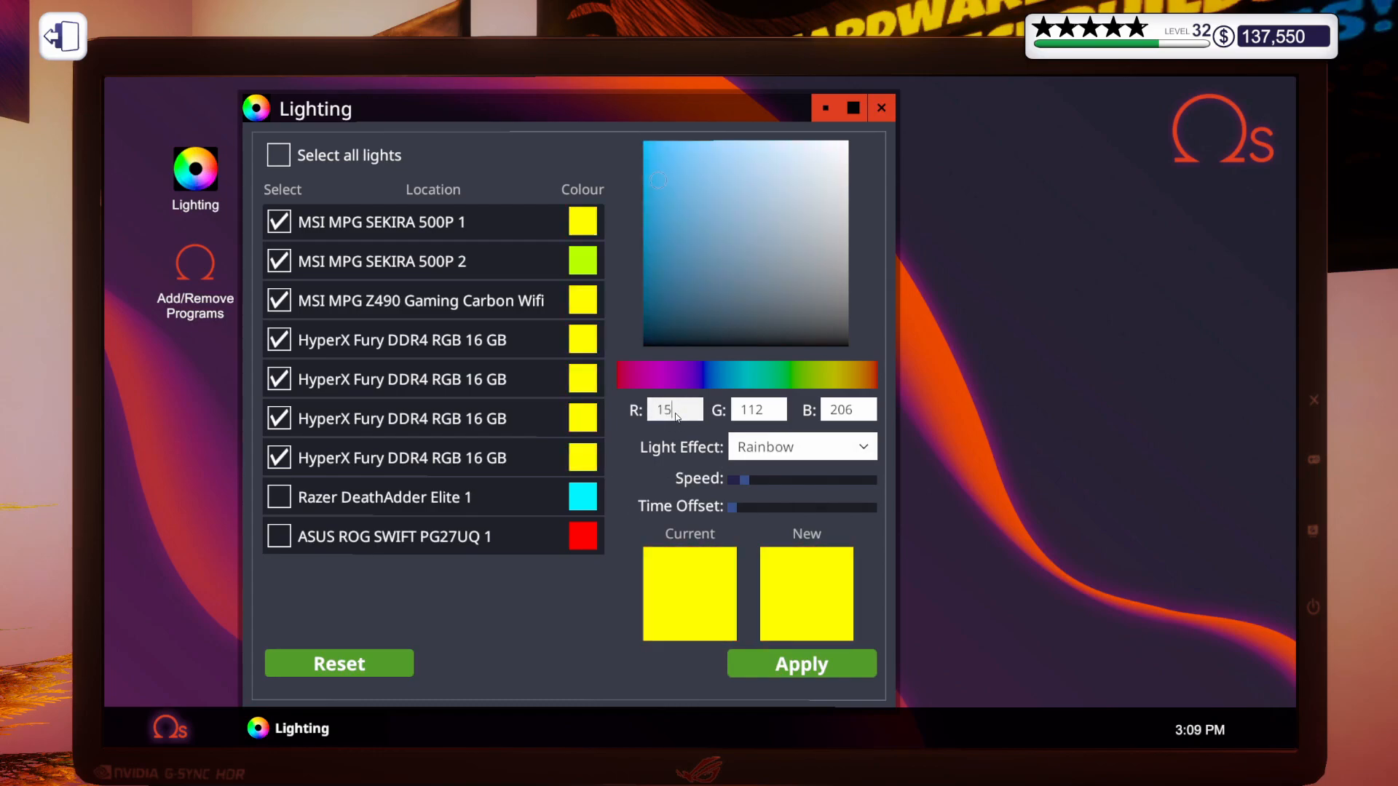
{"action": "left_click", "coordinate": [756, 180]}
{"action": "type", "text": "151"}
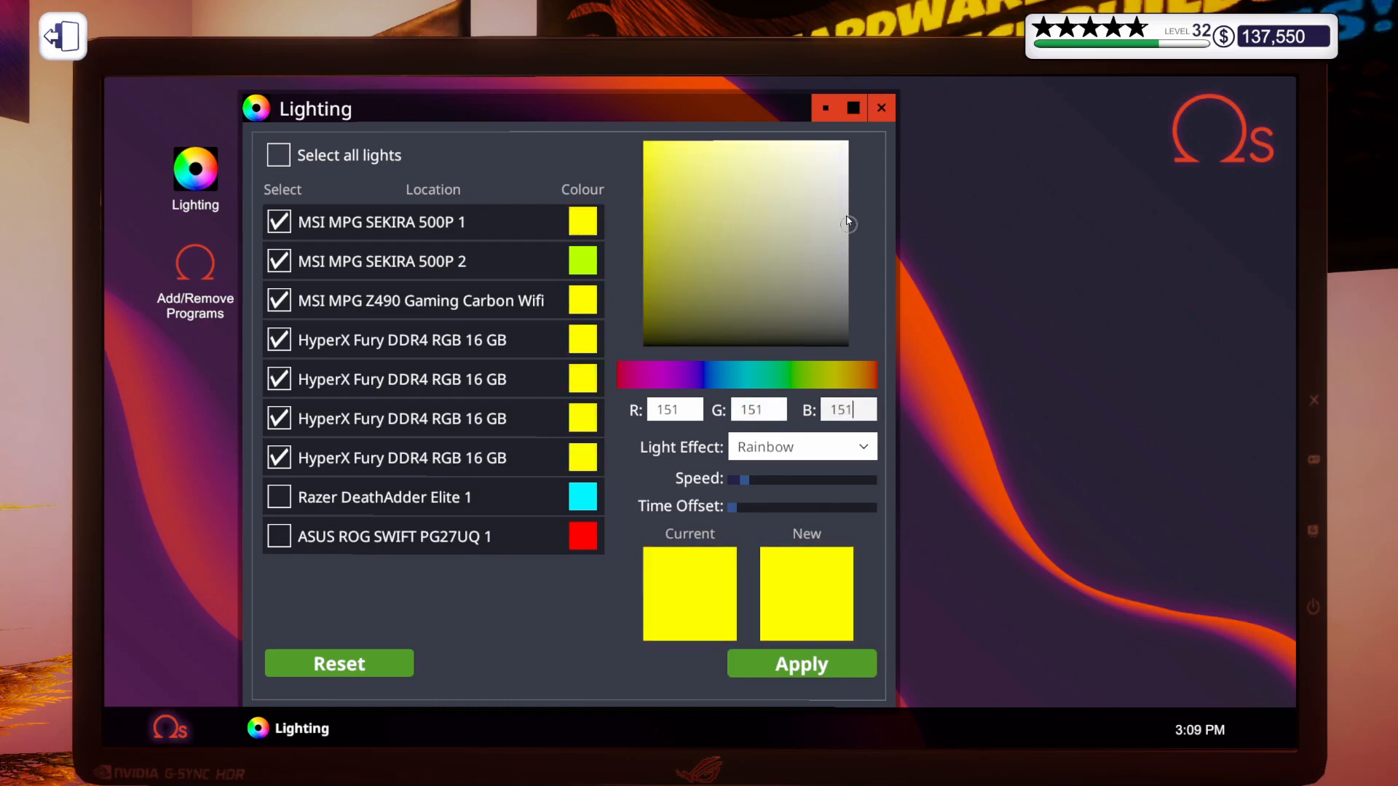
Set the light effect to Static instead of Rainbow and close the app.
{"action": "left_click", "coordinate": [799, 447]}
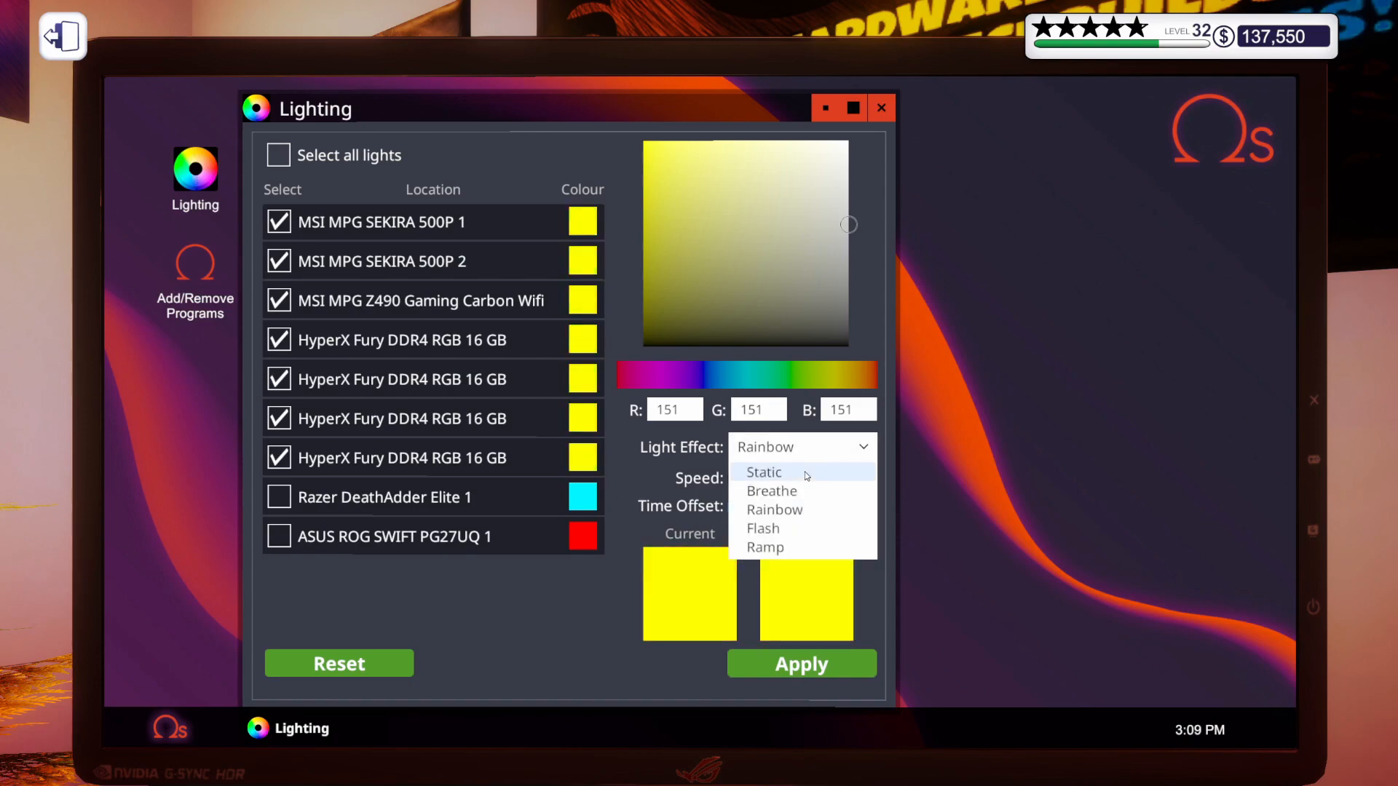
{"action": "left_click", "coordinate": [765, 471]}
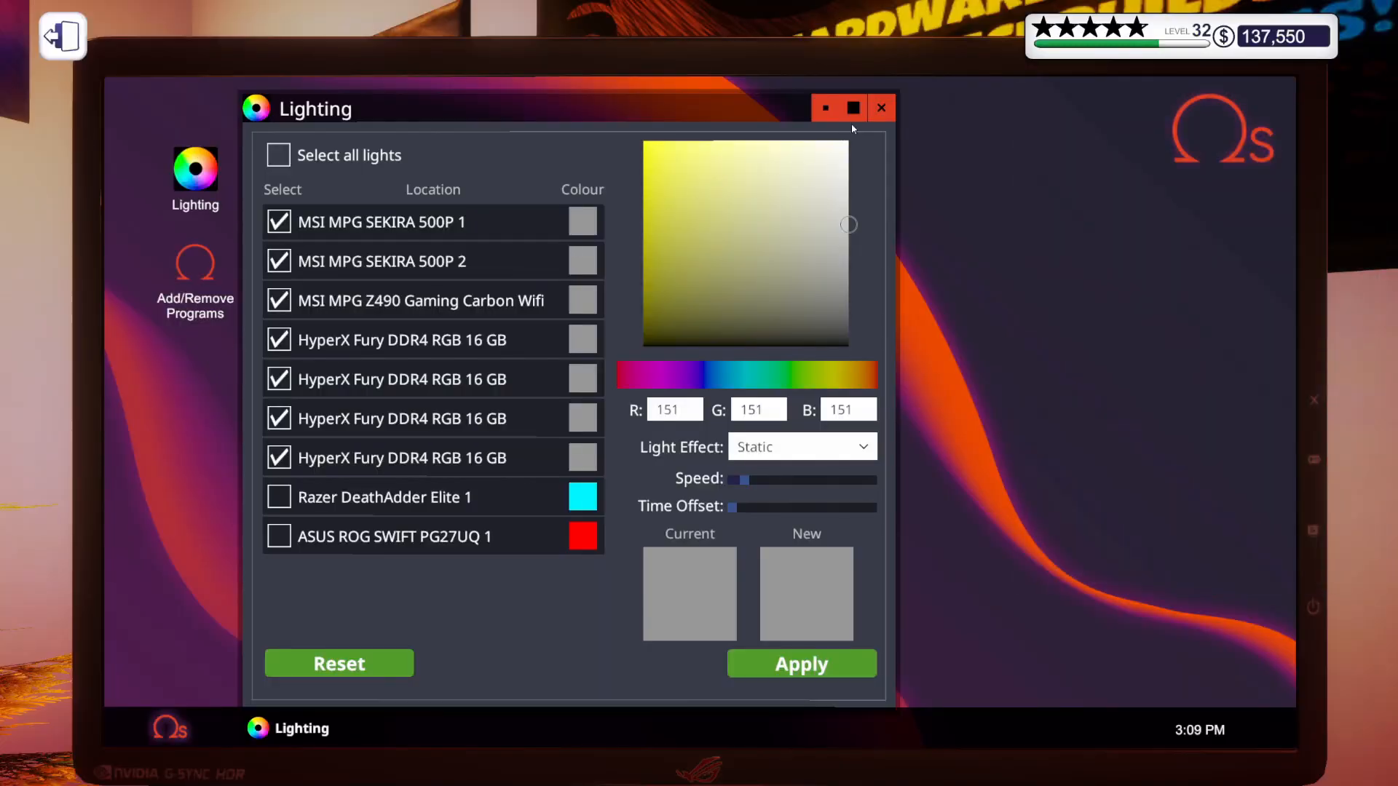
{"action": "left_click", "coordinate": [881, 108]}
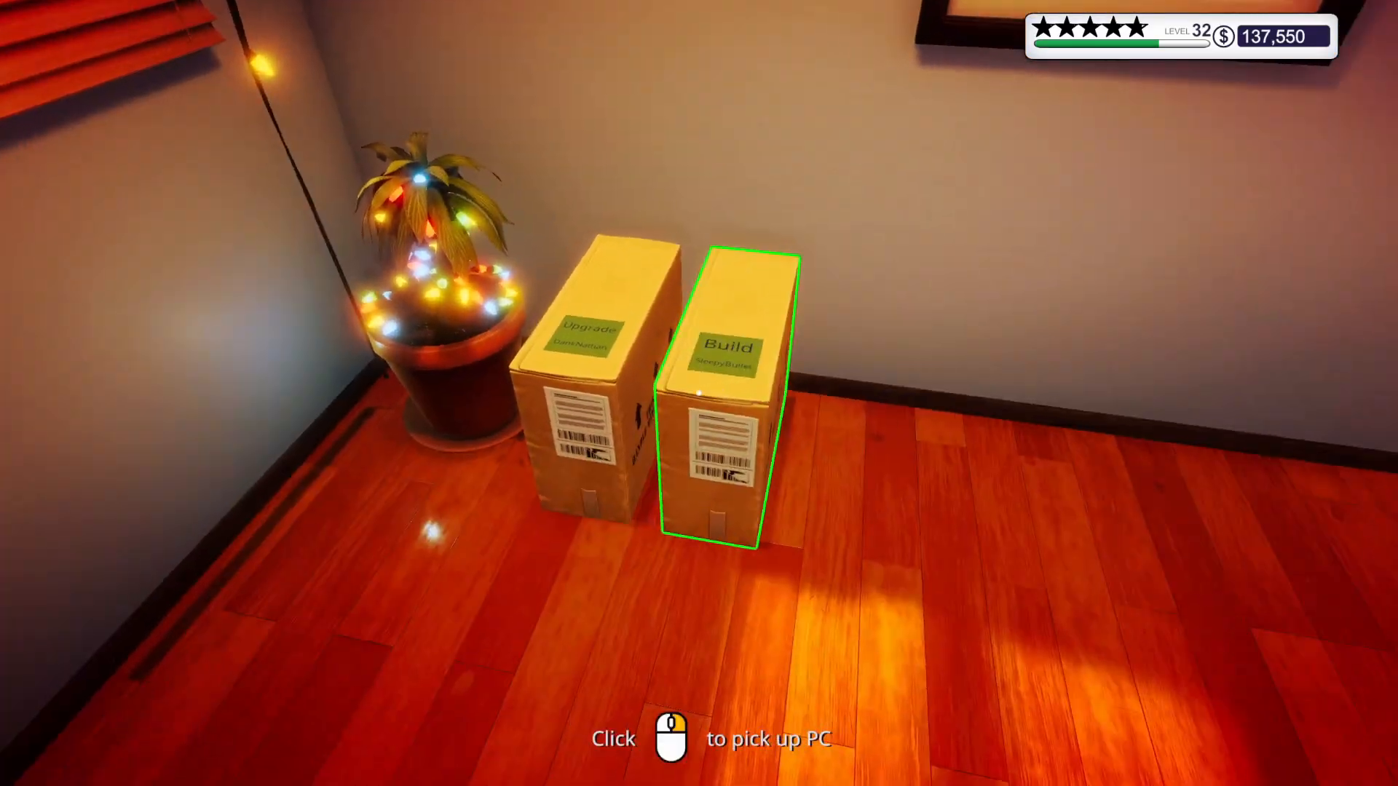
Close the Shop and collect payment for the Rig needs upgrade job.
{"action": "left_click", "coordinate": [722, 402]}
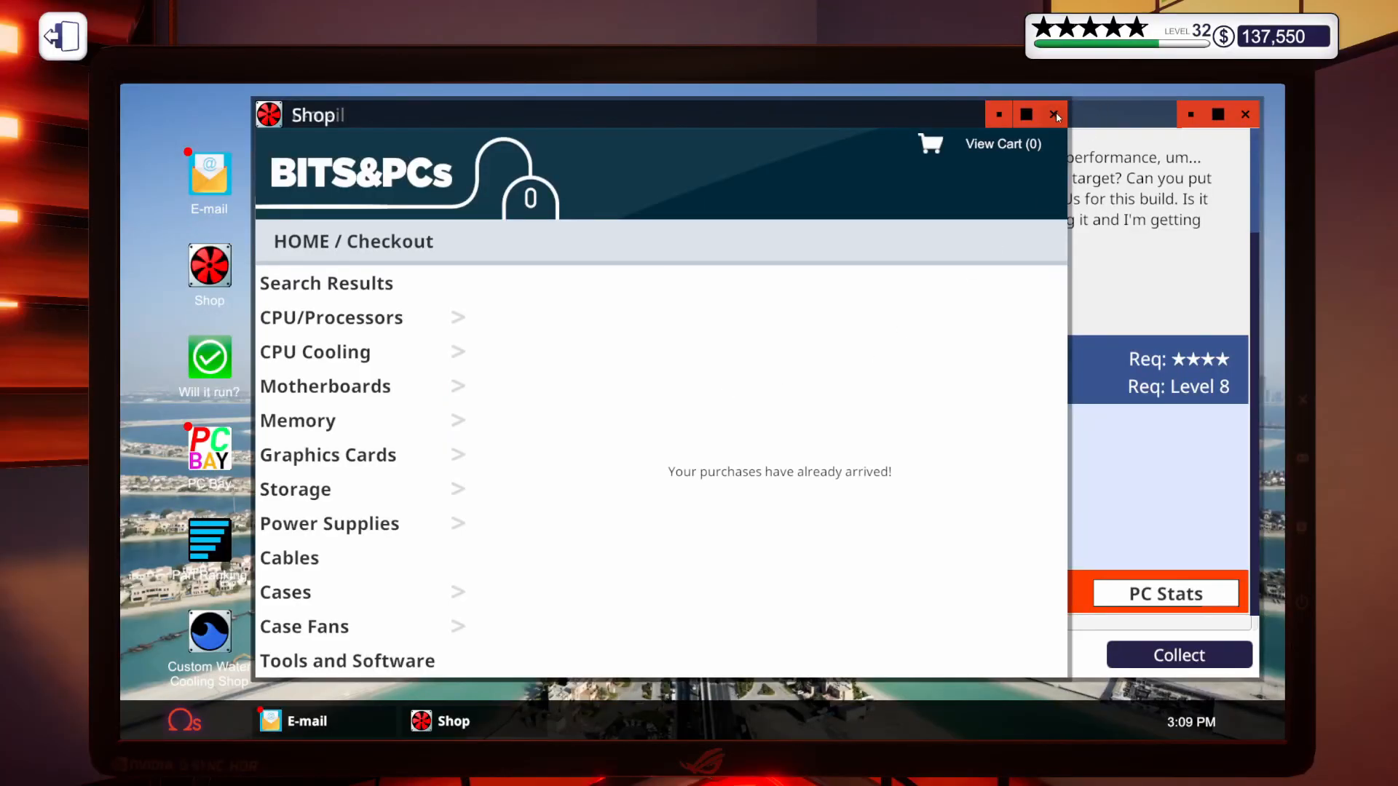
{"action": "left_click", "coordinate": [1056, 113]}
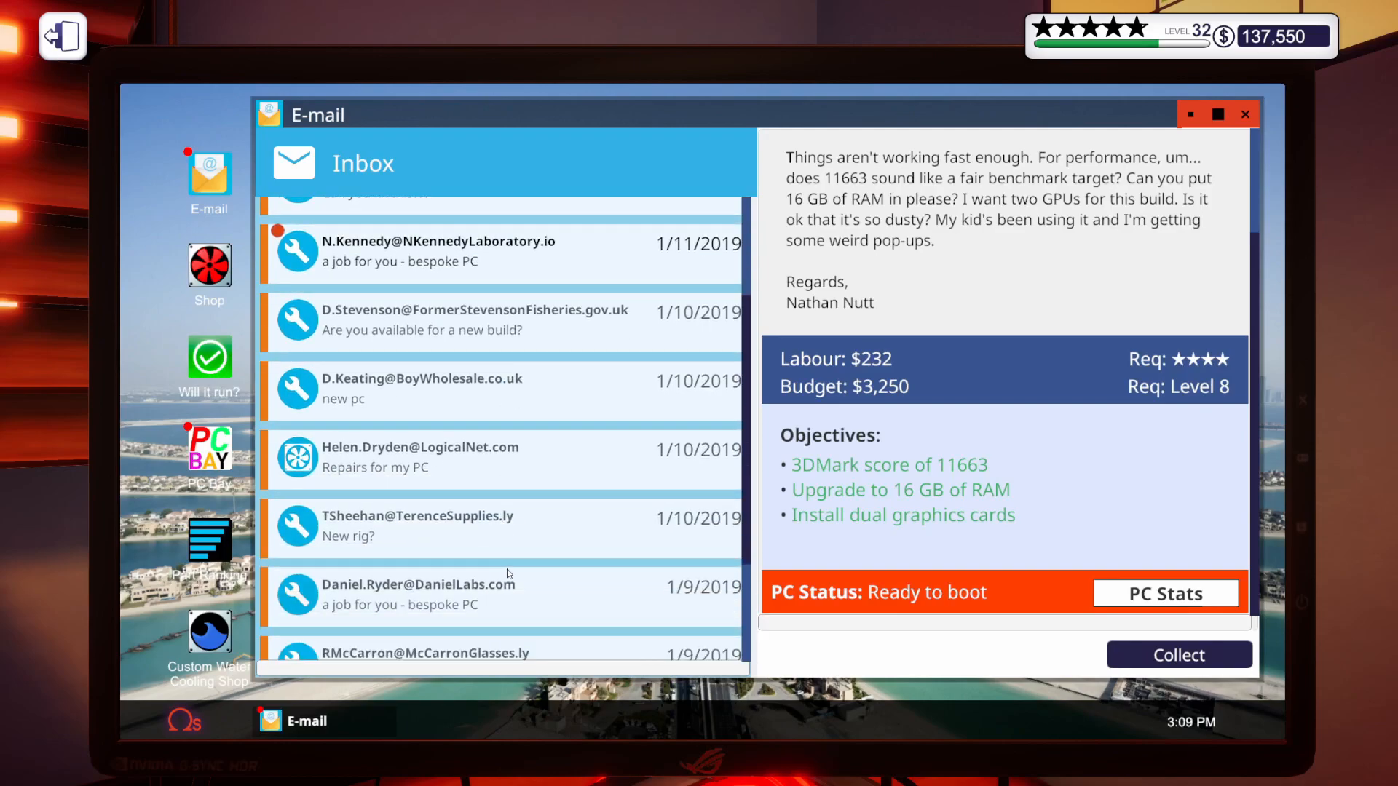
{"action": "scroll", "scroll_direction": "down", "scroll_amount": 3}
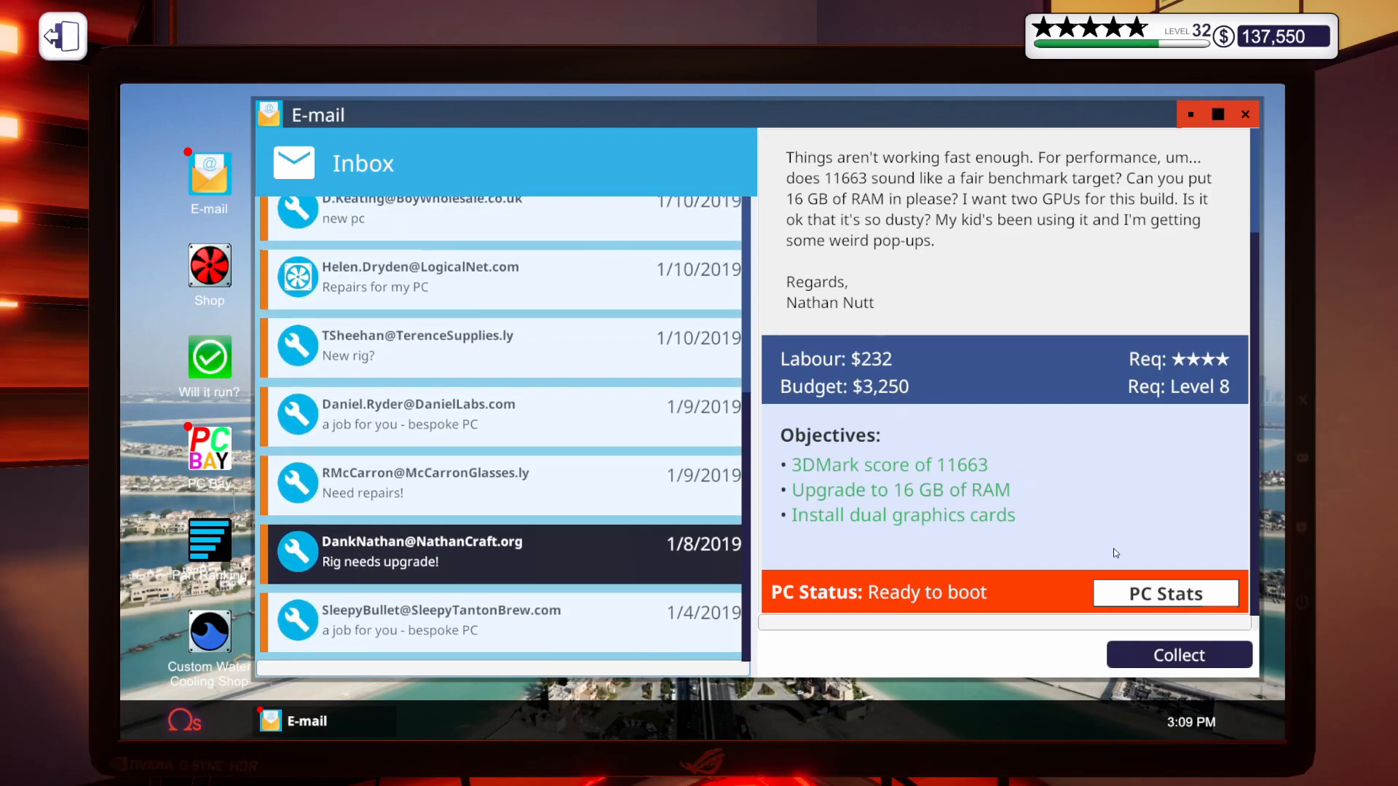
{"action": "left_click", "coordinate": [1177, 653]}
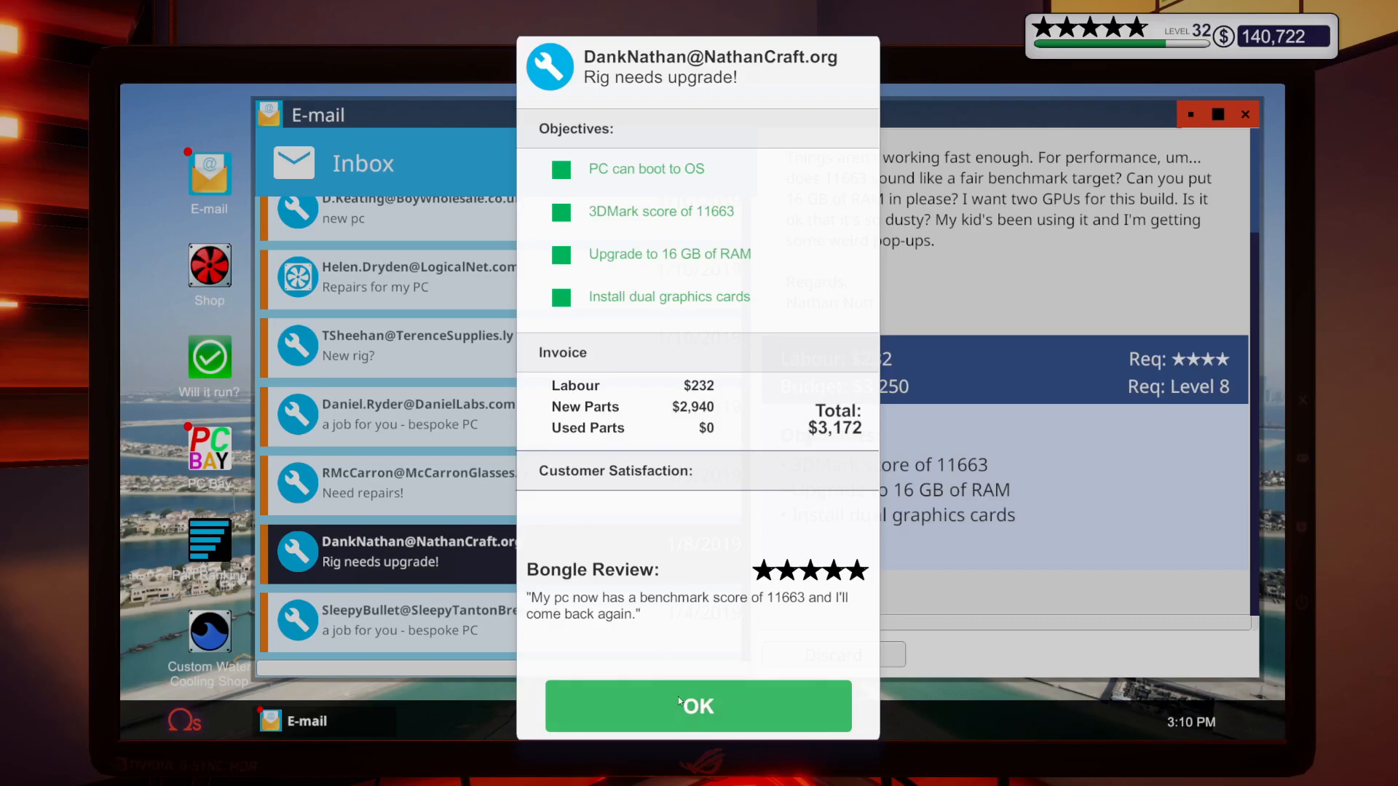
{"action": "left_click", "coordinate": [697, 706]}
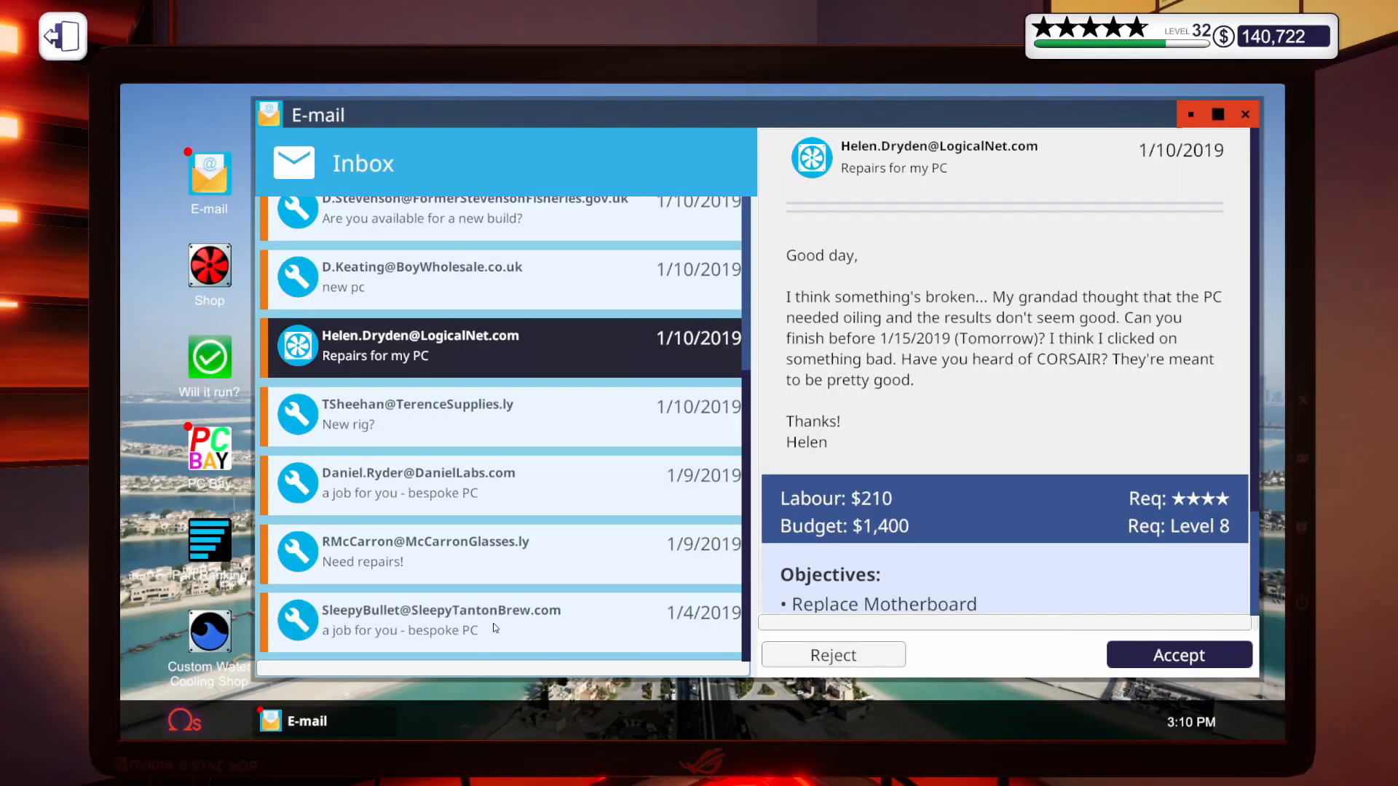
Collect payment for the bespoke PC job dated 1/4/2019, reaching $146,119.
{"action": "left_click", "coordinate": [440, 620]}
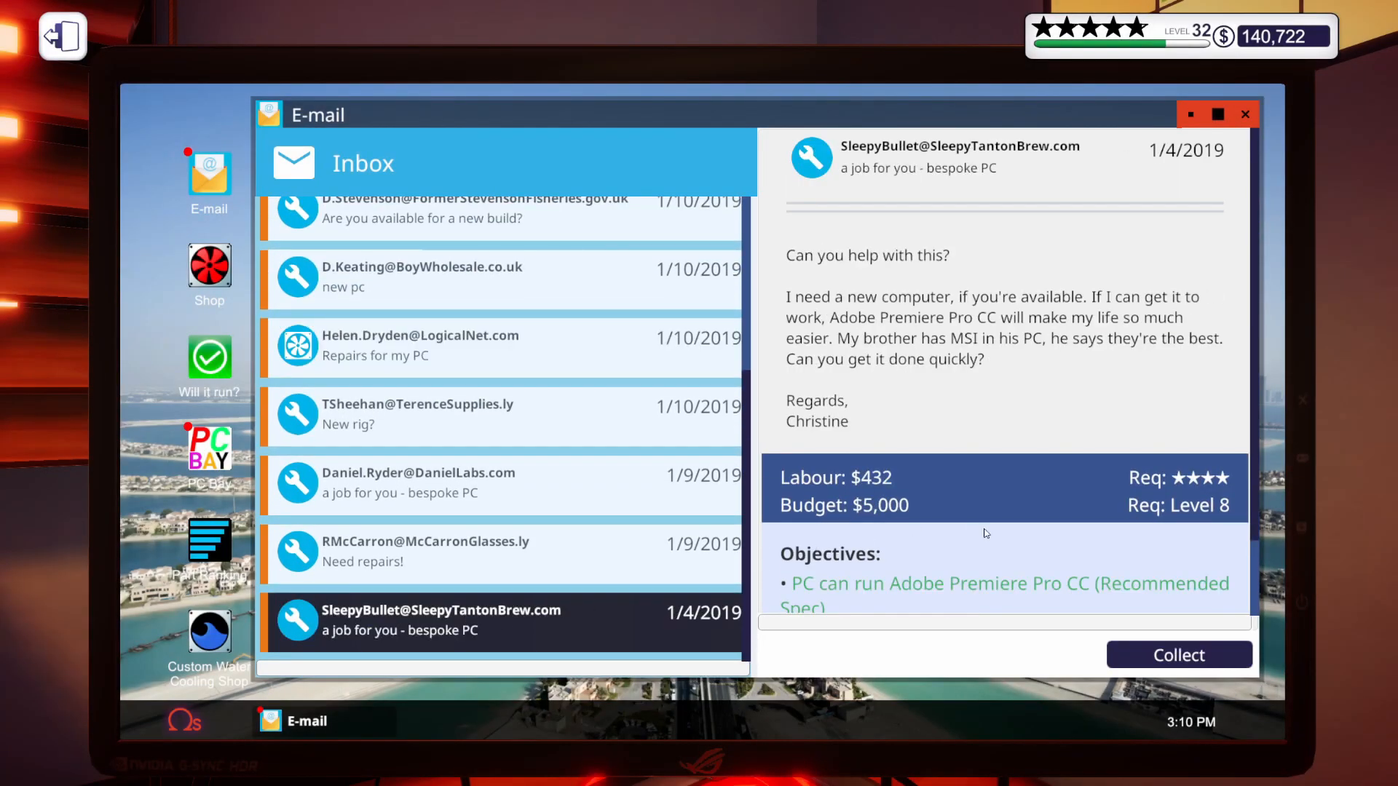
{"action": "left_click", "coordinate": [1178, 655]}
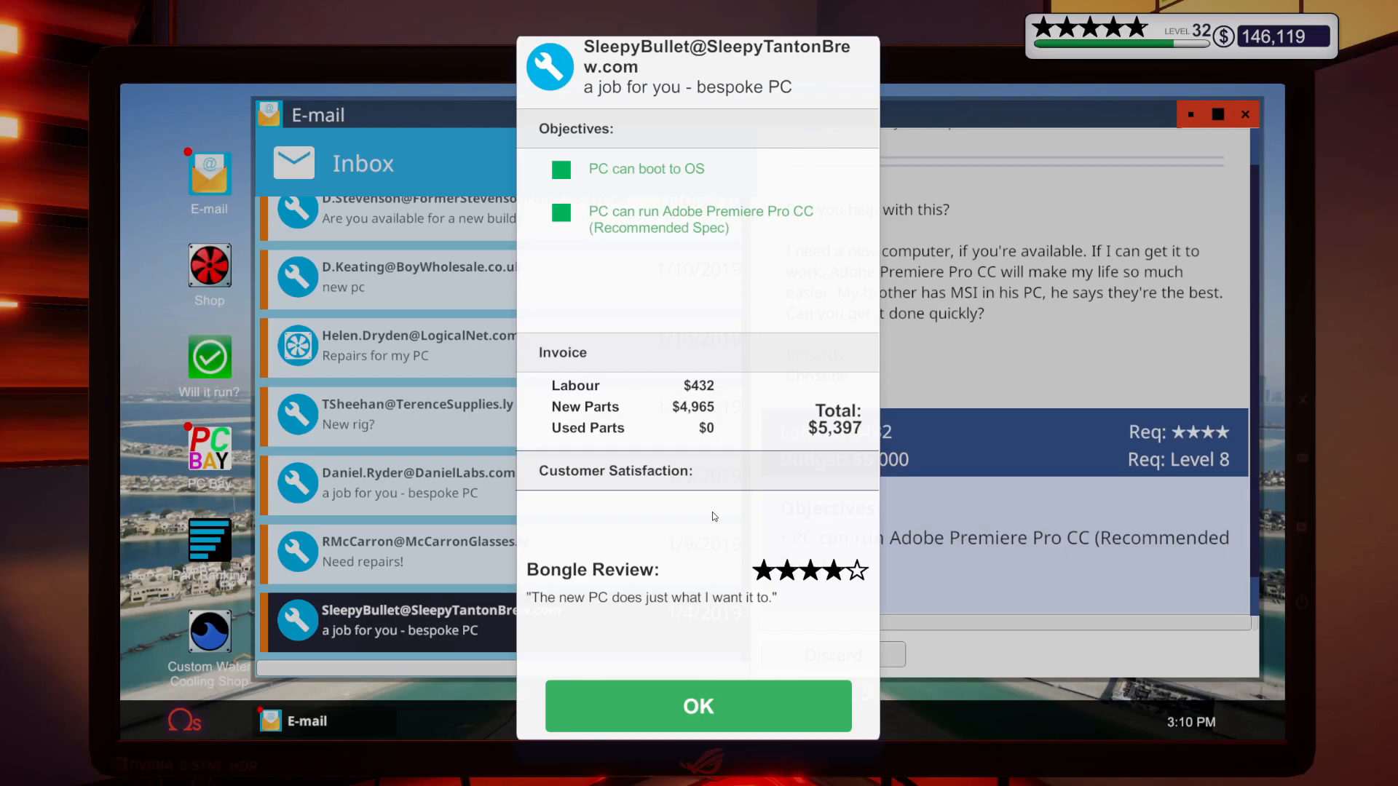
{"action": "left_click", "coordinate": [697, 705]}
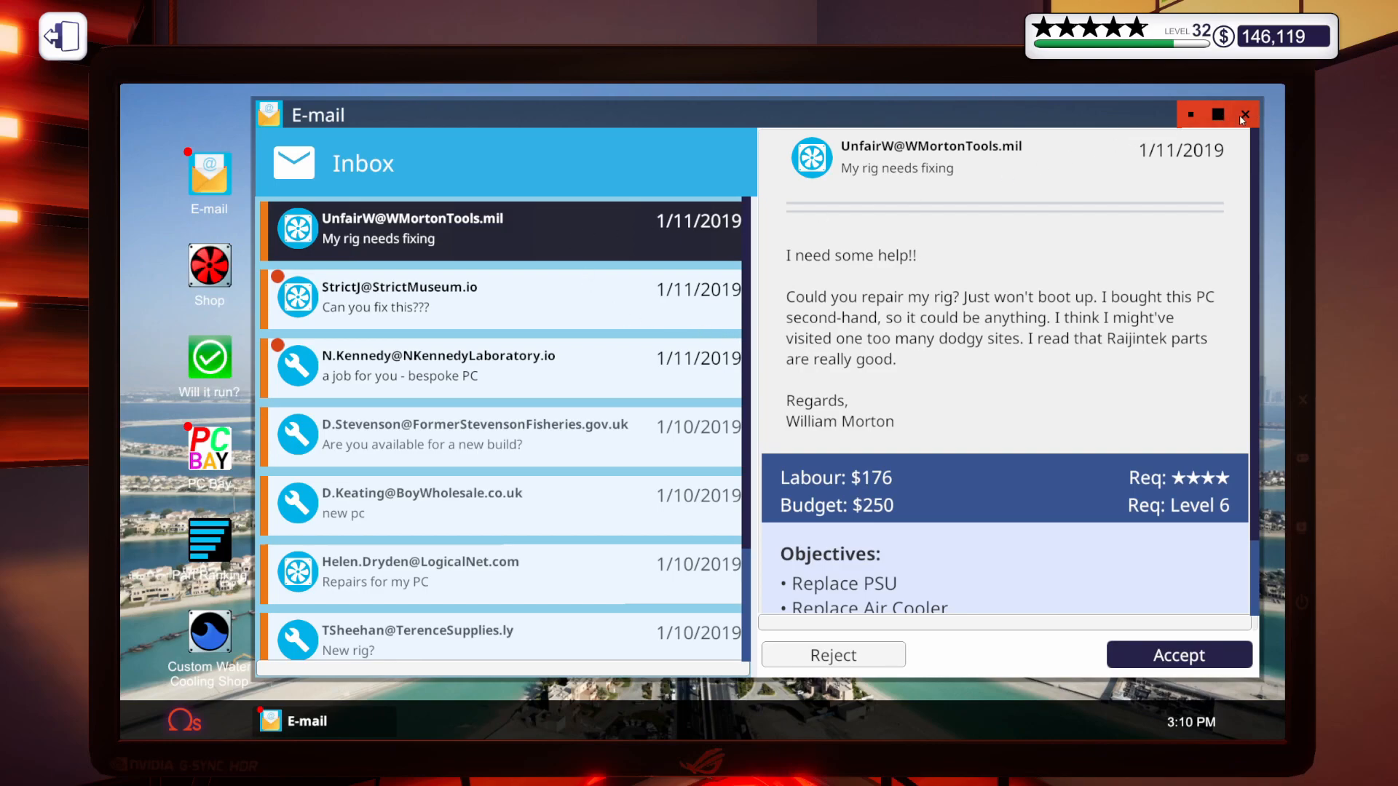
Collect the three finished auctions on PC Bay's SELL tab, reaching $155,136.
{"action": "left_click", "coordinate": [210, 454]}
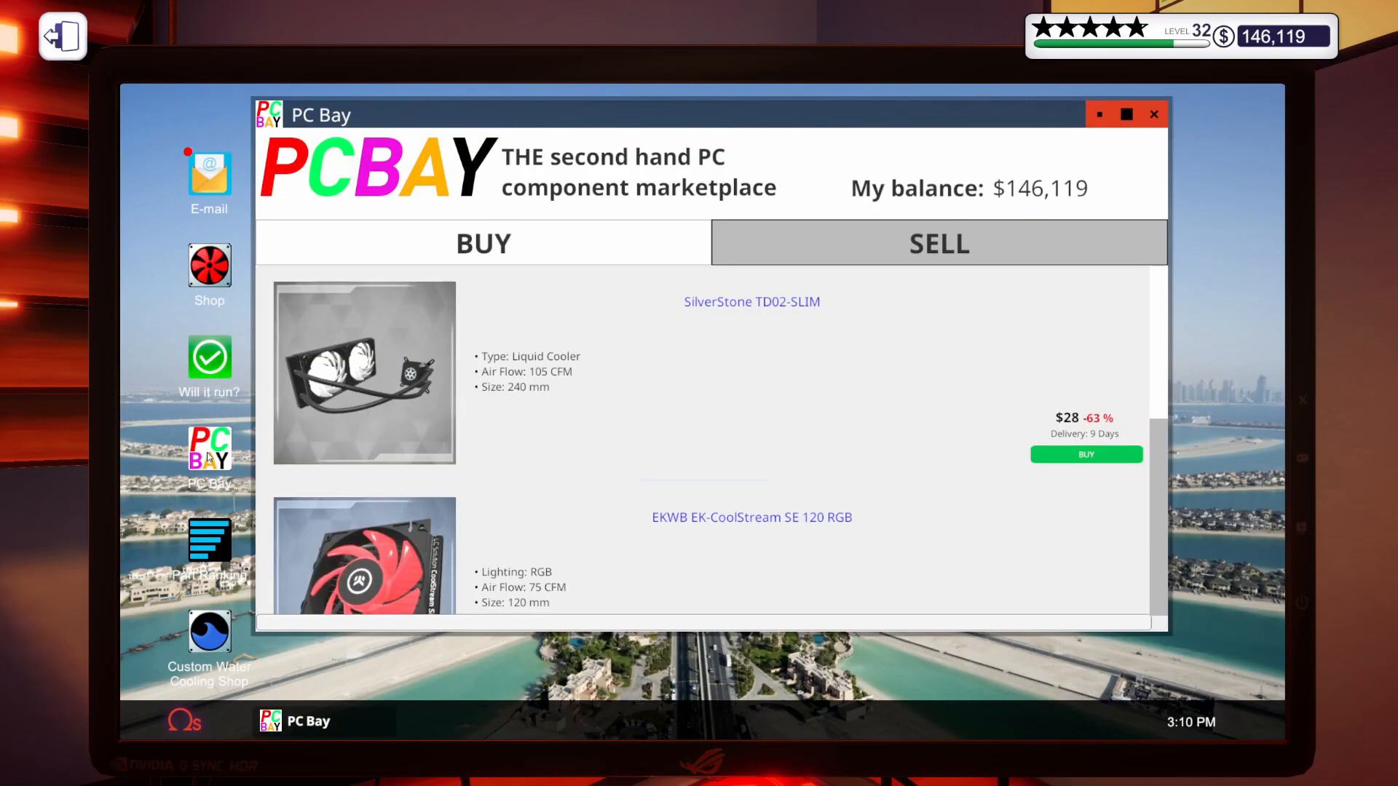
{"action": "scroll", "scroll_direction": "down", "scroll_amount": 3}
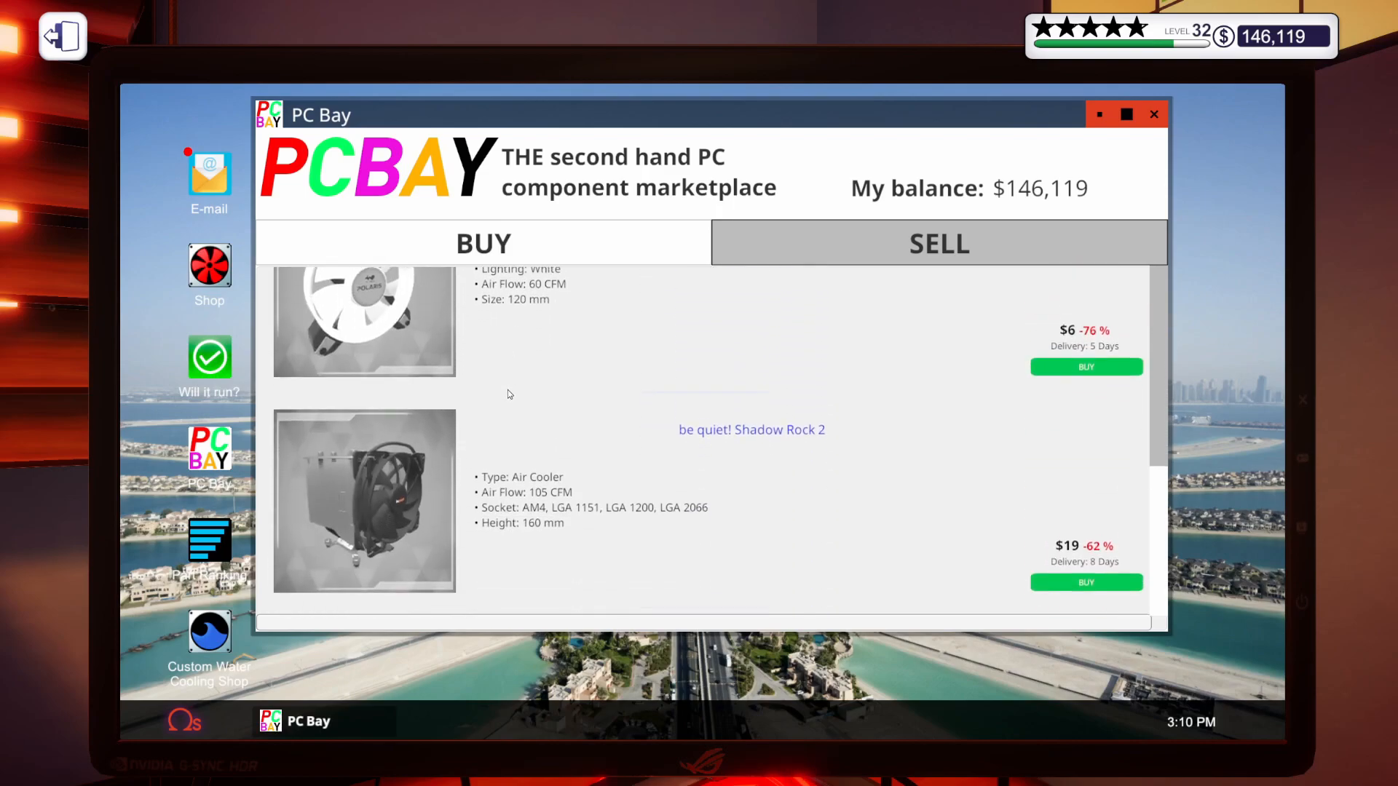
{"action": "left_click", "coordinate": [484, 243]}
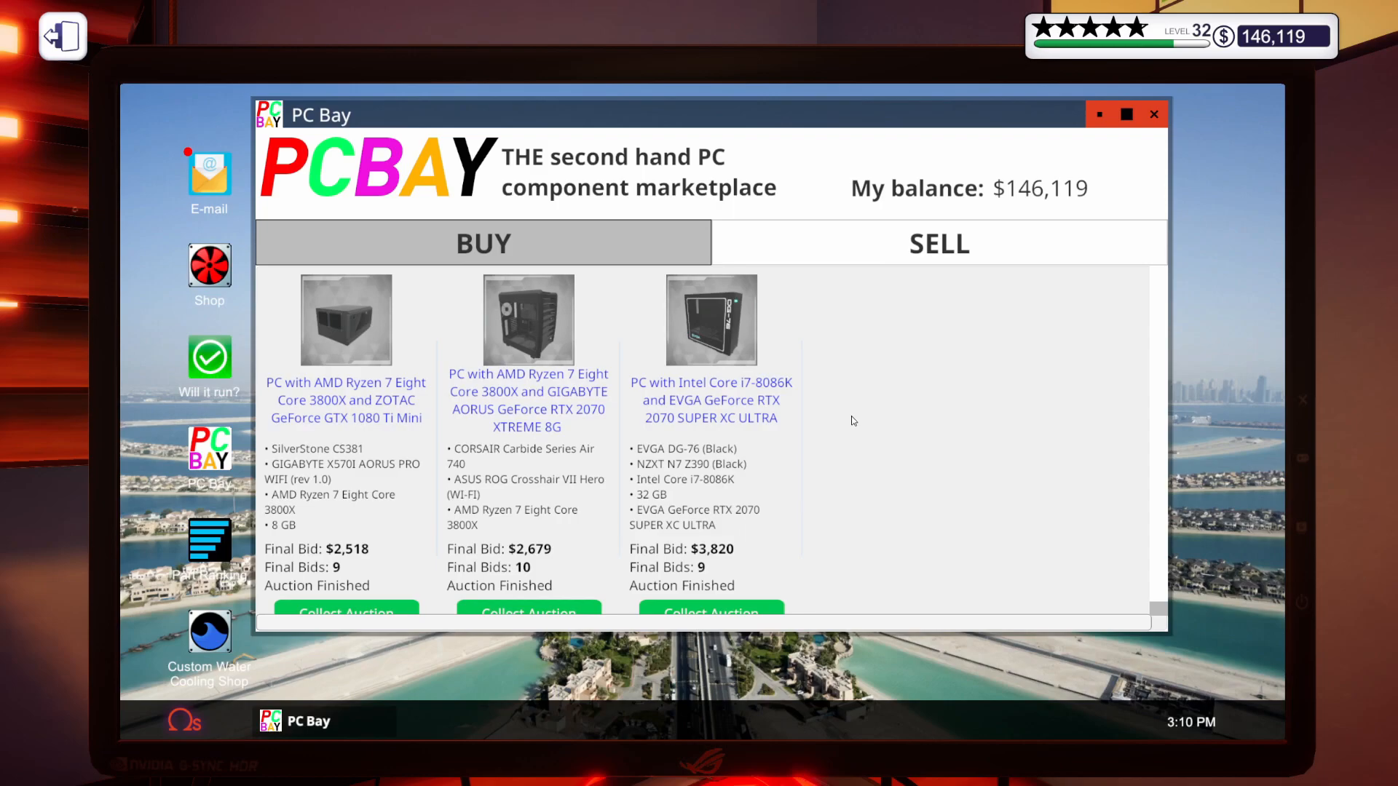
{"action": "mouse_move", "coordinate": [364, 521]}
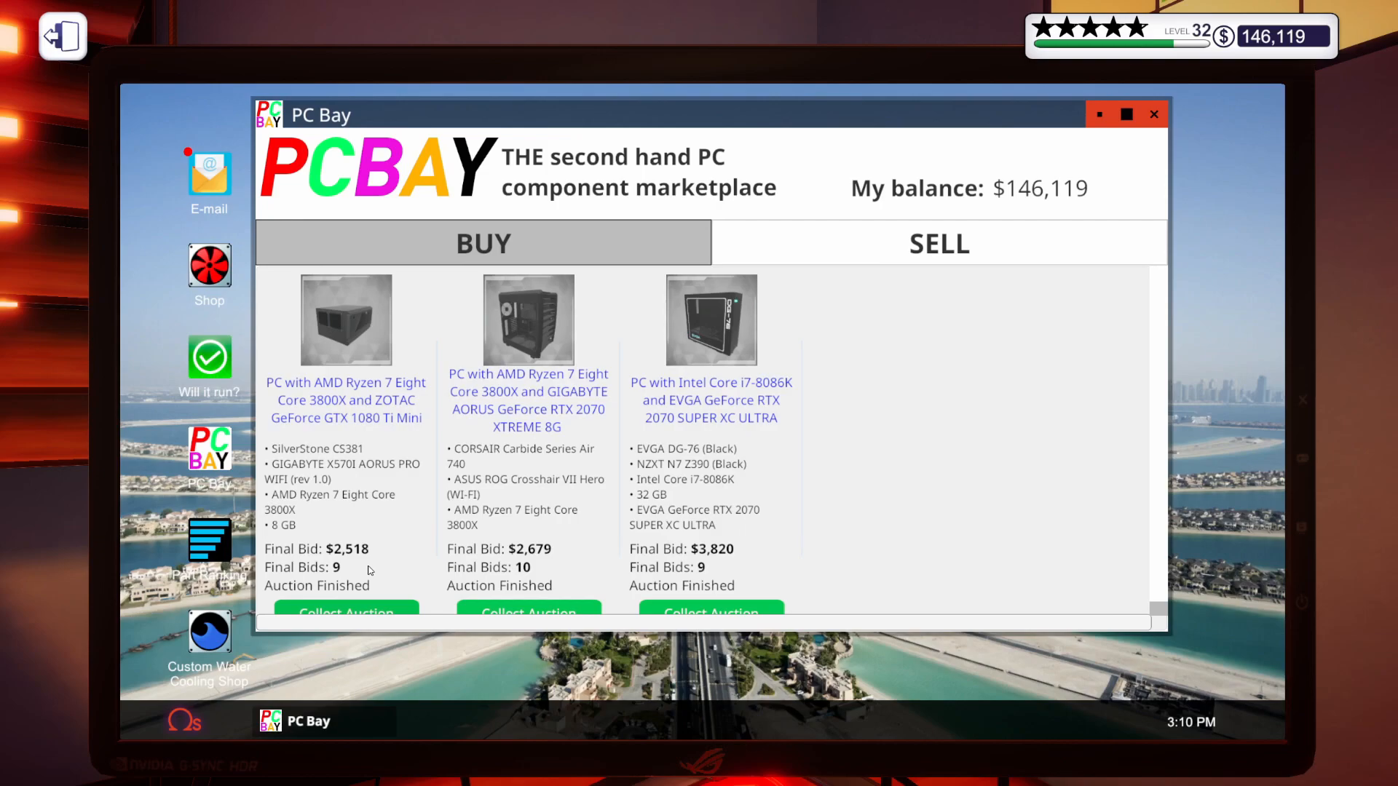
{"action": "mouse_move", "coordinate": [566, 578]}
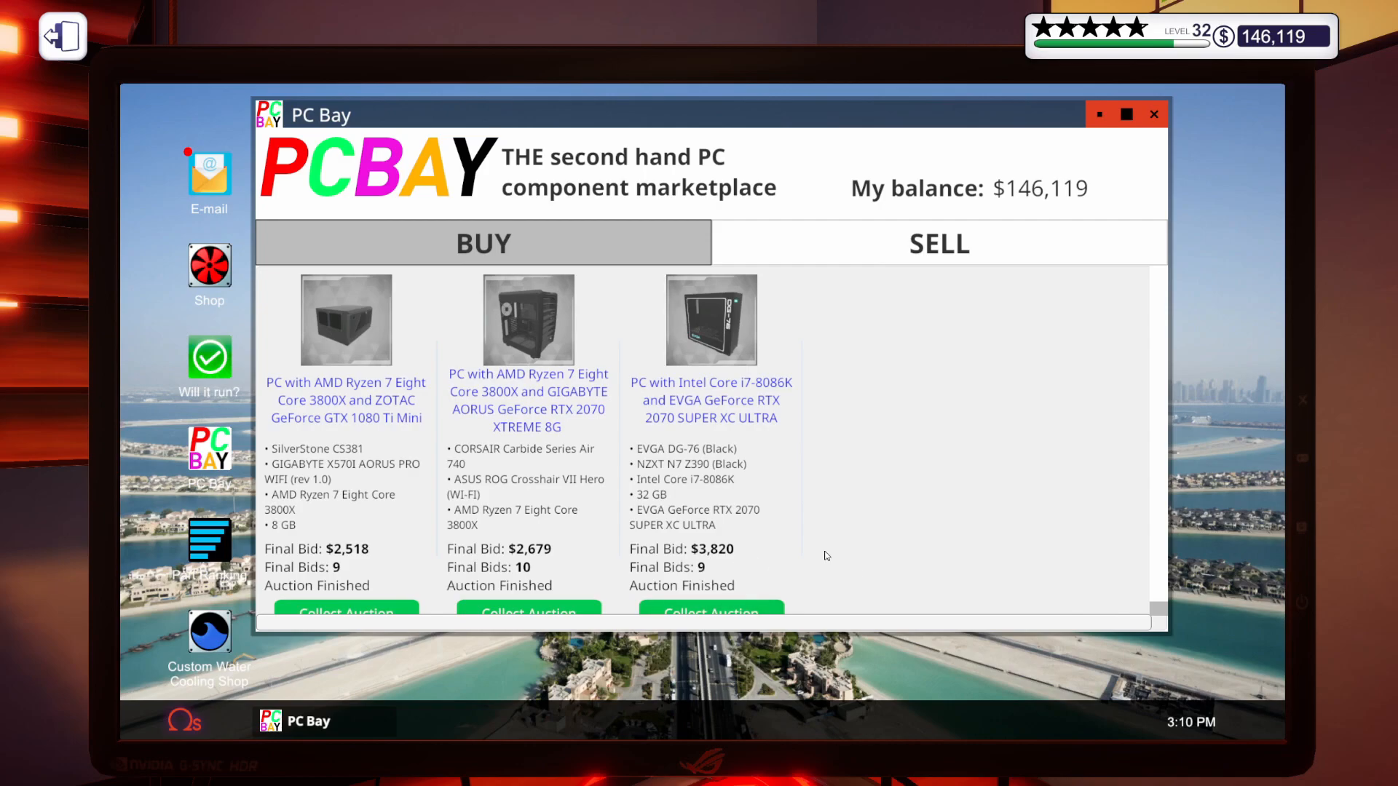
{"action": "left_click", "coordinate": [347, 614]}
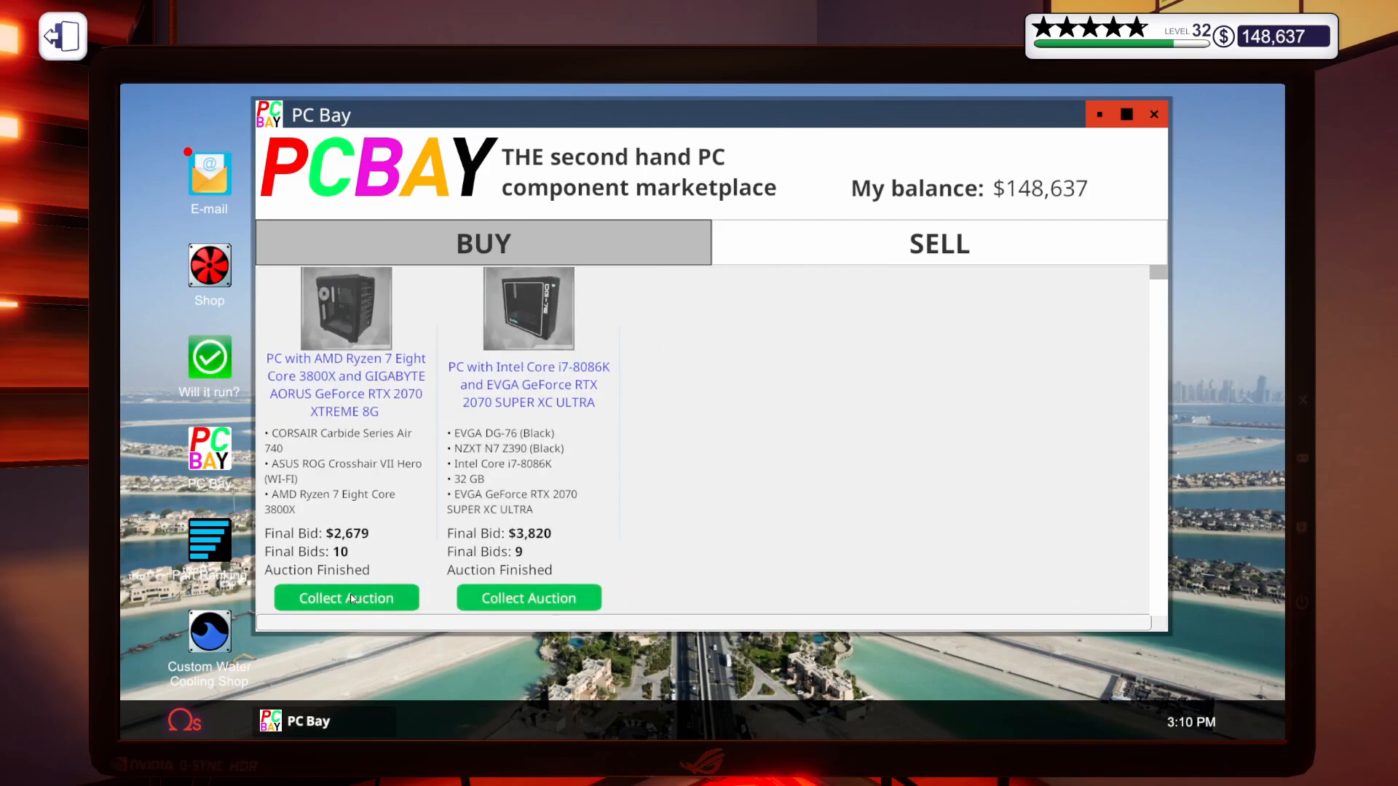
{"action": "left_click", "coordinate": [345, 597]}
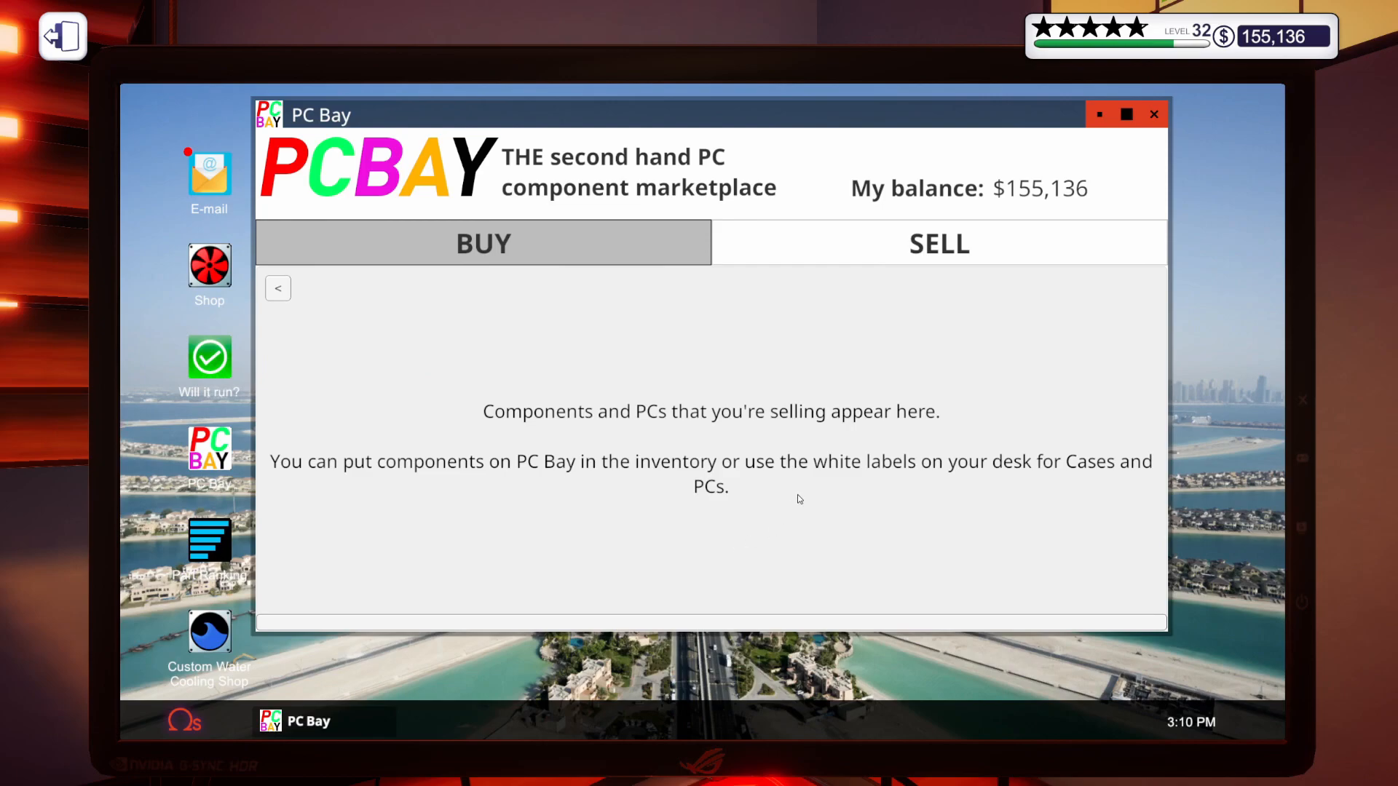
{"action": "mouse_move", "coordinate": [961, 454]}
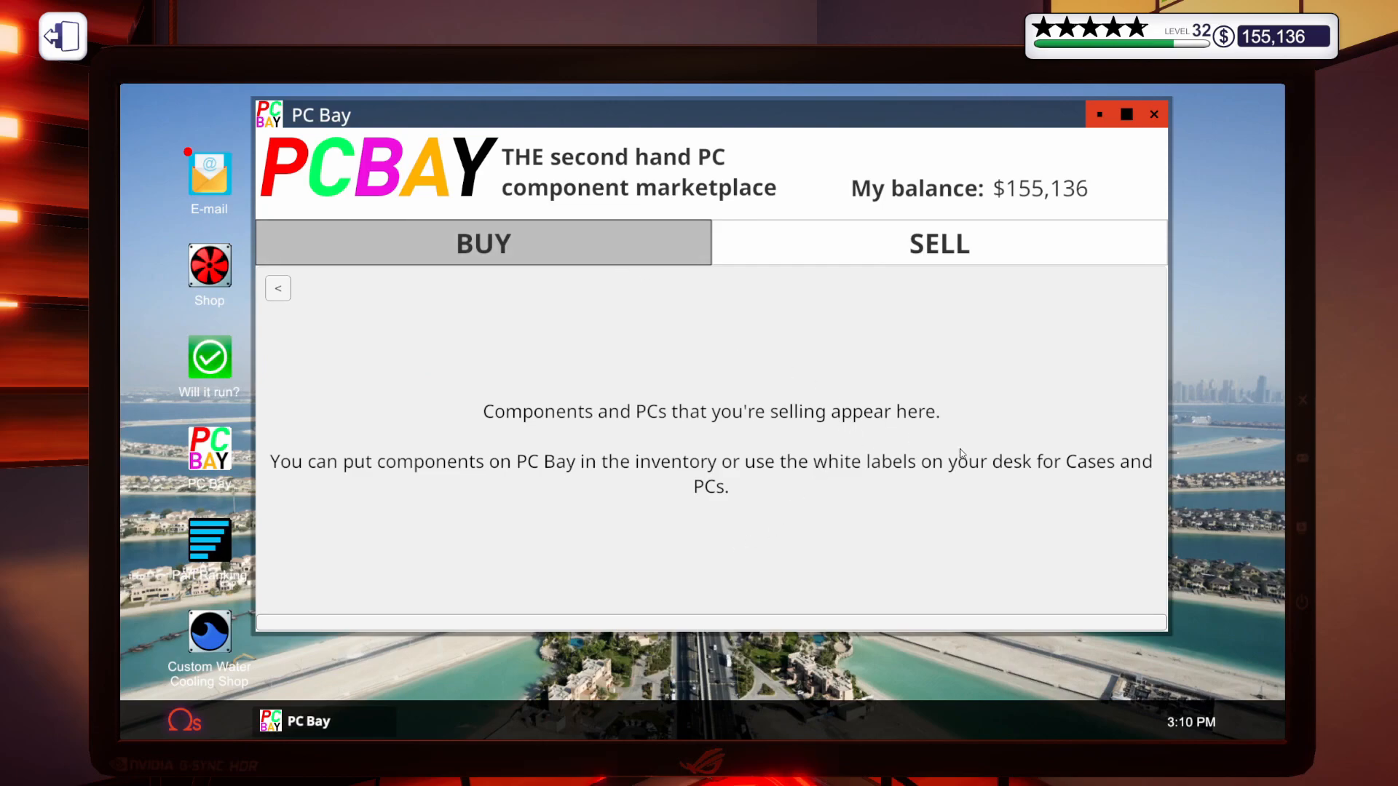